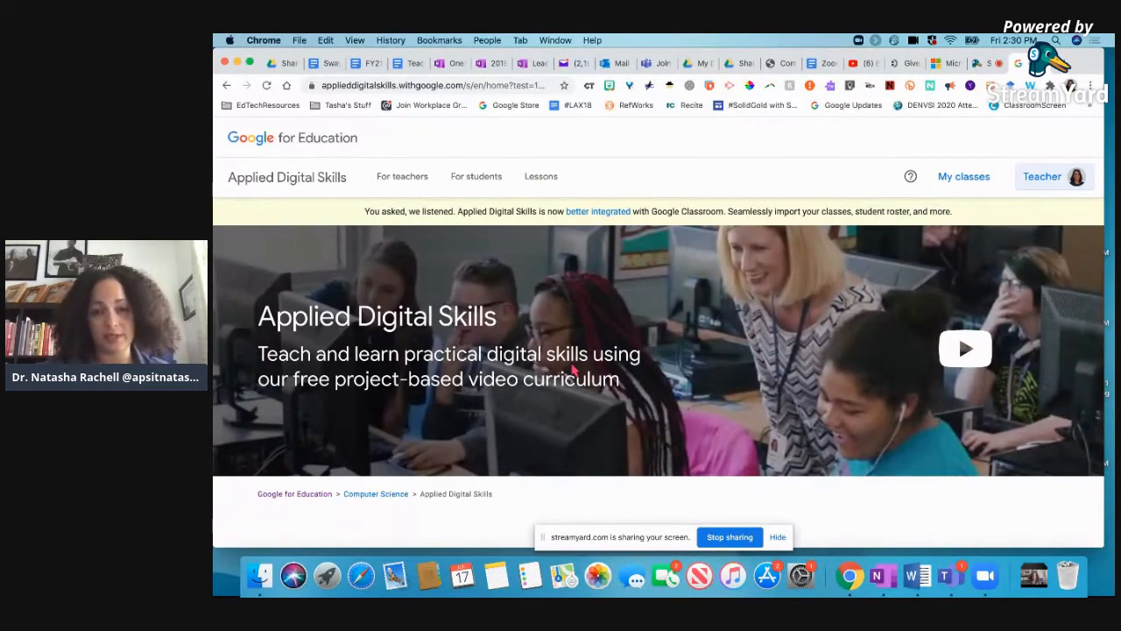
pyautogui.moveTo(487, 399)
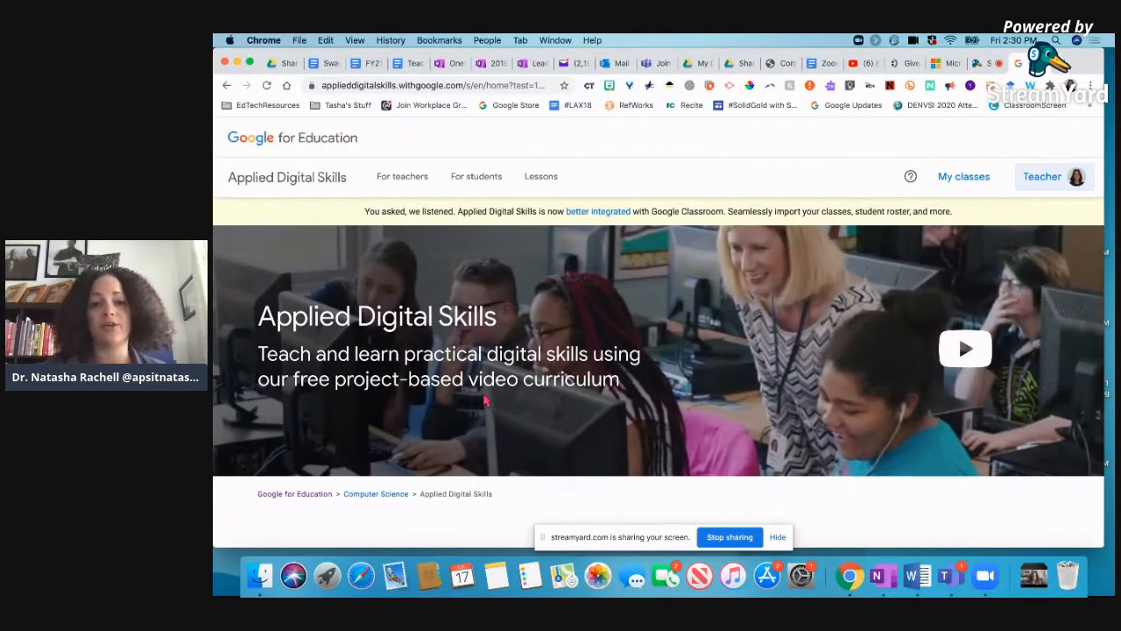
pyautogui.moveTo(701, 387)
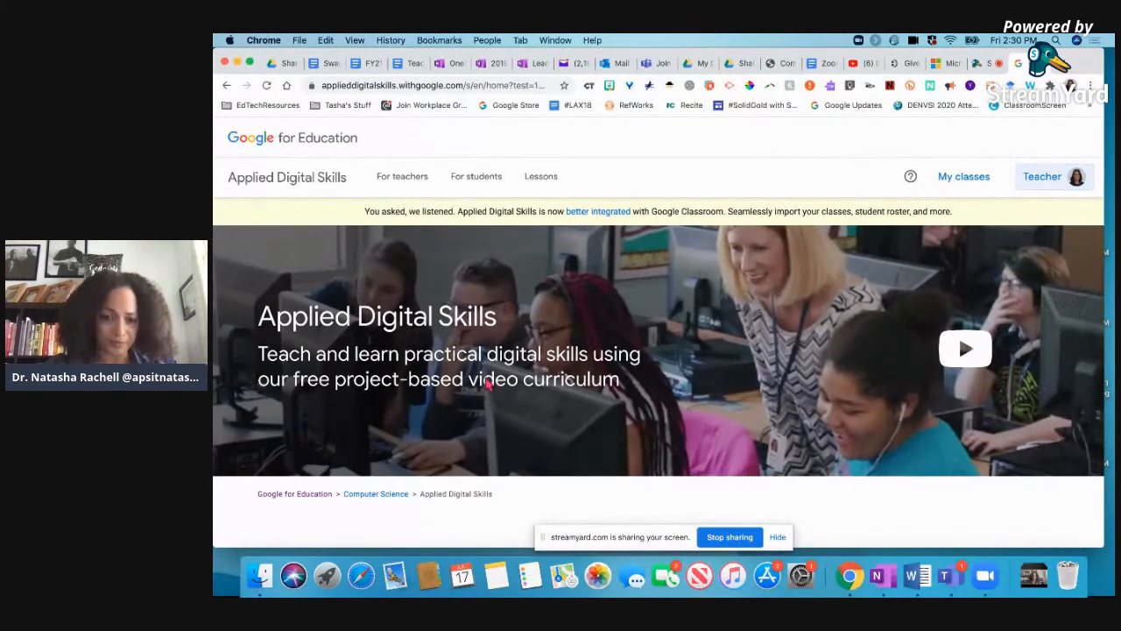
# Go to the For teachers resources page from the home navigation
pyautogui.click(403, 175)
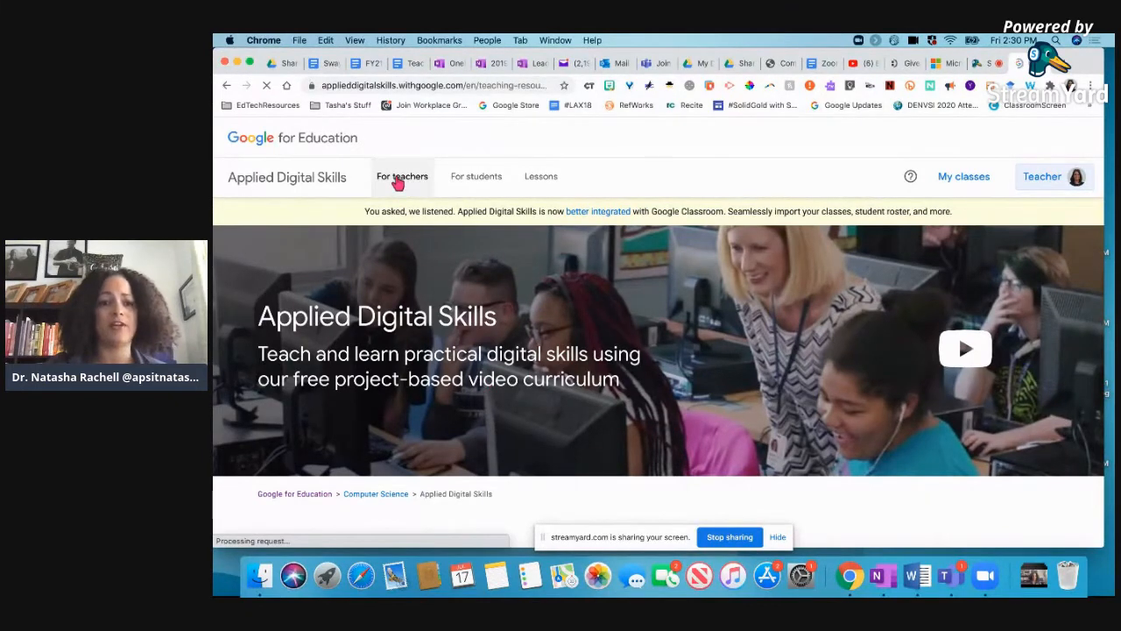
# Read down the For teachers page past How it works to the featured middle and high school lessons
pyautogui.click(403, 175)
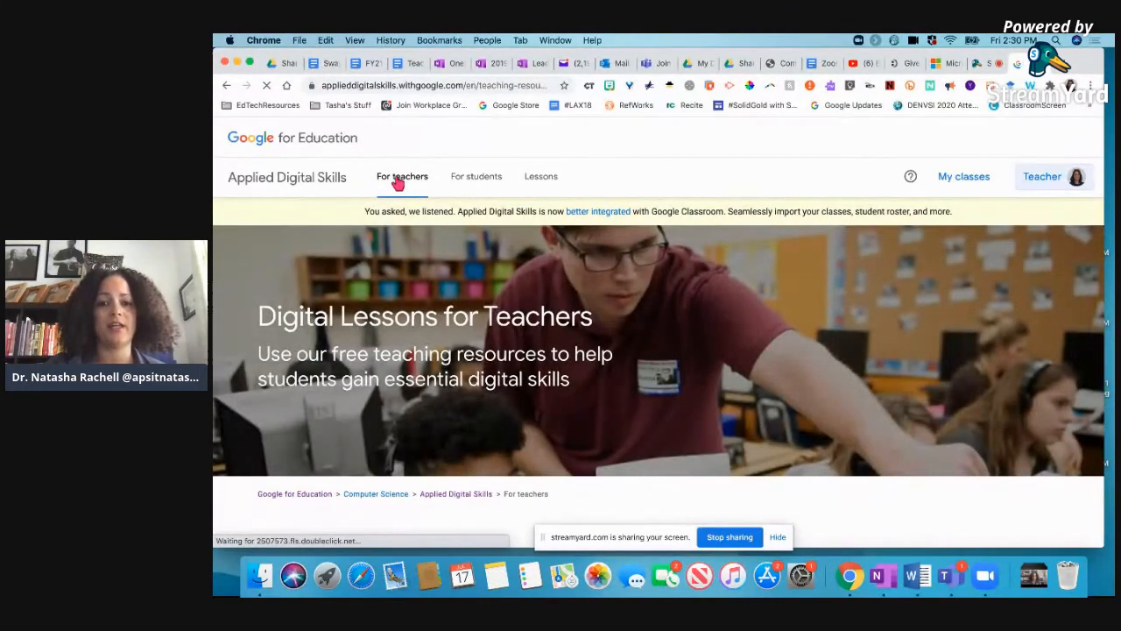
pyautogui.scroll(-3)
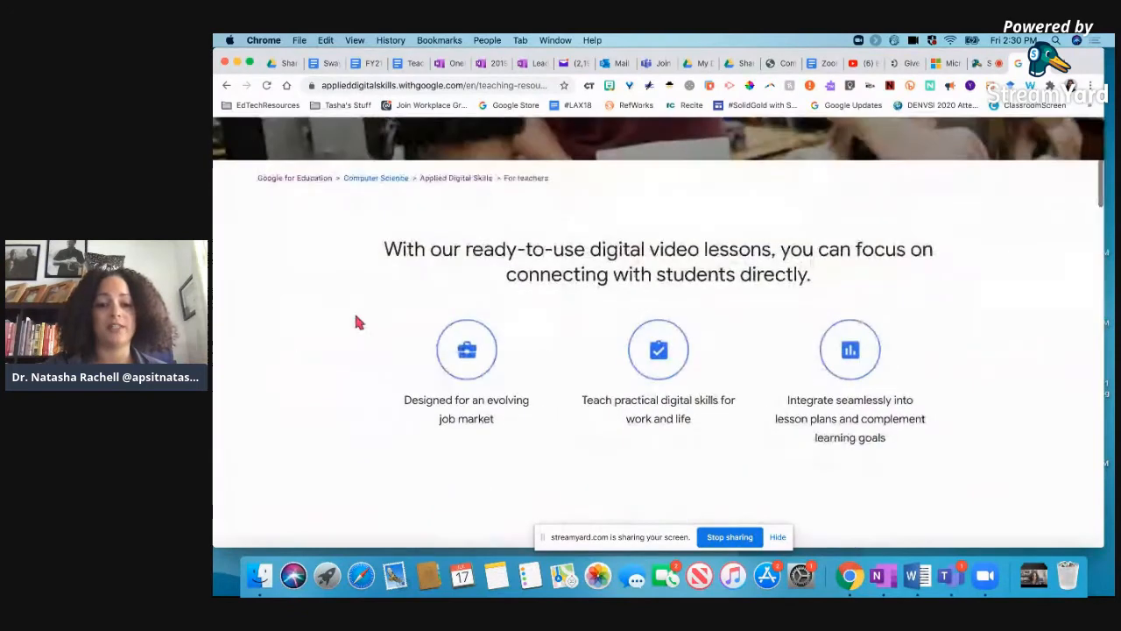
pyautogui.scroll(-3)
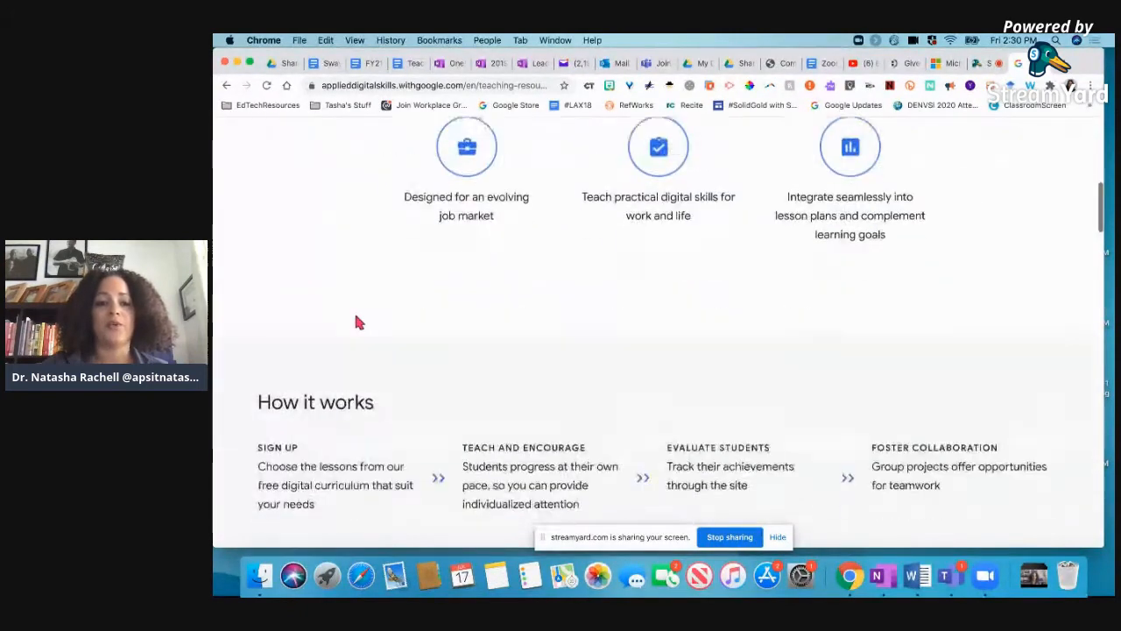
pyautogui.scroll(-3)
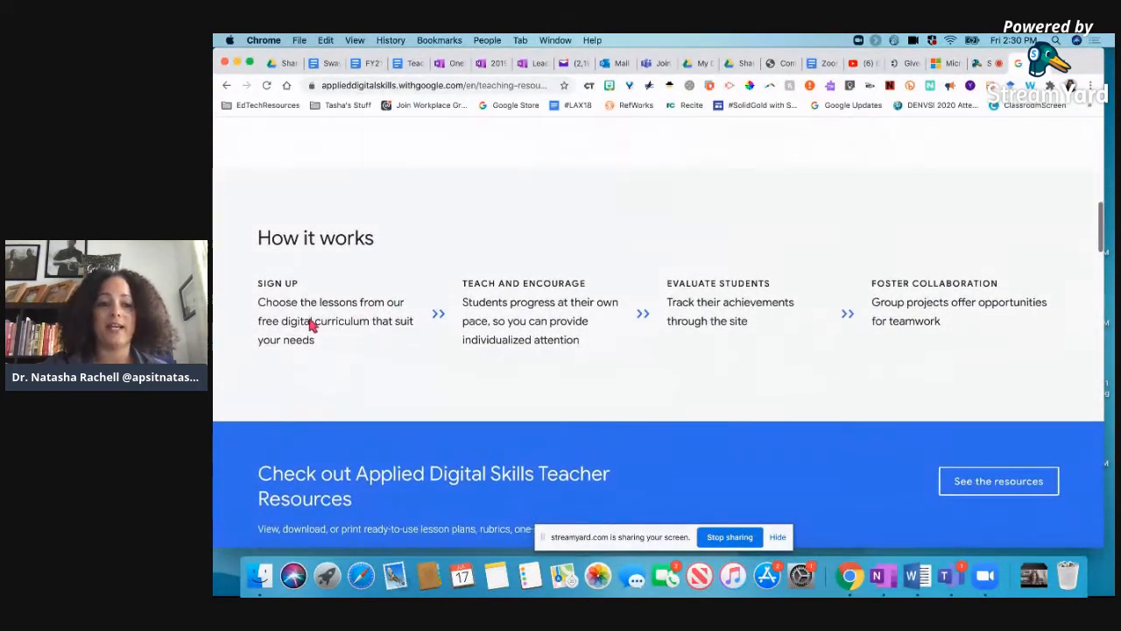
pyautogui.moveTo(271, 362)
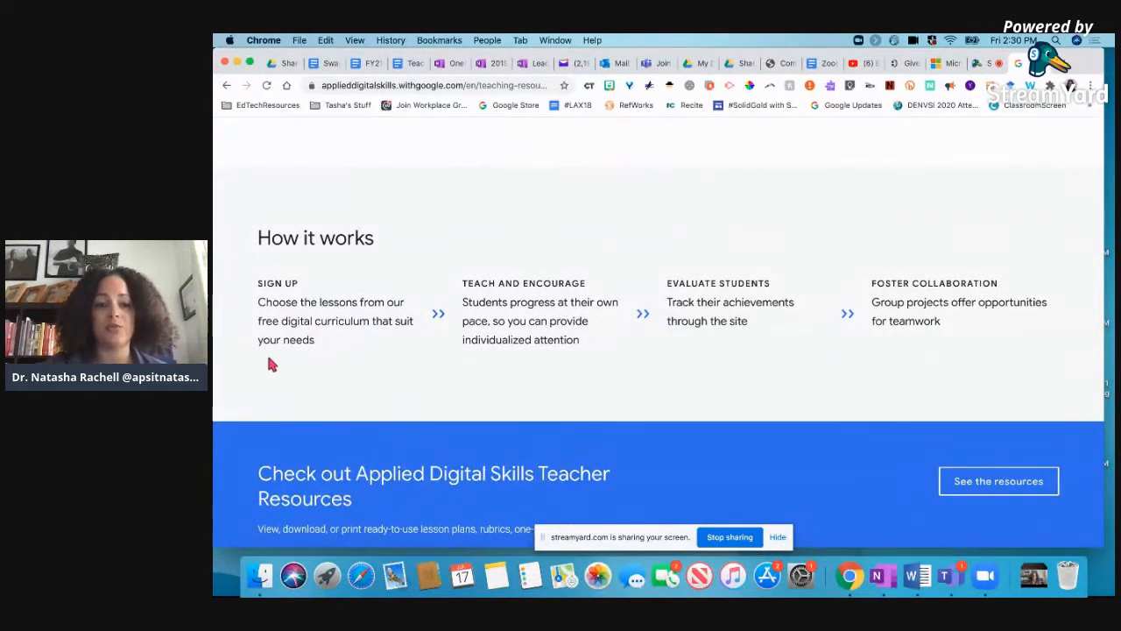
pyautogui.moveTo(515, 315)
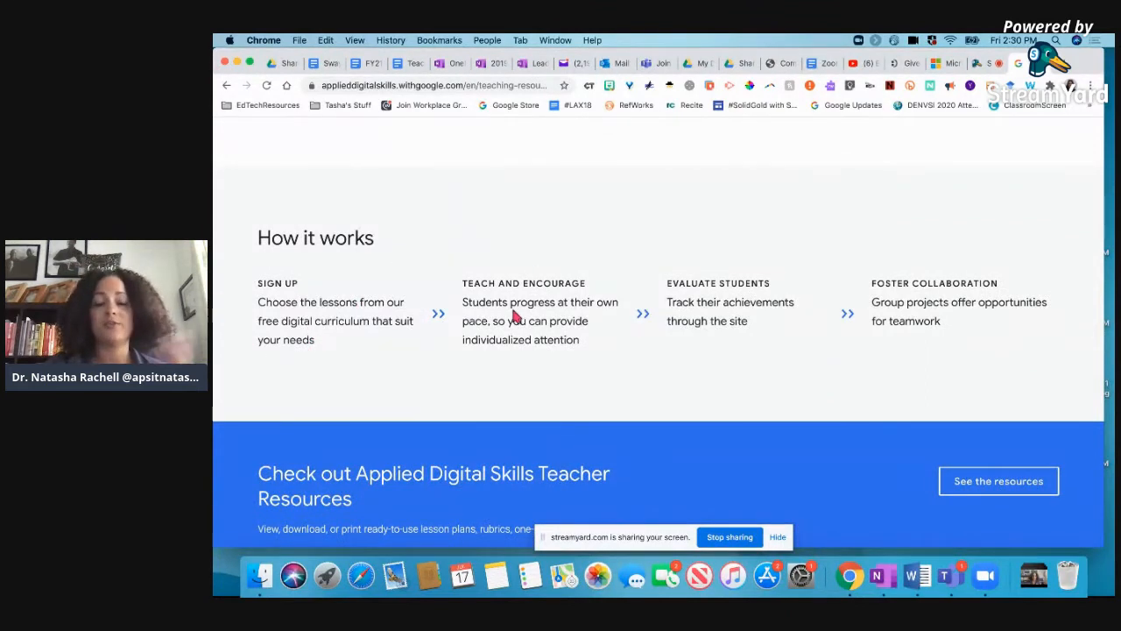
pyautogui.moveTo(732, 289)
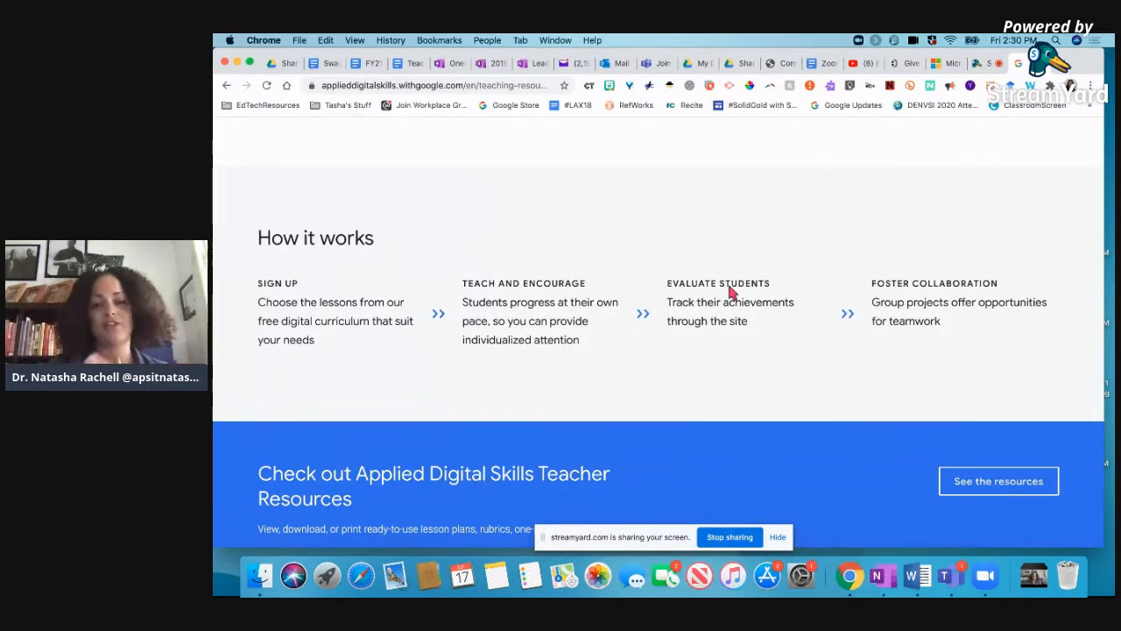
pyautogui.moveTo(944, 333)
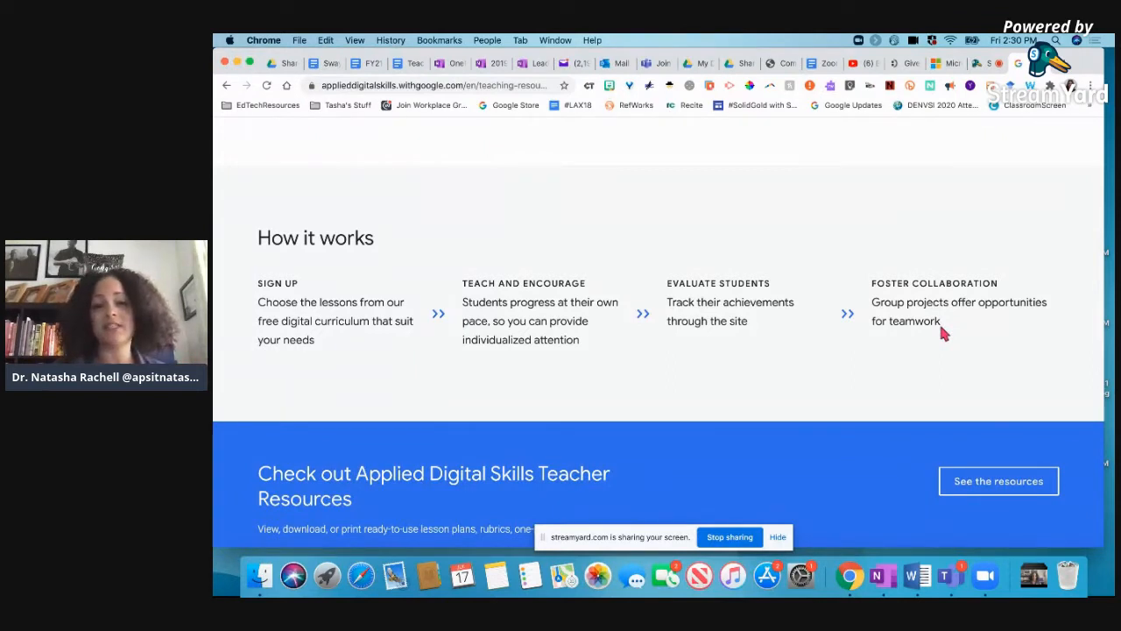
pyautogui.scroll(-3)
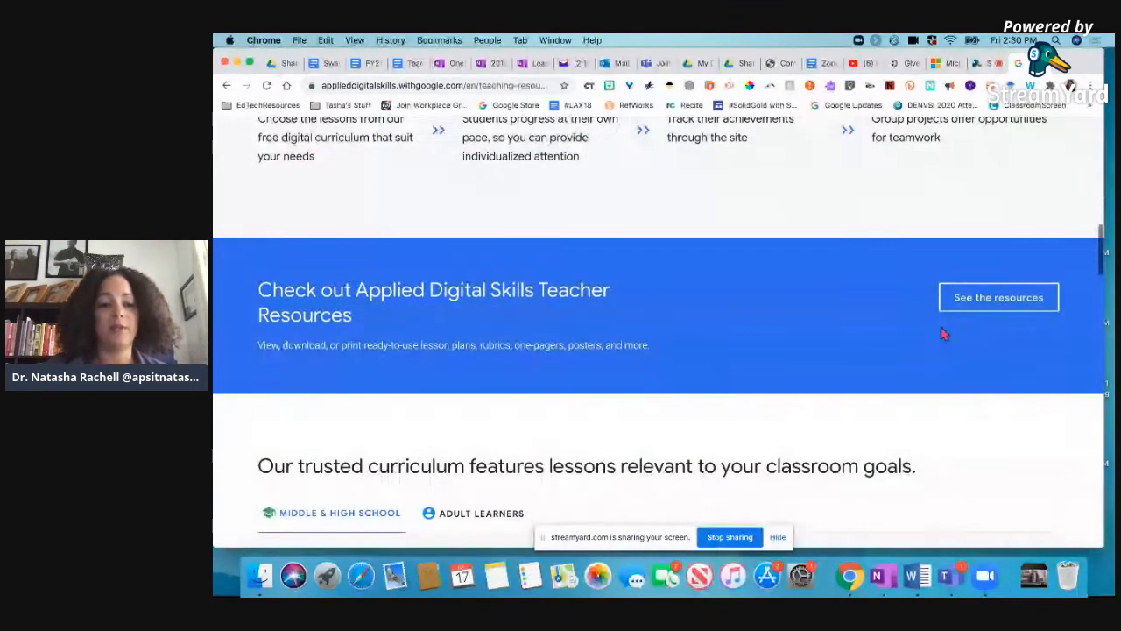
pyautogui.scroll(-3)
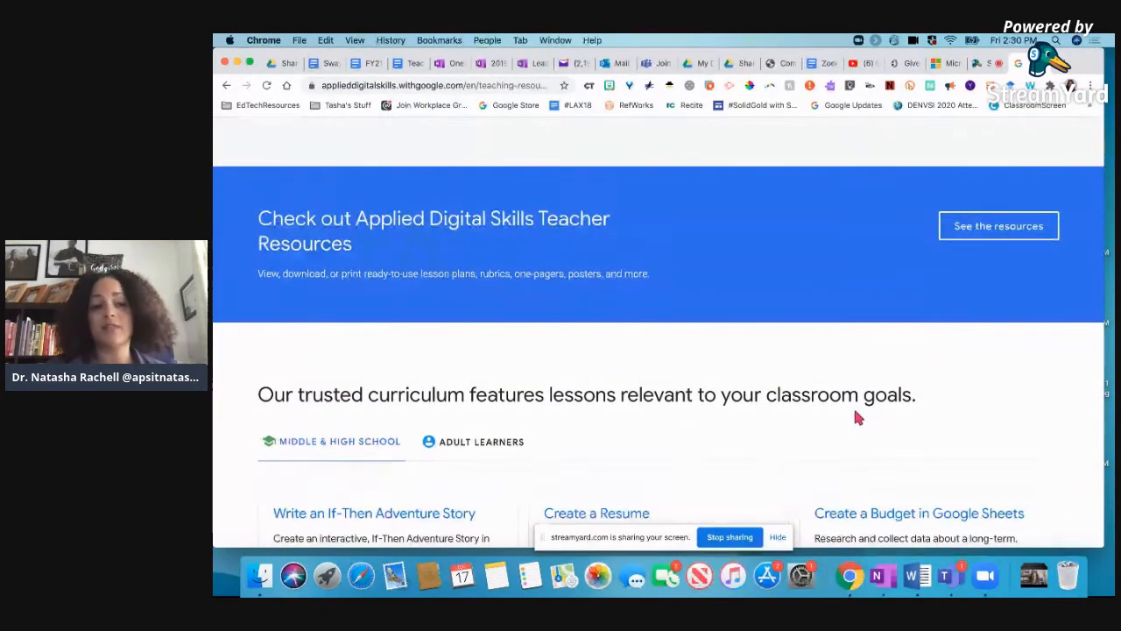
pyautogui.scroll(-3)
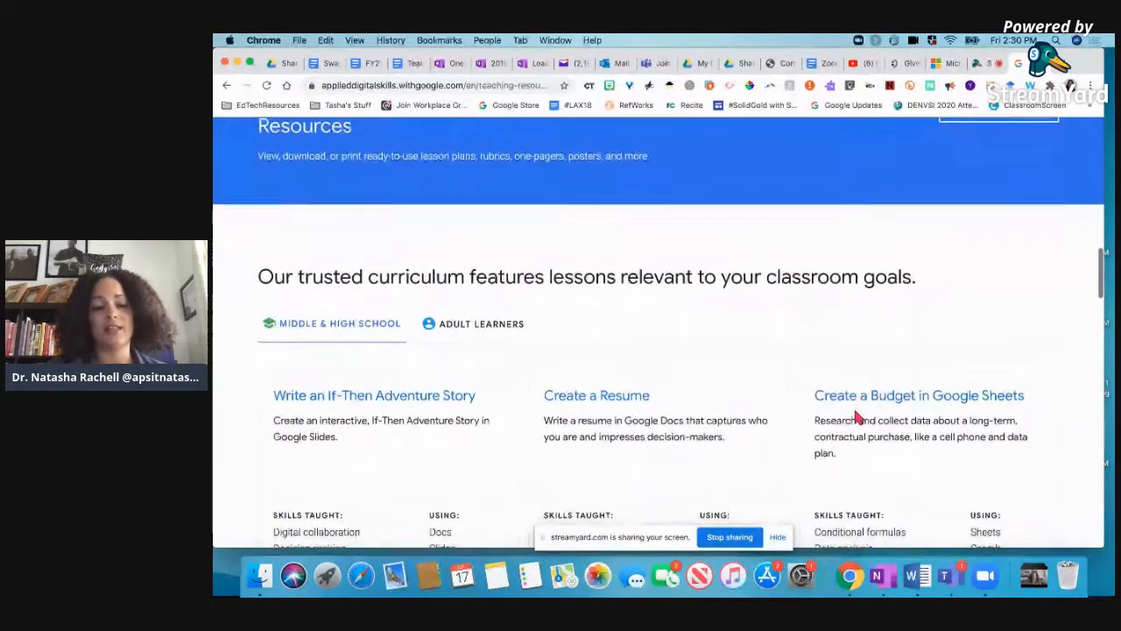
pyautogui.scroll(-3)
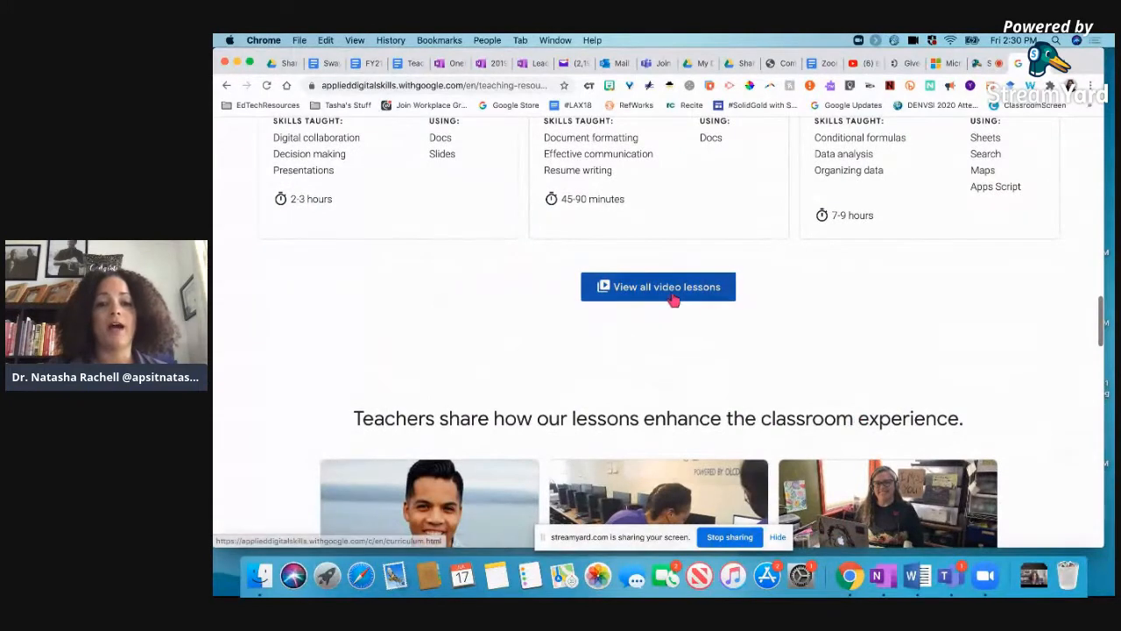
# View all video lessons and browse the catalog's Collections such as Back to School 2020
pyautogui.click(658, 288)
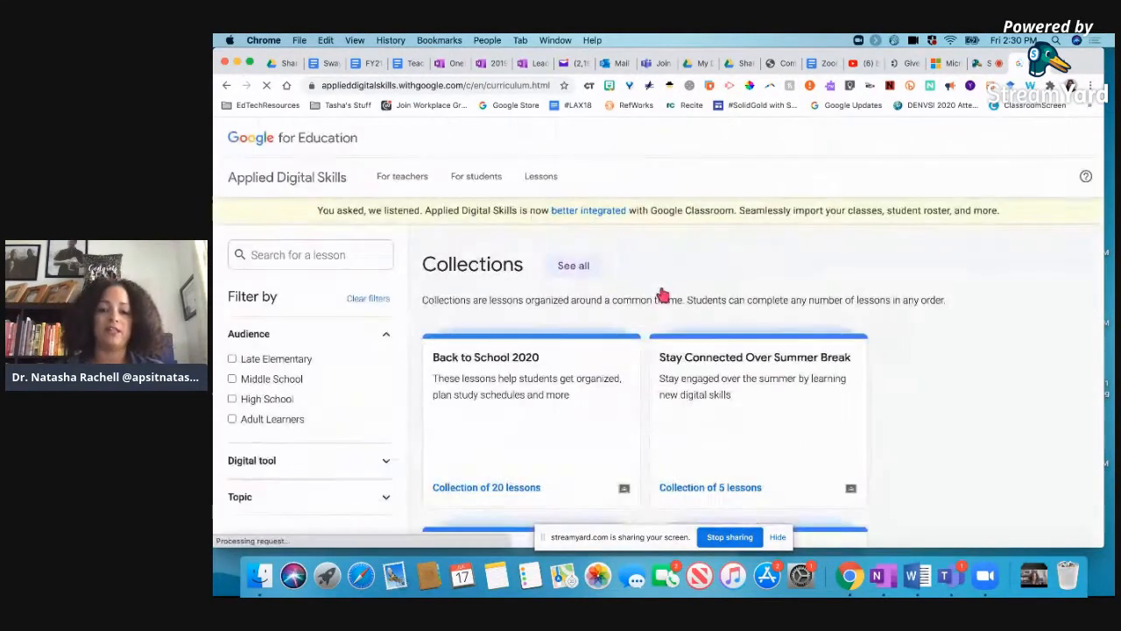
pyautogui.click(540, 175)
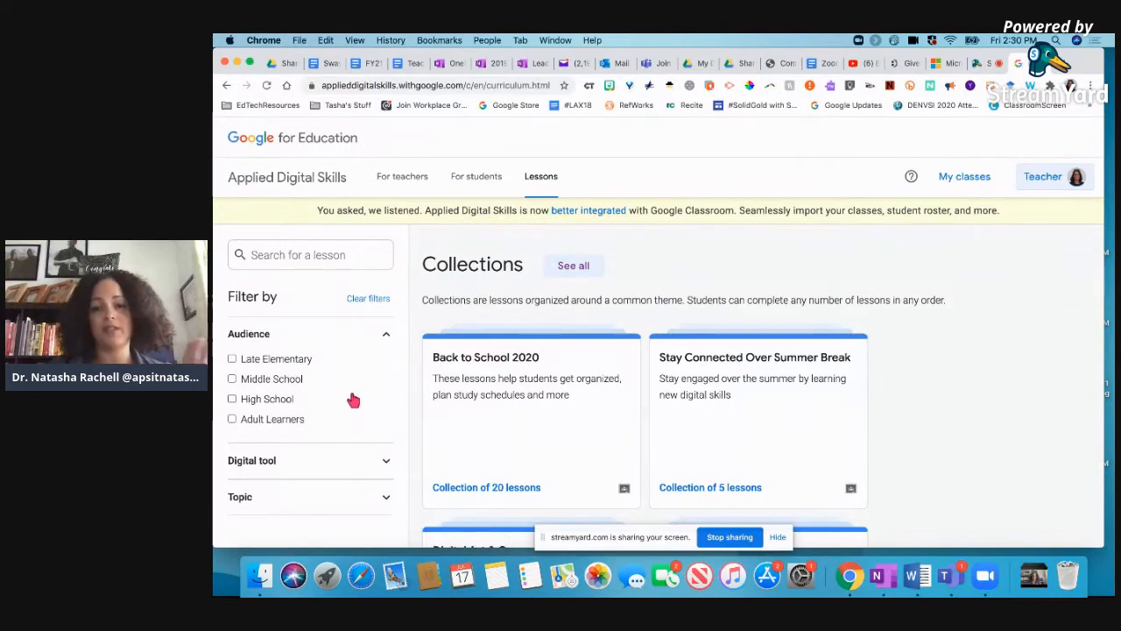
pyautogui.scroll(-3)
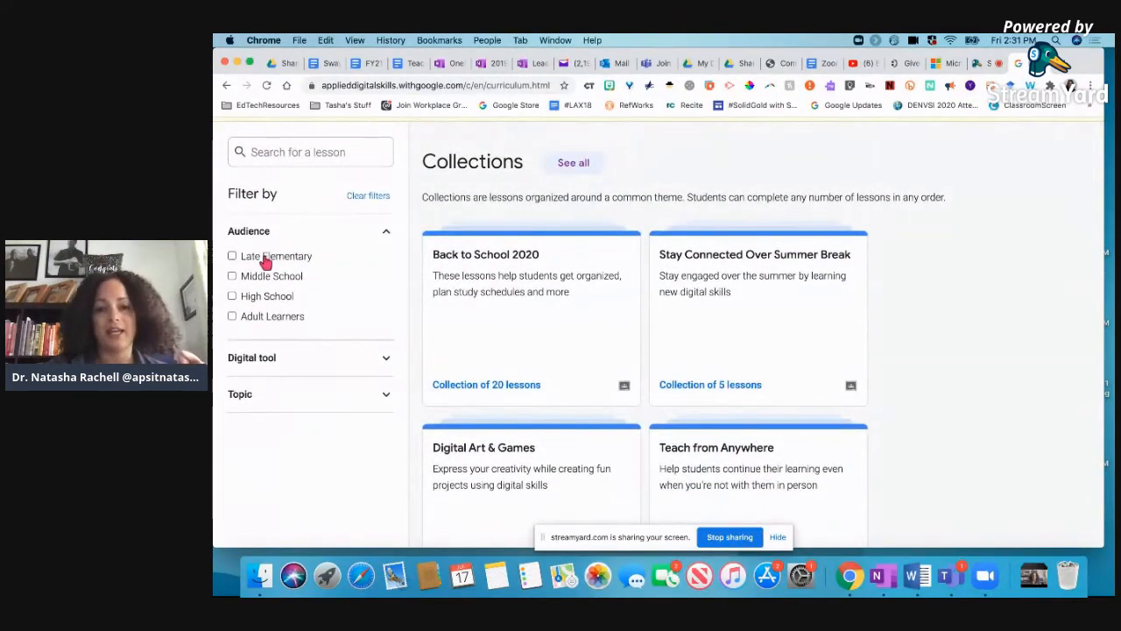
pyautogui.moveTo(263, 322)
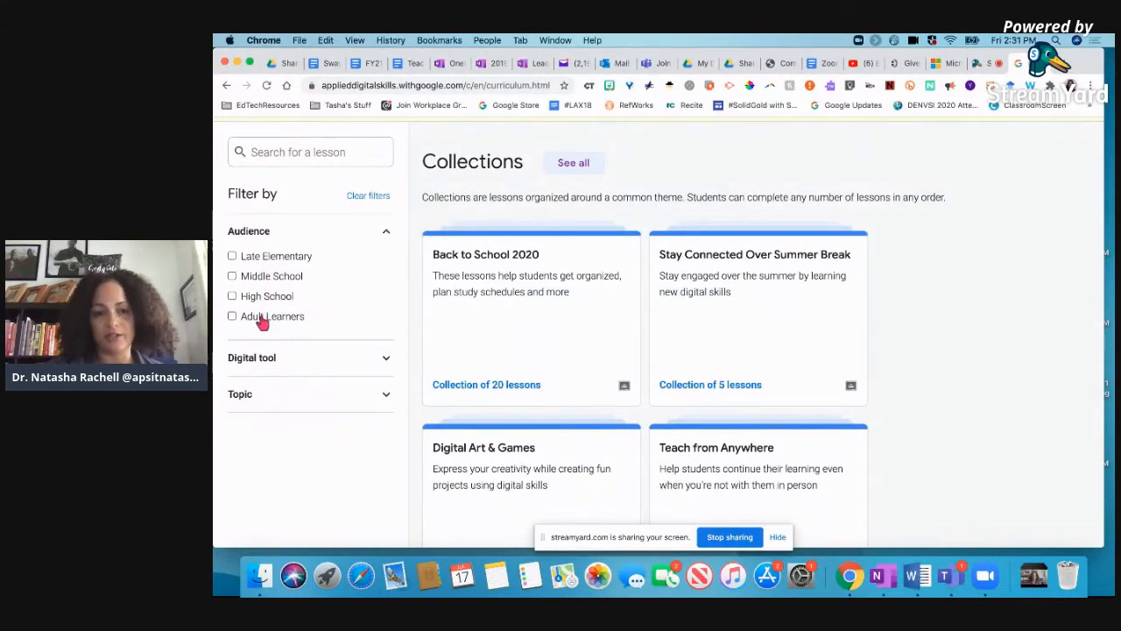
pyautogui.moveTo(357, 296)
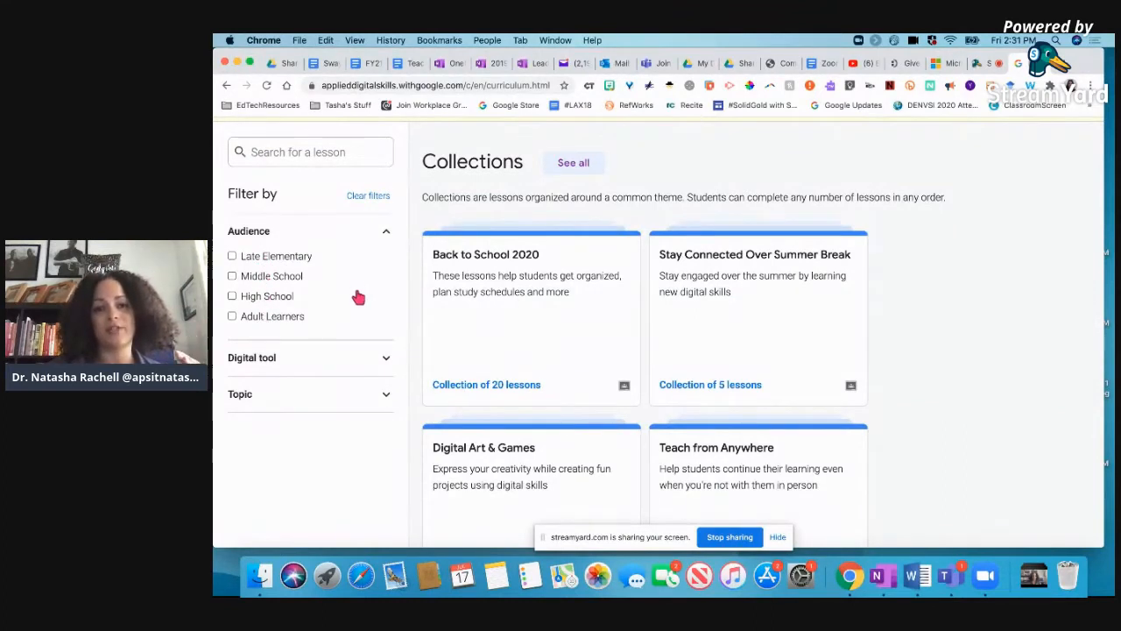
pyautogui.moveTo(517, 383)
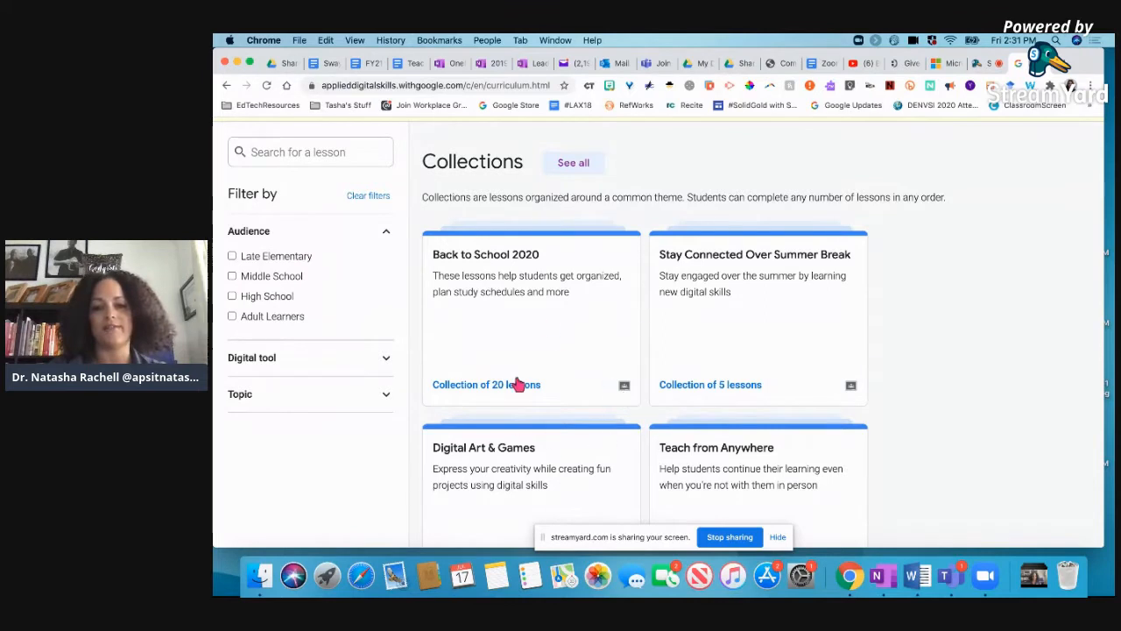
pyautogui.moveTo(382, 360)
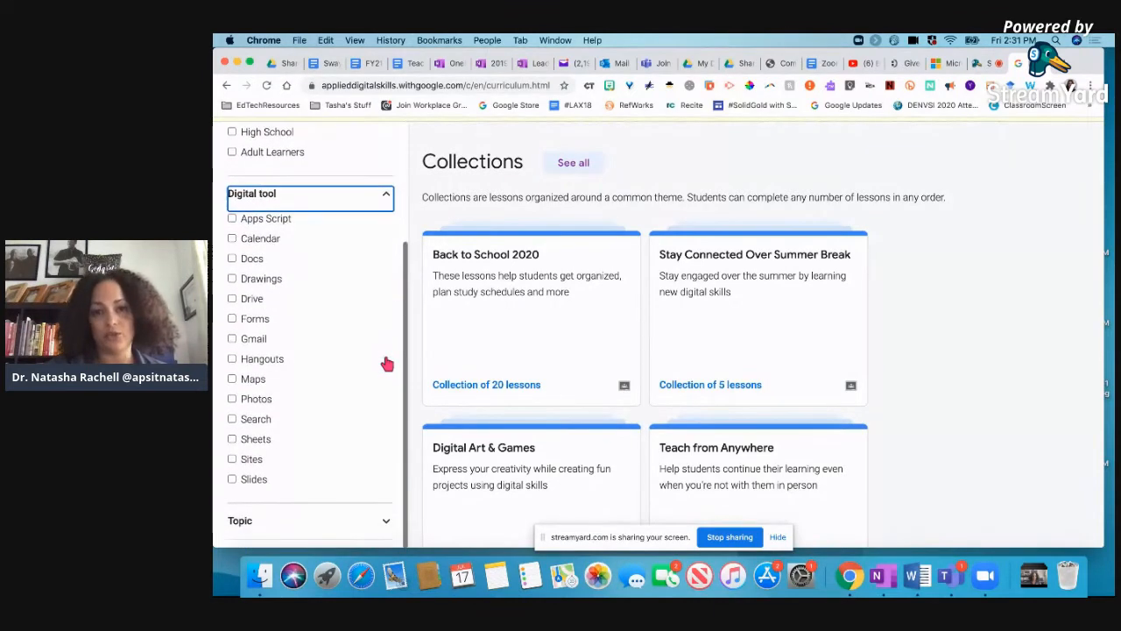
pyautogui.moveTo(231, 434)
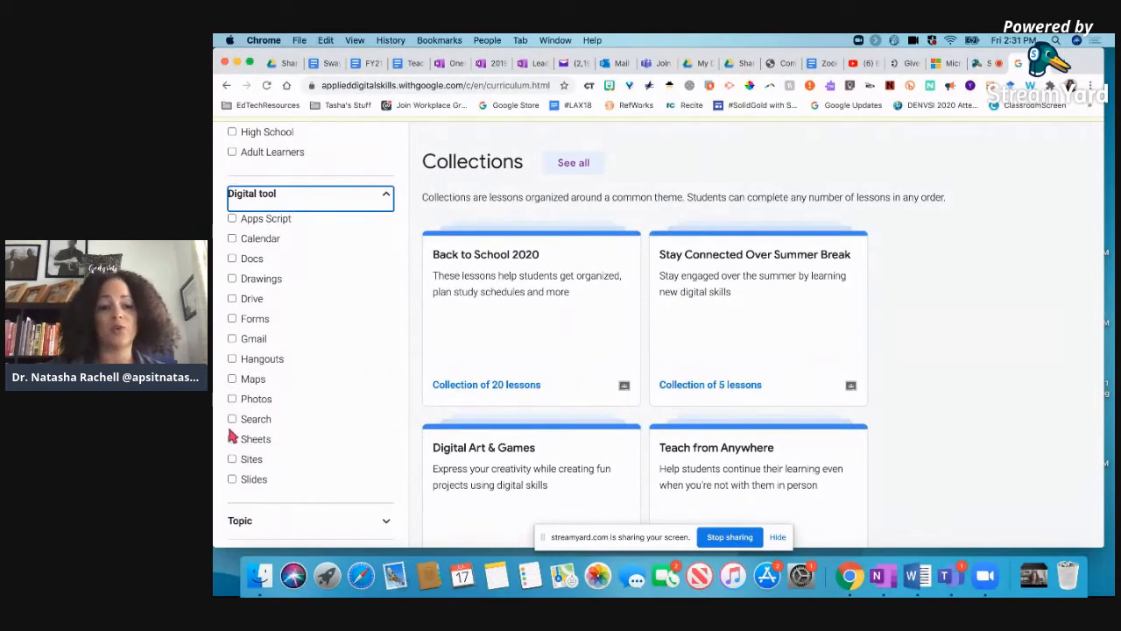
pyautogui.moveTo(273, 445)
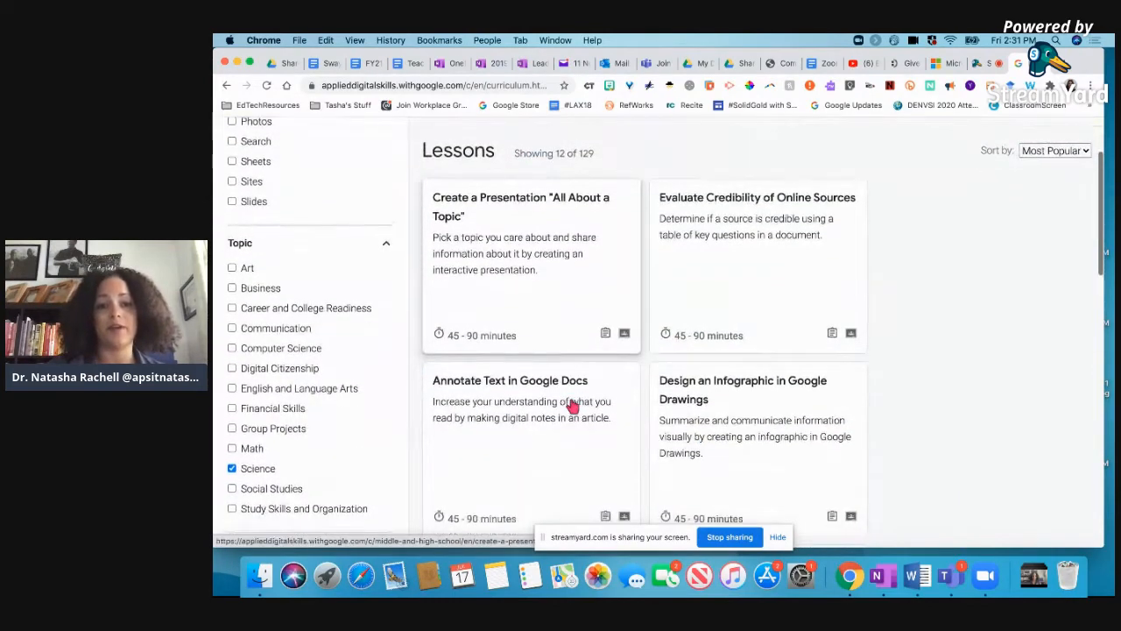
pyautogui.moveTo(525, 237)
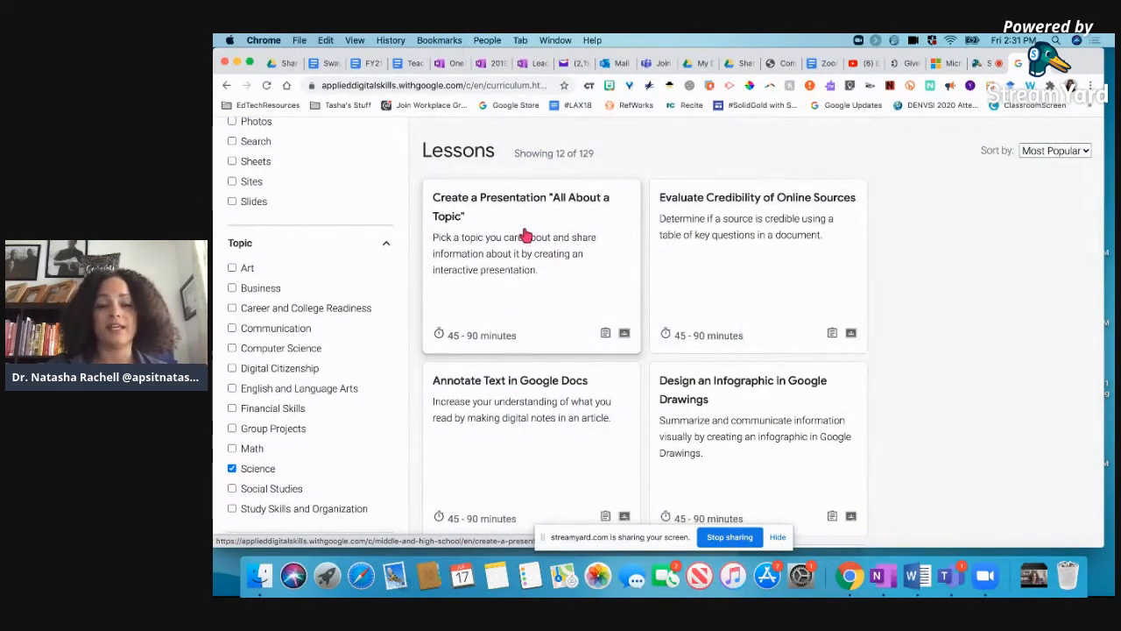
pyautogui.scroll(-3)
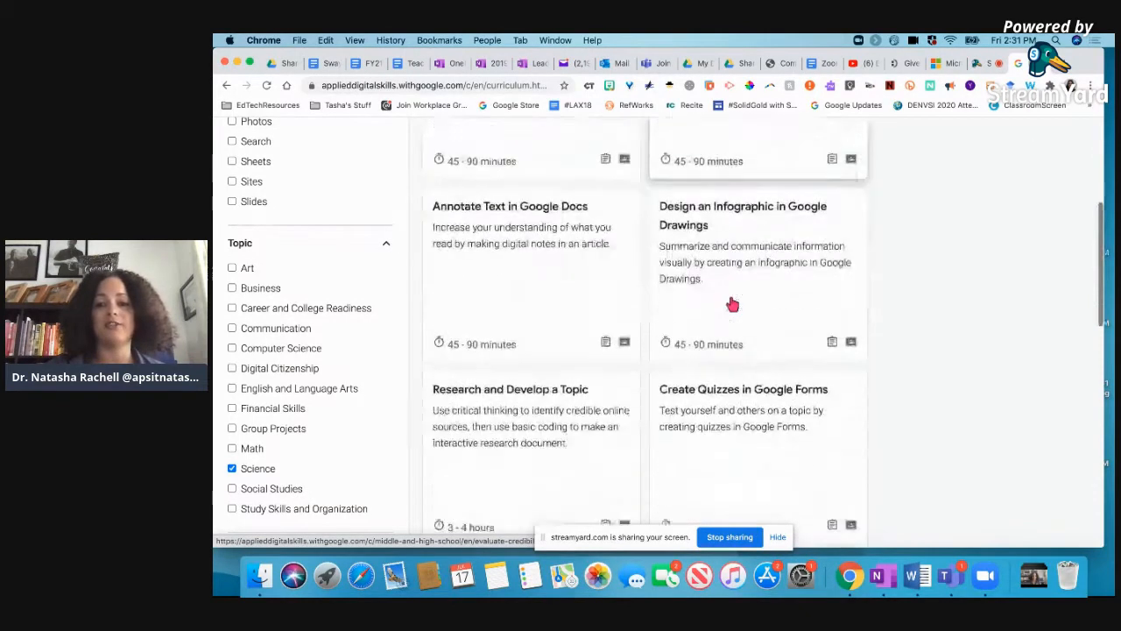
pyautogui.scroll(-3)
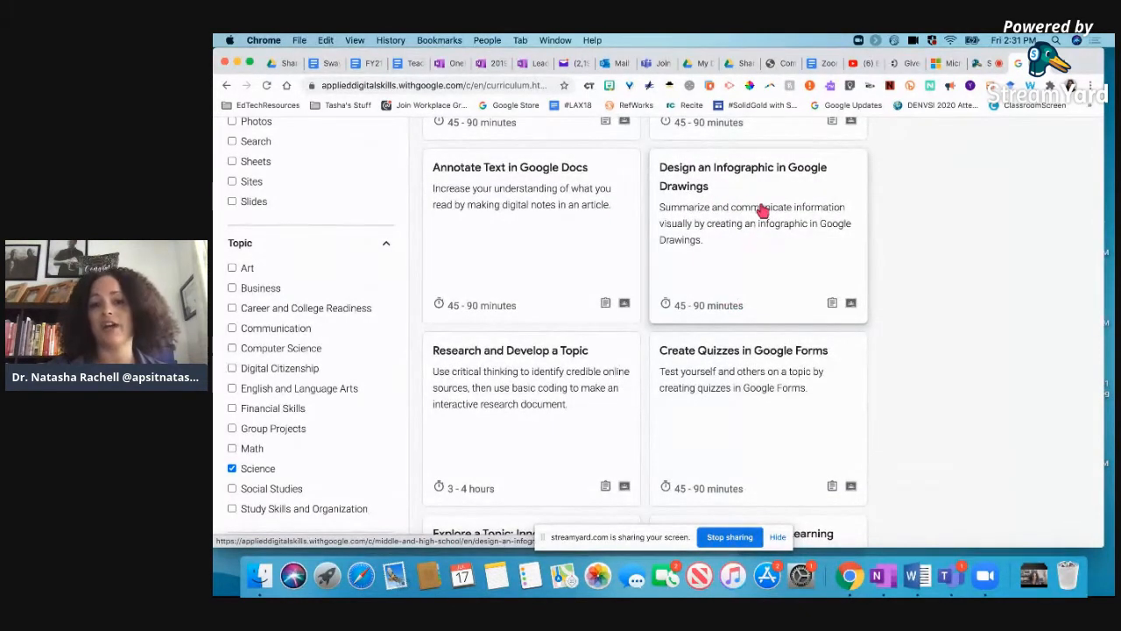
pyautogui.scroll(-3)
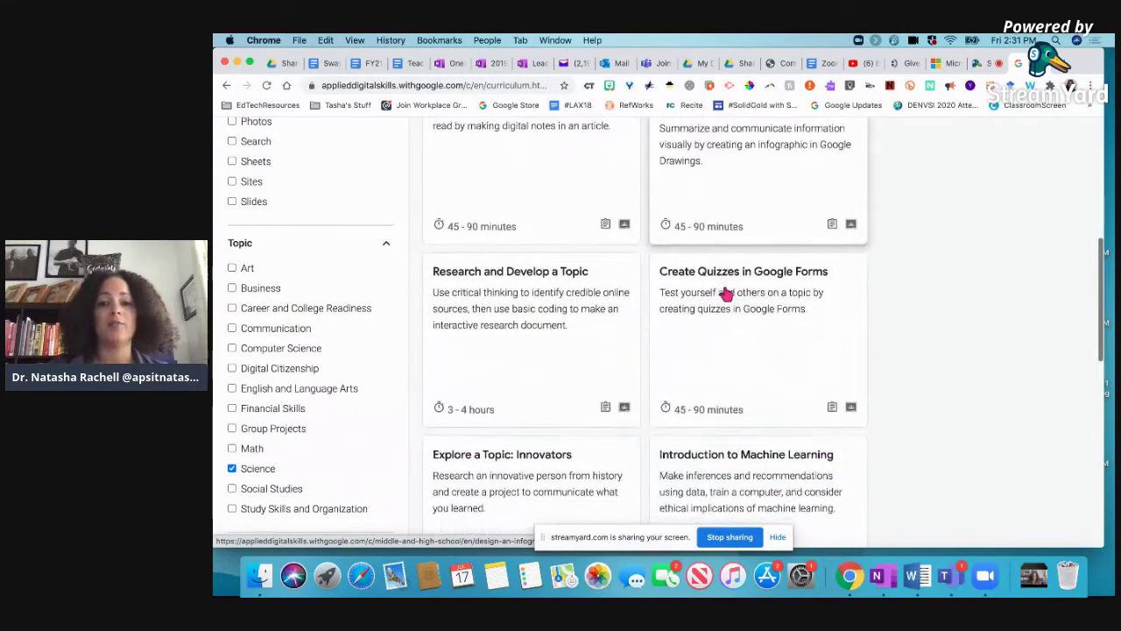
pyautogui.scroll(-3)
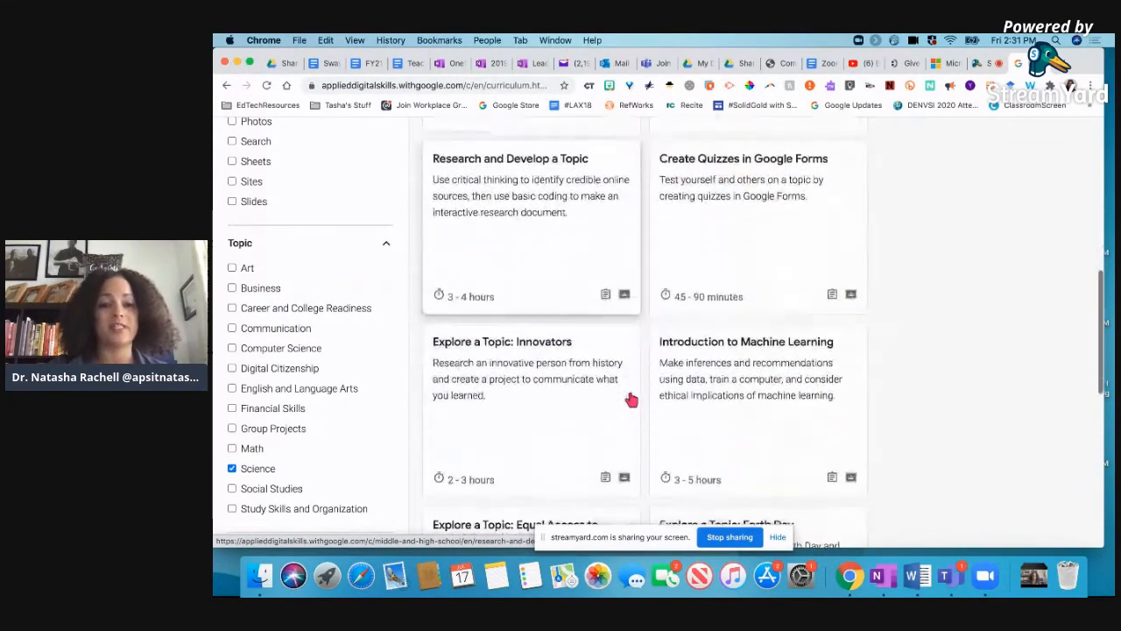
pyautogui.scroll(-3)
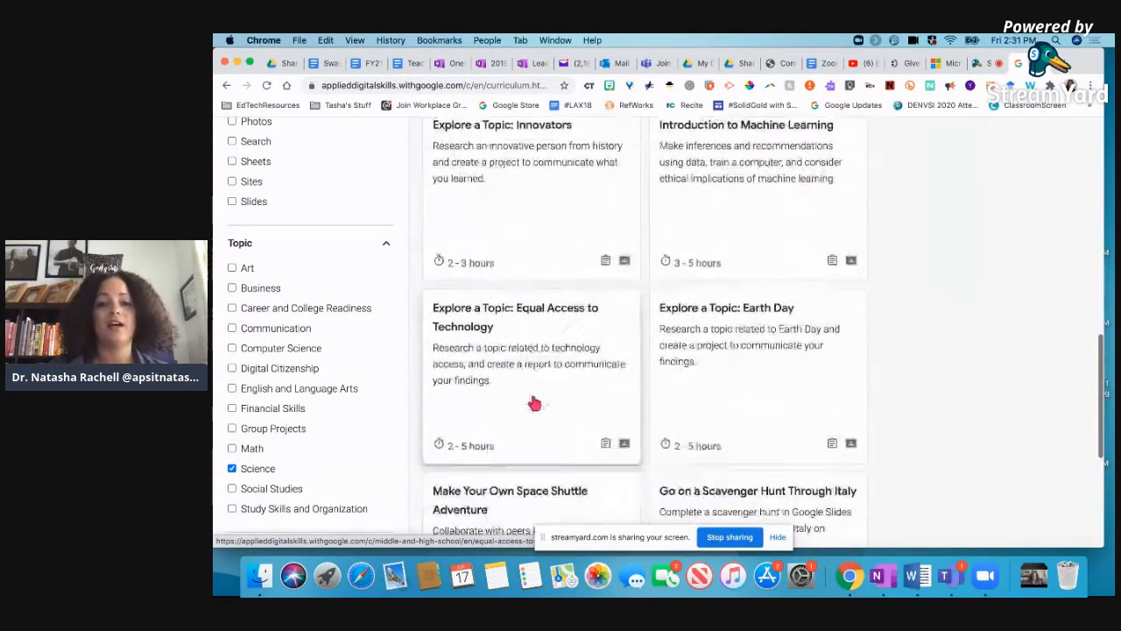
pyautogui.scroll(-3)
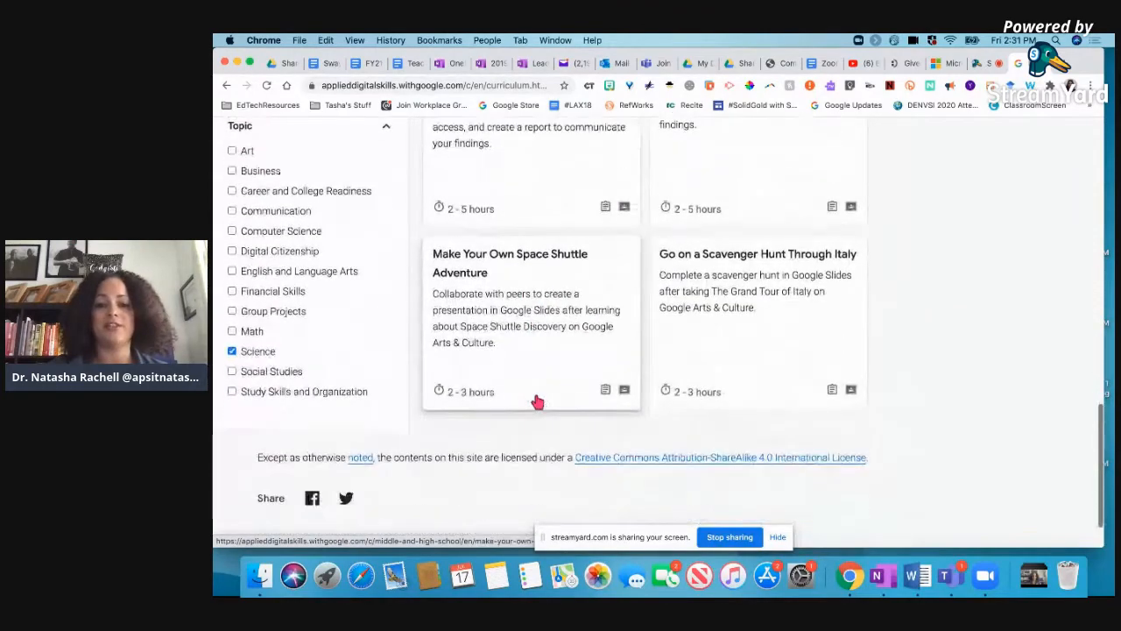
pyautogui.scroll(3)
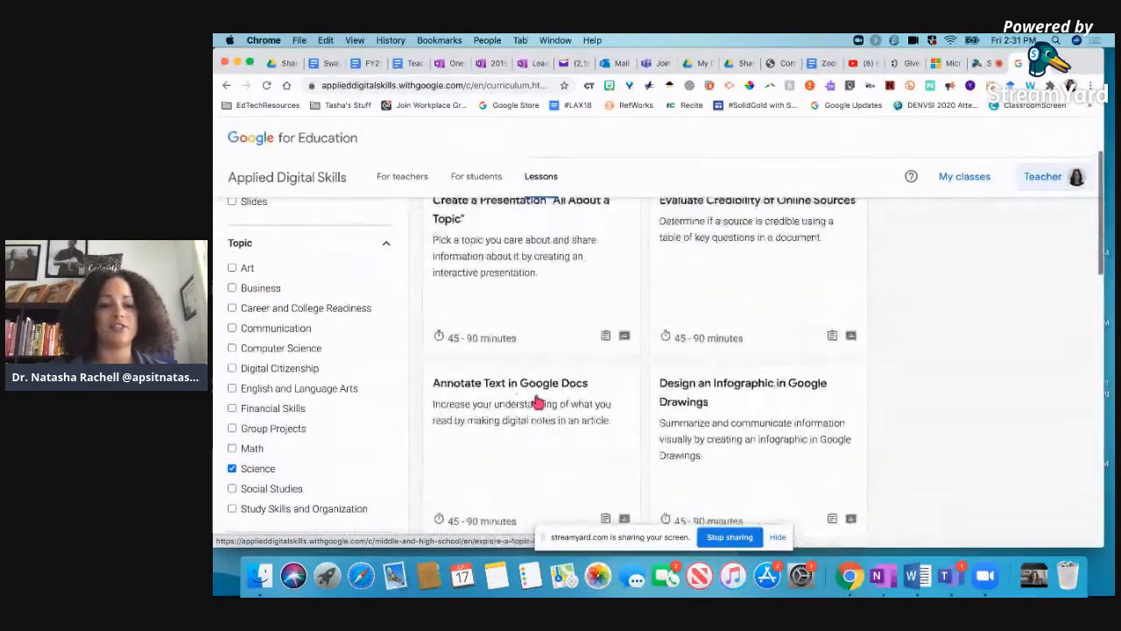
# View the Create a Presentation "All About a Topic" lesson's Activities and its eight videos
pyautogui.click(521, 209)
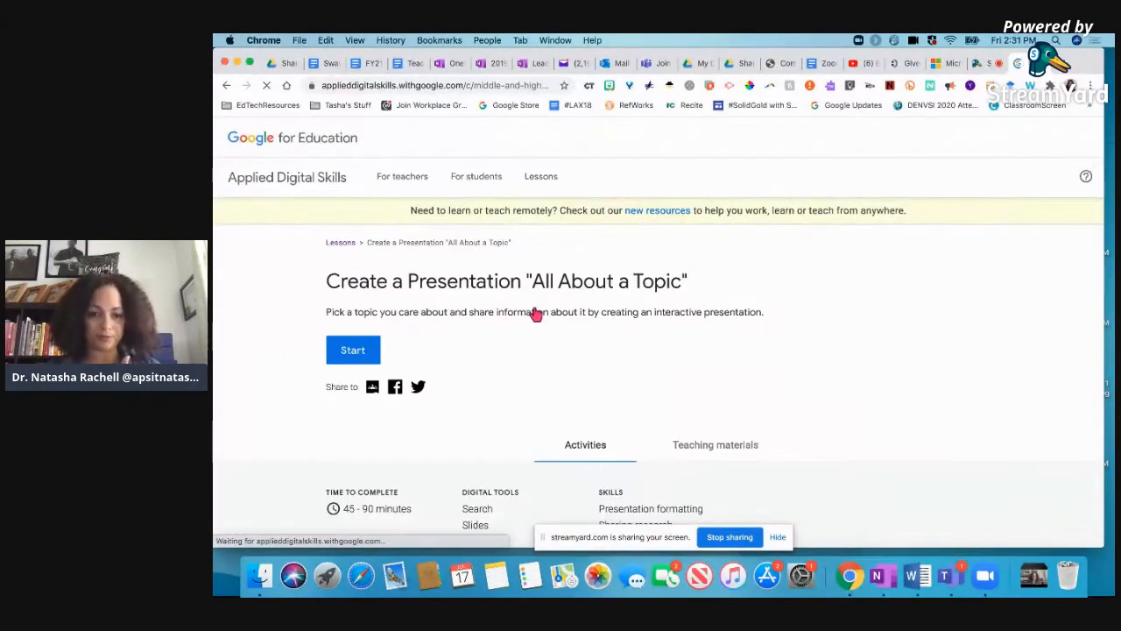
pyautogui.scroll(-3)
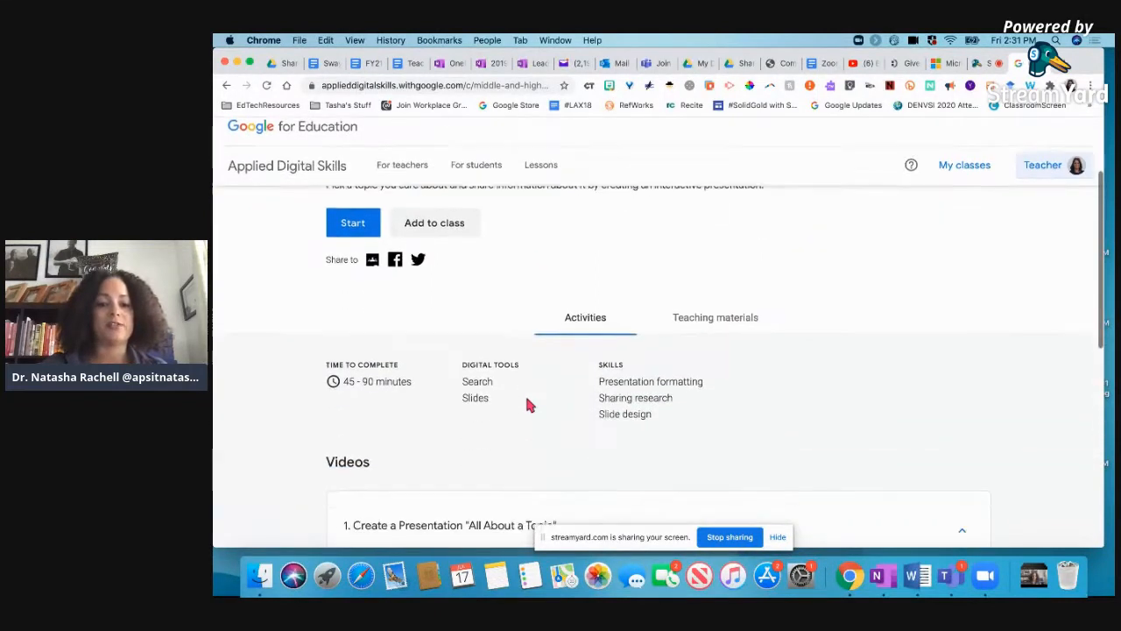
pyautogui.scroll(-3)
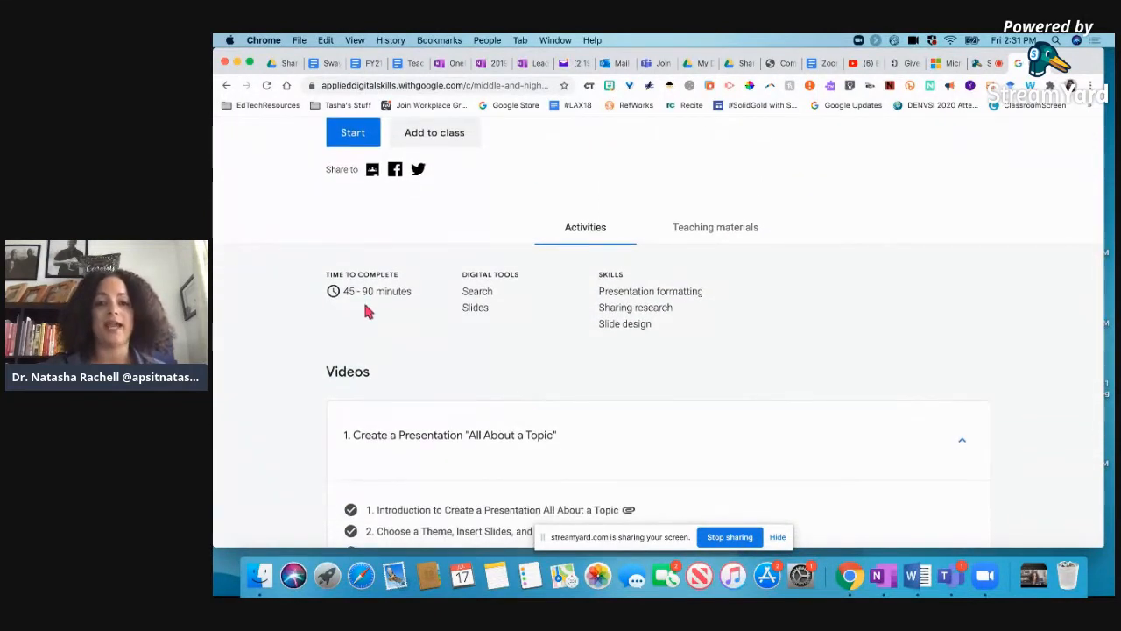
pyautogui.moveTo(358, 304)
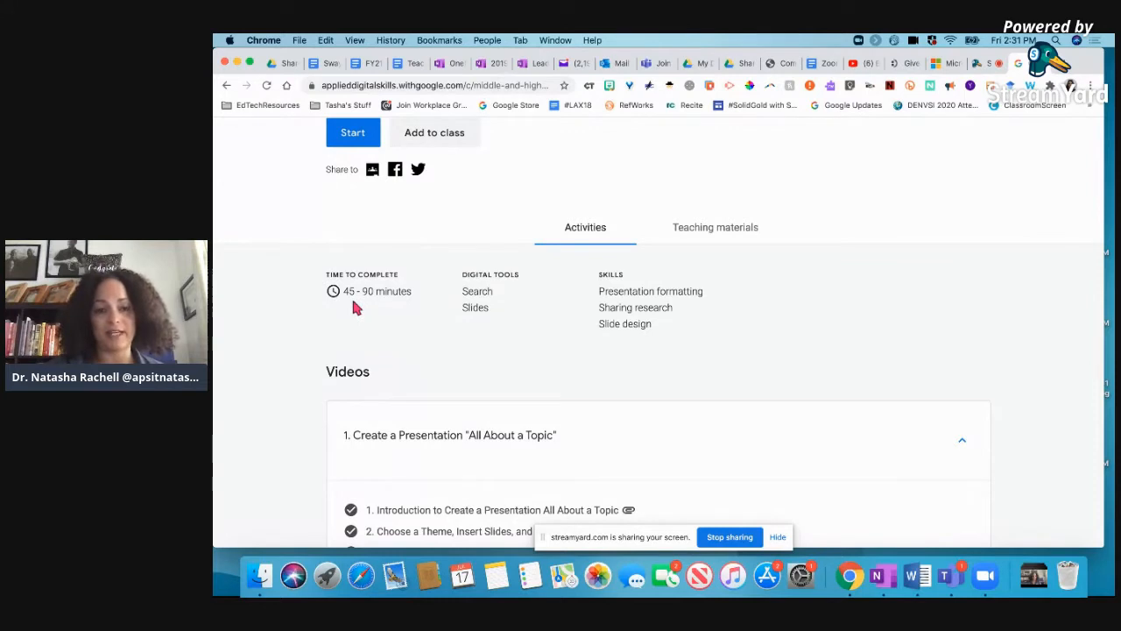
pyautogui.moveTo(491, 309)
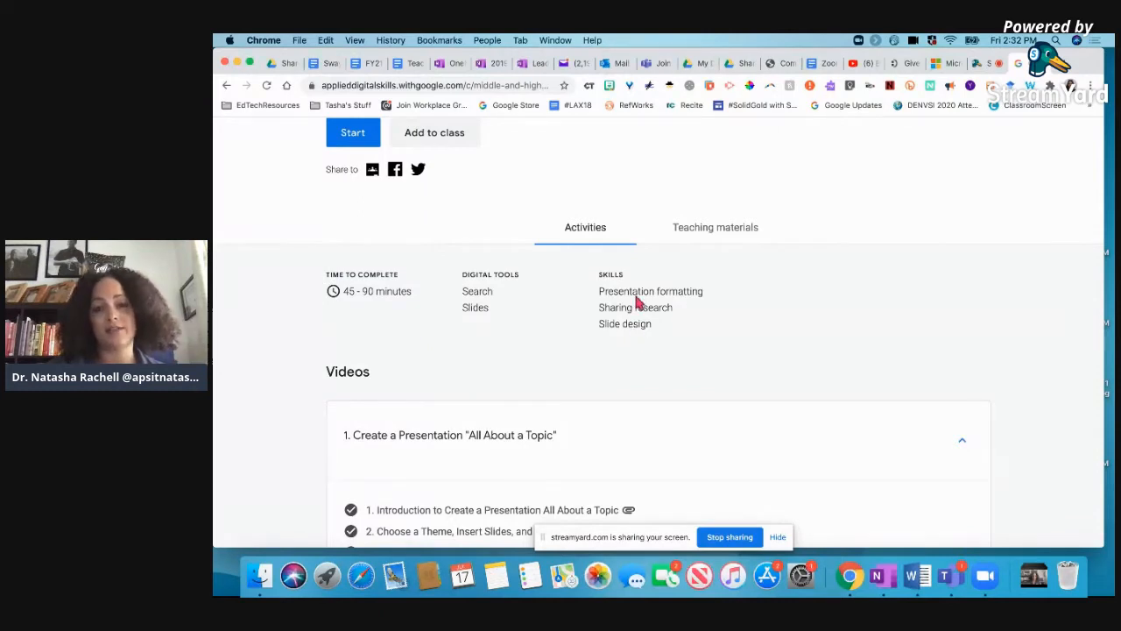
pyautogui.scroll(-3)
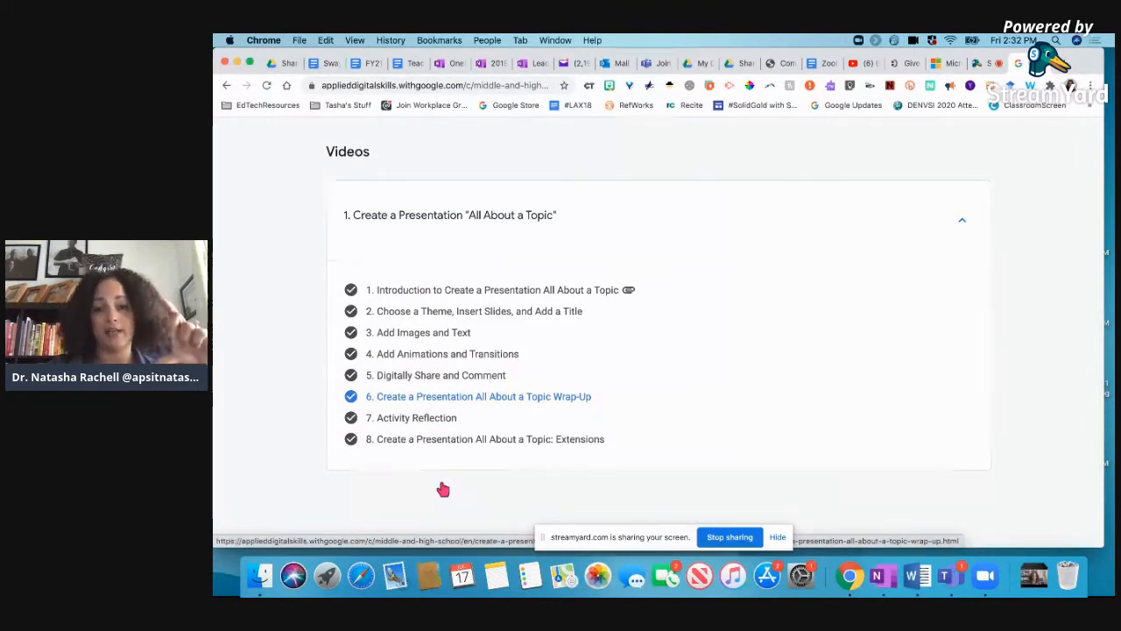
pyautogui.scroll(-3)
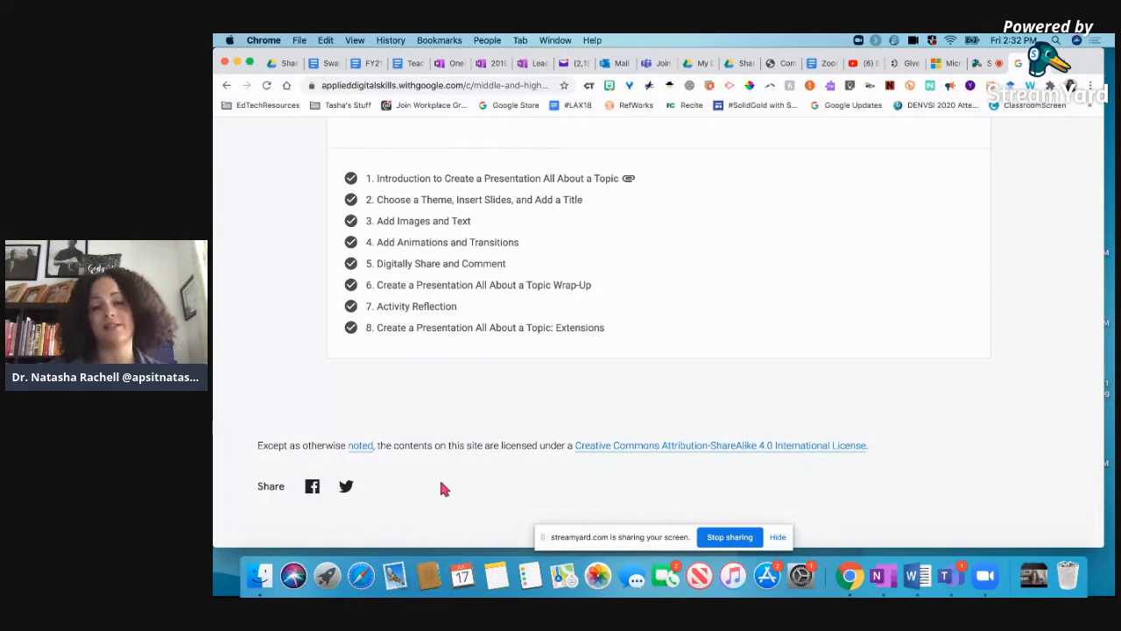
pyautogui.scroll(3)
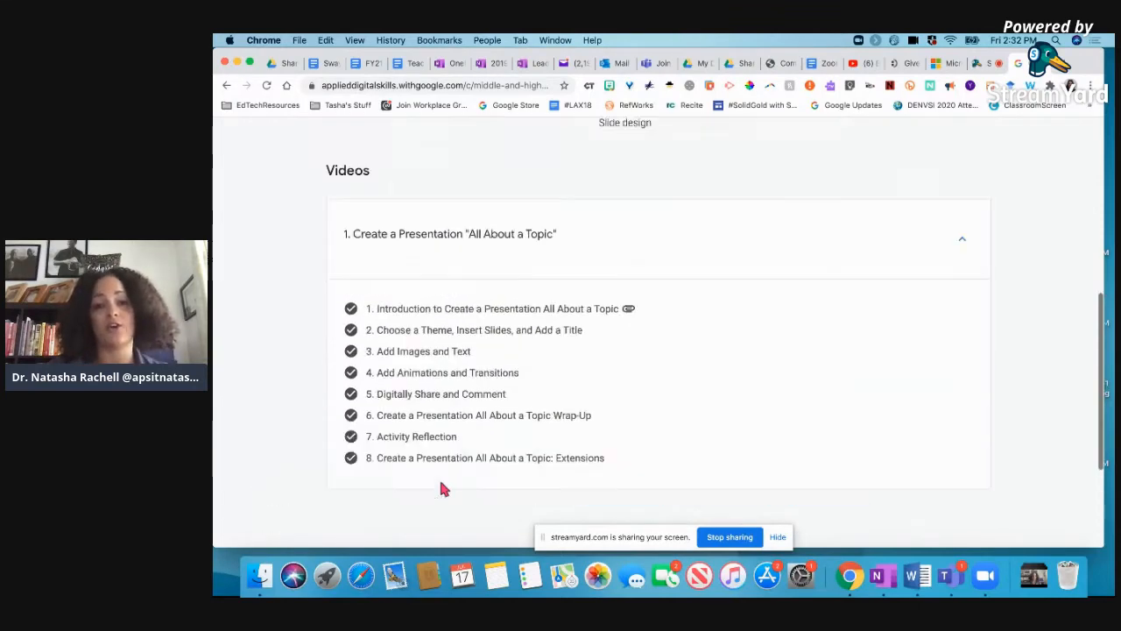
# Show the lesson's Teaching materials: lesson plan, sample rubric, certificates and video downloads
pyautogui.scroll(3)
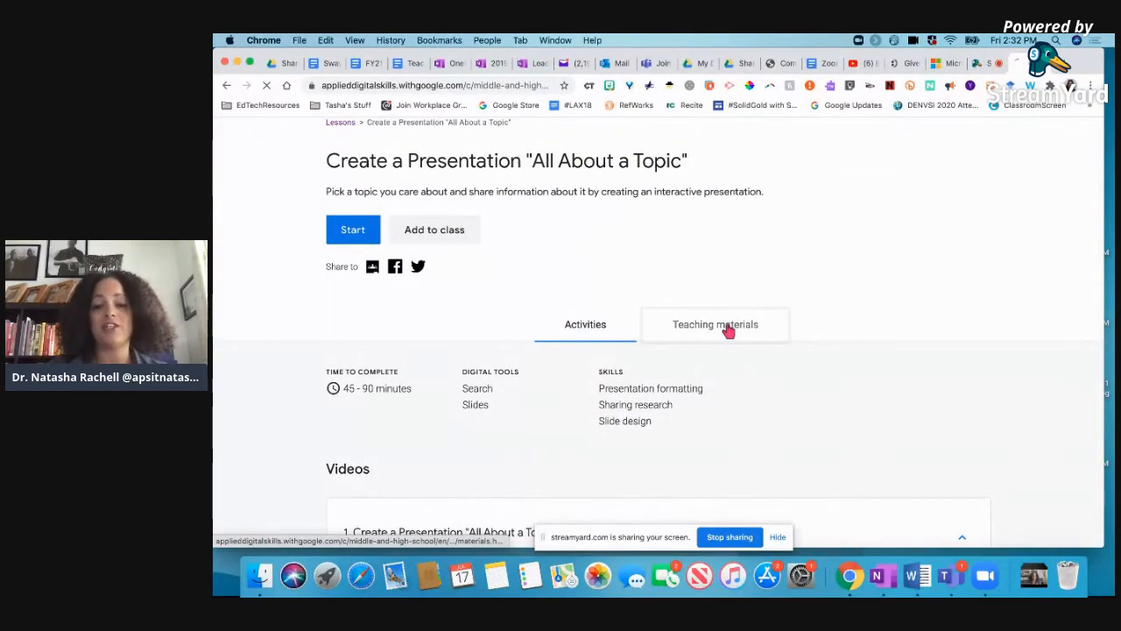
pyautogui.click(715, 324)
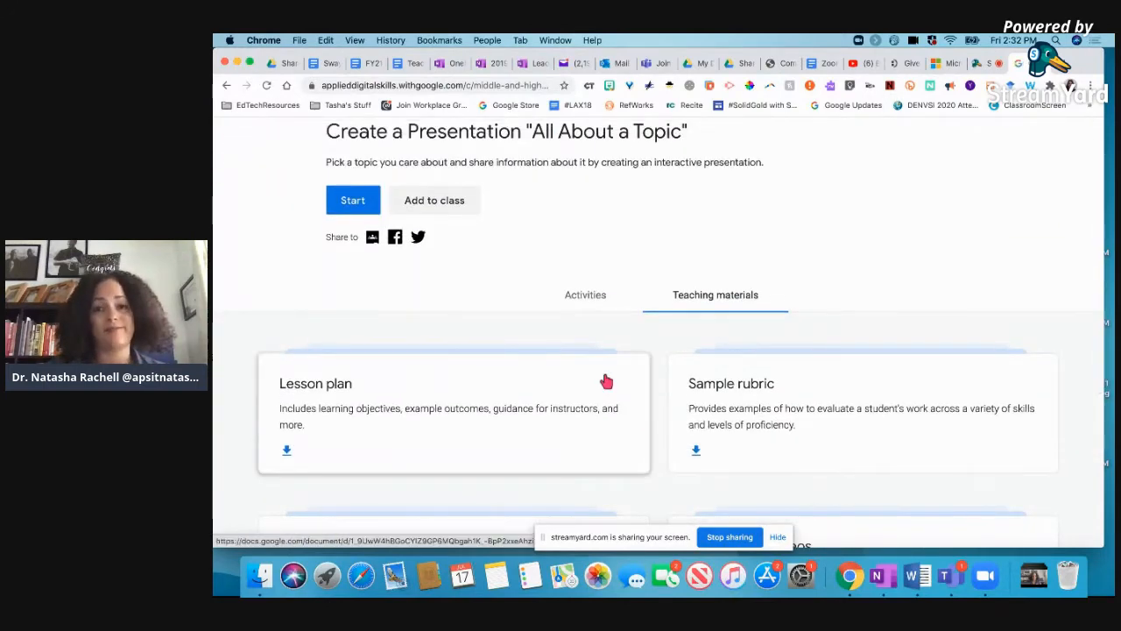
pyautogui.scroll(-3)
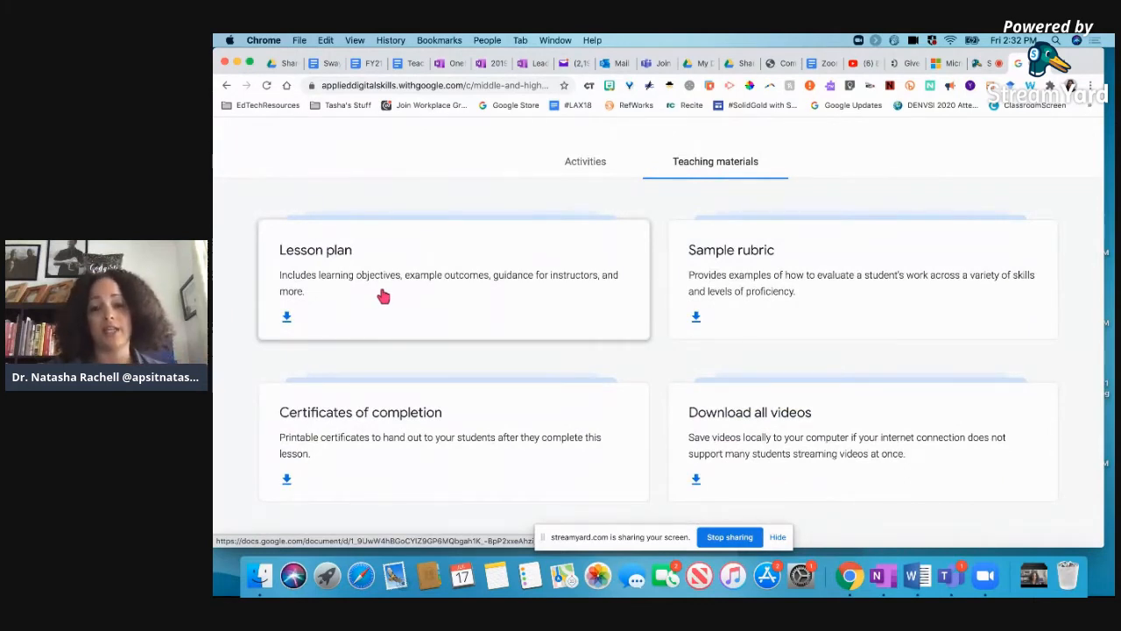
pyautogui.moveTo(739, 282)
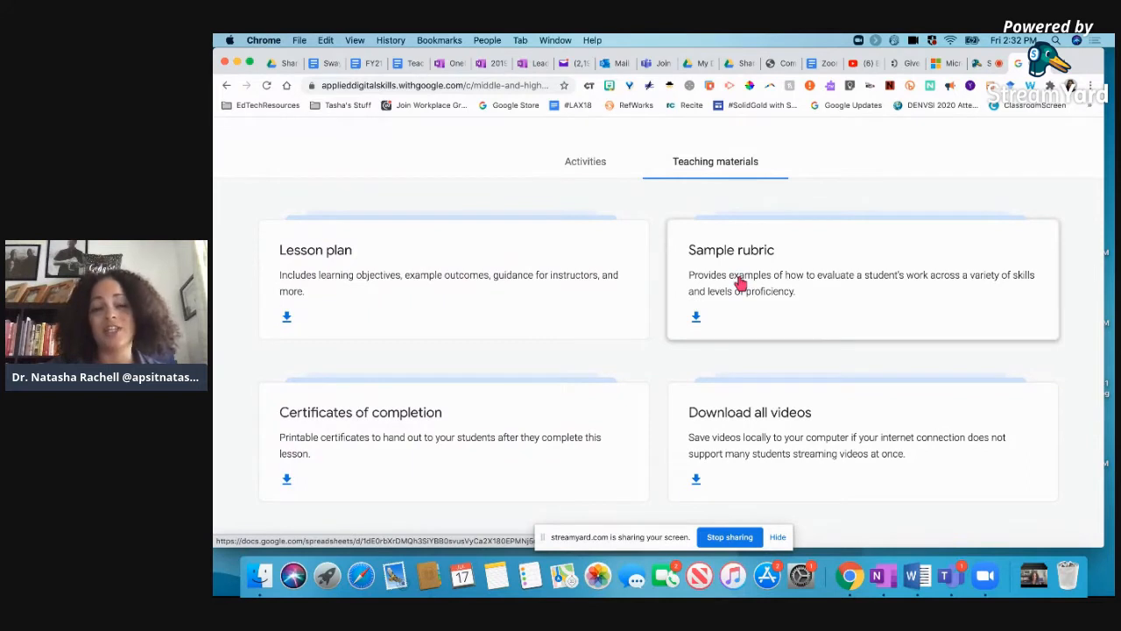
pyautogui.scroll(-3)
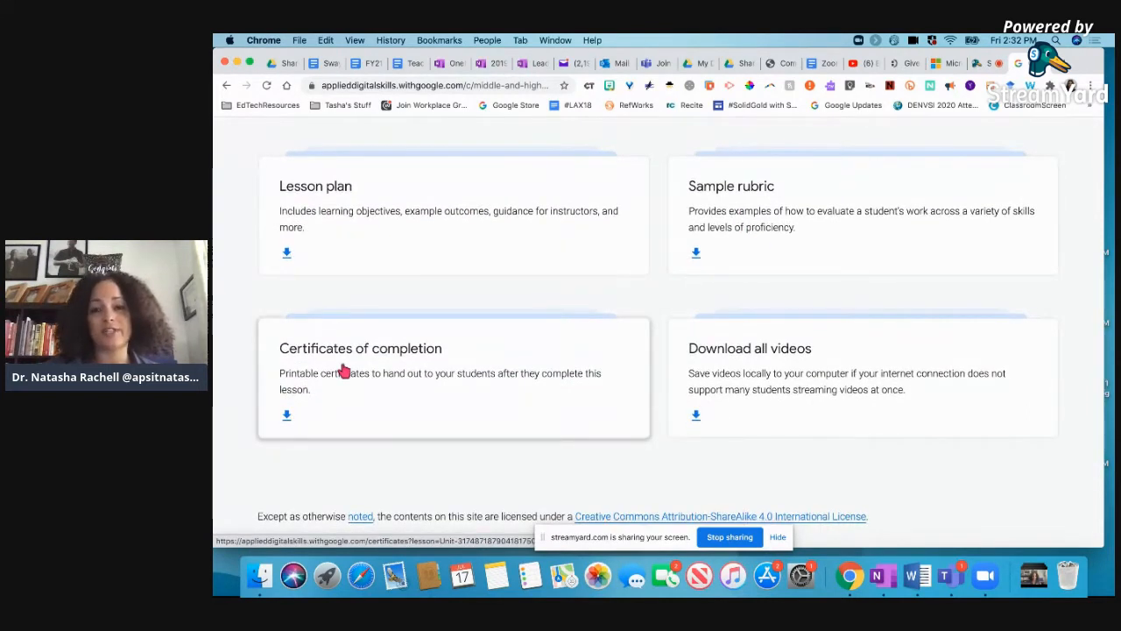
pyautogui.moveTo(657, 434)
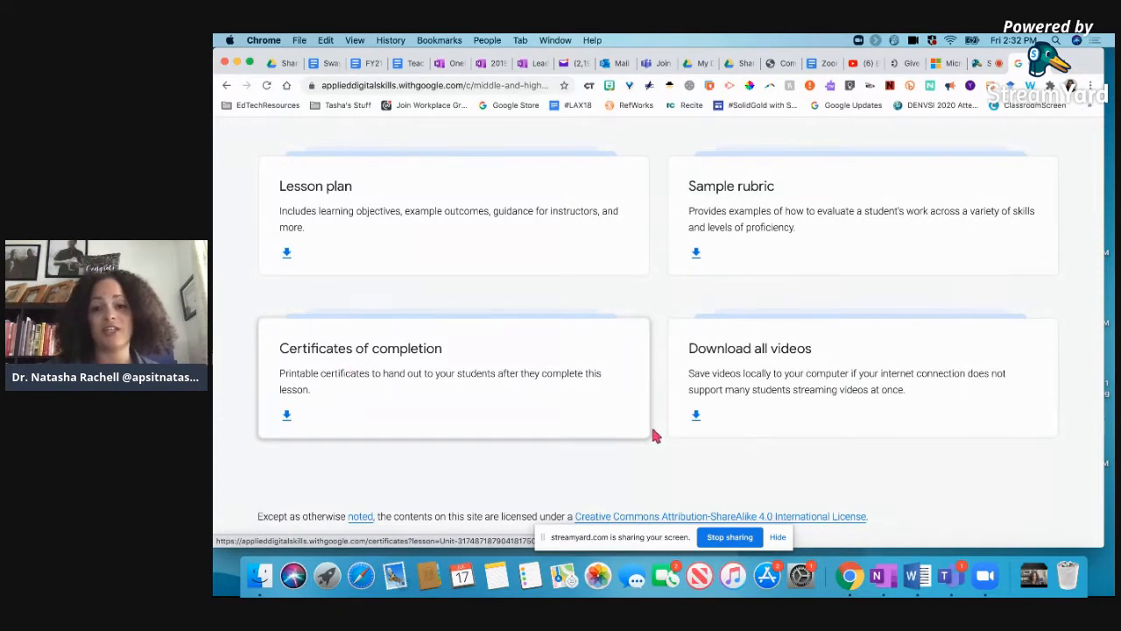
pyautogui.moveTo(454, 368)
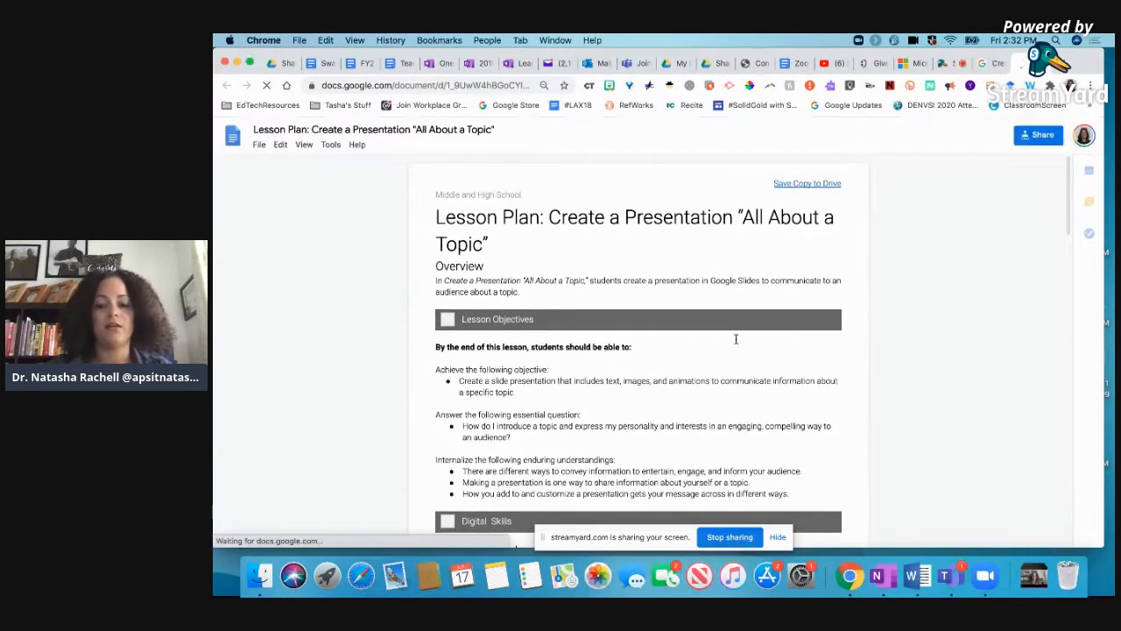
# Bring up the lesson plan in Google Docs and read its outline and procedure
pyautogui.click(543, 84)
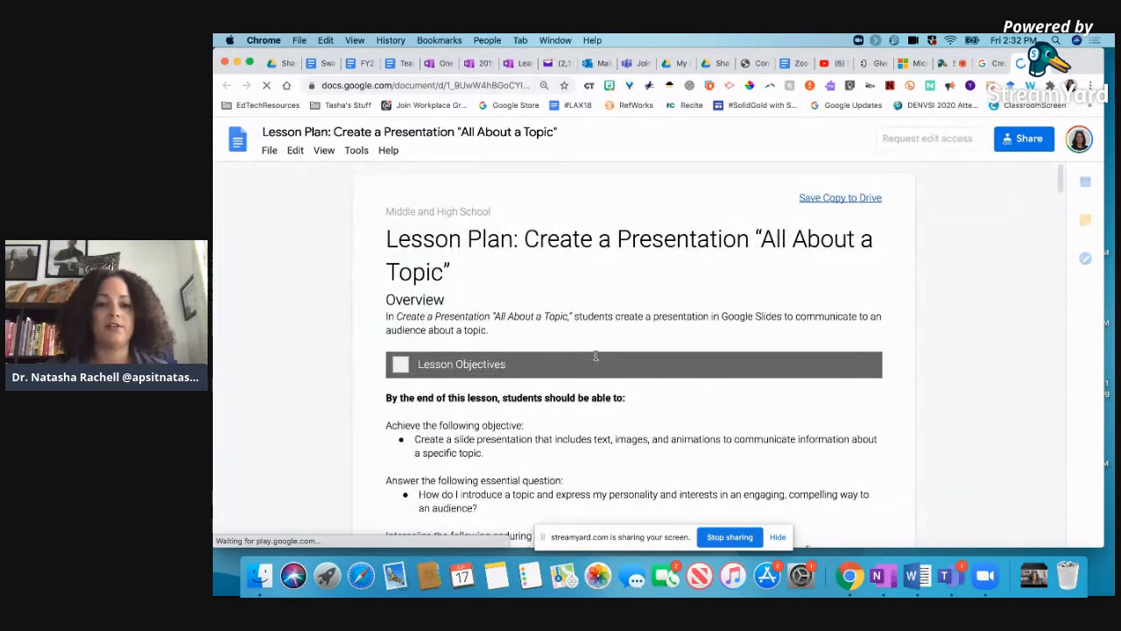
pyautogui.scroll(-3)
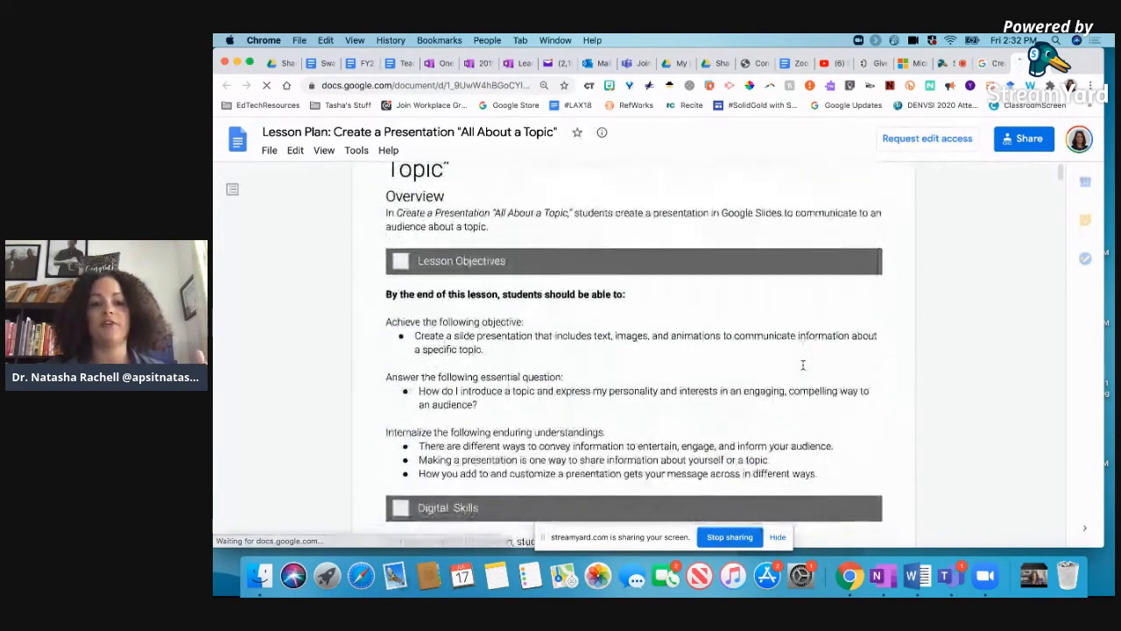
pyautogui.scroll(-3)
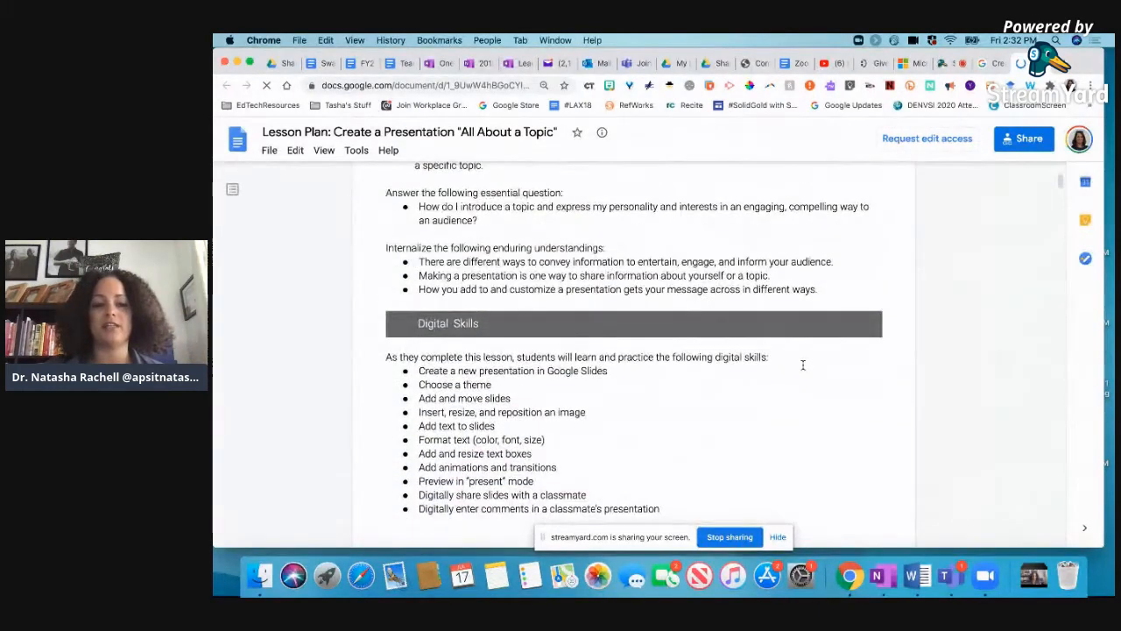
pyautogui.scroll(-3)
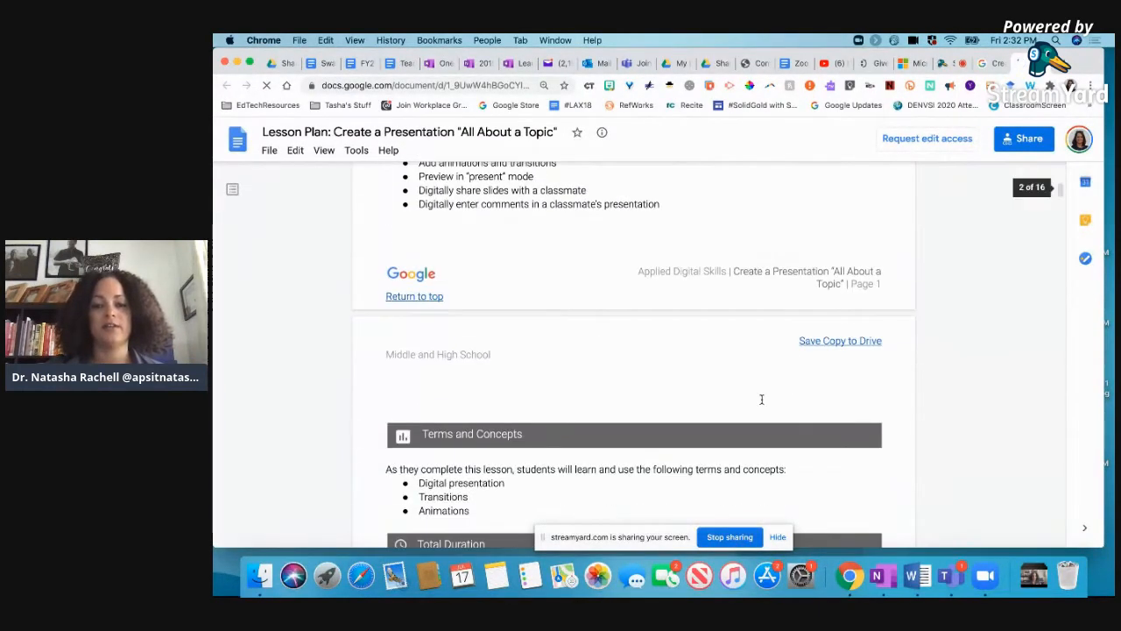
pyautogui.scroll(-3)
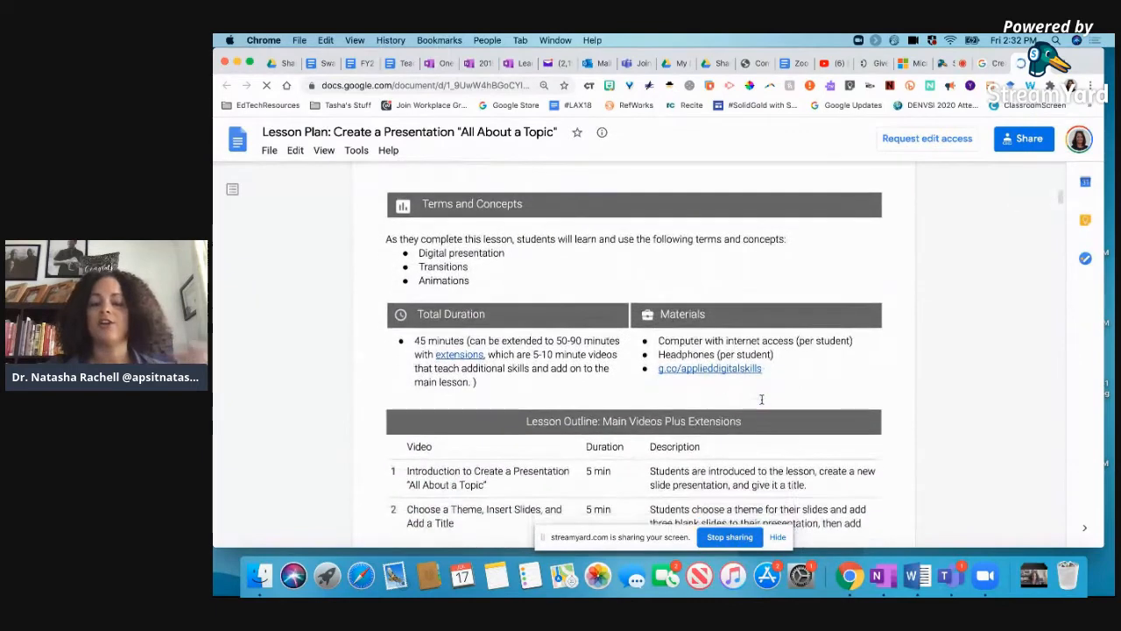
pyautogui.scroll(-3)
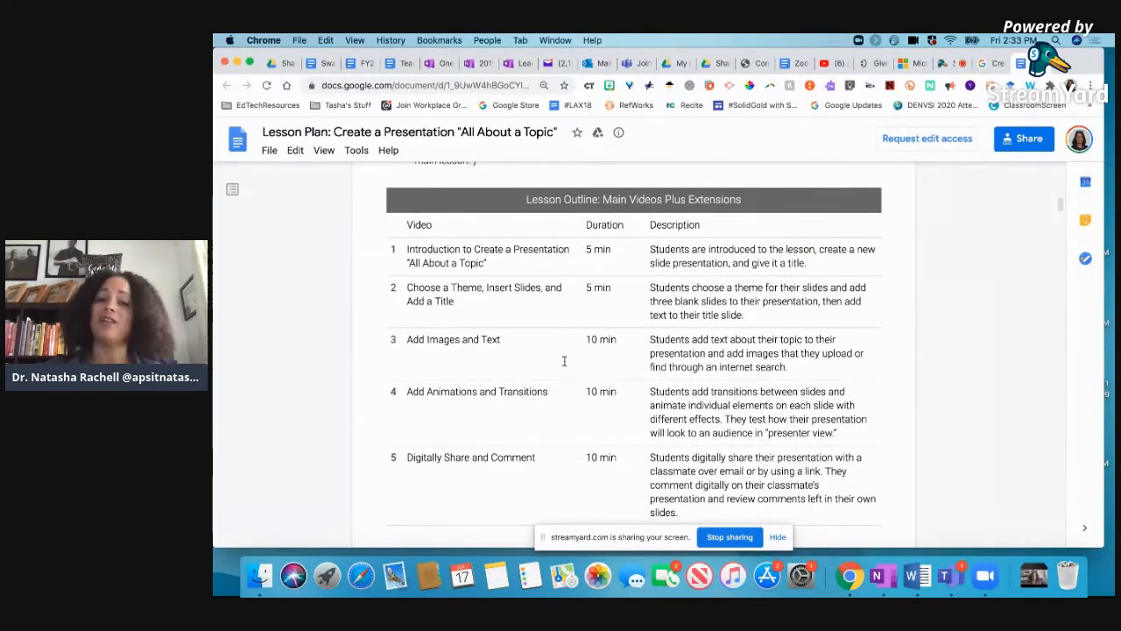
# Continue down the lesson plan through Assessments, Resources and the Tip boxes
pyautogui.scroll(-3)
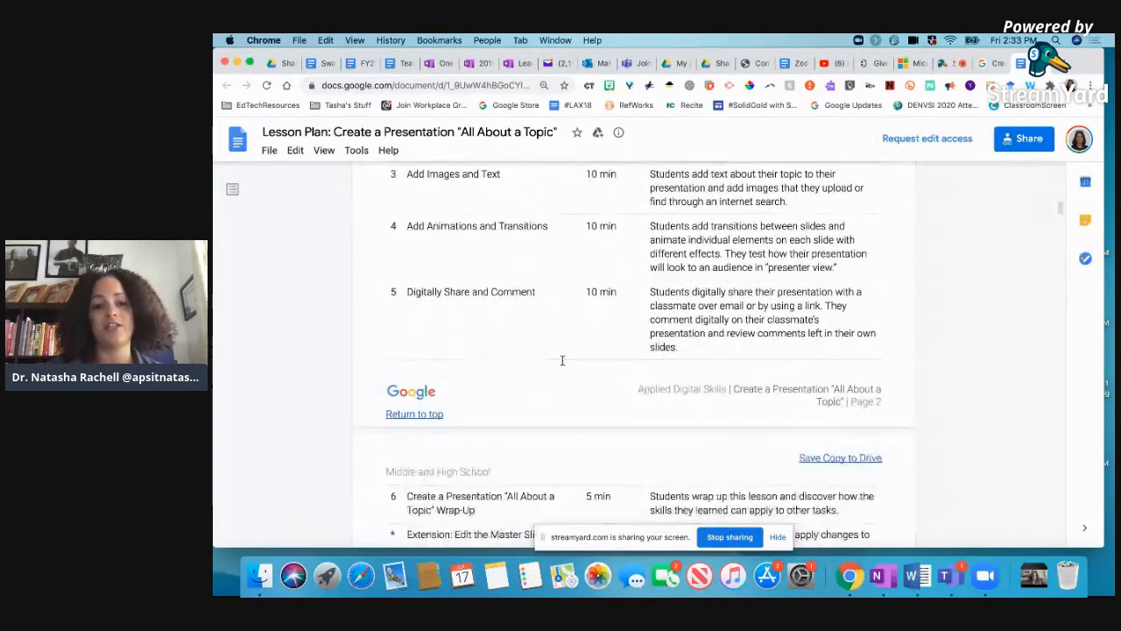
pyautogui.scroll(-3)
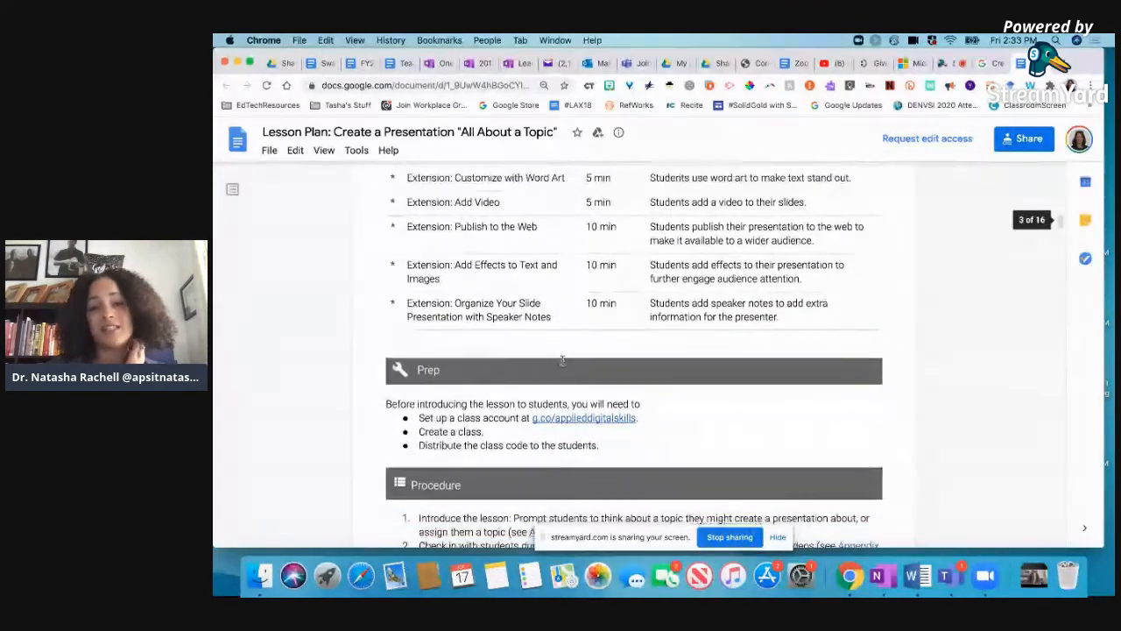
pyautogui.scroll(-3)
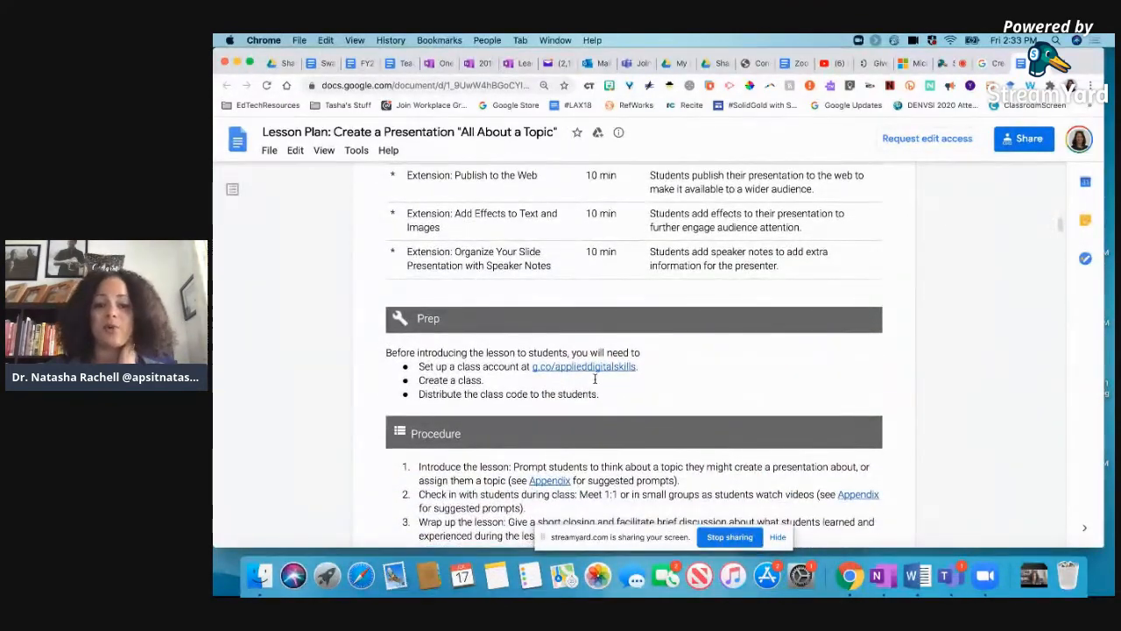
pyautogui.scroll(-3)
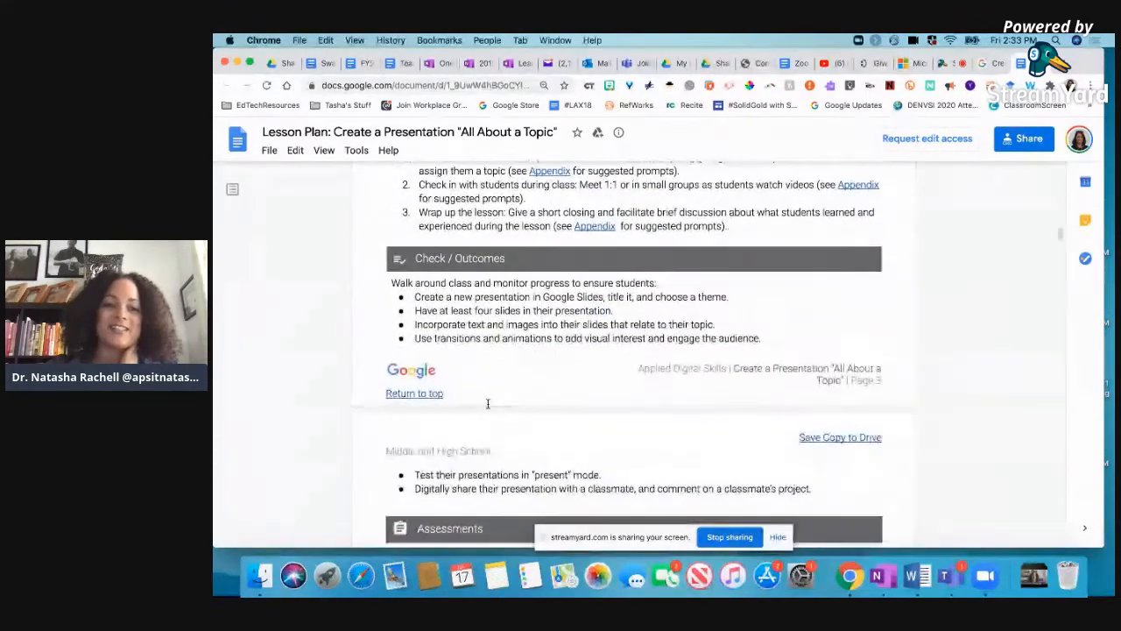
pyautogui.scroll(-3)
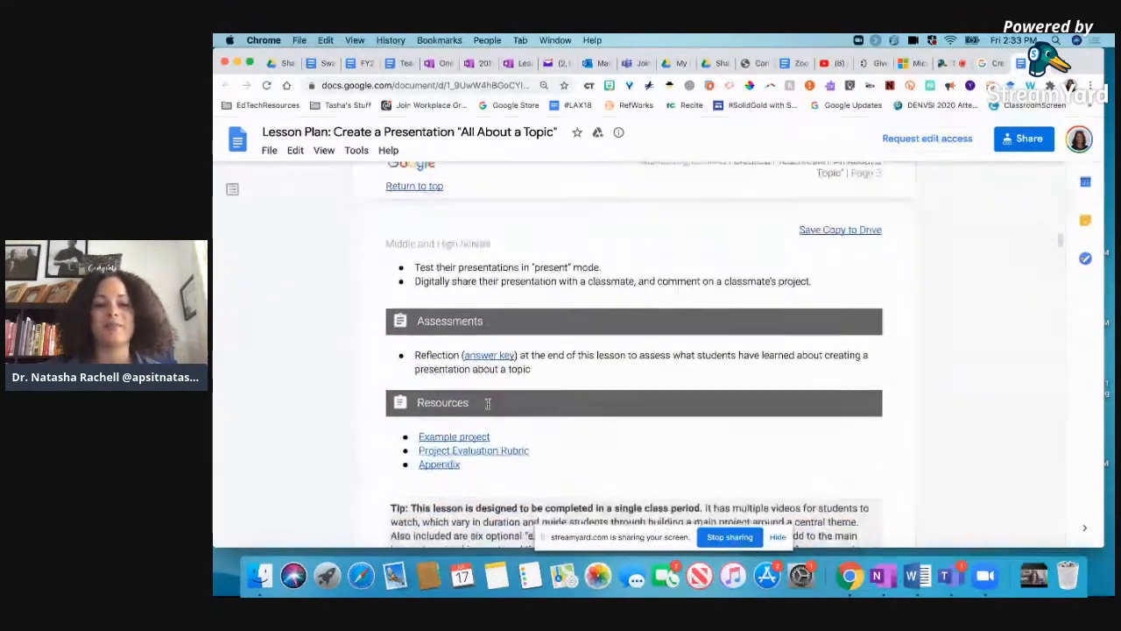
pyautogui.scroll(-3)
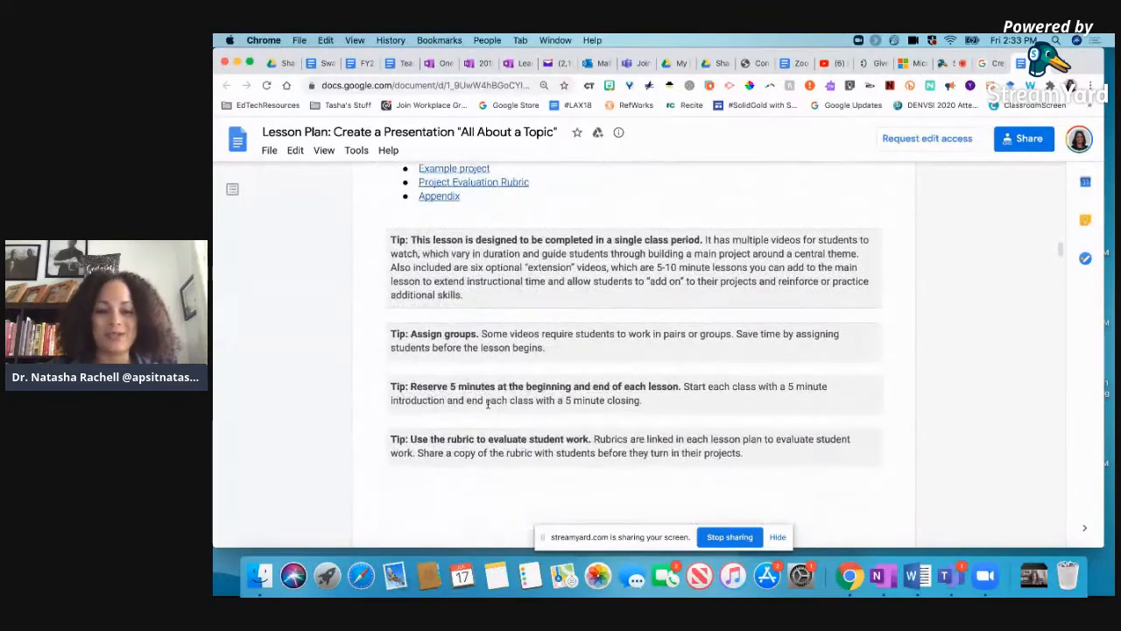
# Look through the lesson plan's Example Student Outcome presentation screenshots
pyautogui.scroll(-3)
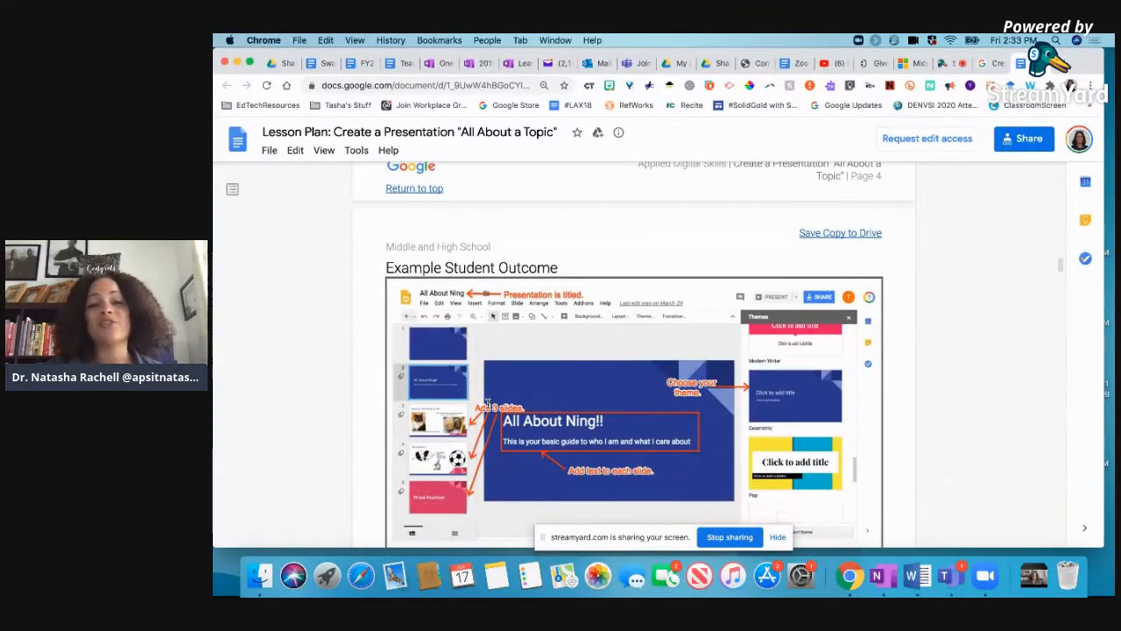
pyautogui.scroll(-3)
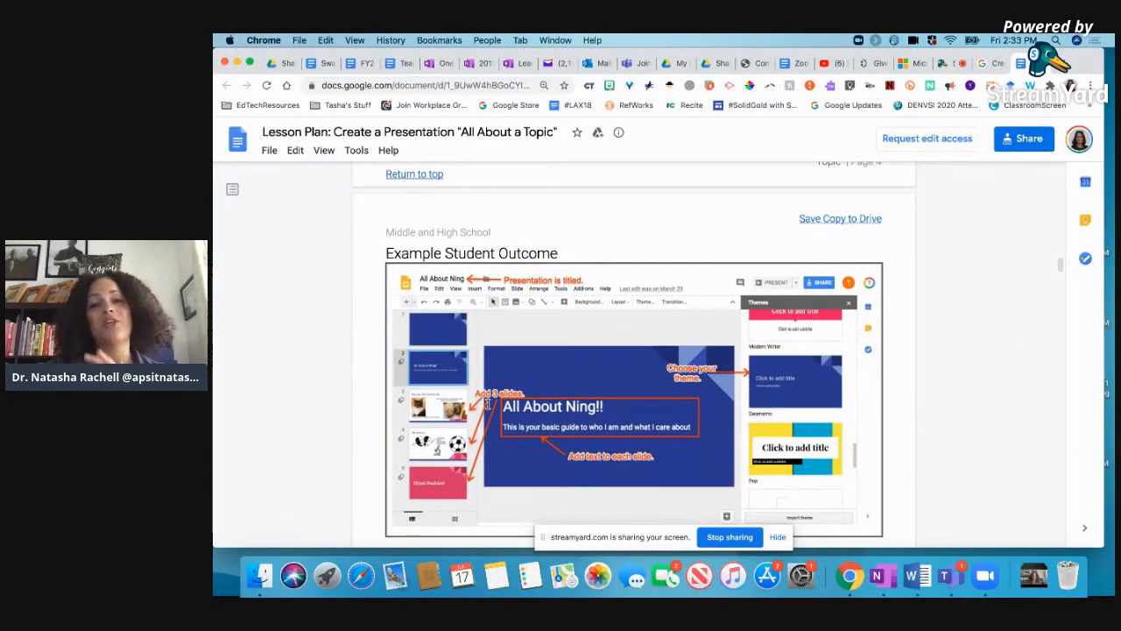
pyautogui.scroll(3)
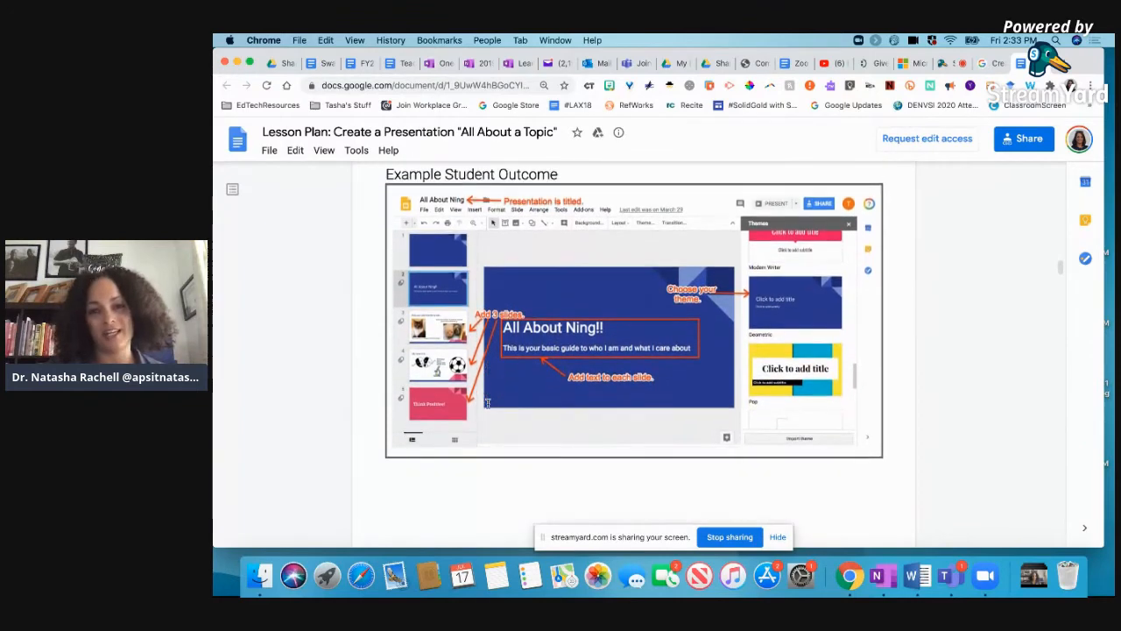
pyautogui.scroll(-3)
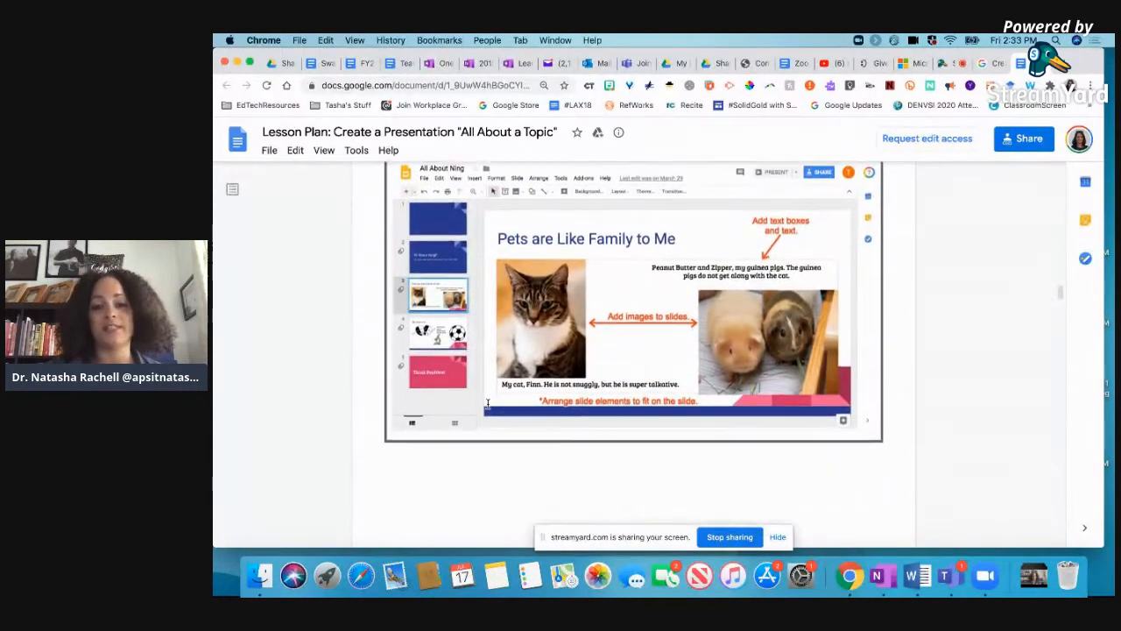
pyautogui.scroll(-3)
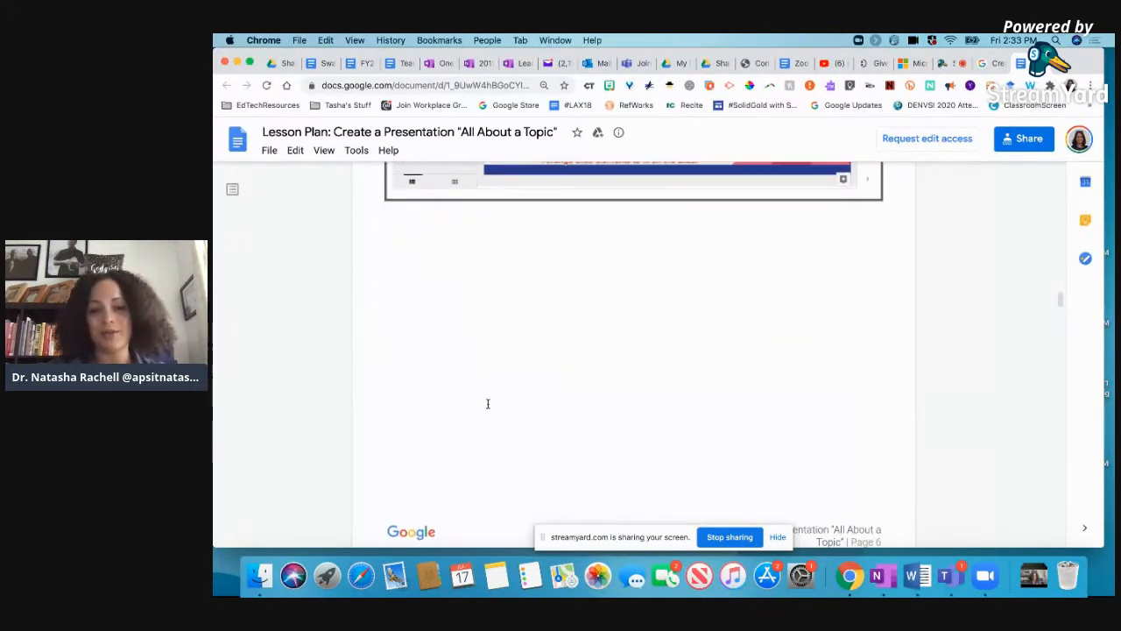
pyautogui.scroll(3)
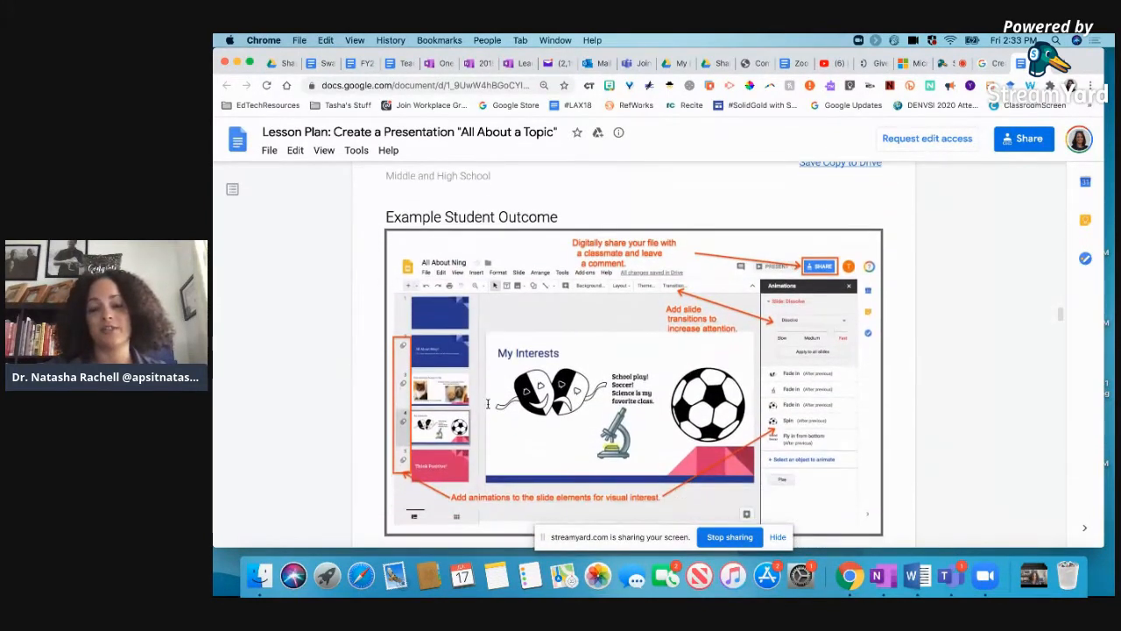
# Return to the lesson activities timeline table and review it
pyautogui.scroll(-3)
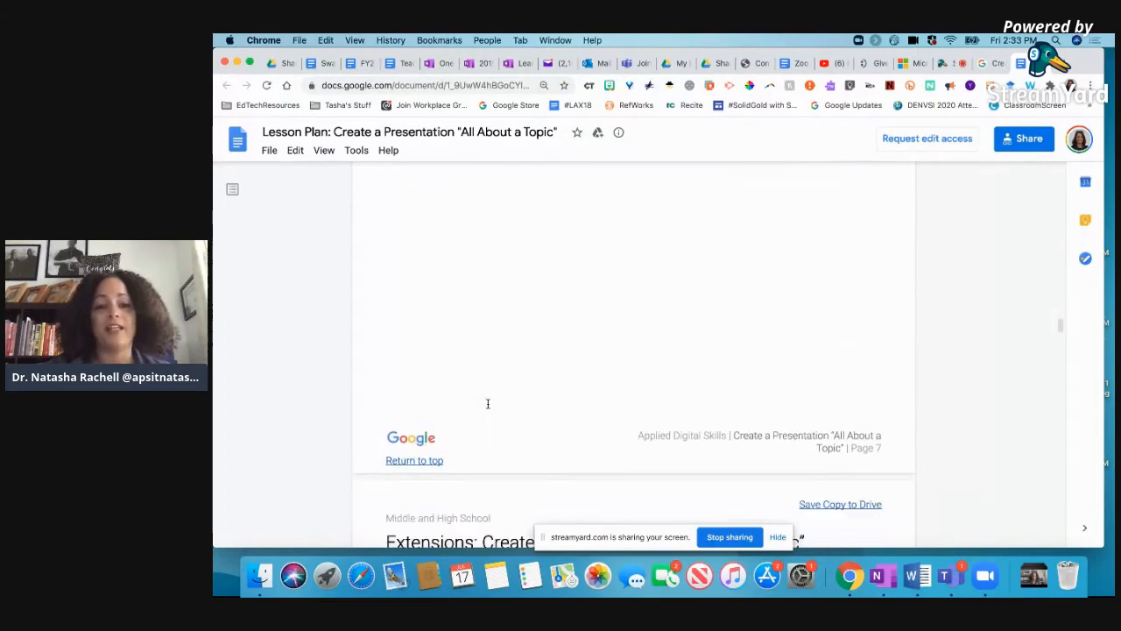
pyautogui.scroll(3)
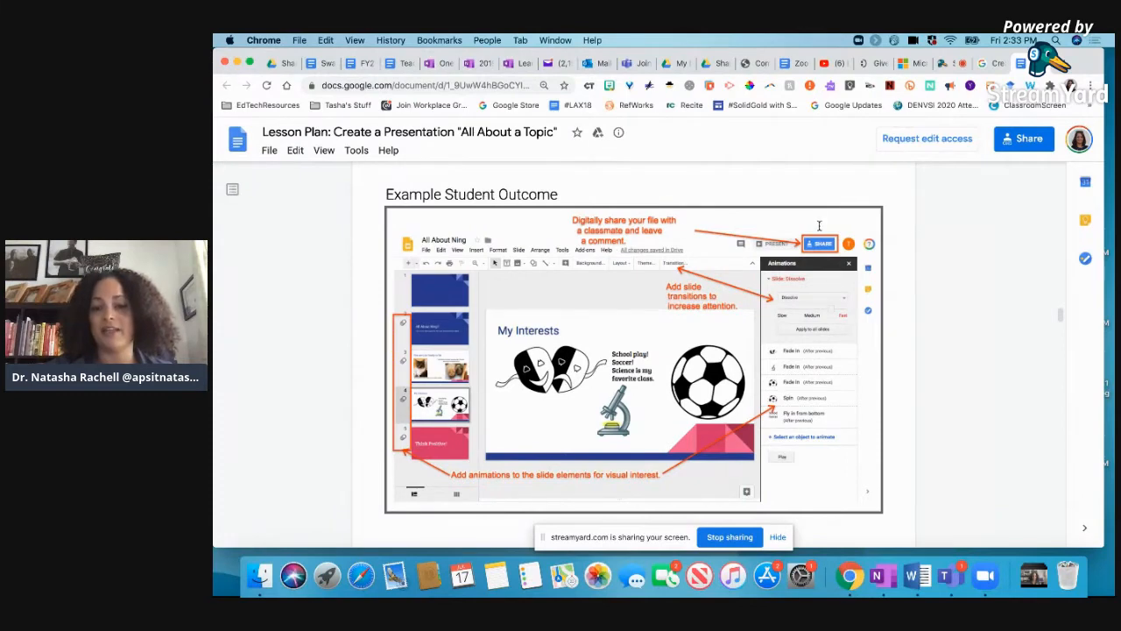
pyautogui.moveTo(760, 431)
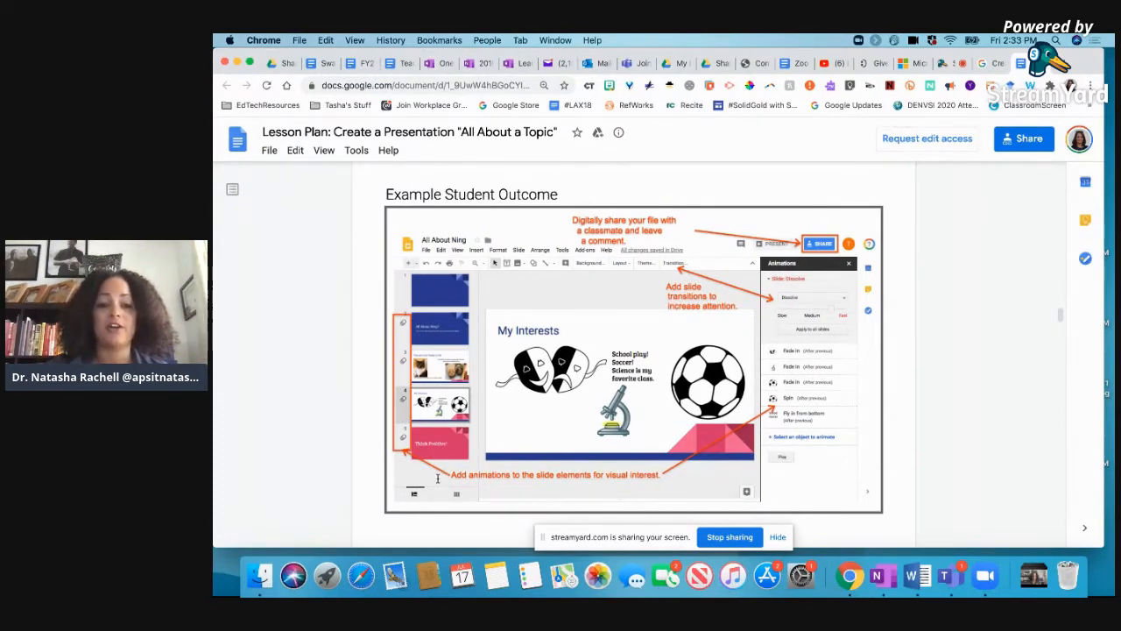
pyautogui.scroll(3)
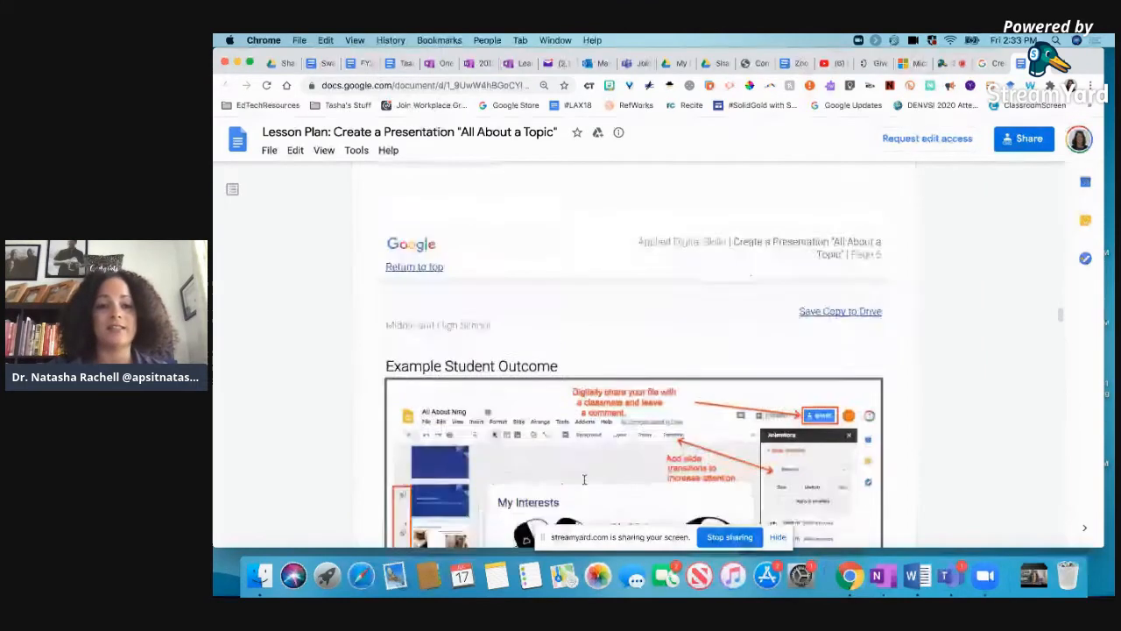
pyautogui.scroll(-3)
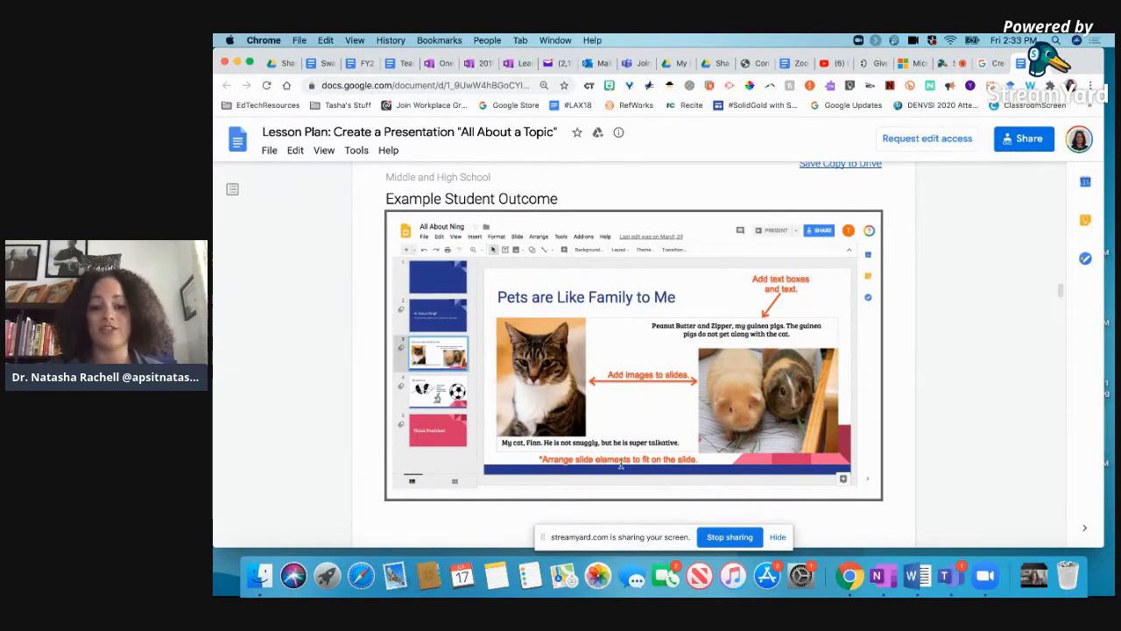
pyautogui.scroll(-3)
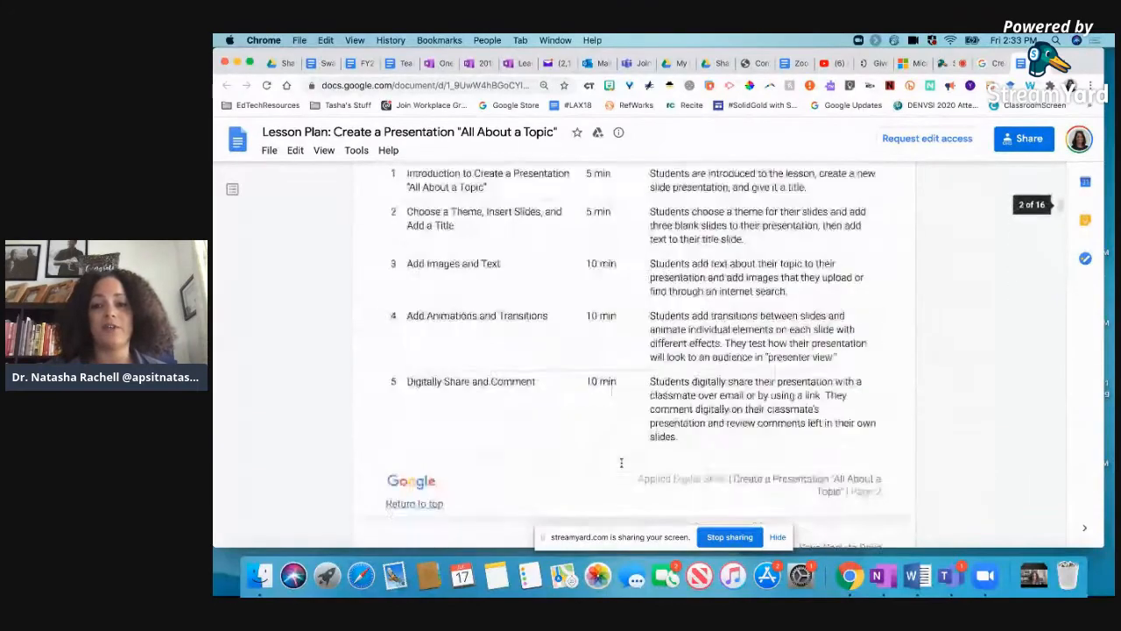
pyautogui.scroll(3)
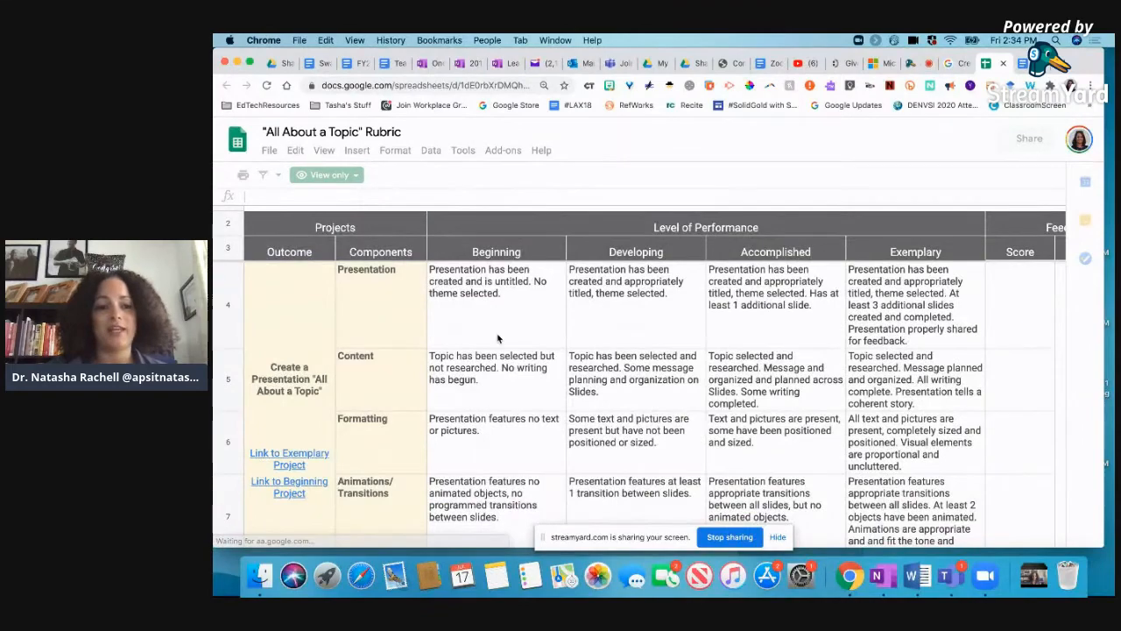
# Review the All About a Topic rubric's Beginning to Exemplary performance levels in Google Sheets
pyautogui.scroll(-3)
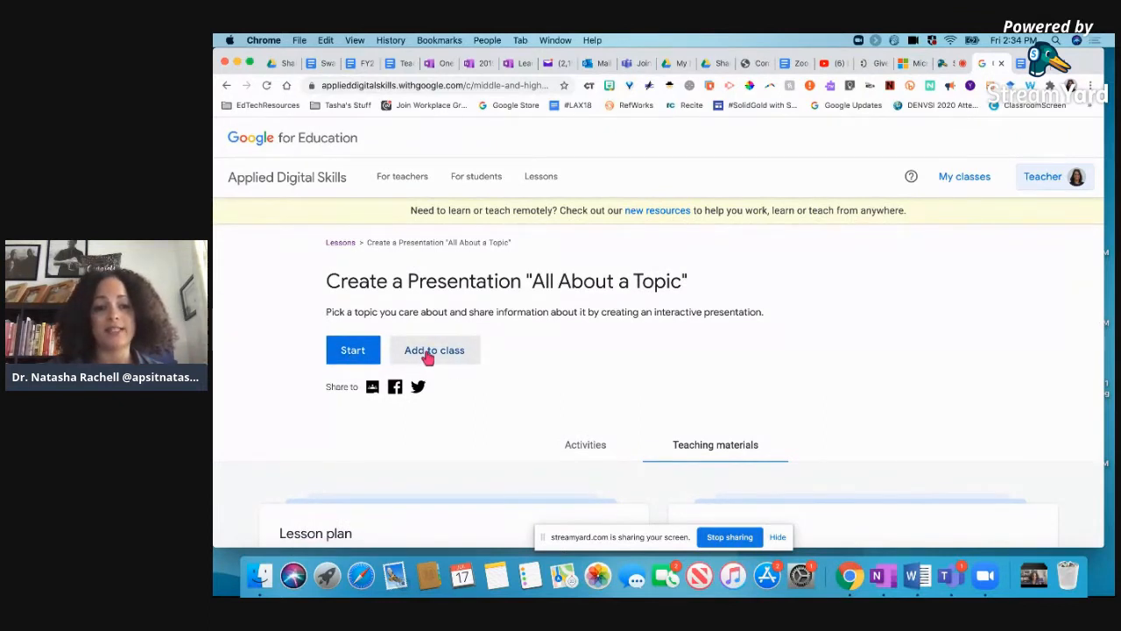
# Check the Add to class checklist for the lesson and dismiss it without adding
pyautogui.click(435, 350)
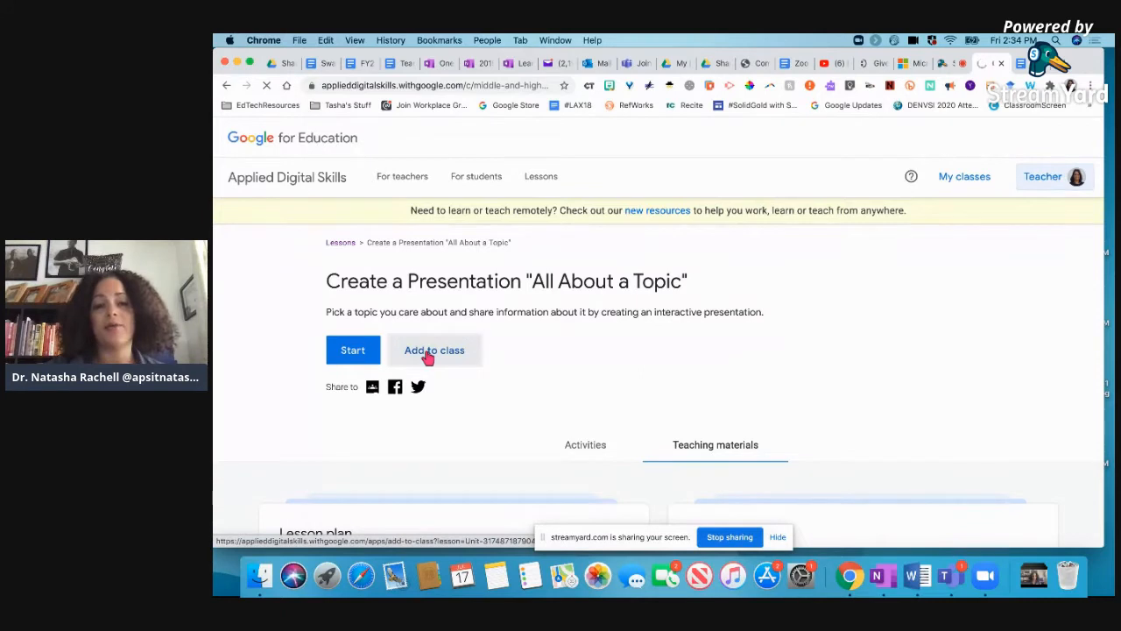
pyautogui.click(434, 350)
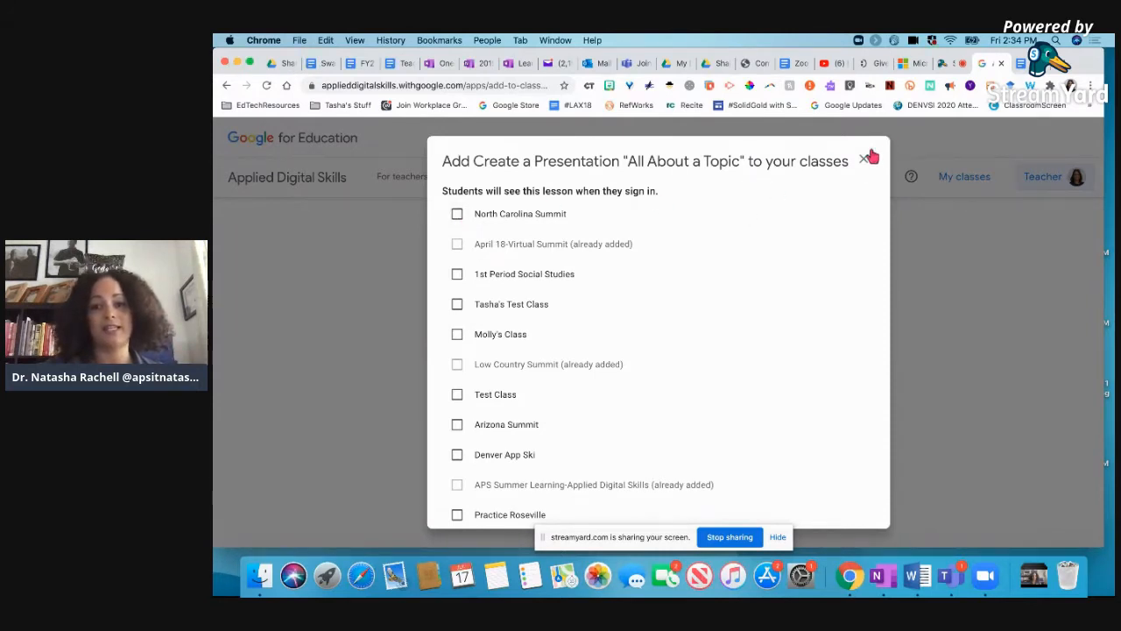
pyautogui.click(869, 156)
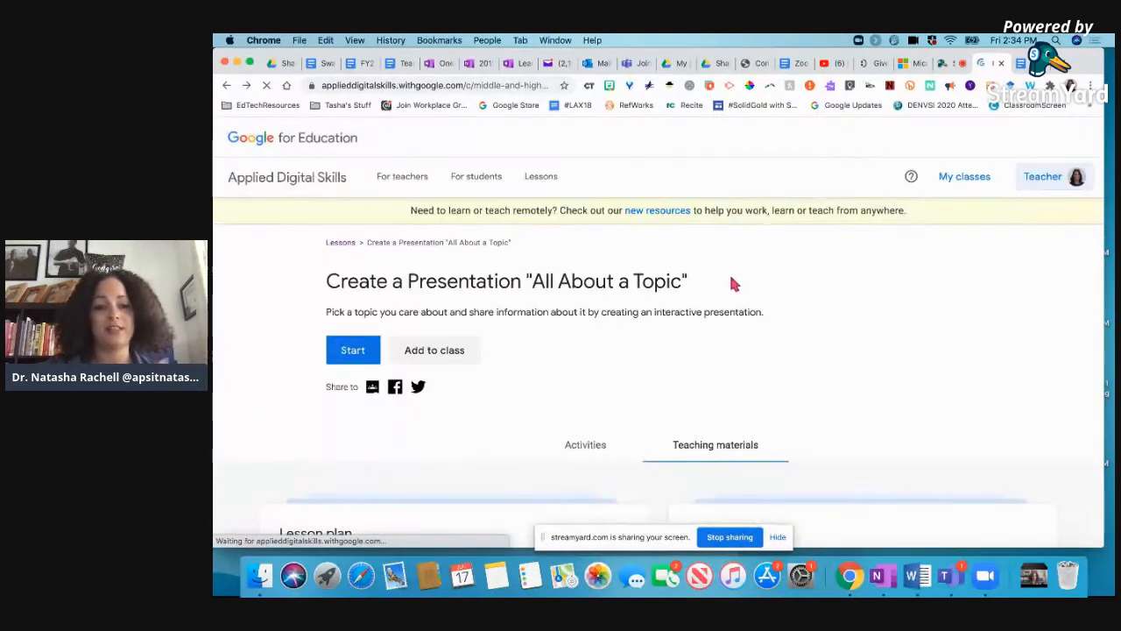
pyautogui.click(353, 351)
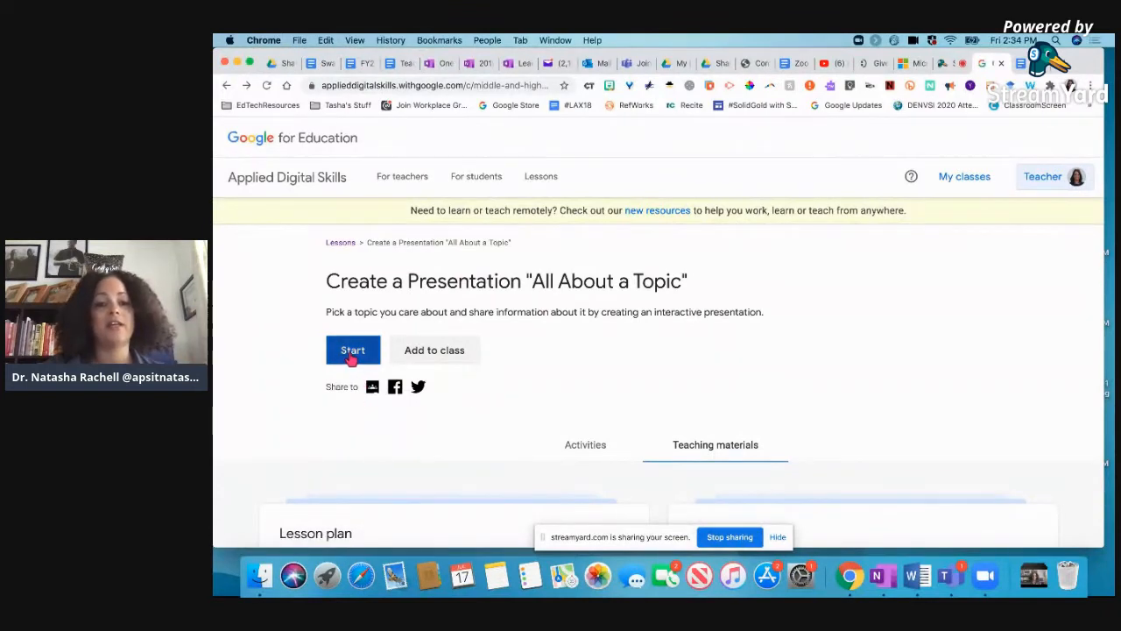
# Start the first introduction video, read its transcript, and continue to Choose a Theme, Insert Slides
pyautogui.click(353, 351)
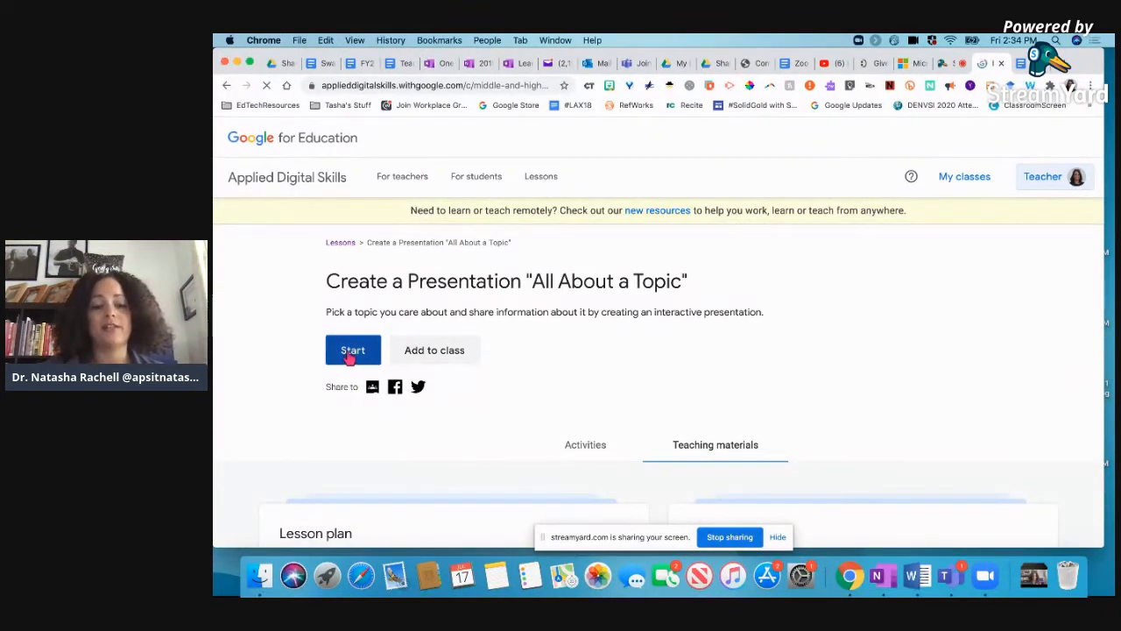
pyautogui.click(352, 350)
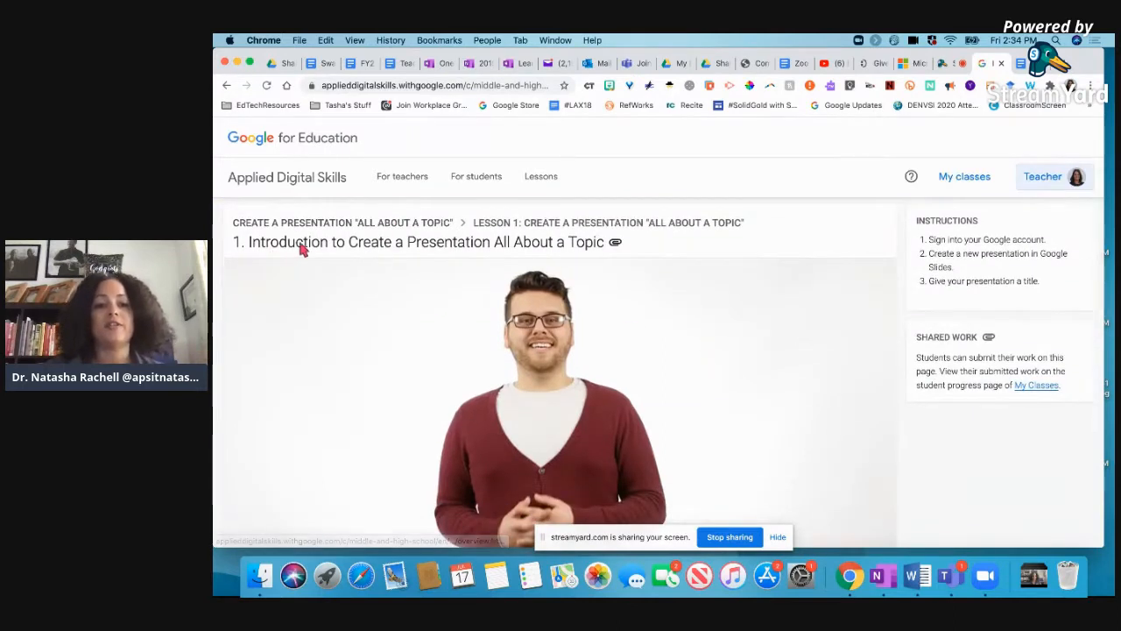
pyautogui.moveTo(559, 245)
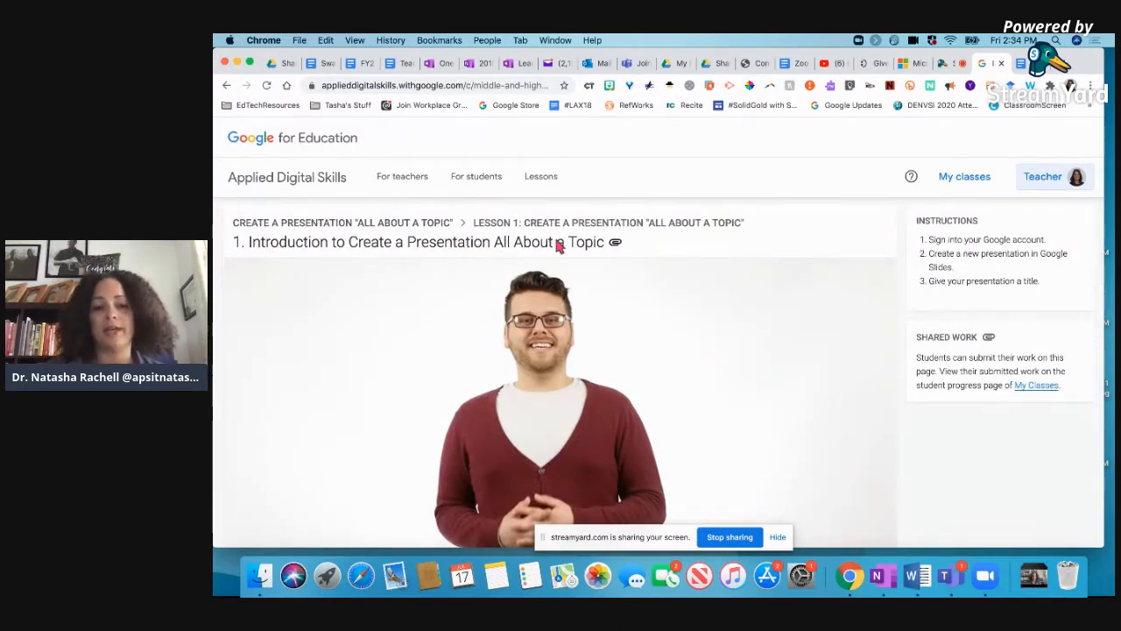
pyautogui.moveTo(596, 236)
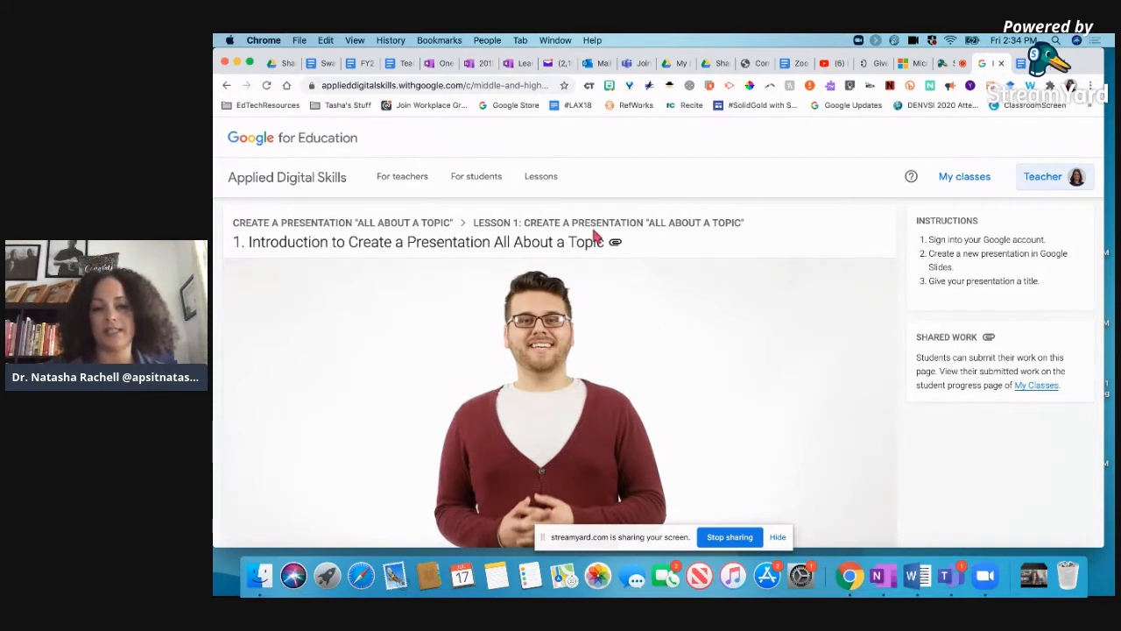
pyautogui.moveTo(609, 232)
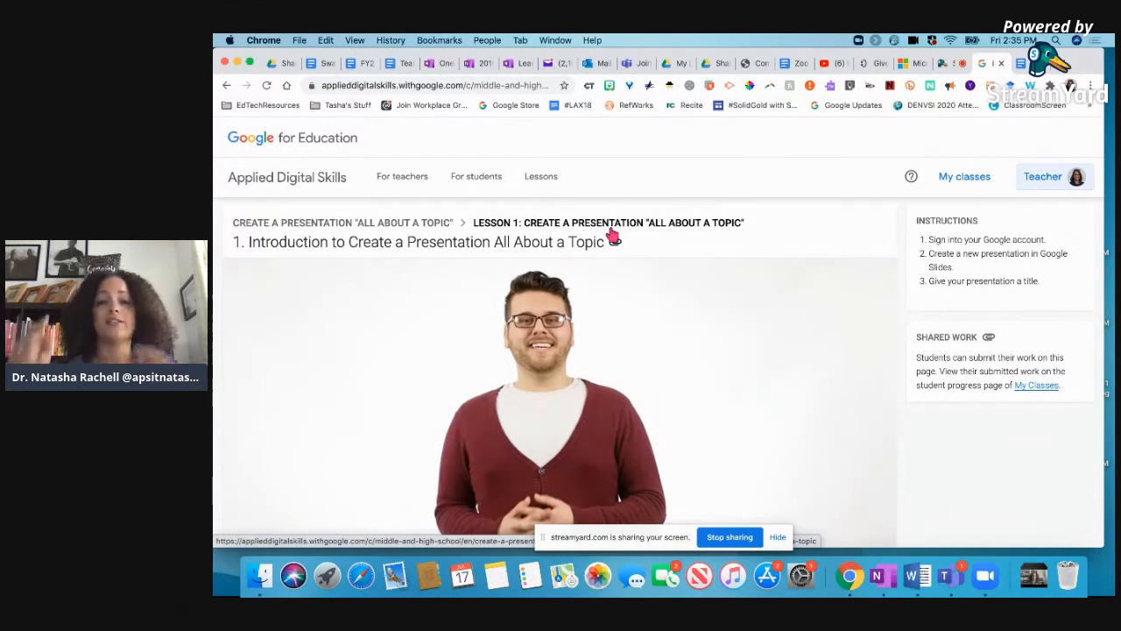
pyautogui.moveTo(956, 280)
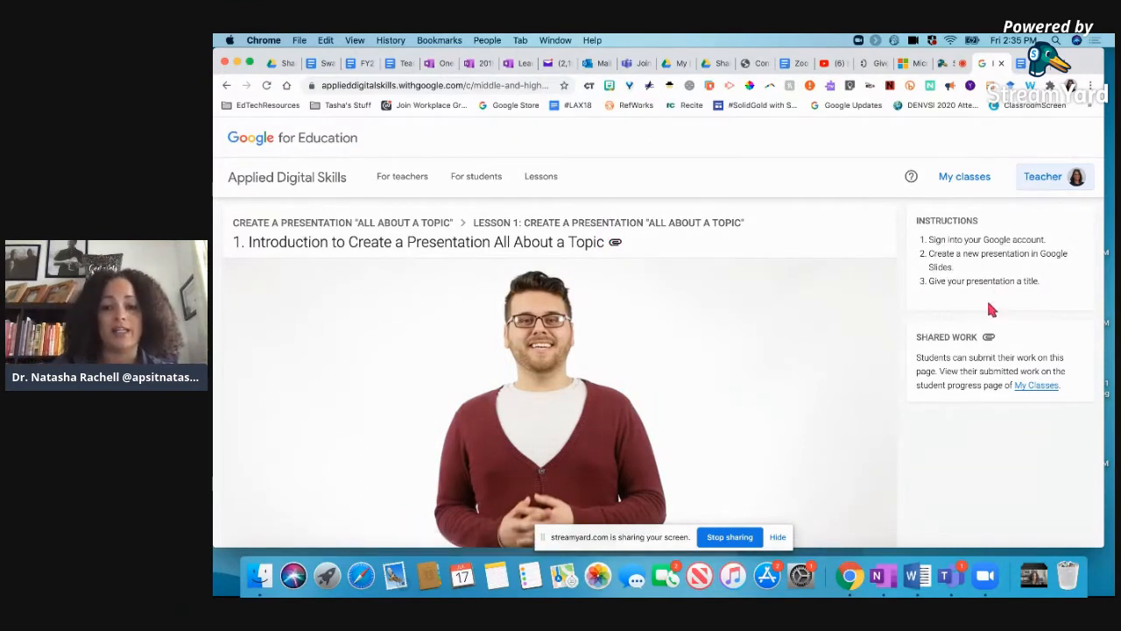
pyautogui.moveTo(988, 264)
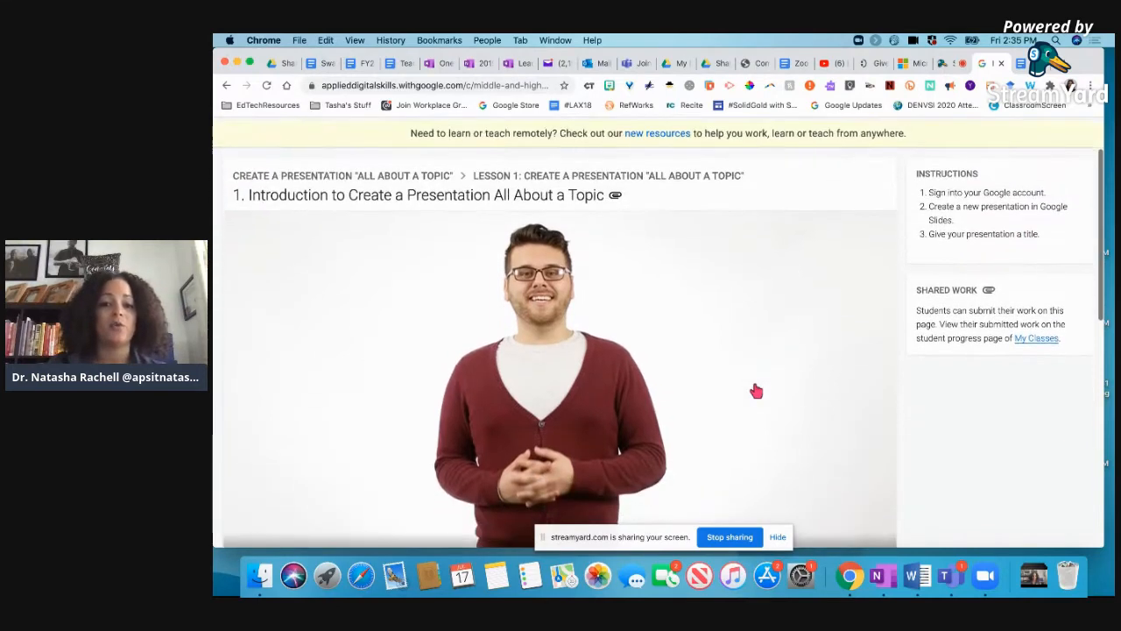
pyautogui.scroll(-3)
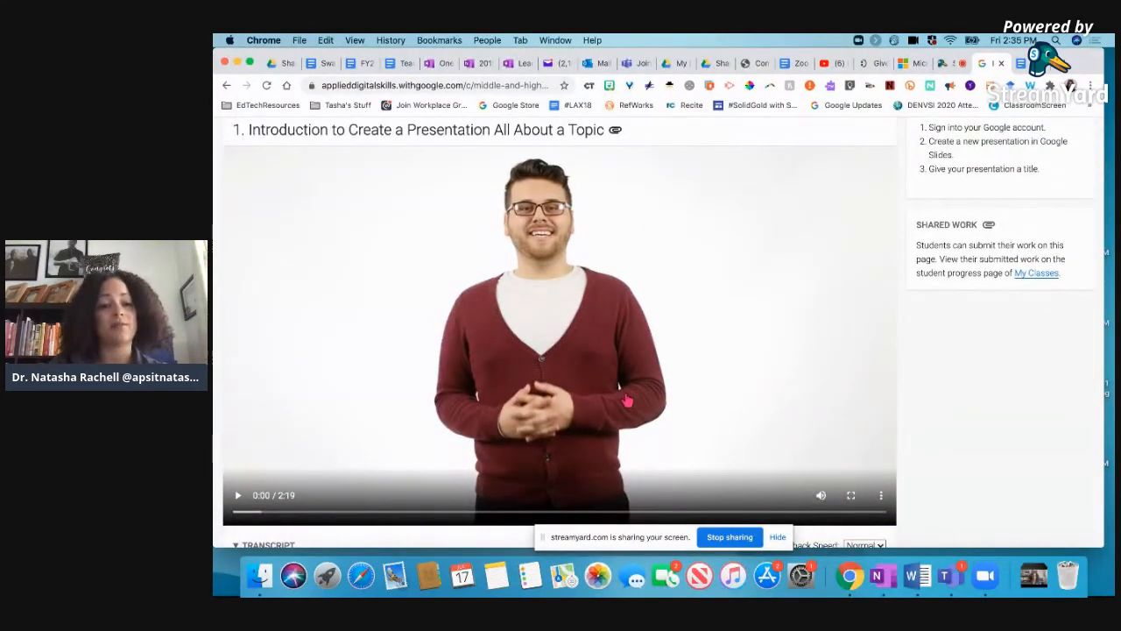
pyautogui.scroll(-3)
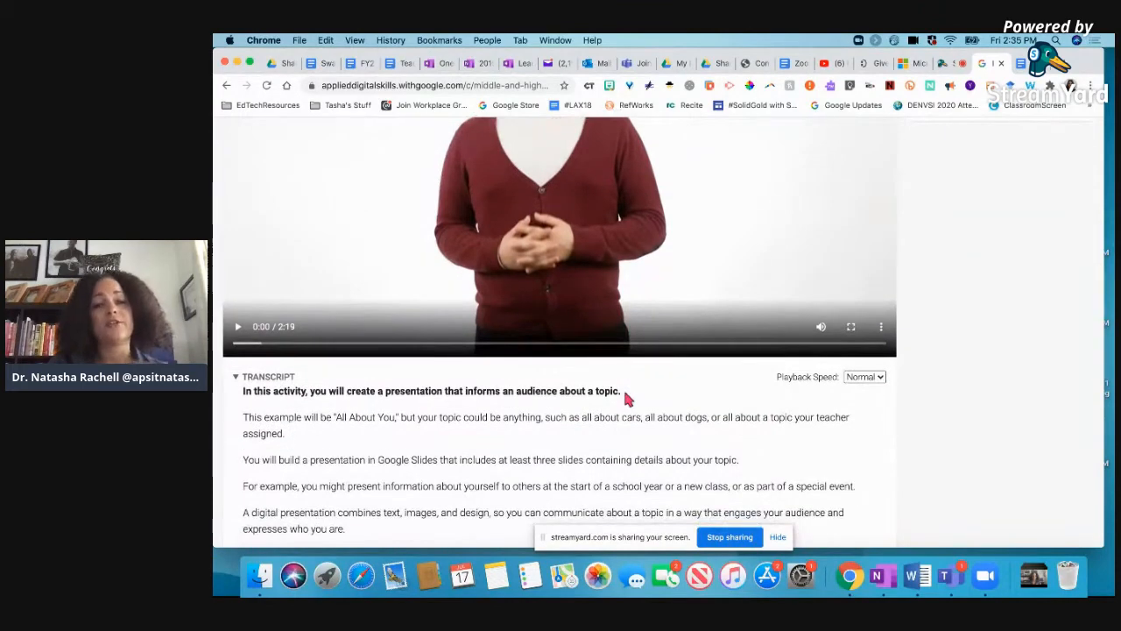
pyautogui.scroll(-3)
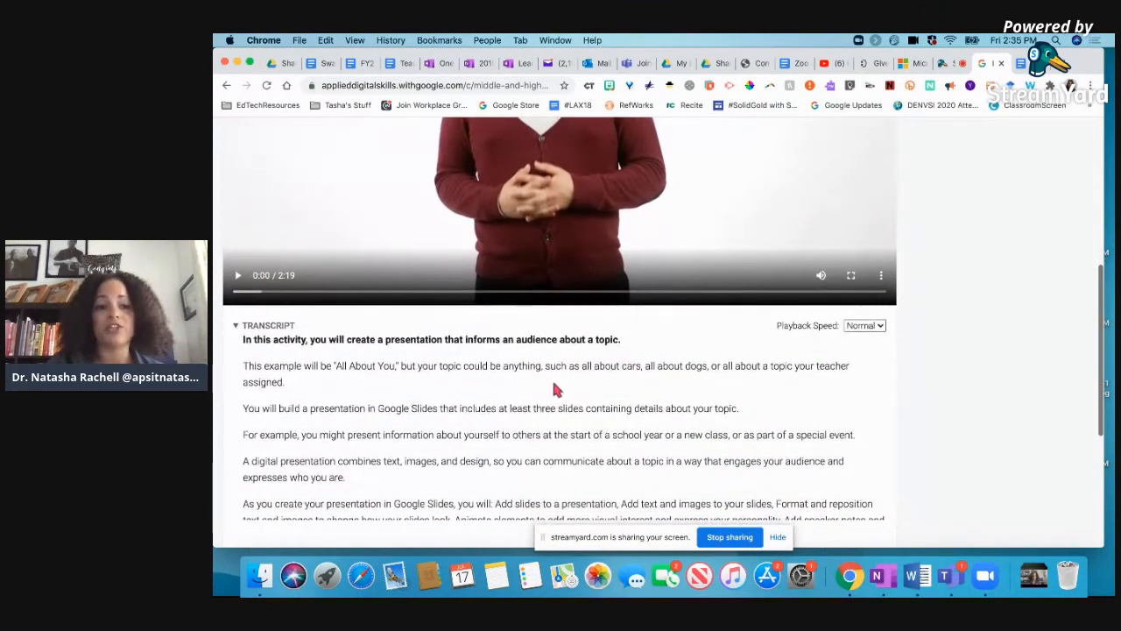
pyautogui.scroll(-3)
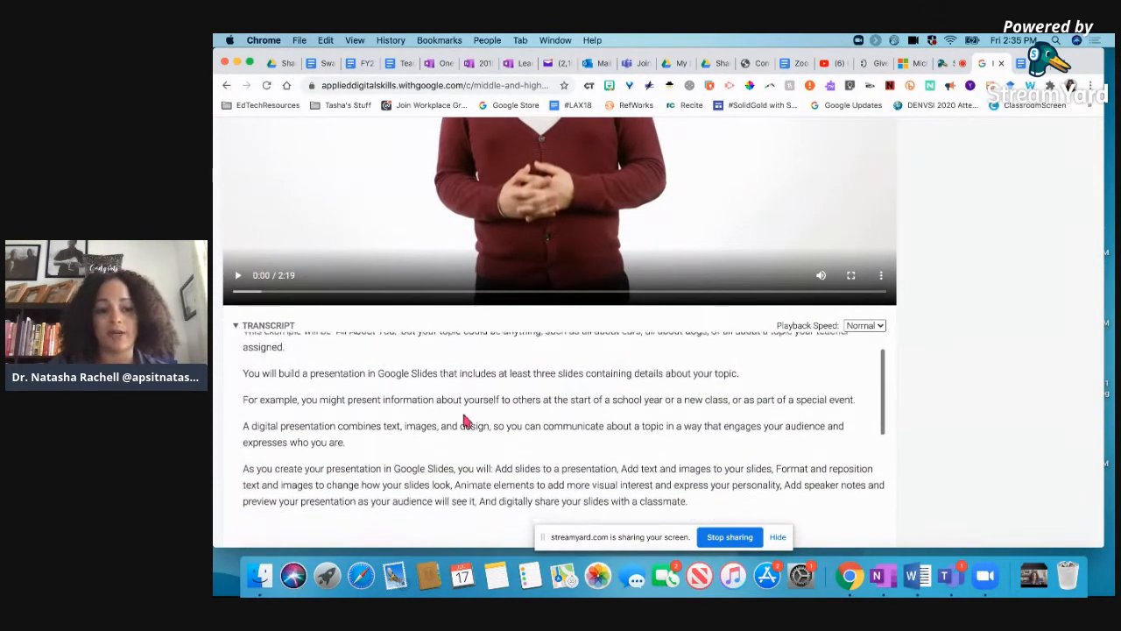
pyautogui.scroll(3)
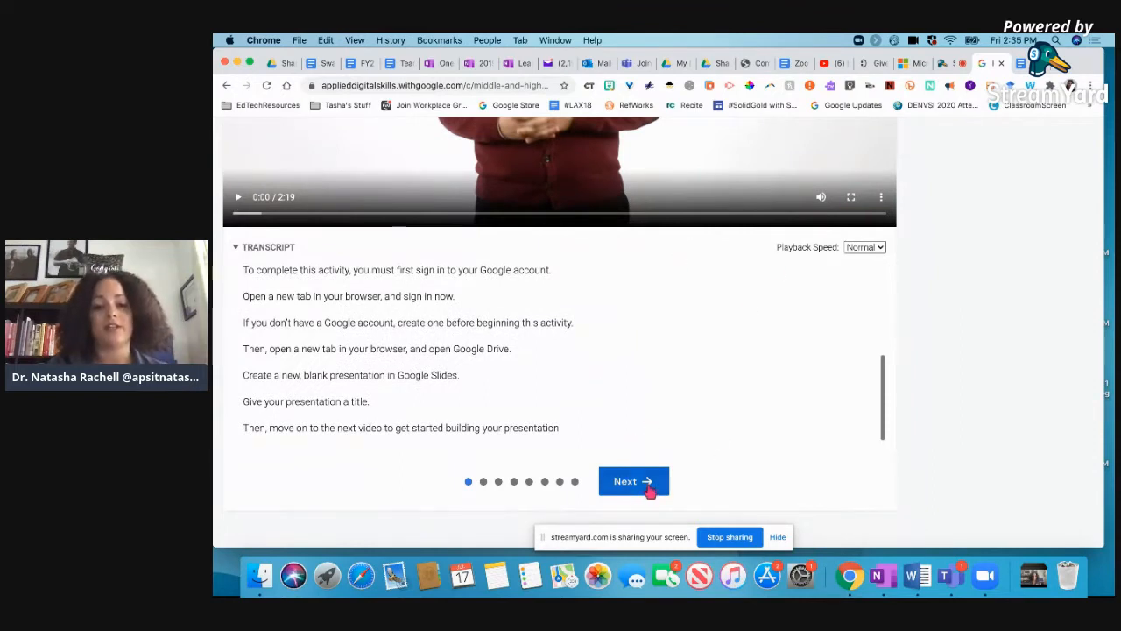
pyautogui.click(634, 480)
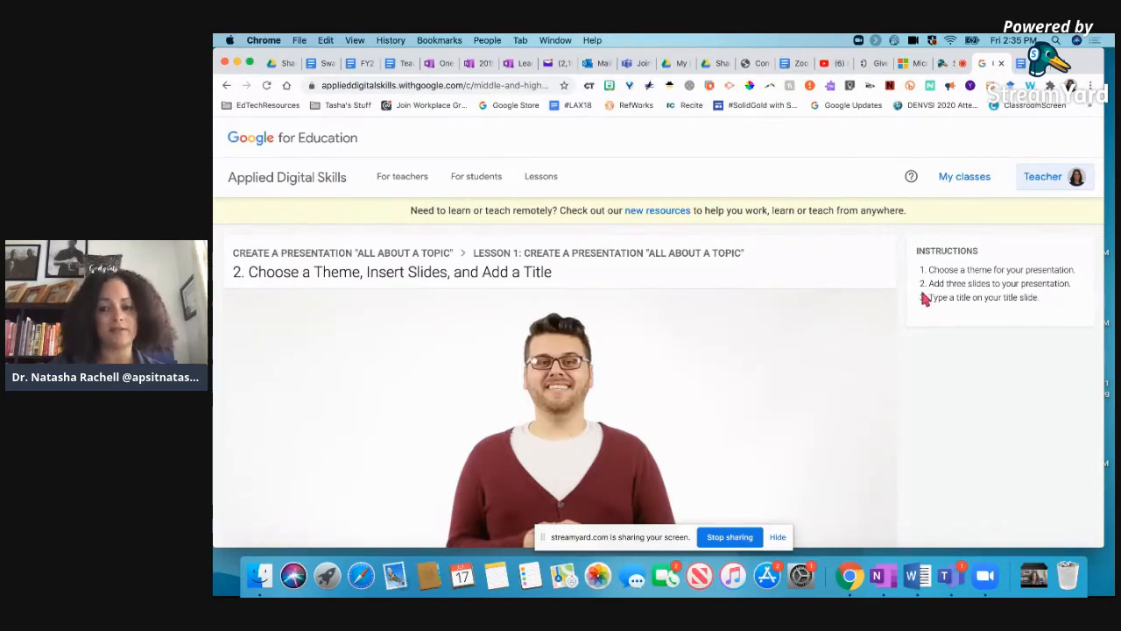
# Read through the 'Choose a Theme, Insert Slides, and Add a Title' transcript and return to the top
pyautogui.scroll(-3)
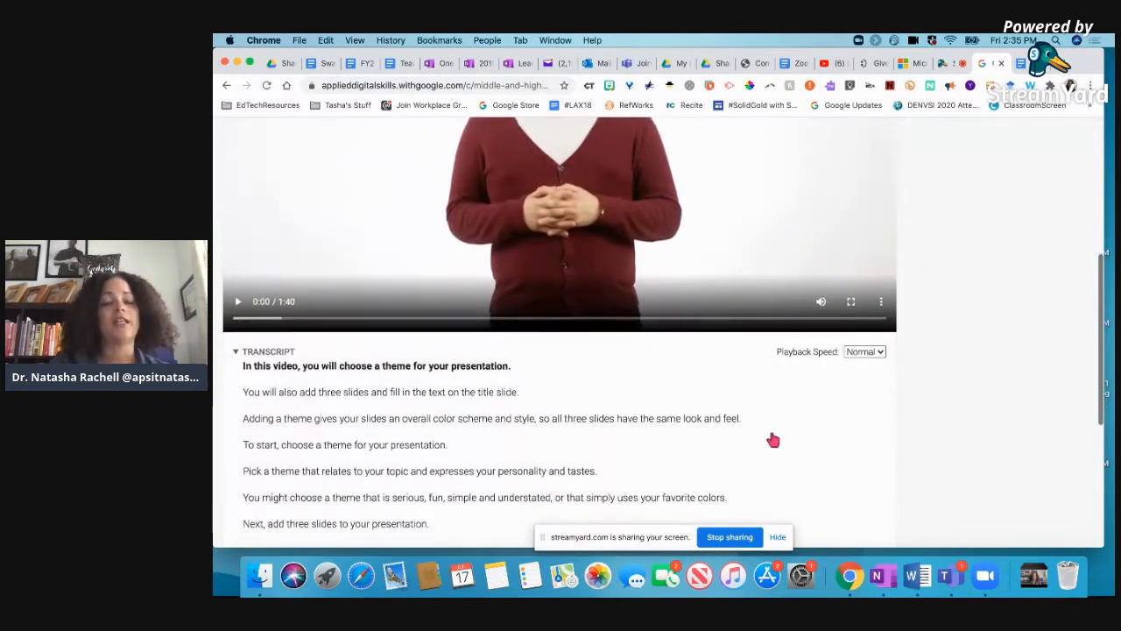
pyautogui.scroll(-3)
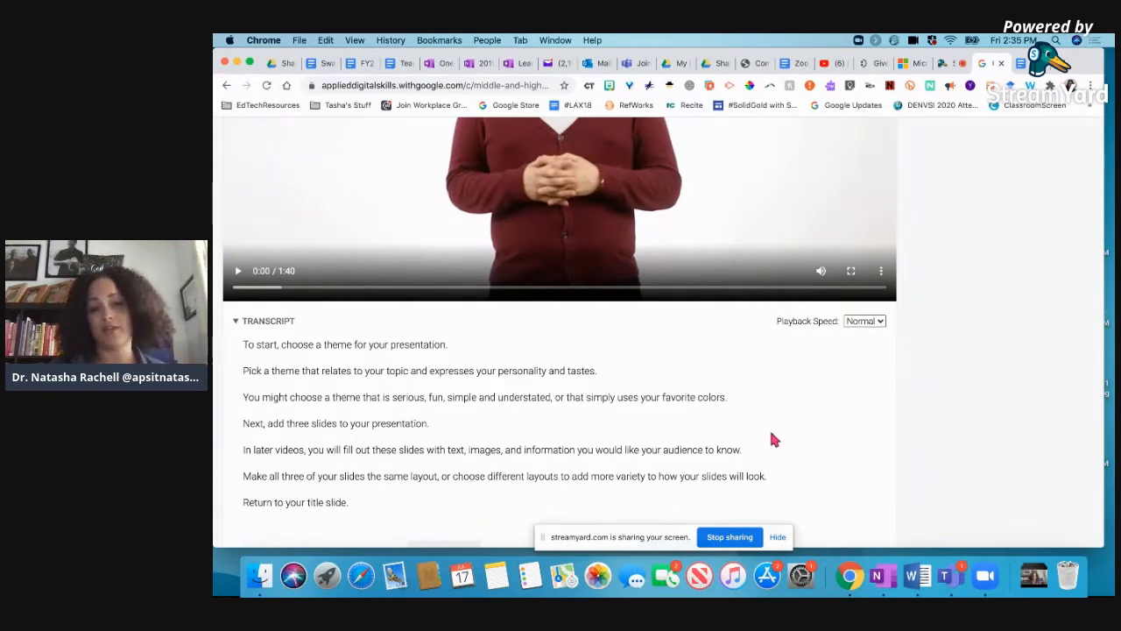
pyautogui.scroll(3)
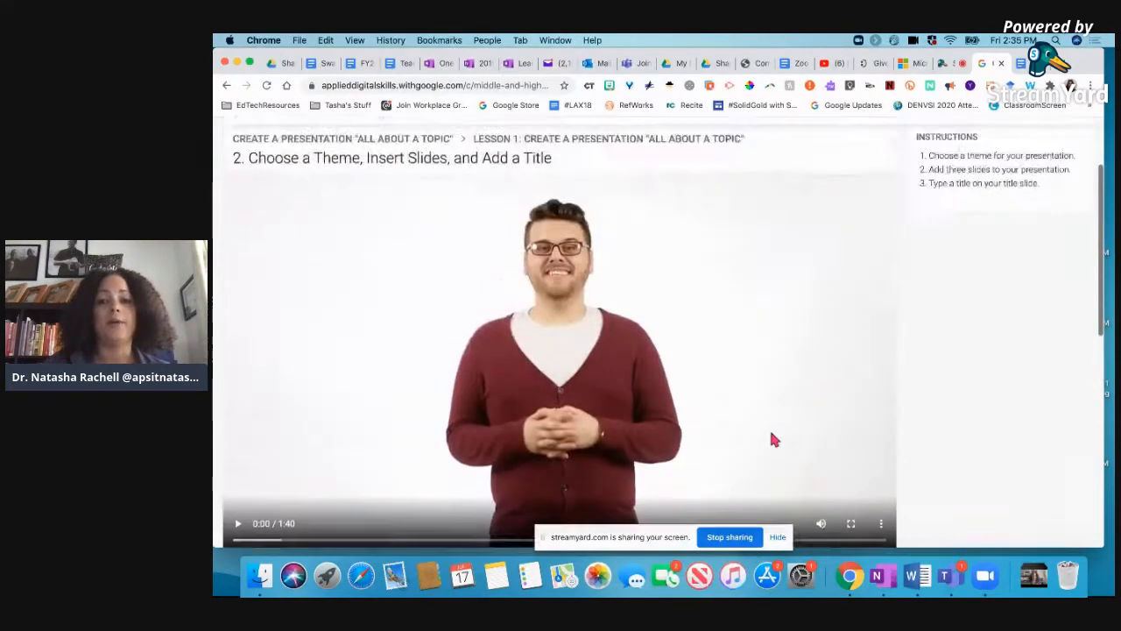
pyautogui.scroll(3)
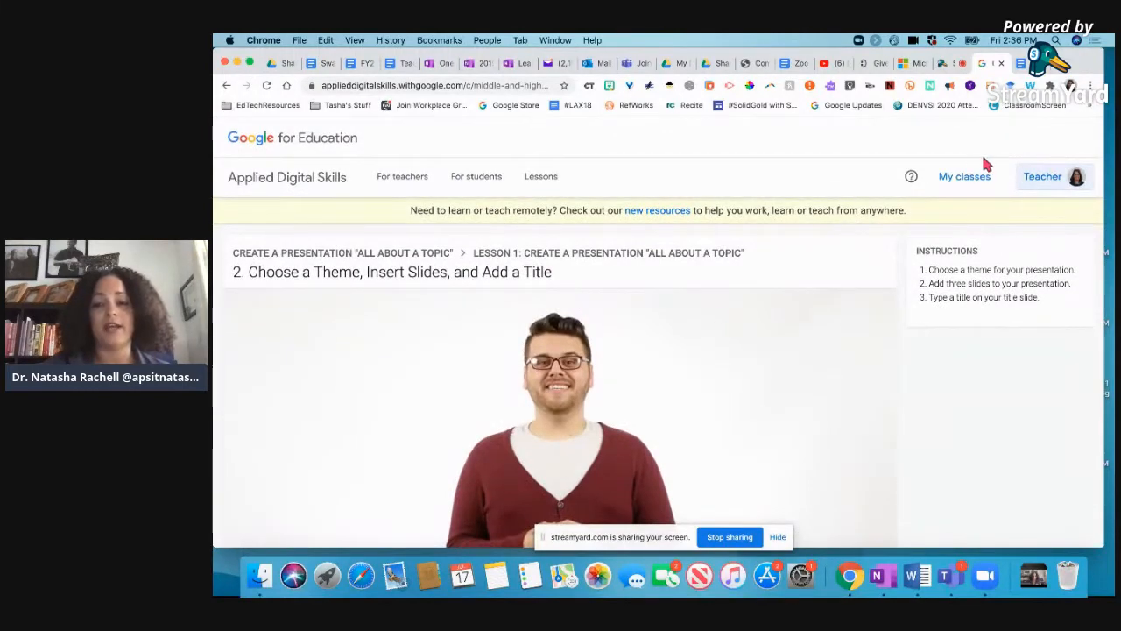
# Go to My classes and browse the teacher's class cards with their current lessons
pyautogui.click(963, 176)
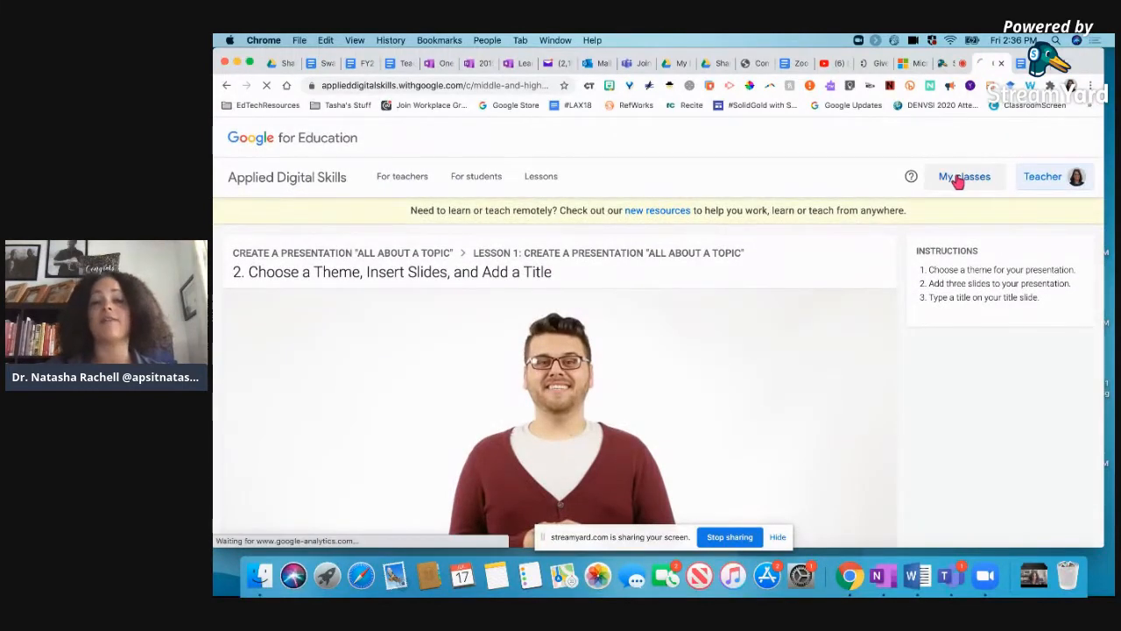
pyautogui.click(963, 175)
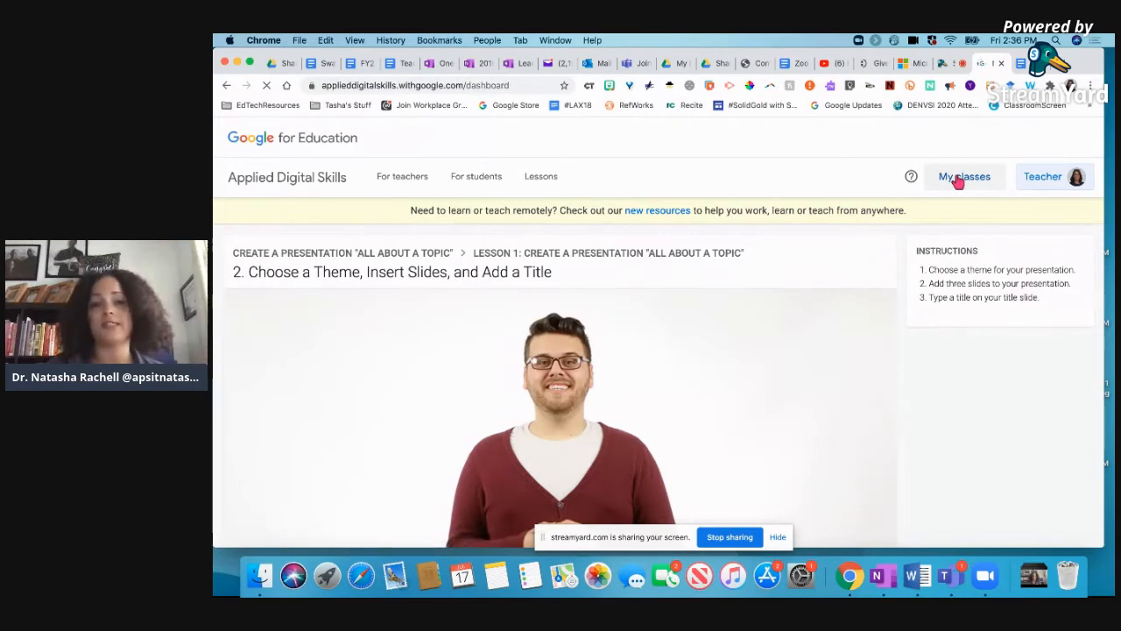
pyautogui.click(963, 176)
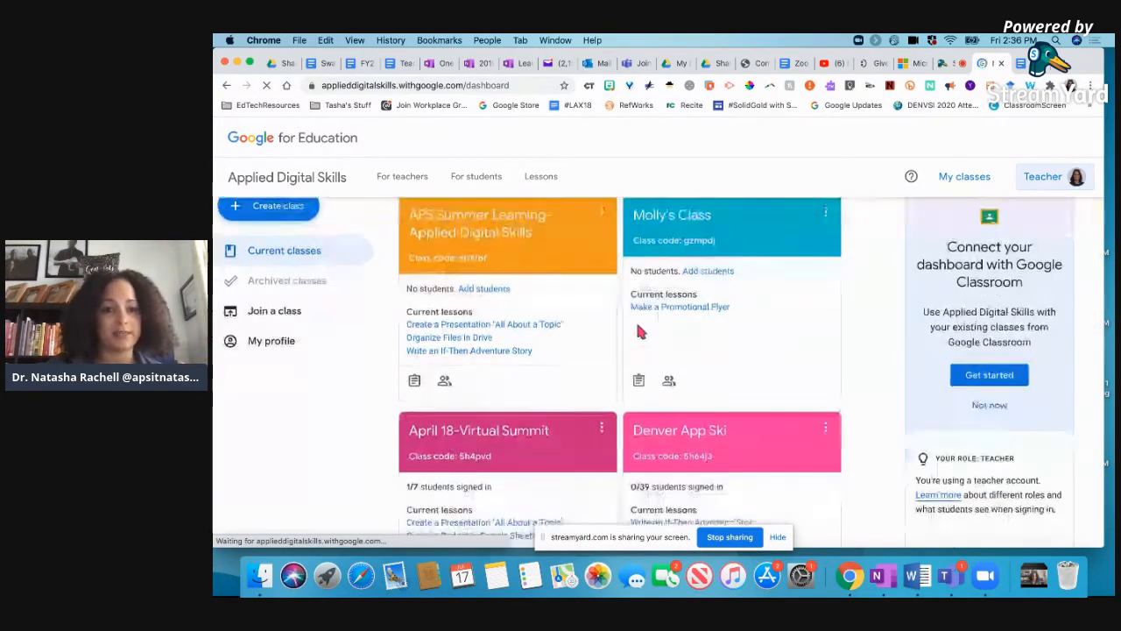
pyautogui.scroll(-3)
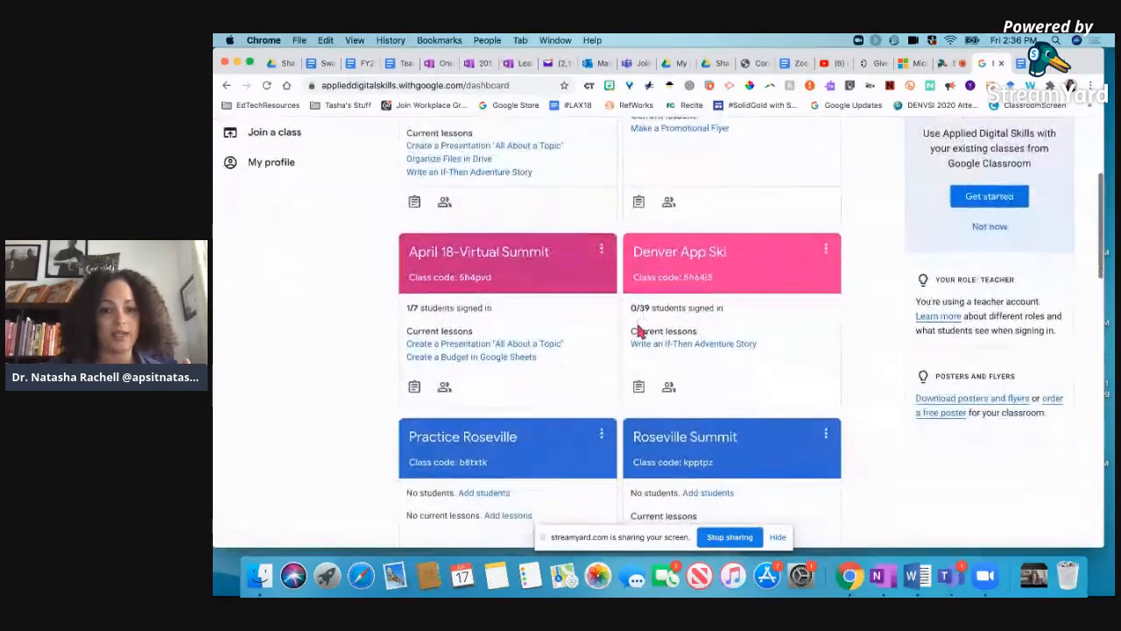
pyautogui.scroll(-3)
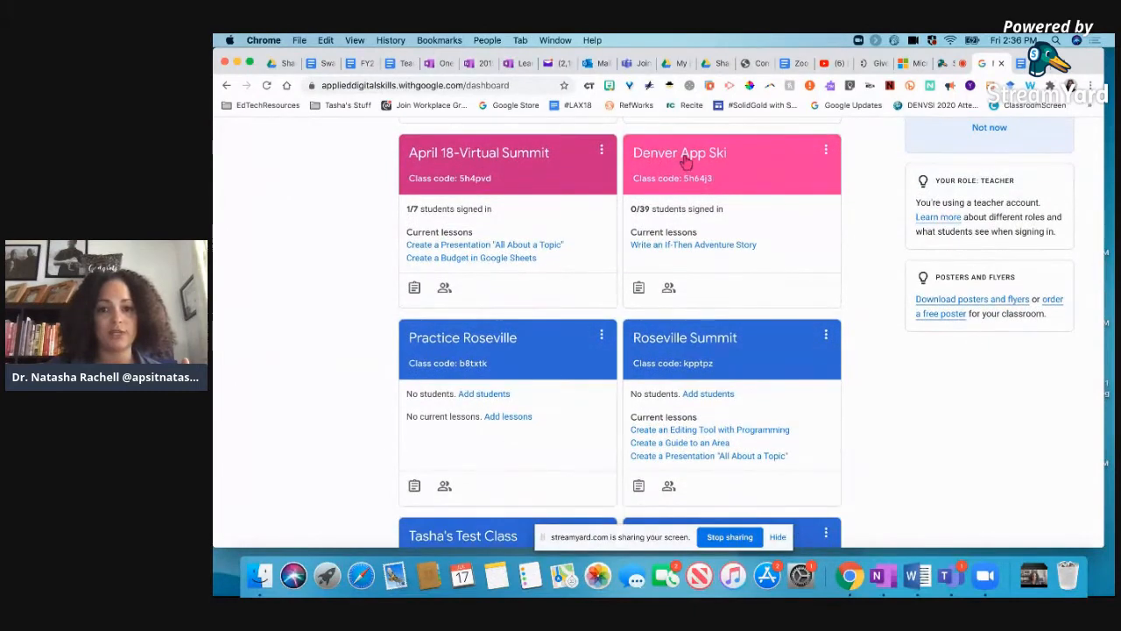
pyautogui.scroll(-3)
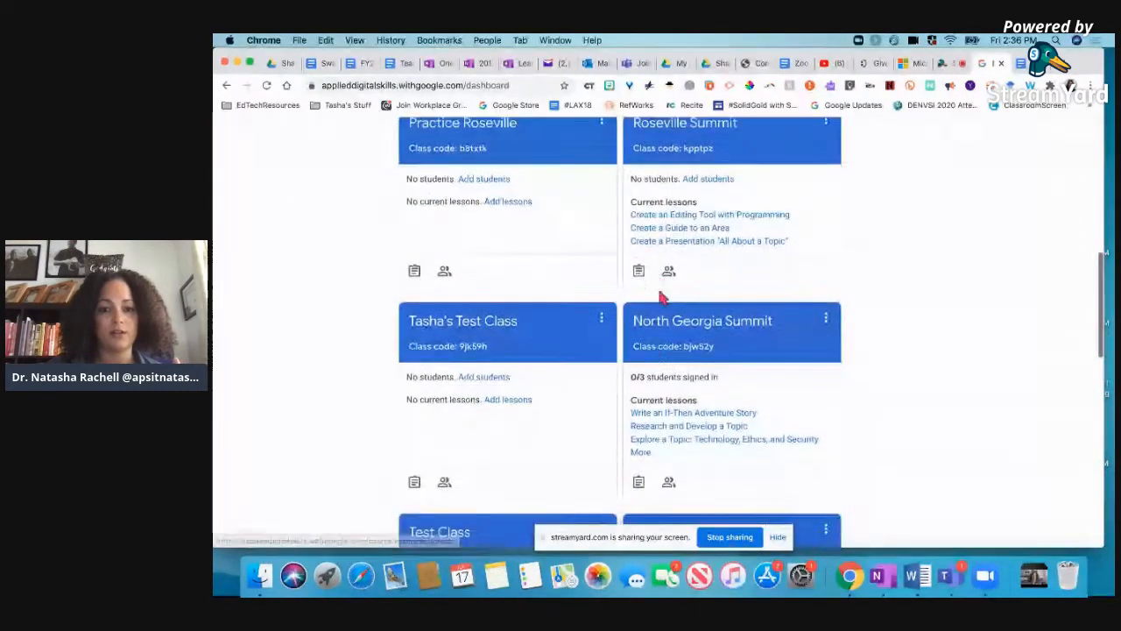
pyautogui.scroll(-3)
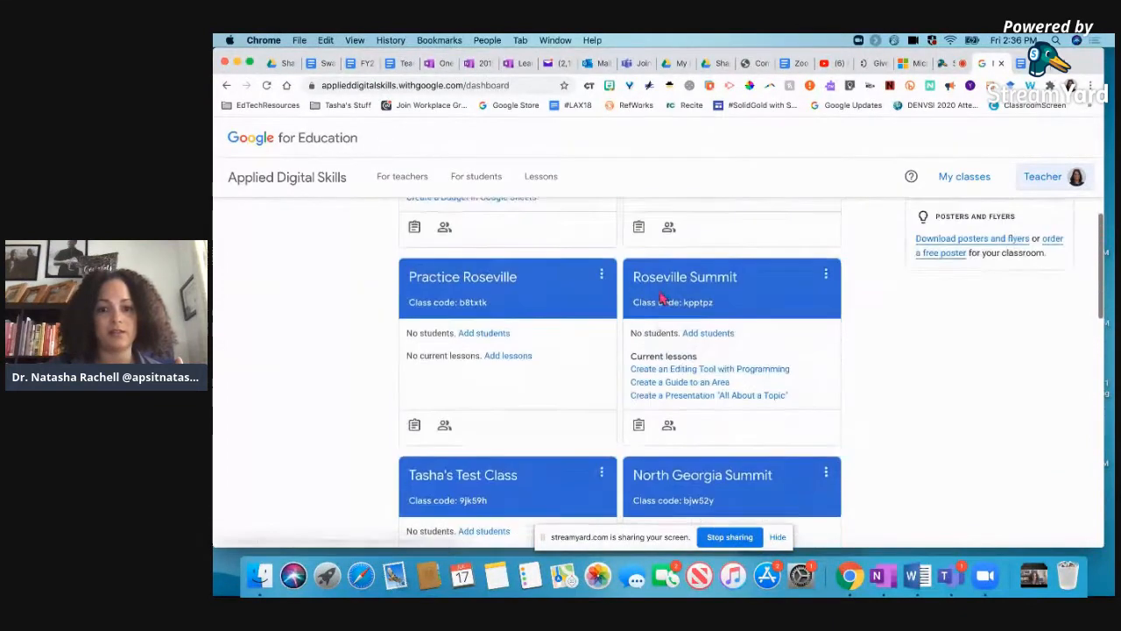
pyautogui.scroll(3)
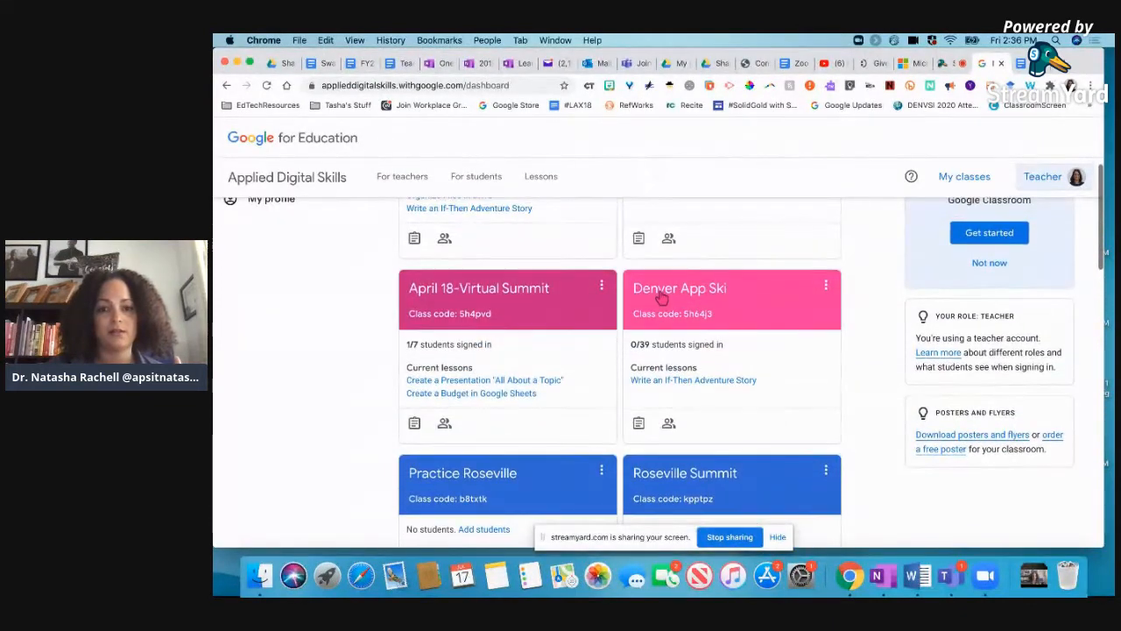
# Enter the Denver App Ski class from its card
pyautogui.click(679, 287)
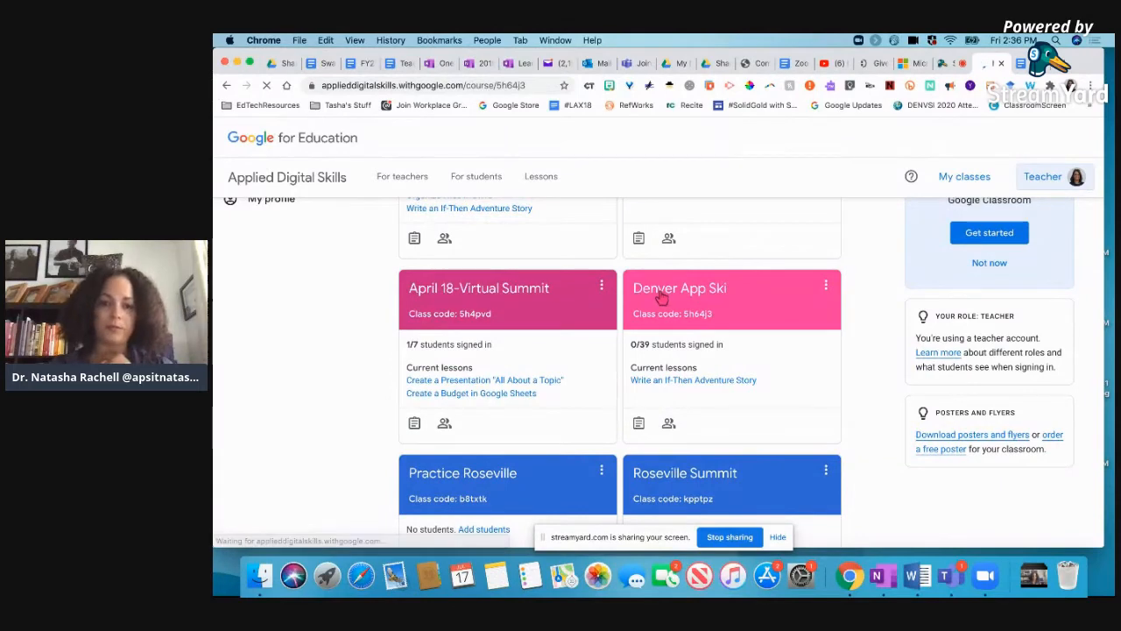
# Check the Denver App Ski class code and If-Then Adventure Story lesson, then view progress details
pyautogui.click(679, 298)
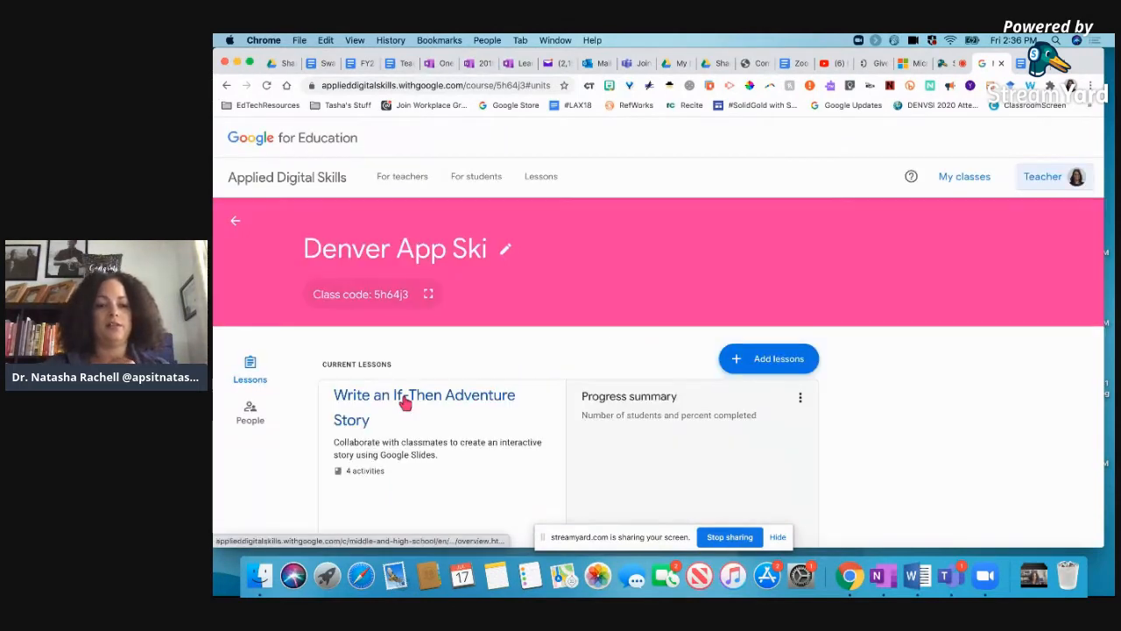
pyautogui.scroll(-3)
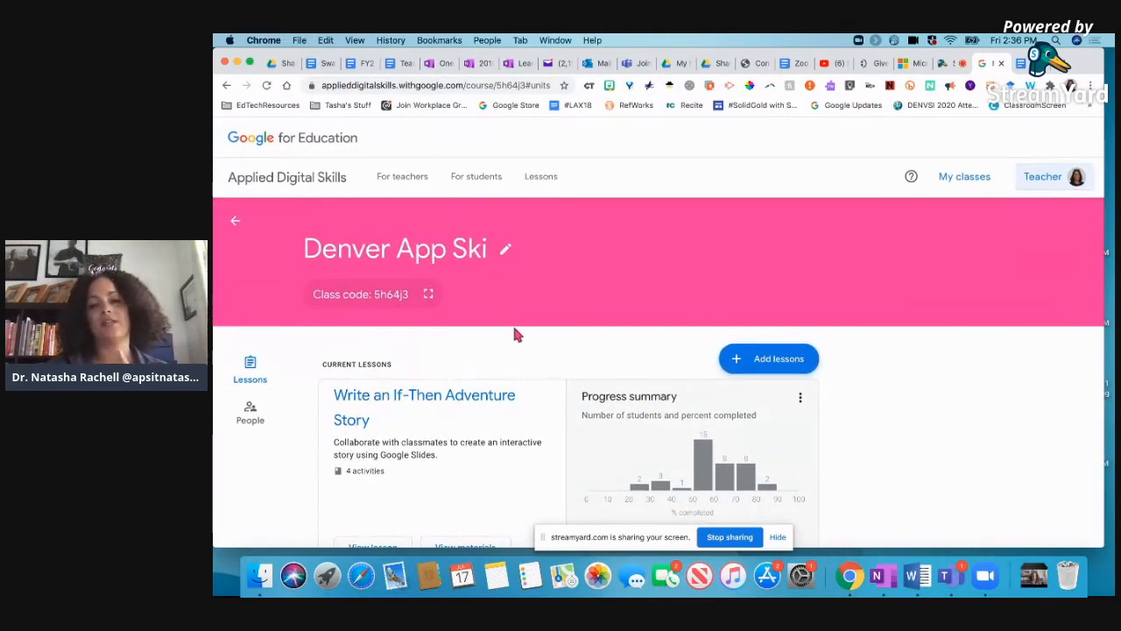
pyautogui.moveTo(319, 314)
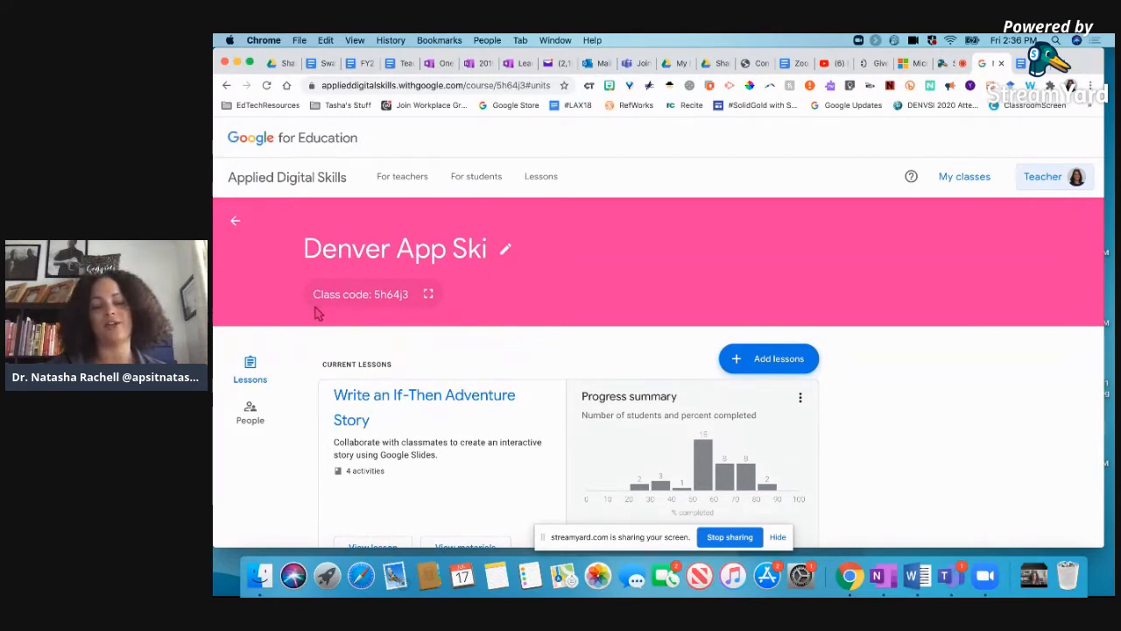
pyautogui.moveTo(428, 308)
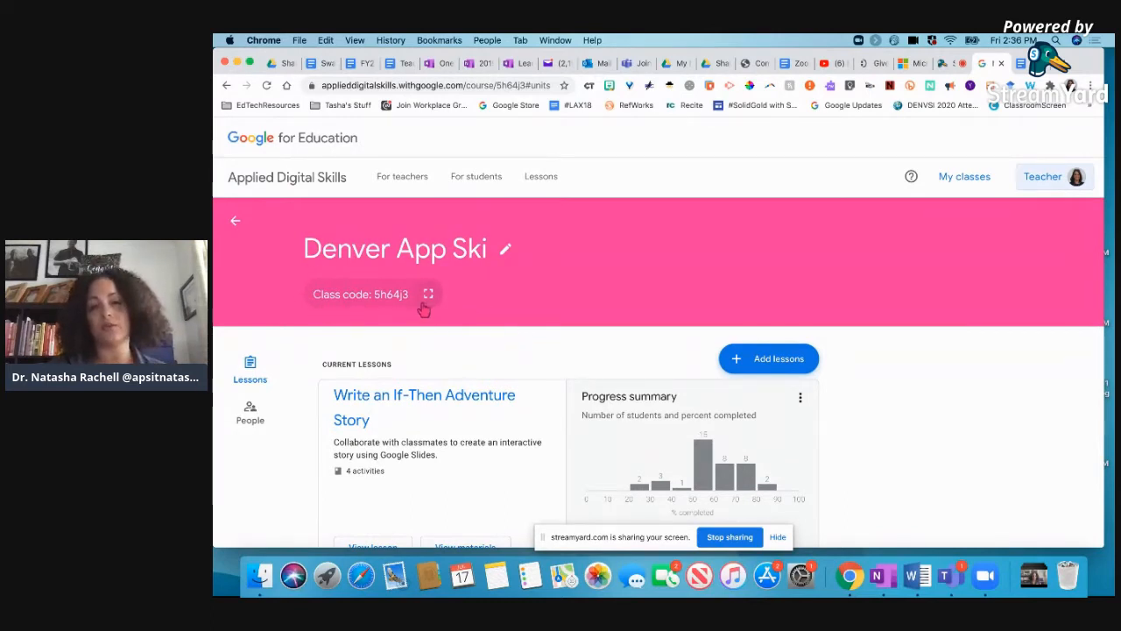
pyautogui.moveTo(431, 322)
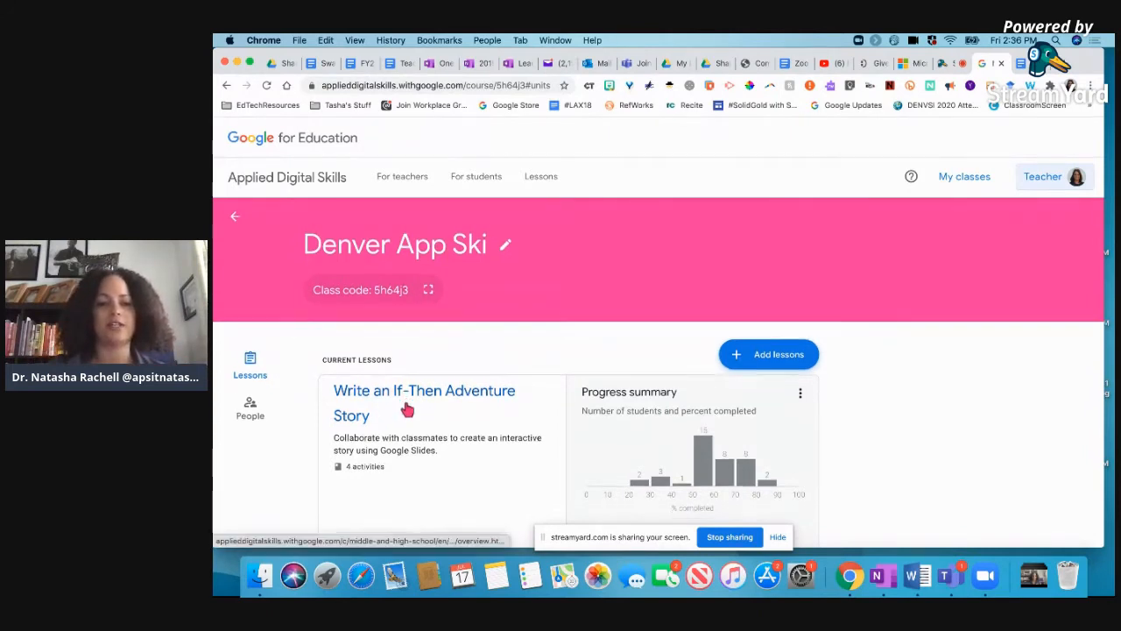
pyautogui.scroll(-3)
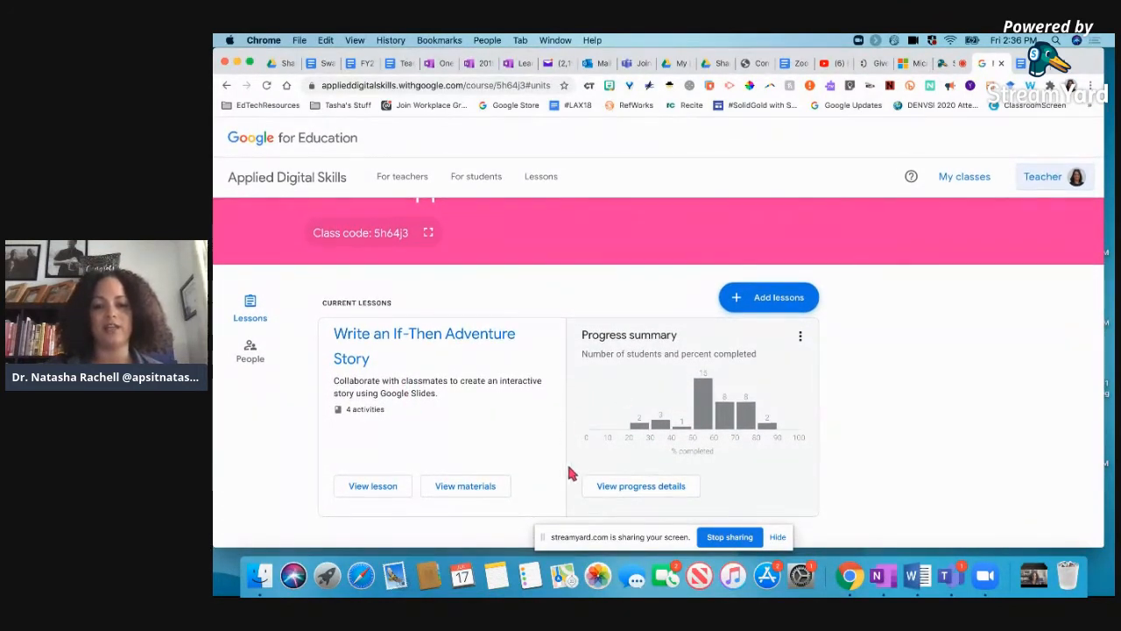
pyautogui.click(641, 485)
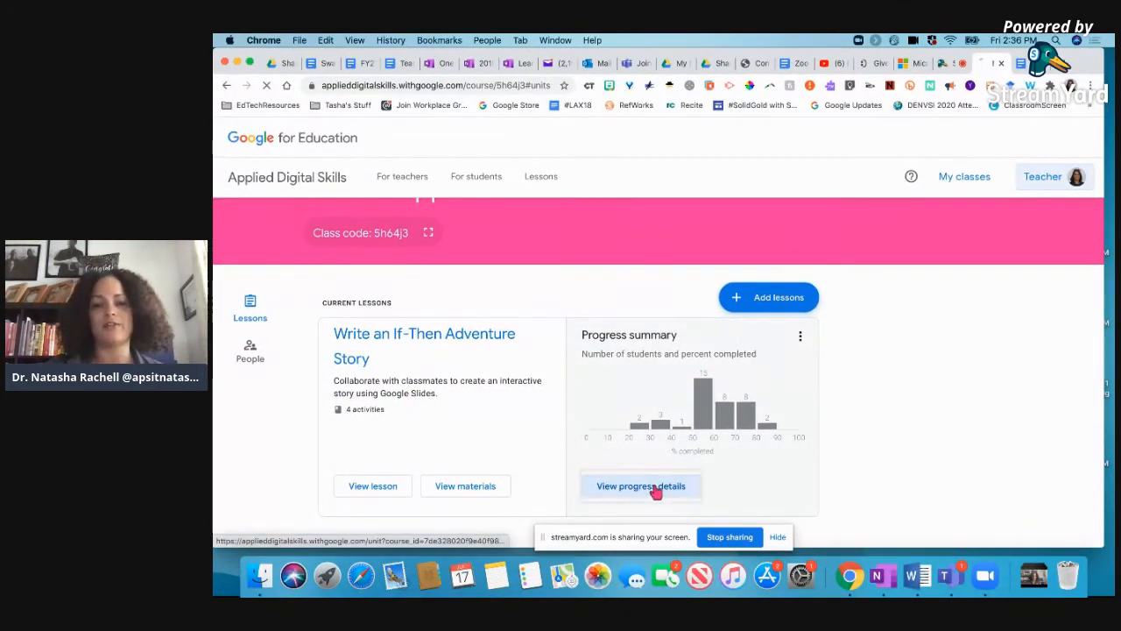
pyautogui.click(641, 485)
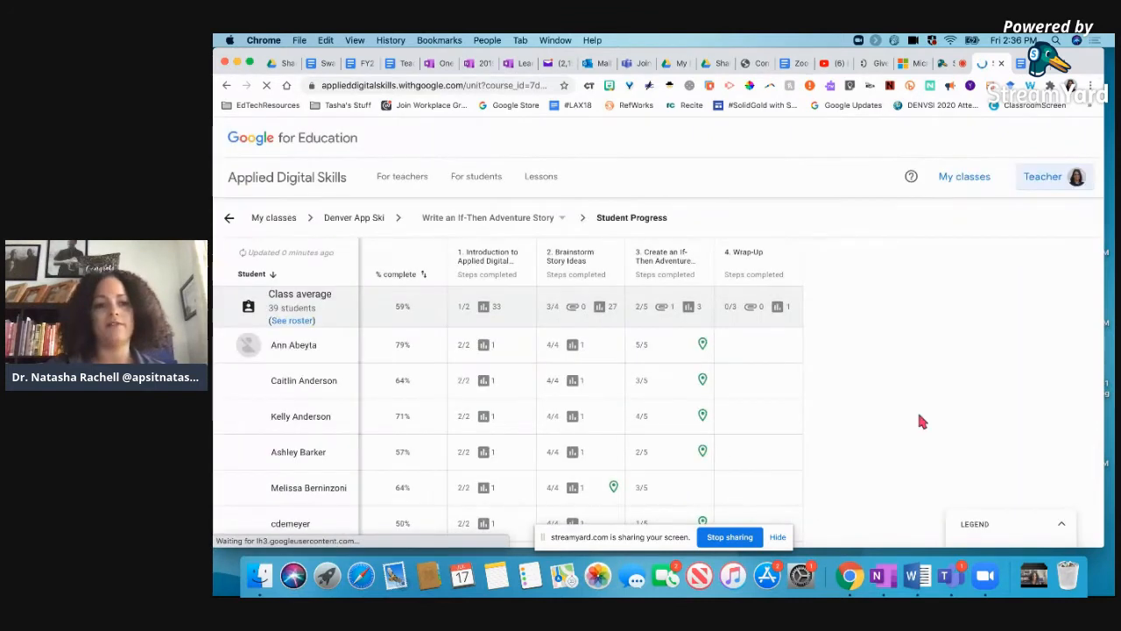
pyautogui.scroll(-3)
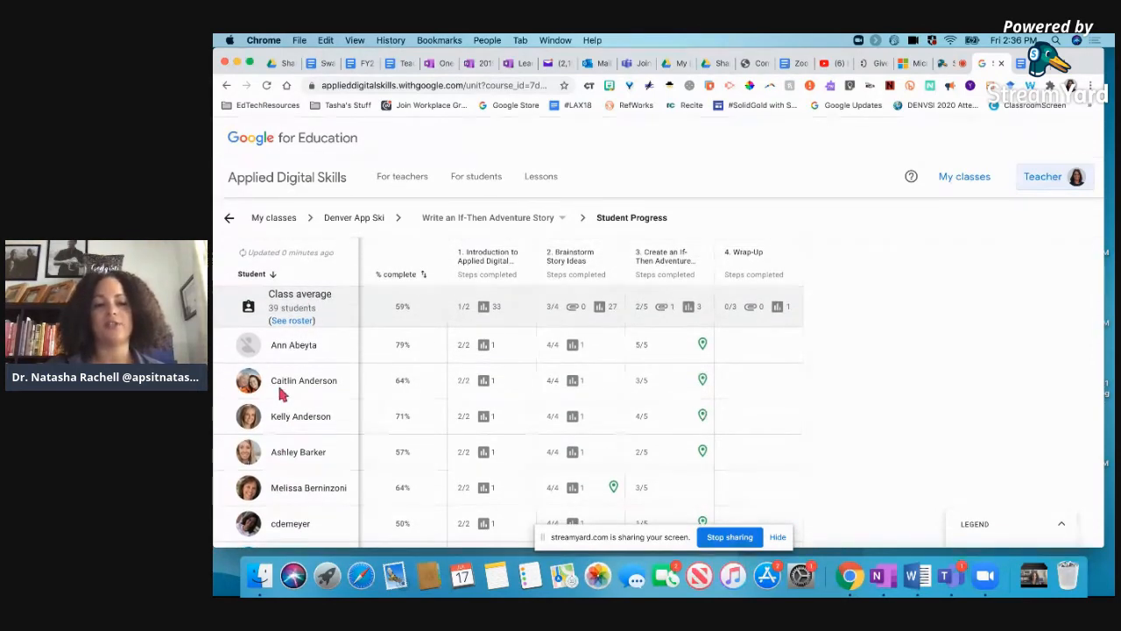
pyautogui.moveTo(324, 394)
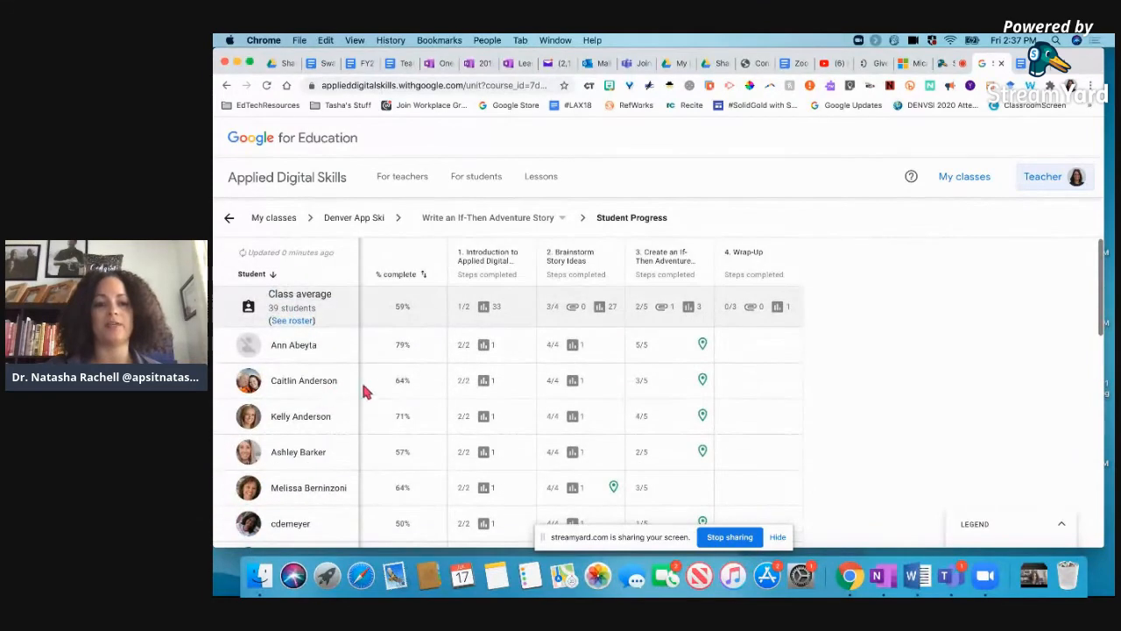
pyautogui.moveTo(280, 361)
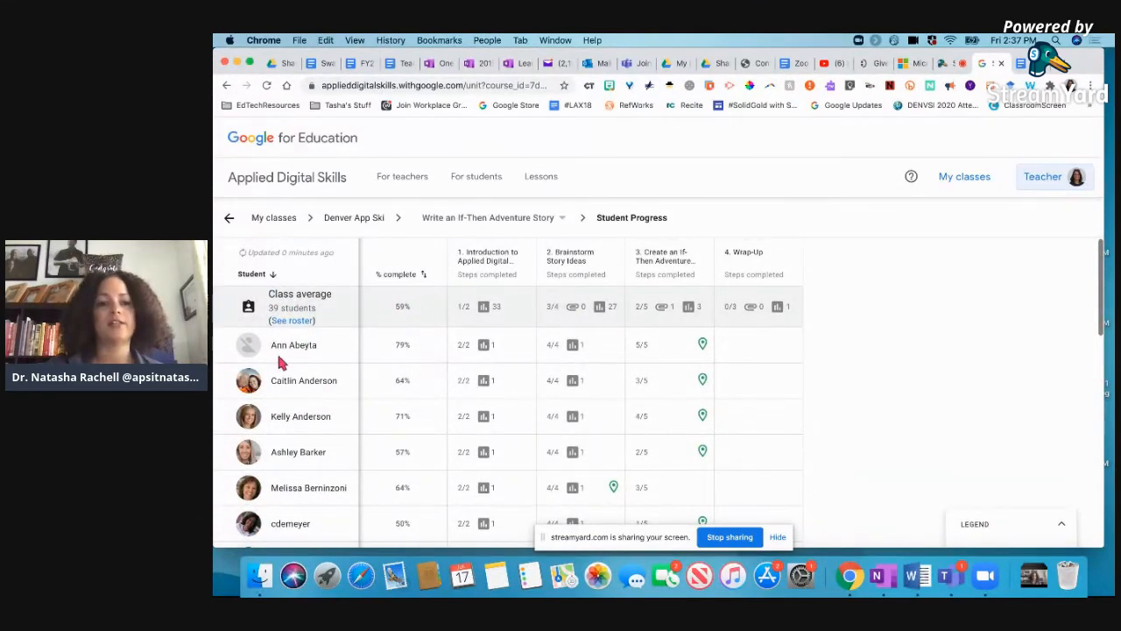
pyautogui.moveTo(366, 371)
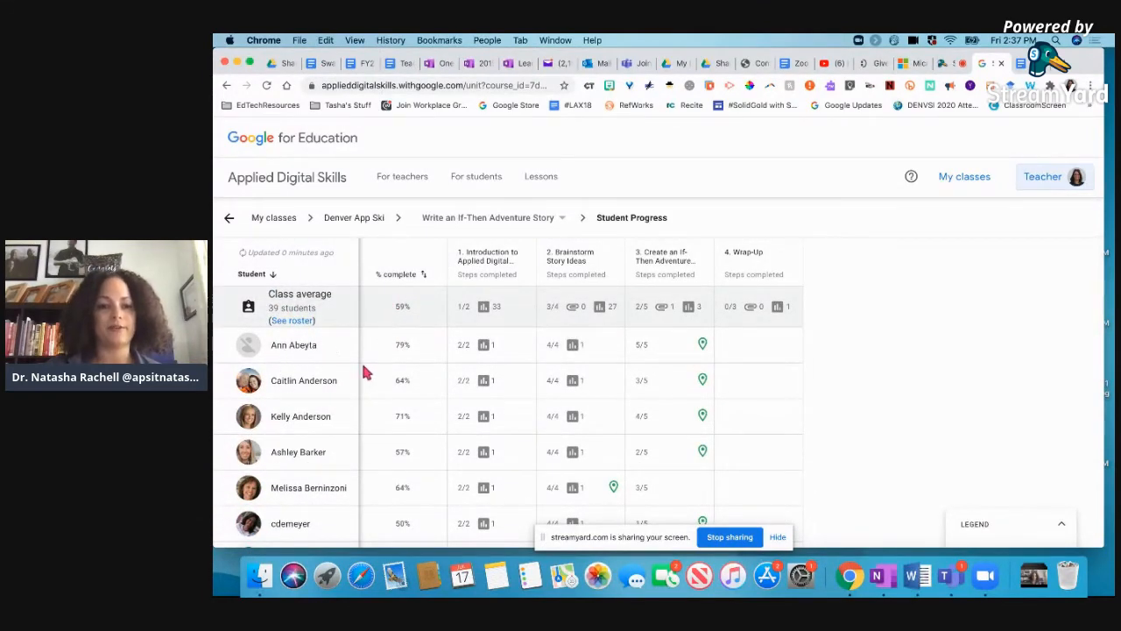
pyautogui.moveTo(395, 362)
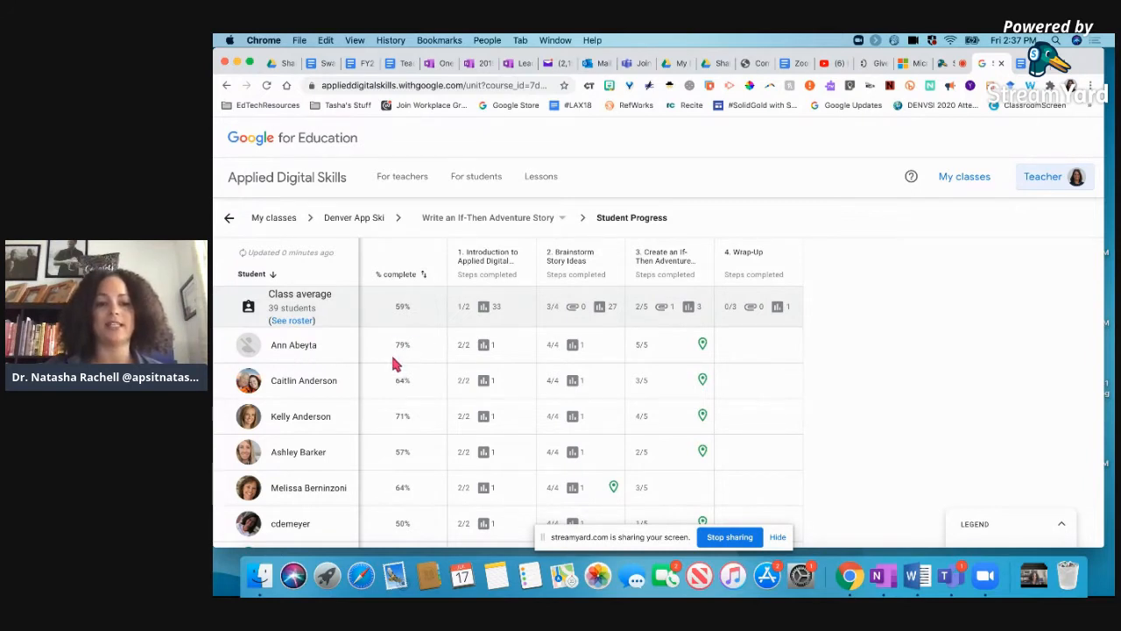
pyautogui.moveTo(522, 347)
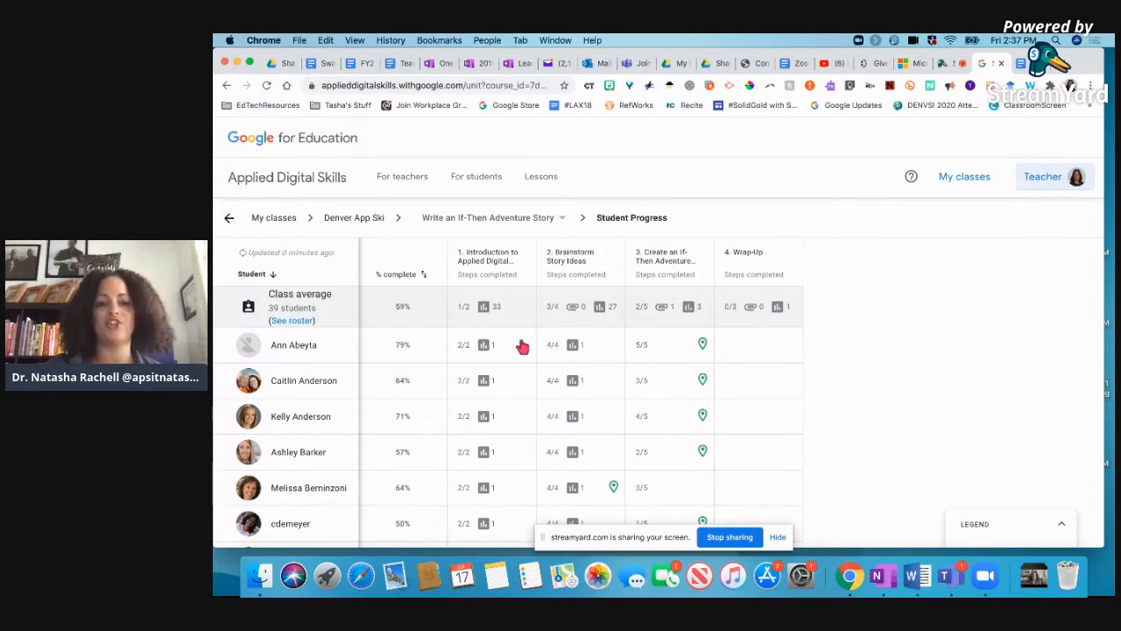
pyautogui.moveTo(493, 350)
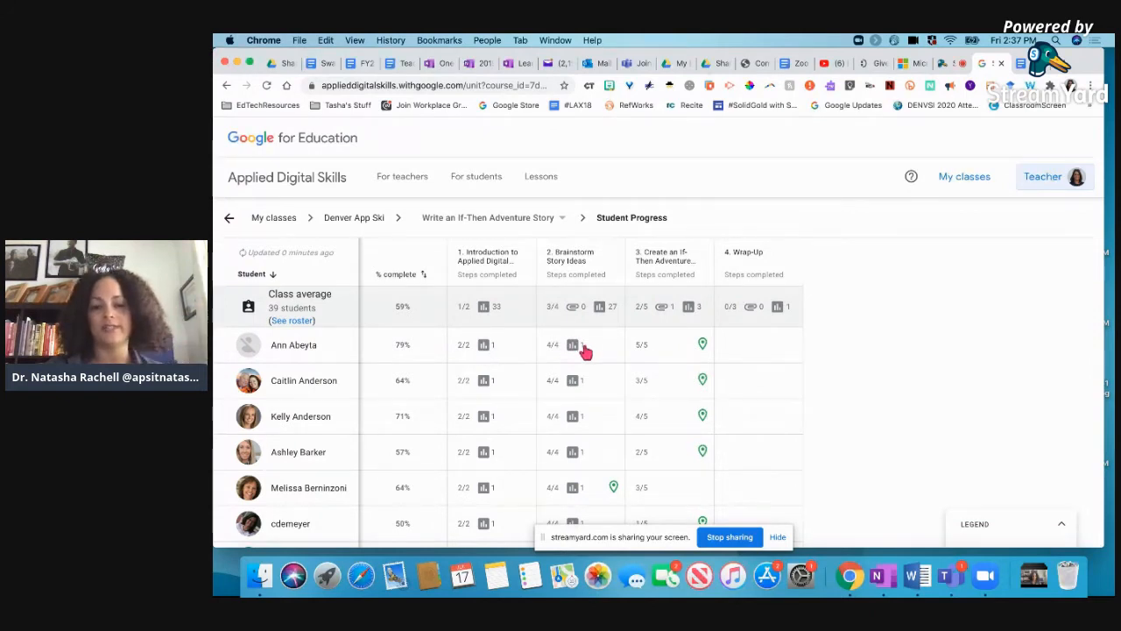
pyautogui.moveTo(677, 357)
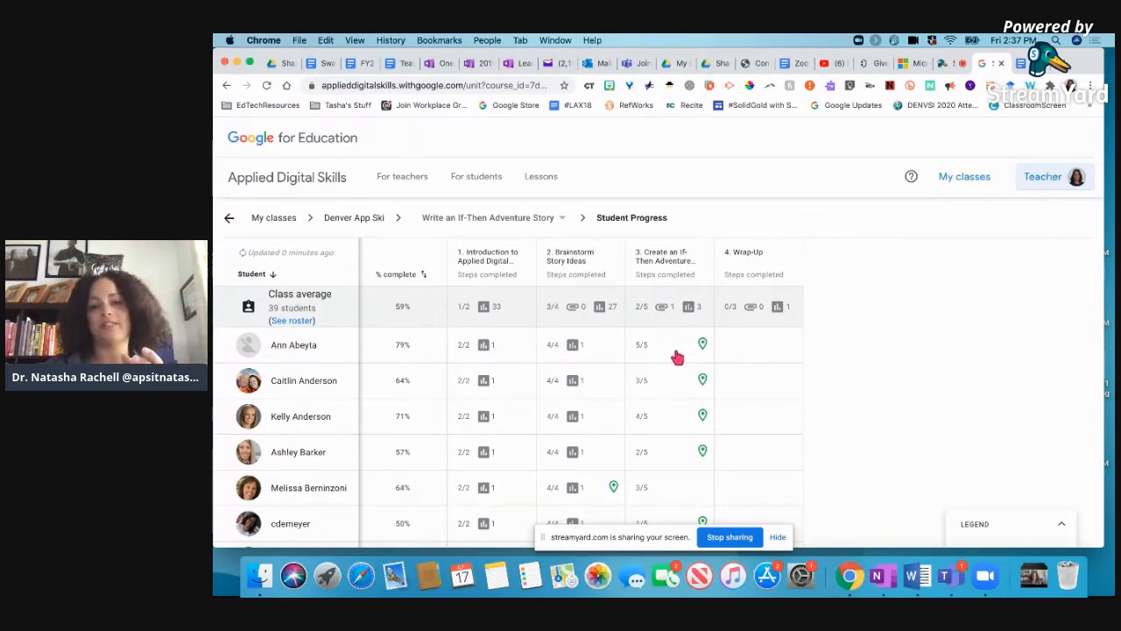
pyautogui.scroll(-3)
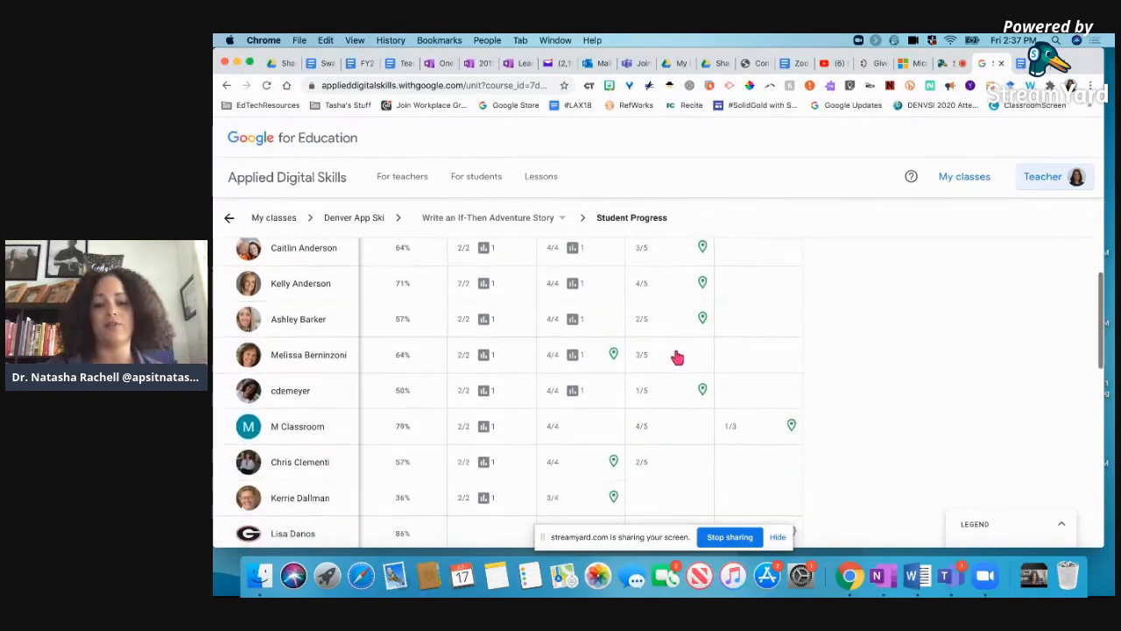
pyautogui.scroll(-3)
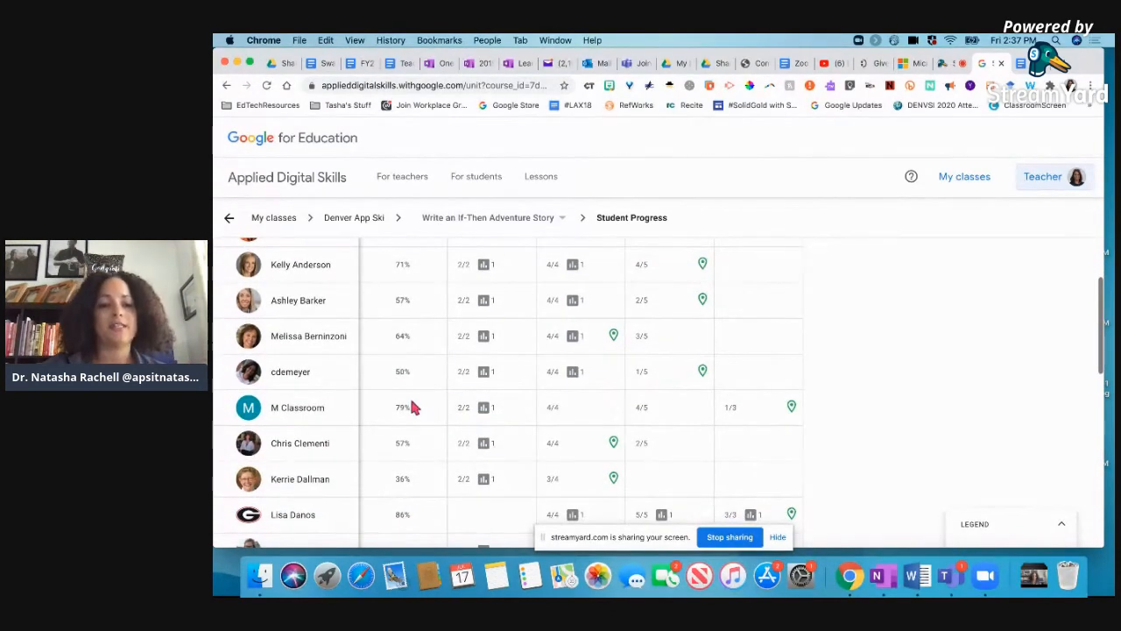
pyautogui.moveTo(523, 417)
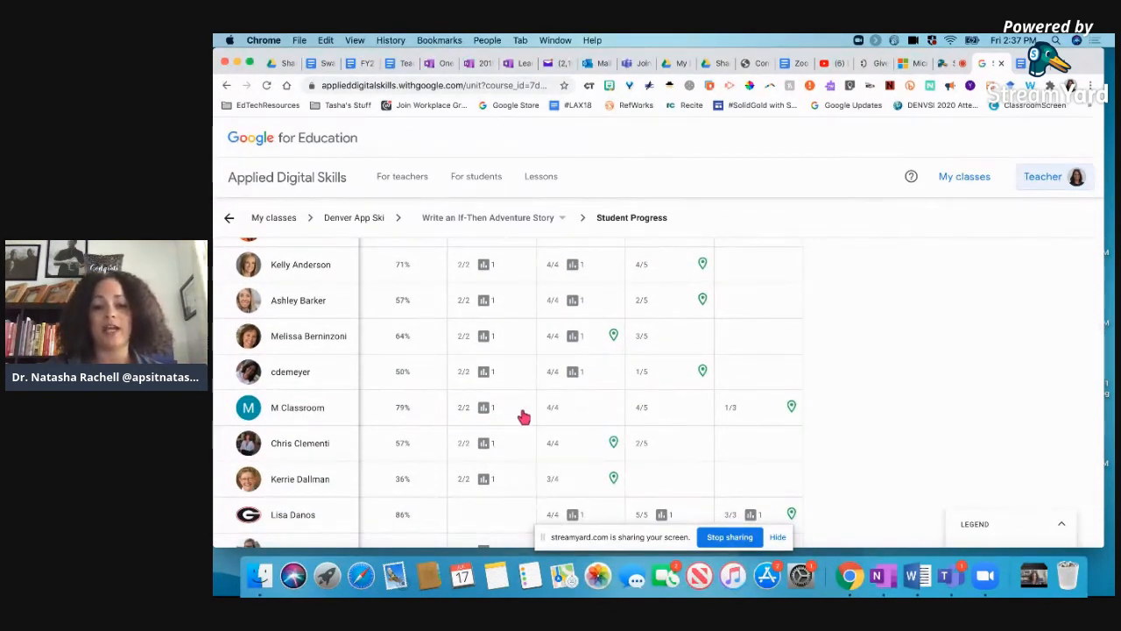
pyautogui.moveTo(480, 417)
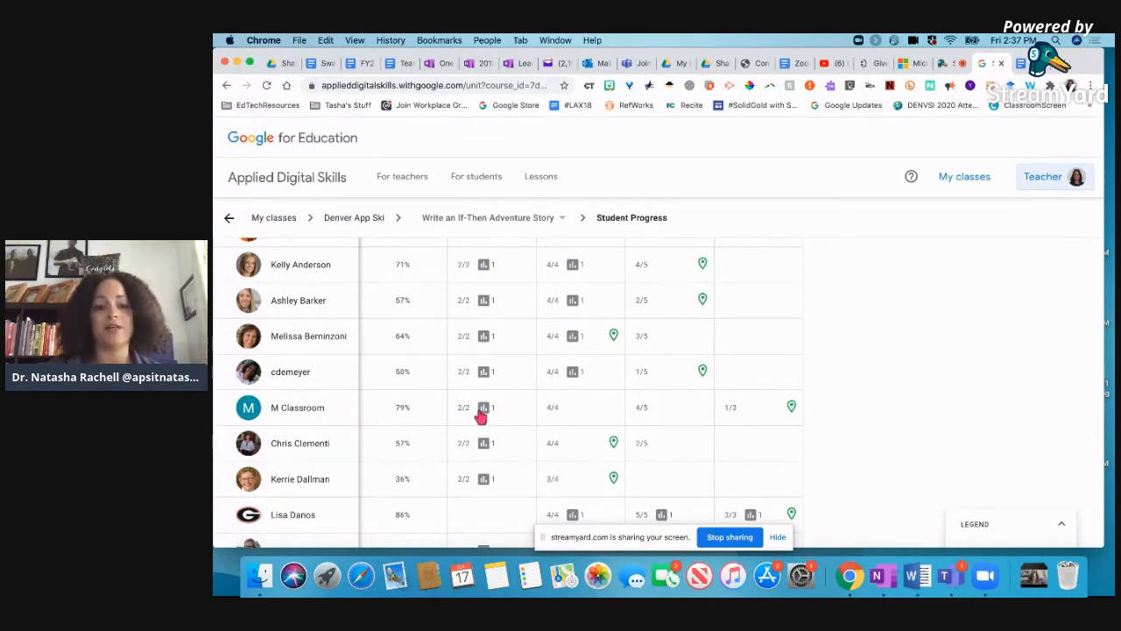
pyautogui.moveTo(665, 412)
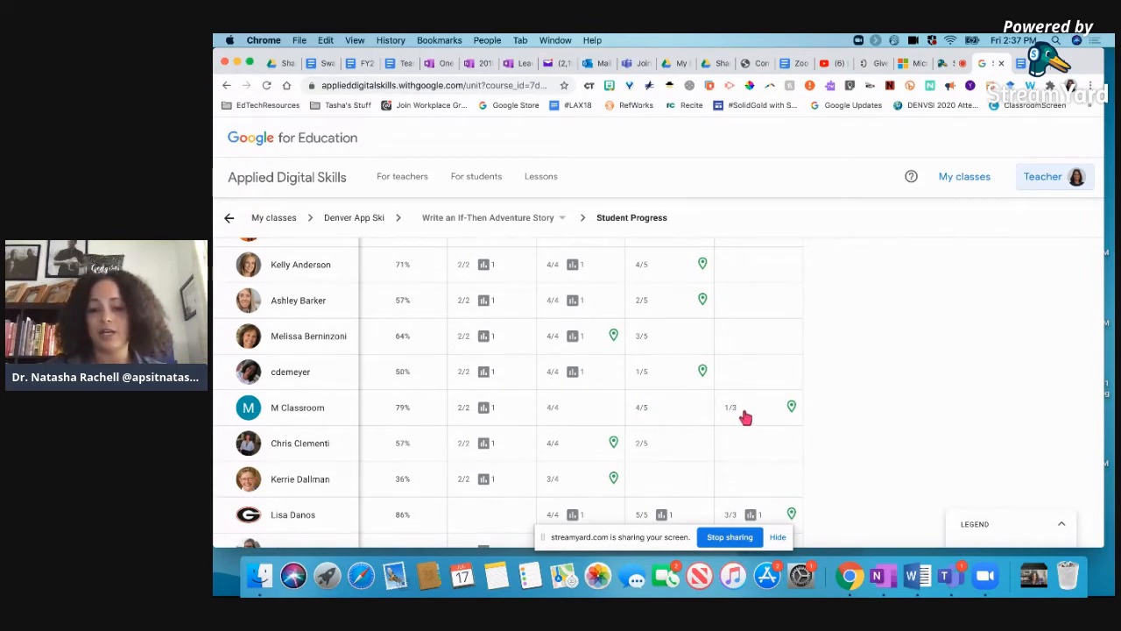
pyautogui.scroll(-3)
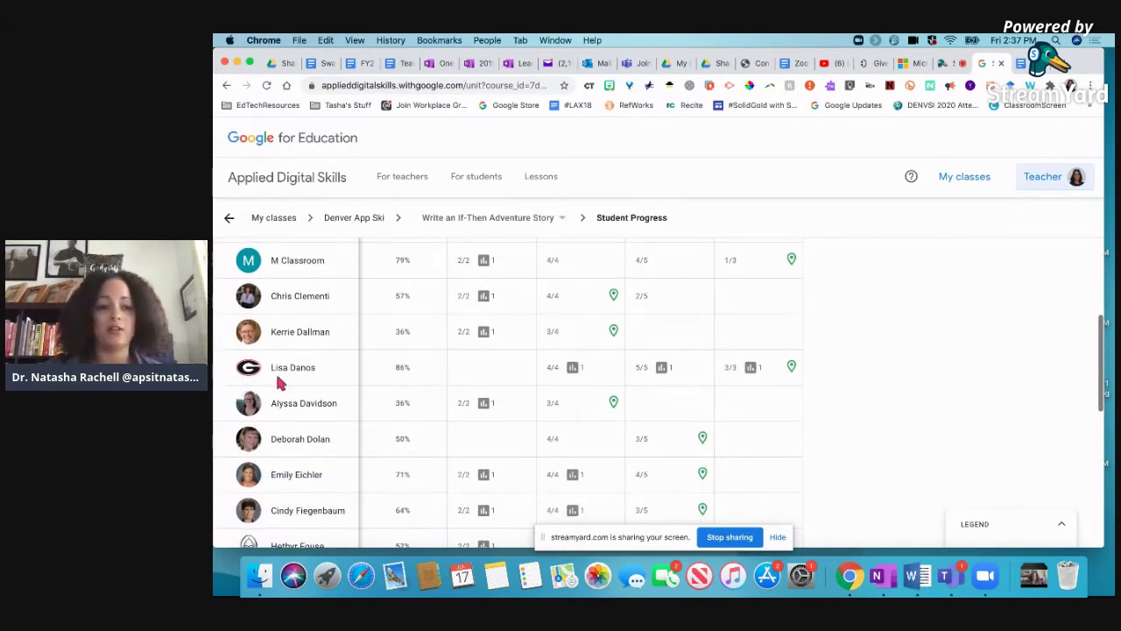
pyautogui.moveTo(482, 376)
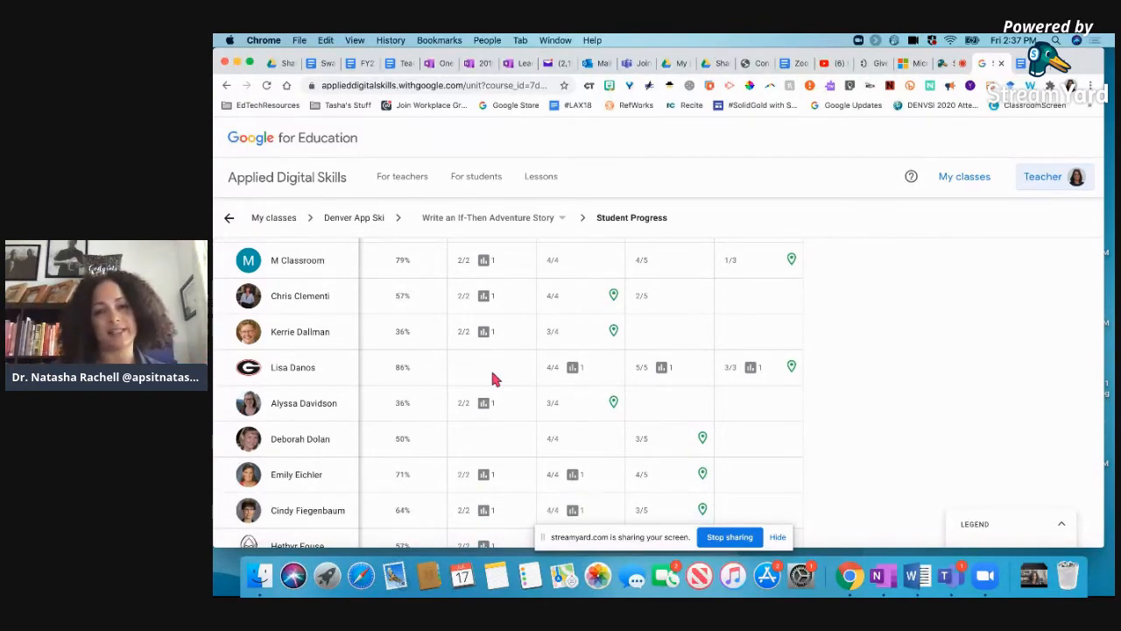
pyautogui.moveTo(540, 410)
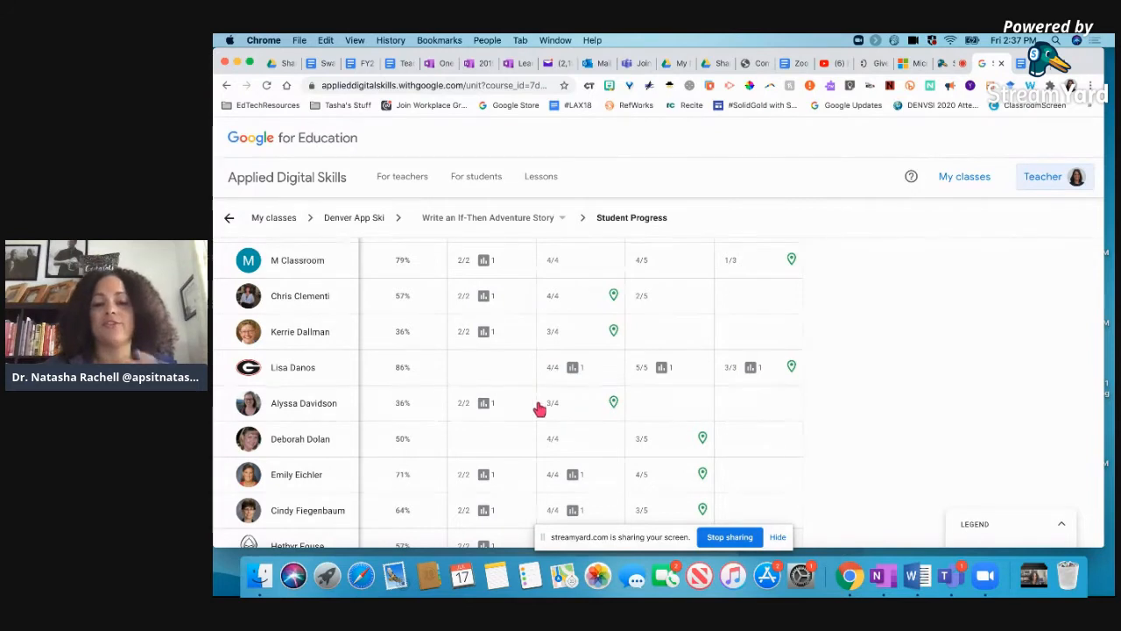
pyautogui.scroll(3)
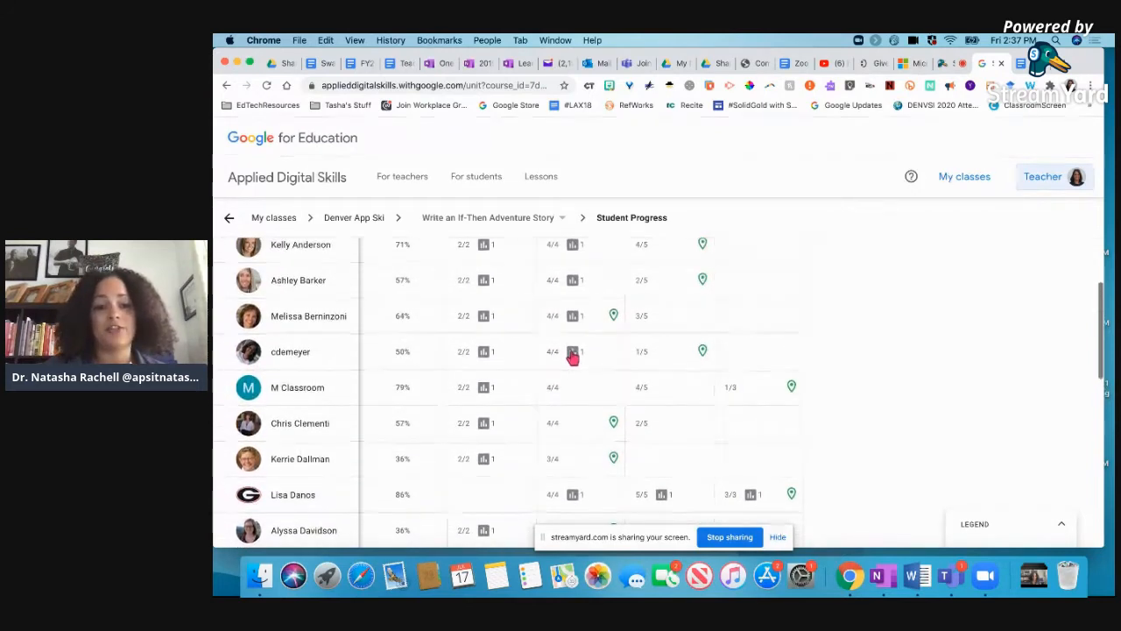
pyautogui.click(571, 350)
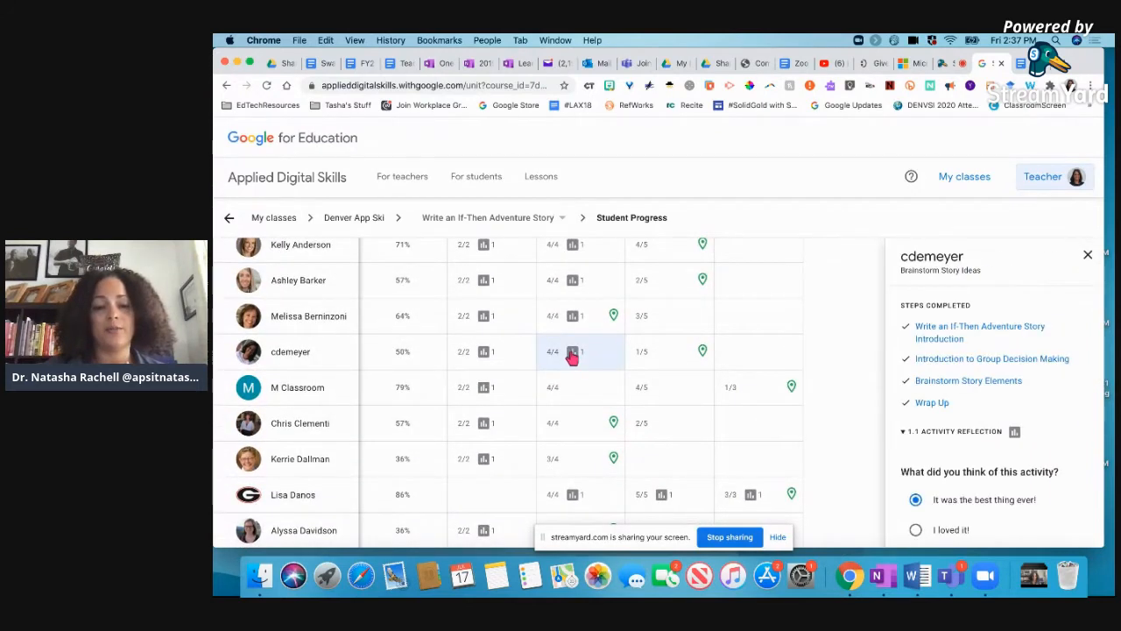
pyautogui.moveTo(963, 431)
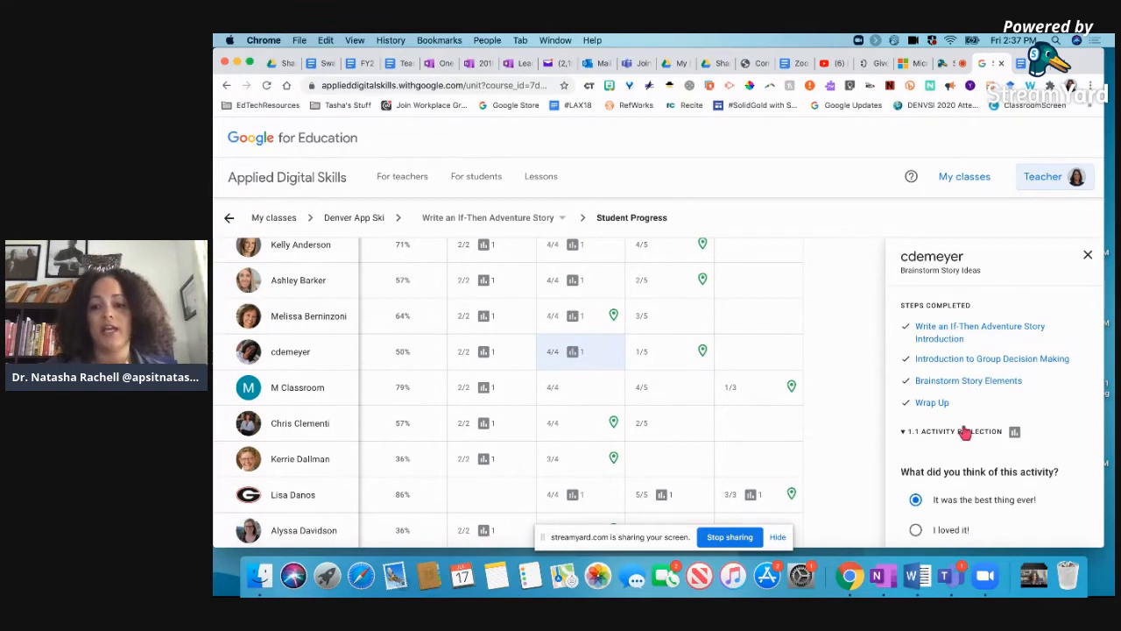
pyautogui.scroll(-3)
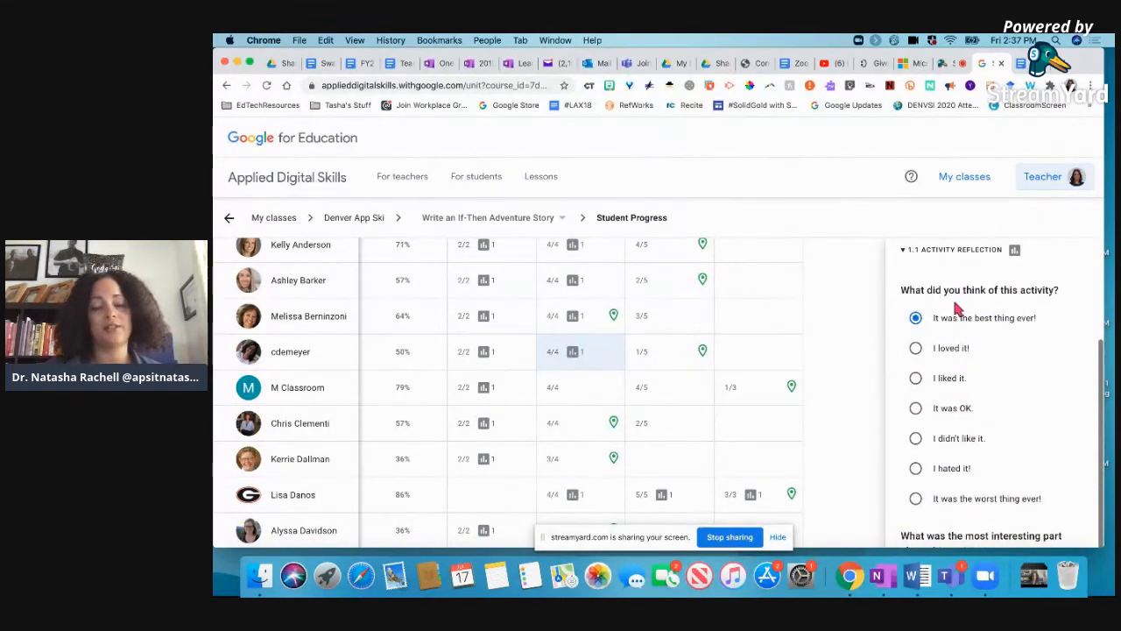
pyautogui.scroll(-3)
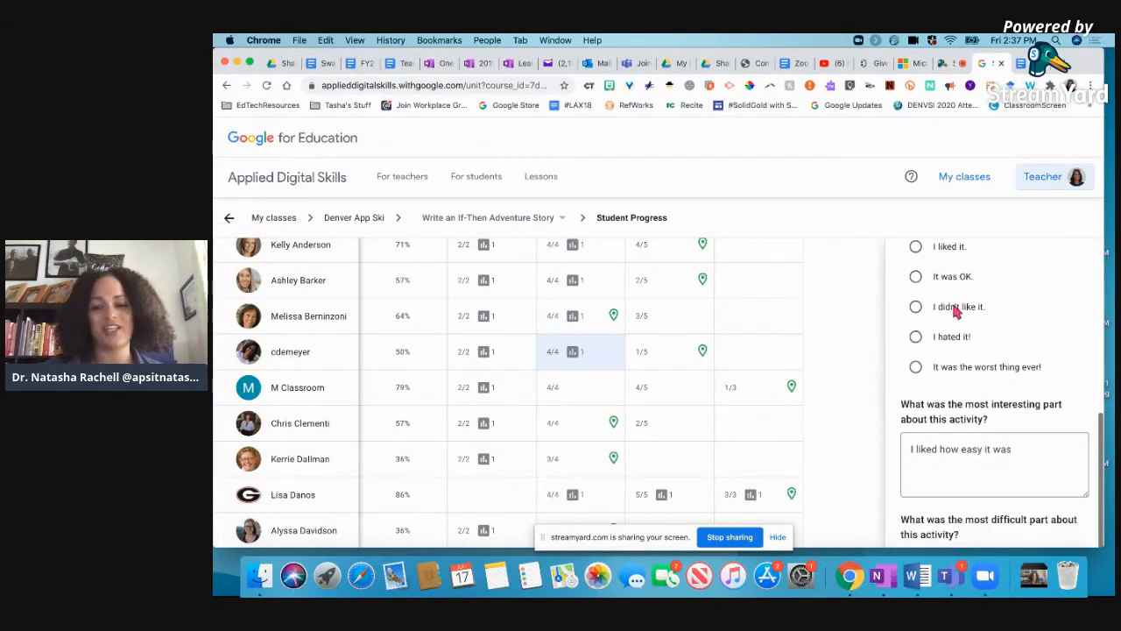
pyautogui.scroll(-3)
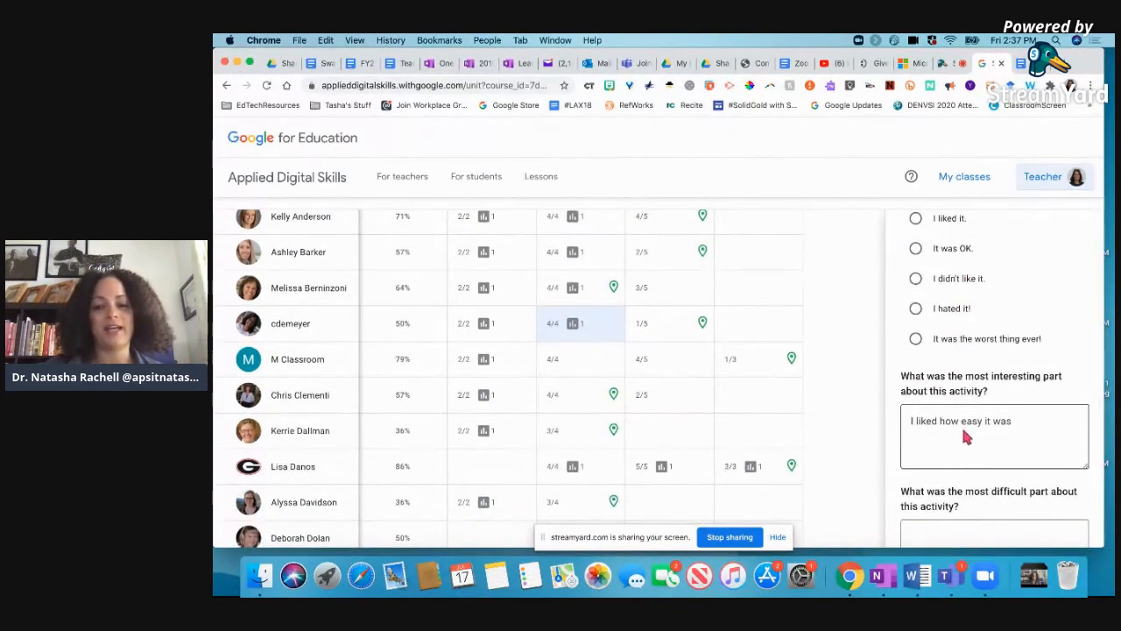
pyautogui.scroll(-3)
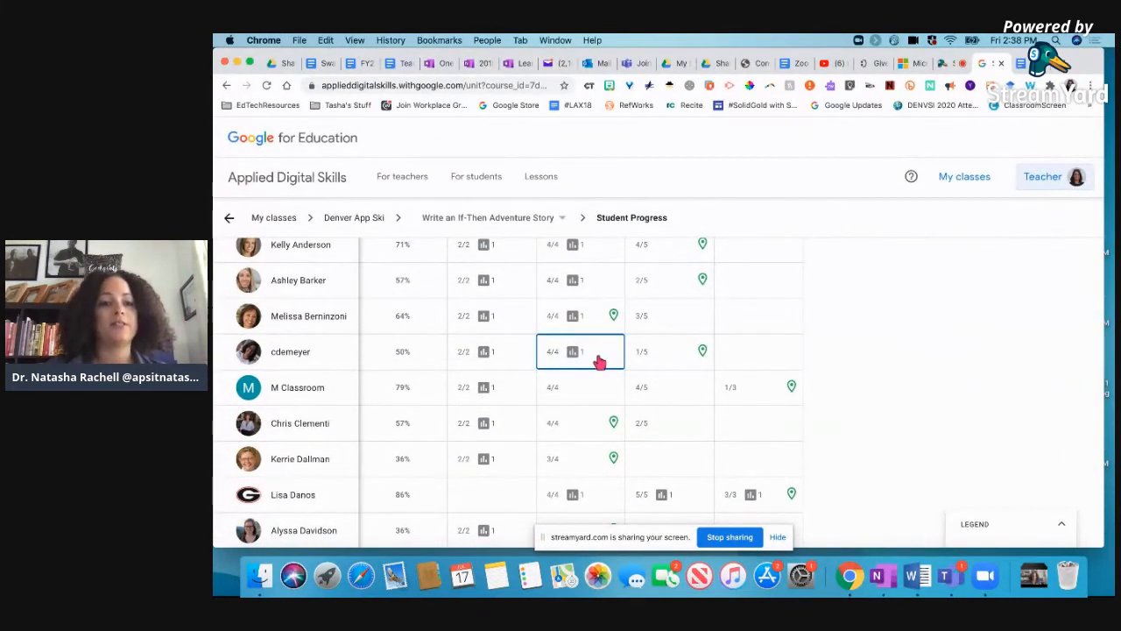
pyautogui.scroll(3)
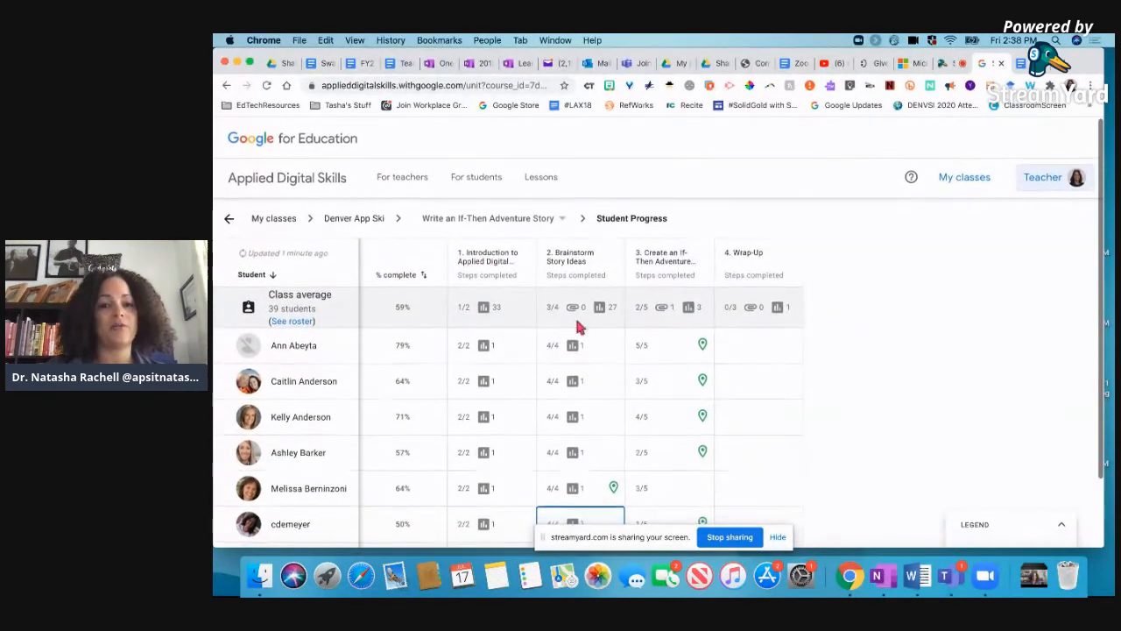
pyautogui.click(561, 217)
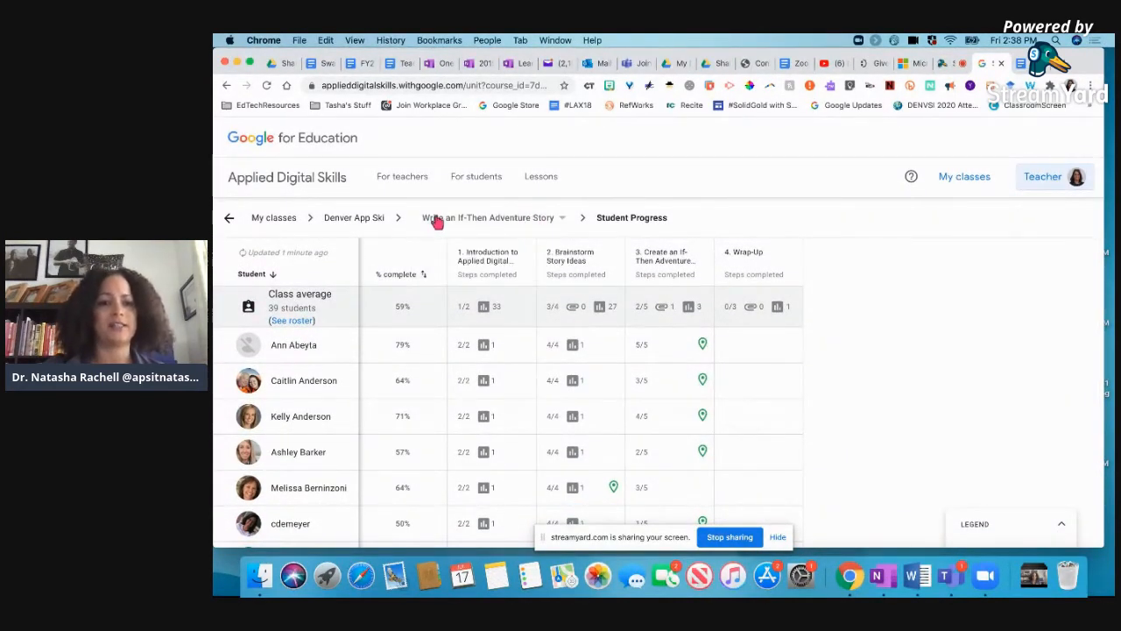
# Return to the Denver App Ski class page via its breadcrumb
pyautogui.click(353, 218)
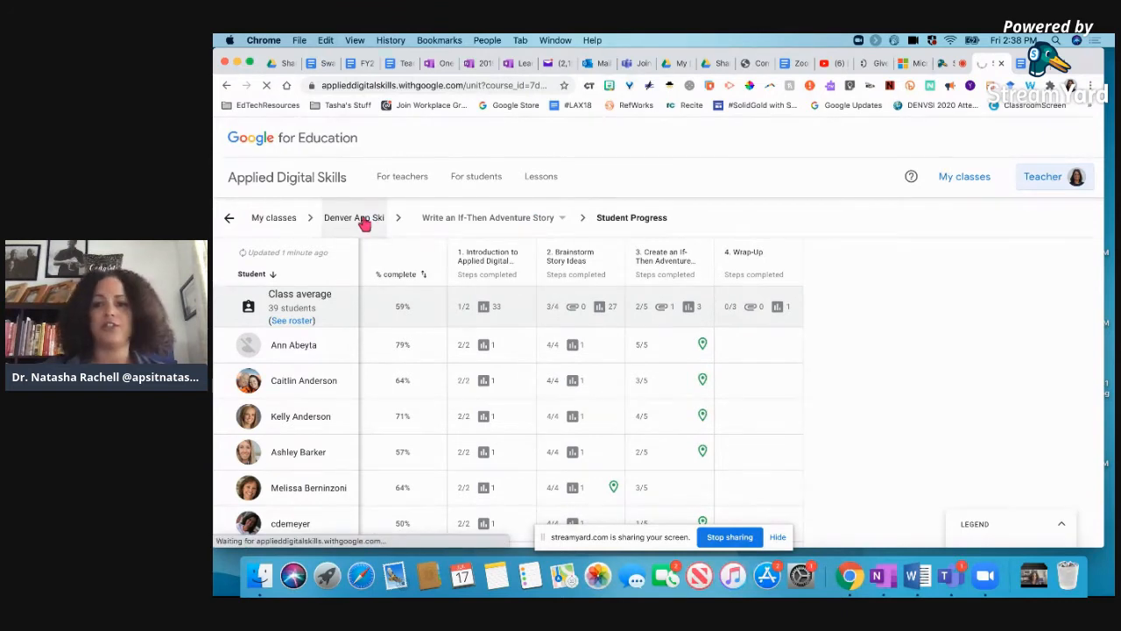
pyautogui.click(354, 218)
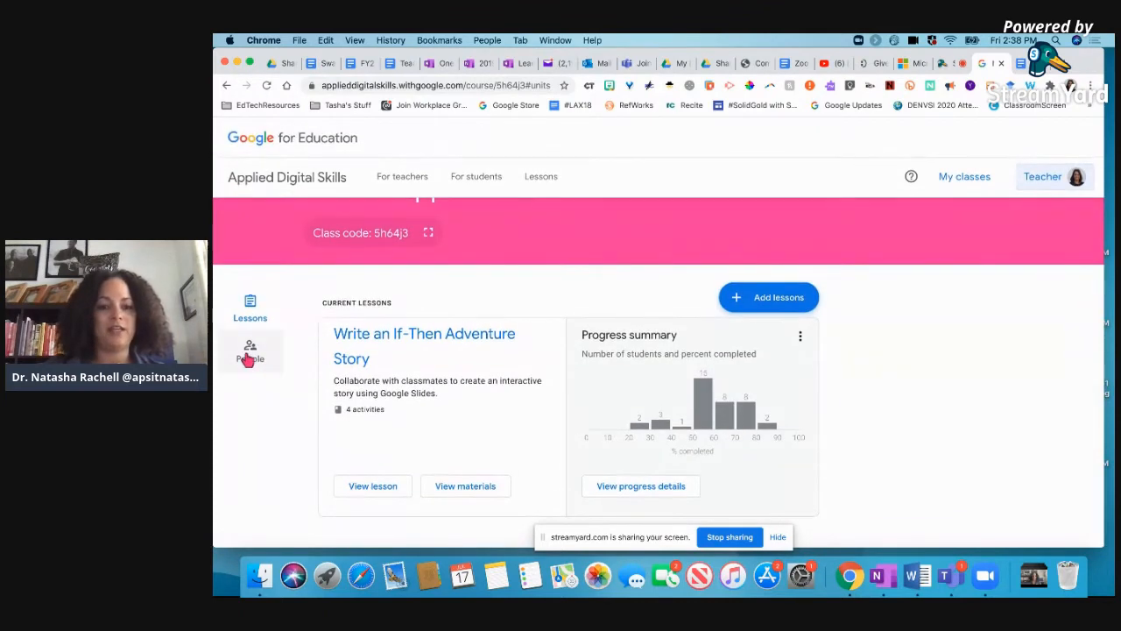
# Browse the People tab's student roster and each student's current activity
pyautogui.click(249, 351)
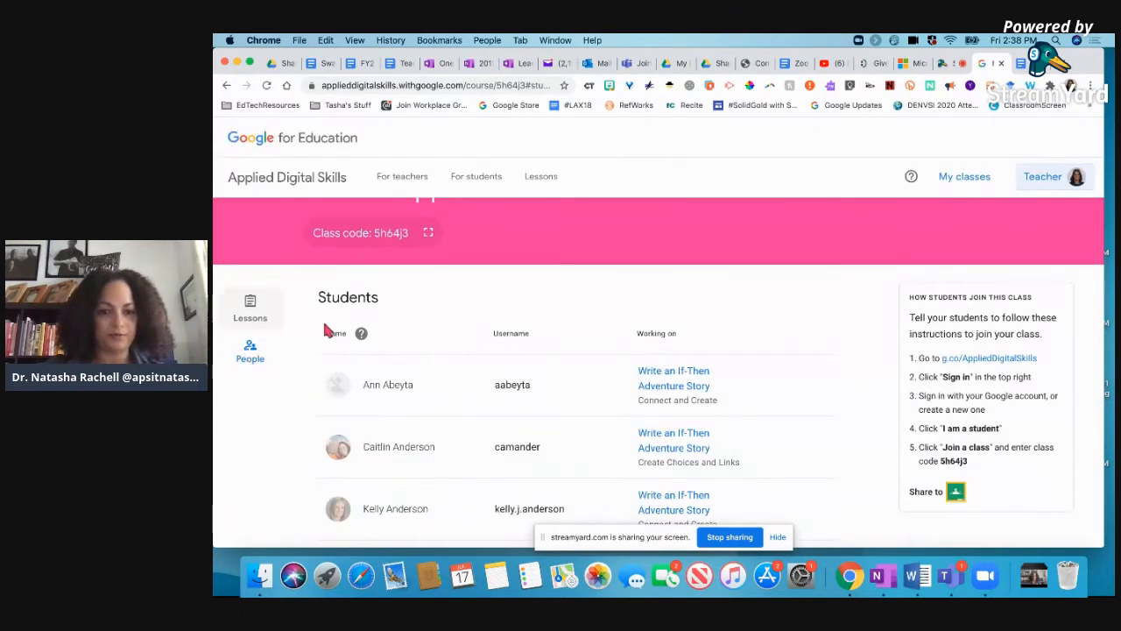
pyautogui.scroll(-3)
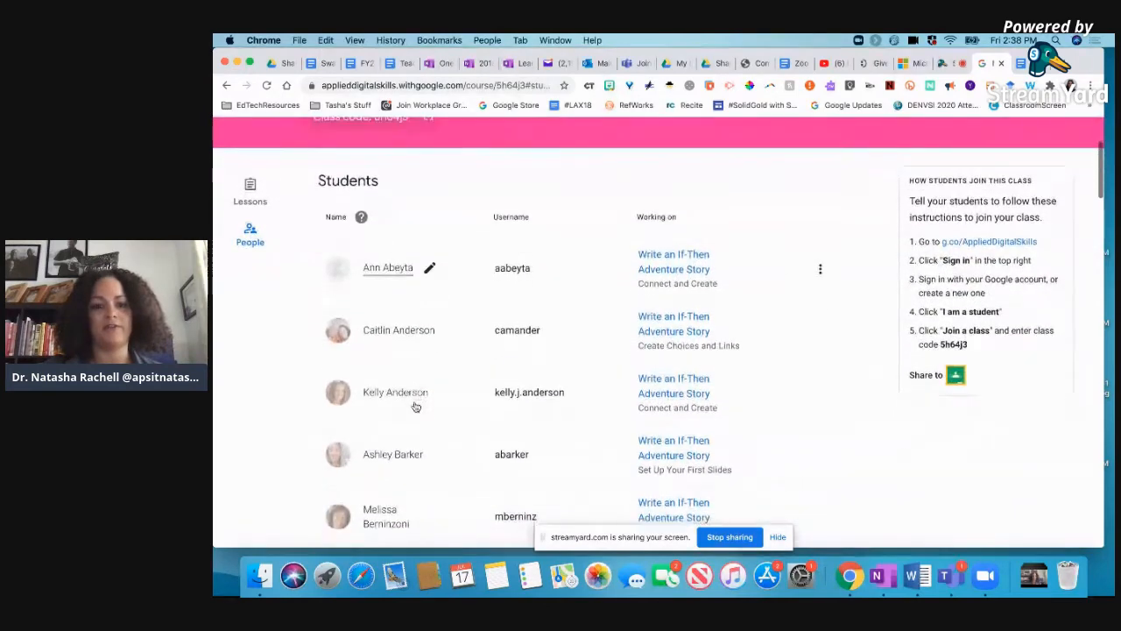
pyautogui.scroll(-3)
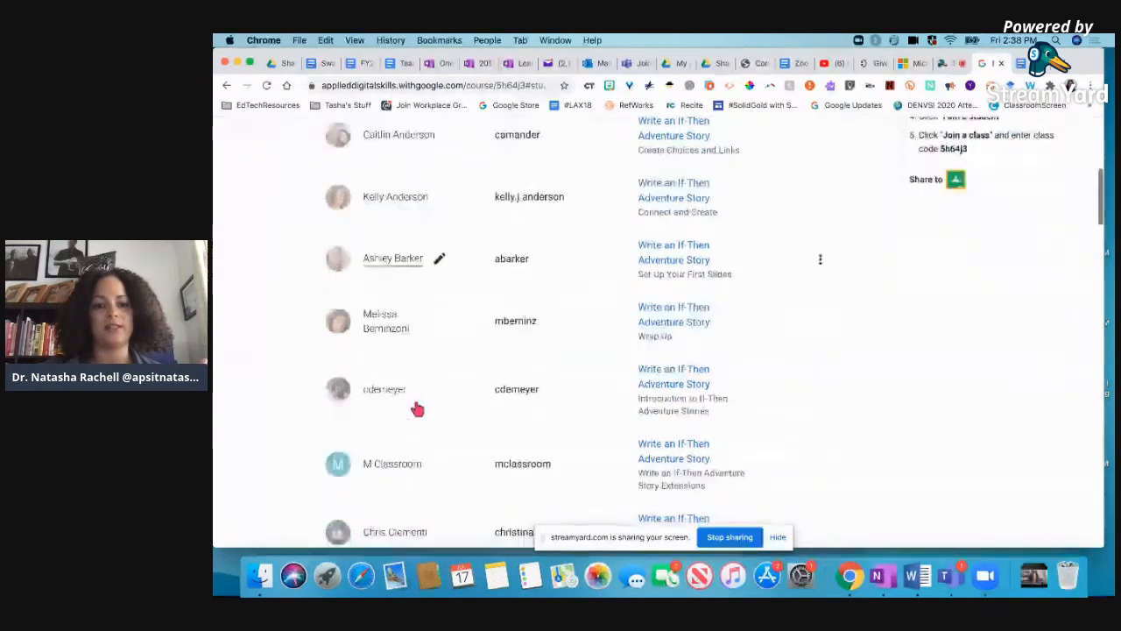
pyautogui.scroll(-3)
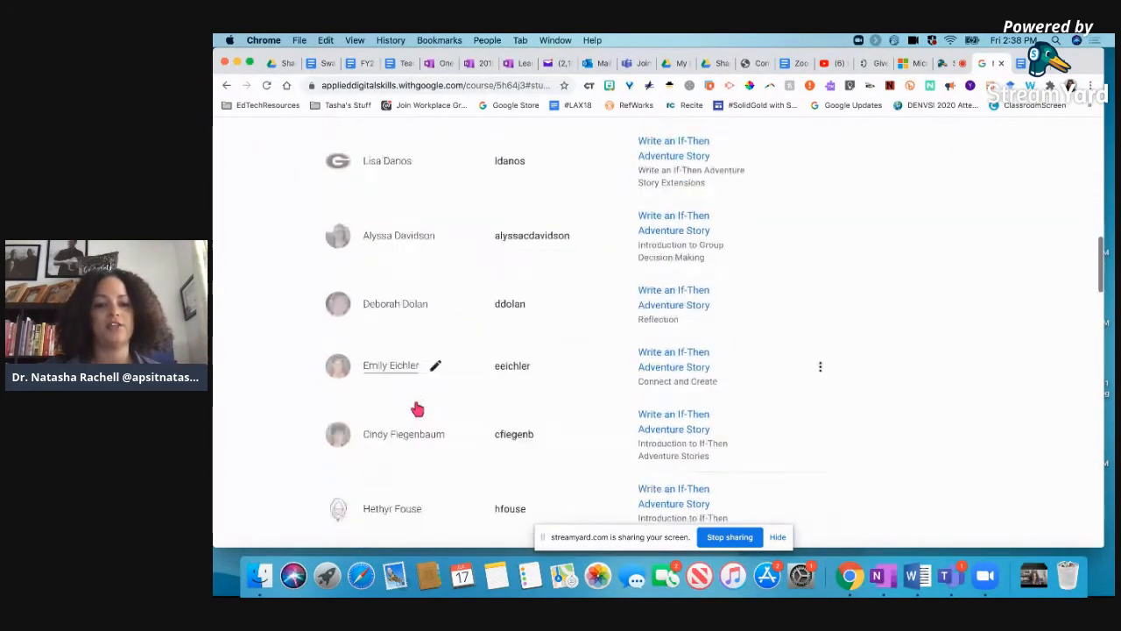
pyautogui.scroll(3)
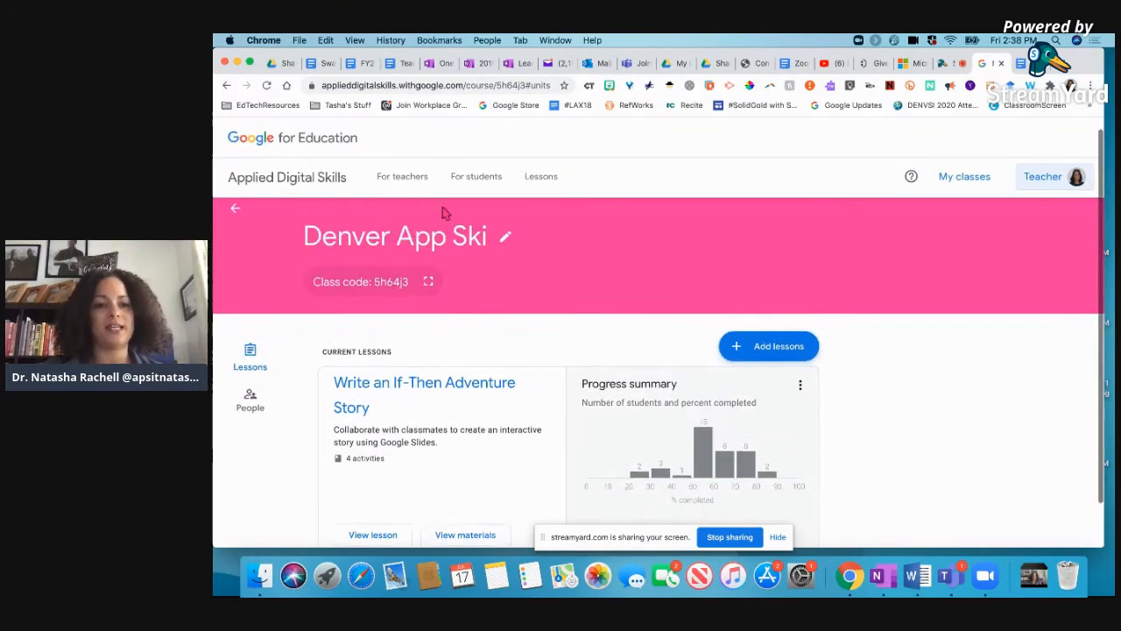
# Reach My profile from the Teacher account badge menu
pyautogui.click(403, 175)
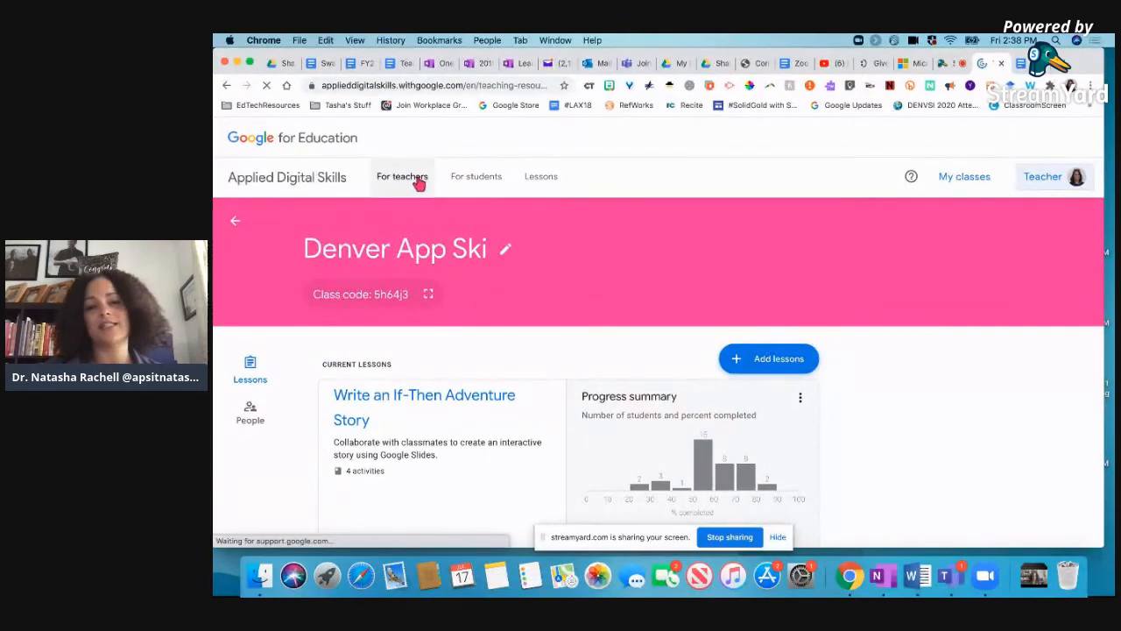
pyautogui.click(402, 175)
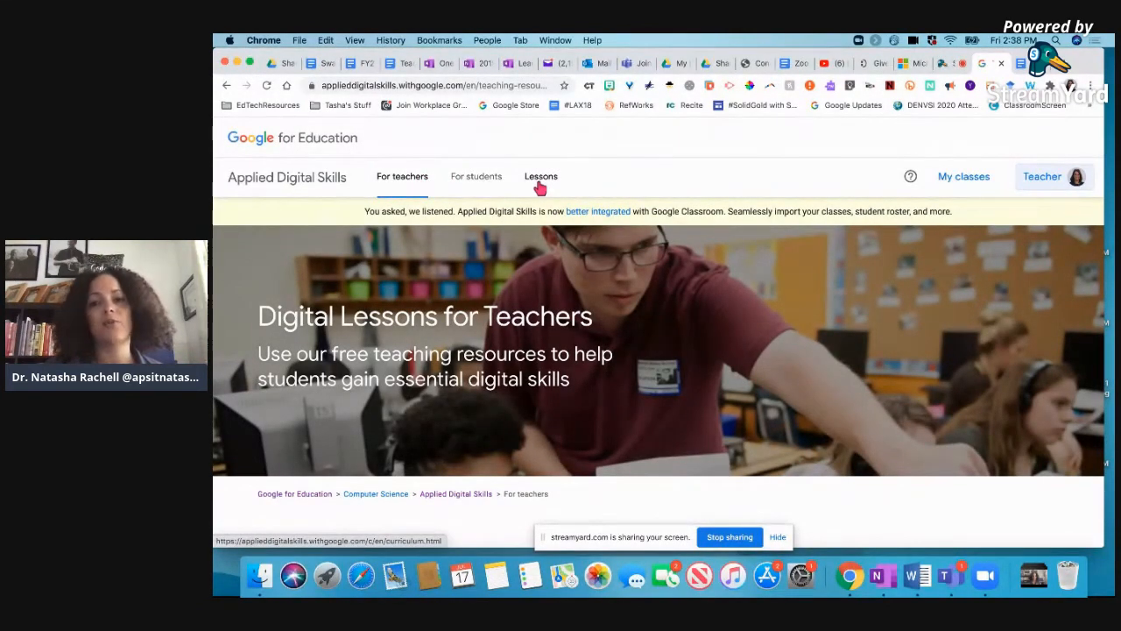
pyautogui.moveTo(872, 194)
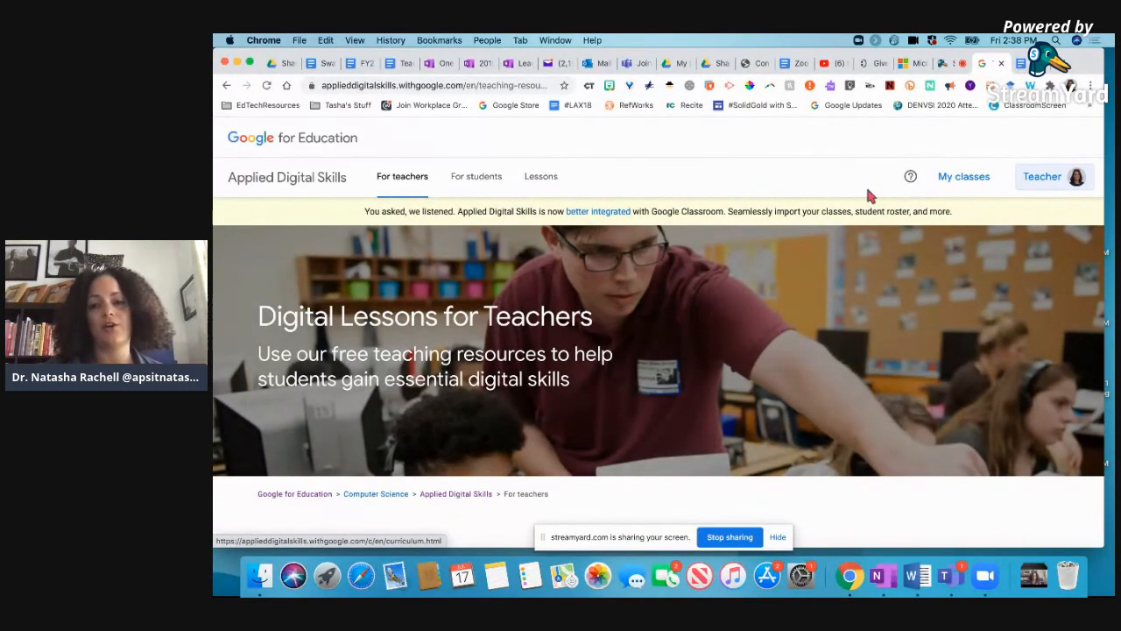
pyautogui.click(1051, 175)
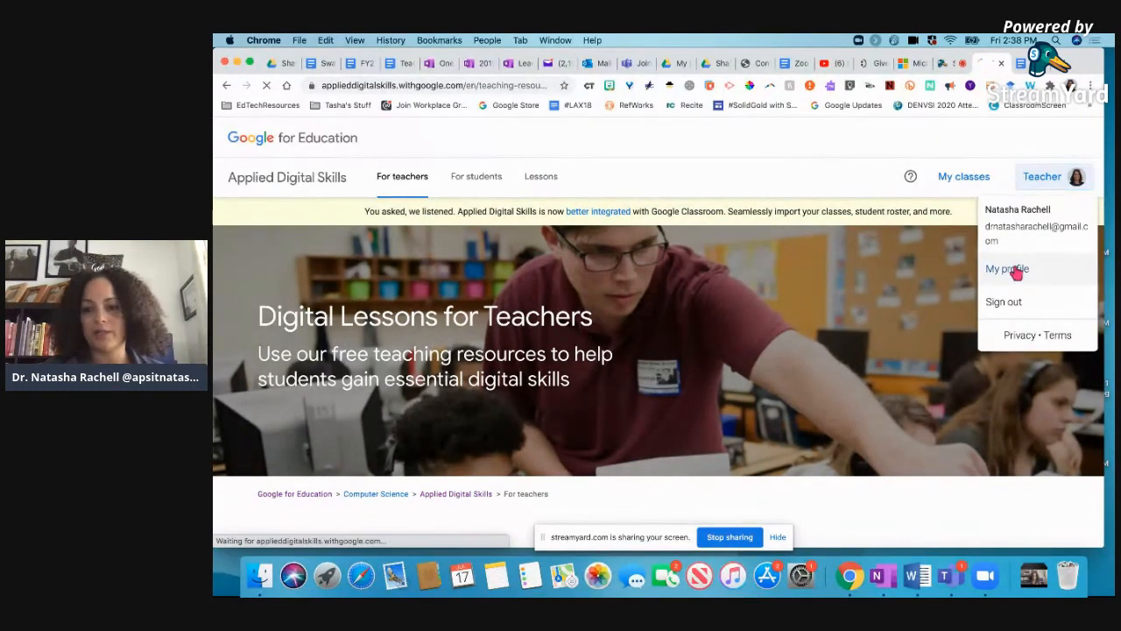
pyautogui.click(1005, 270)
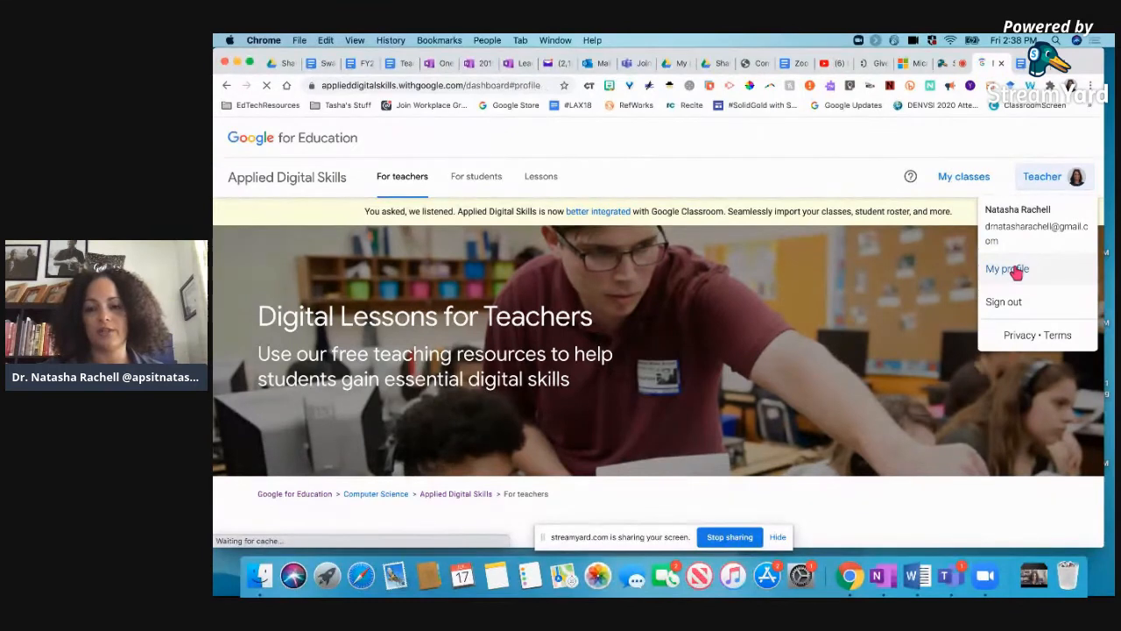
pyautogui.click(1005, 269)
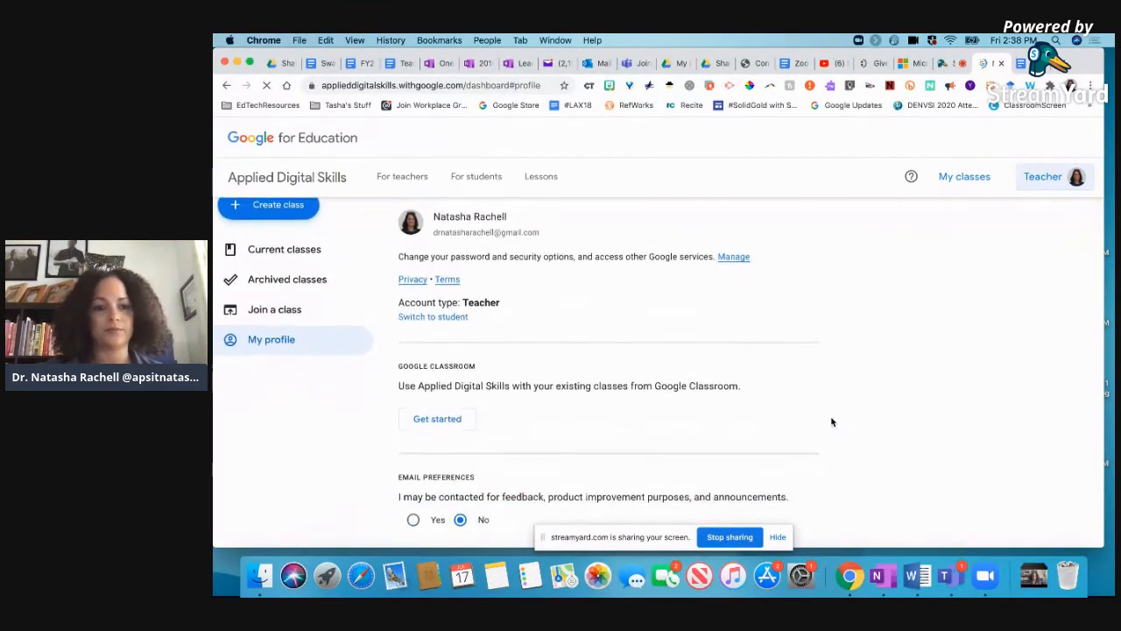
# Switch the account type from teacher to student
pyautogui.click(432, 315)
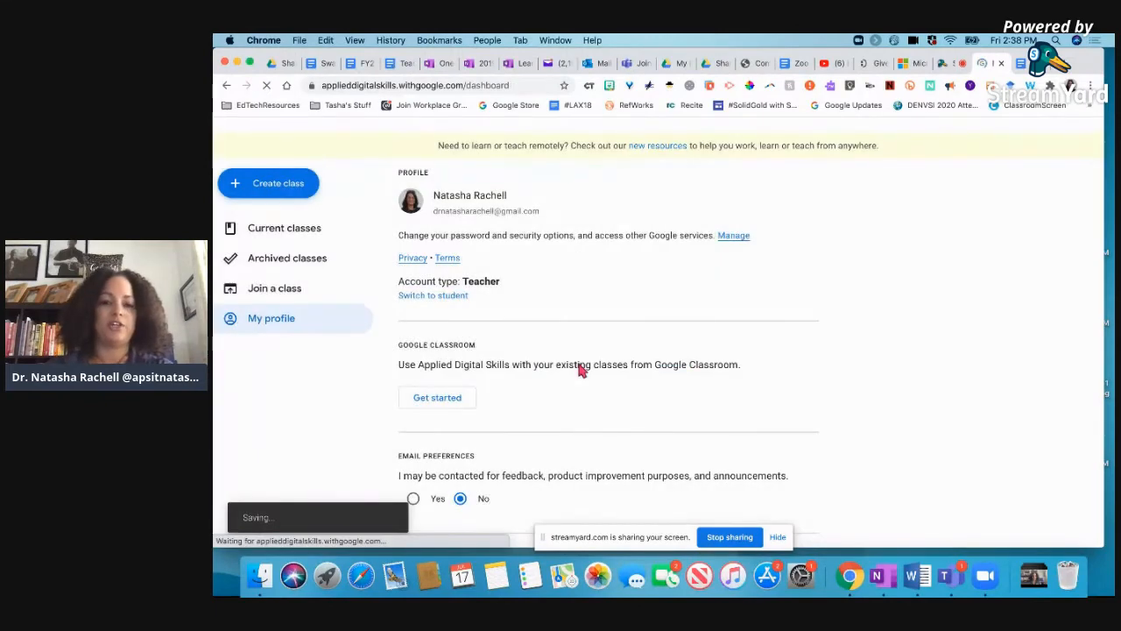
# Browse the student My Classes list with its joined classes, codes and lessons
pyautogui.click(284, 228)
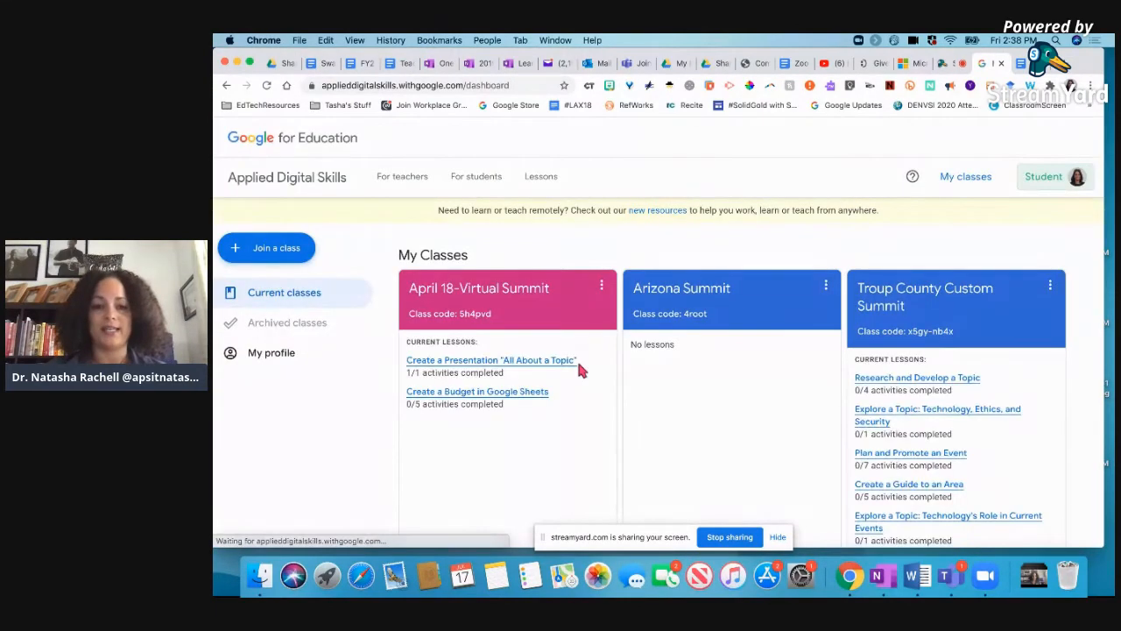
pyautogui.scroll(-3)
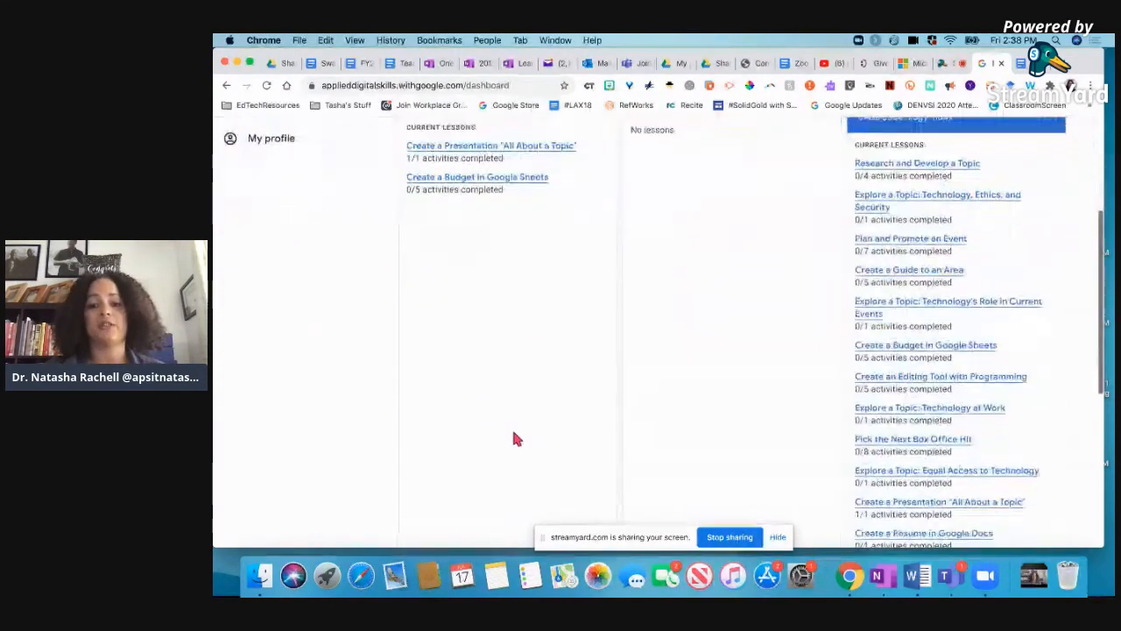
pyautogui.scroll(3)
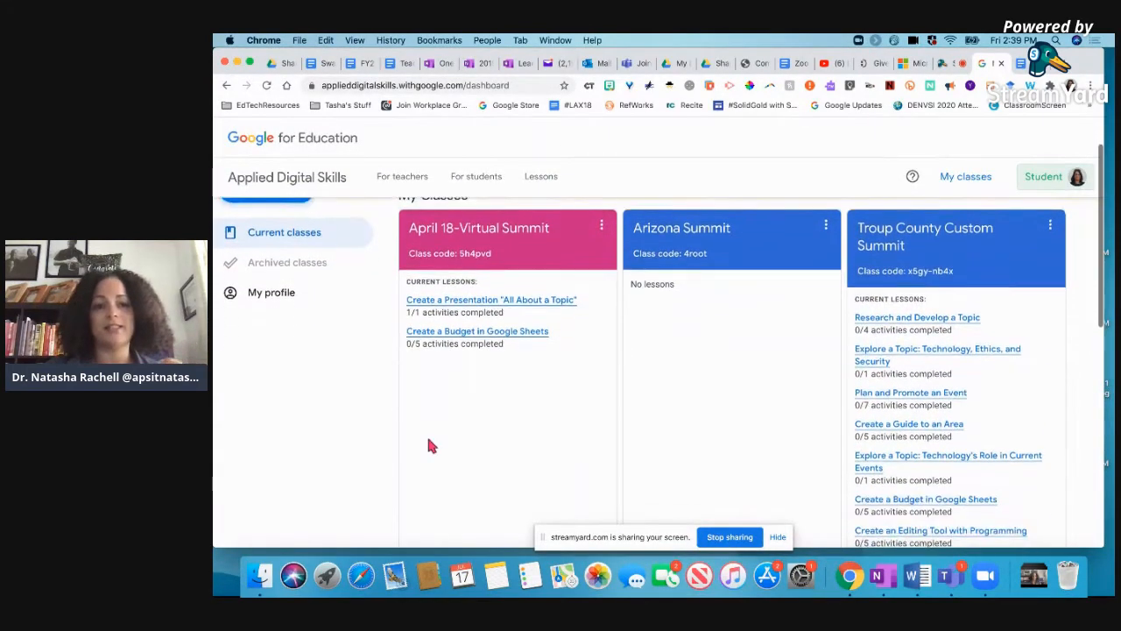
pyautogui.scroll(3)
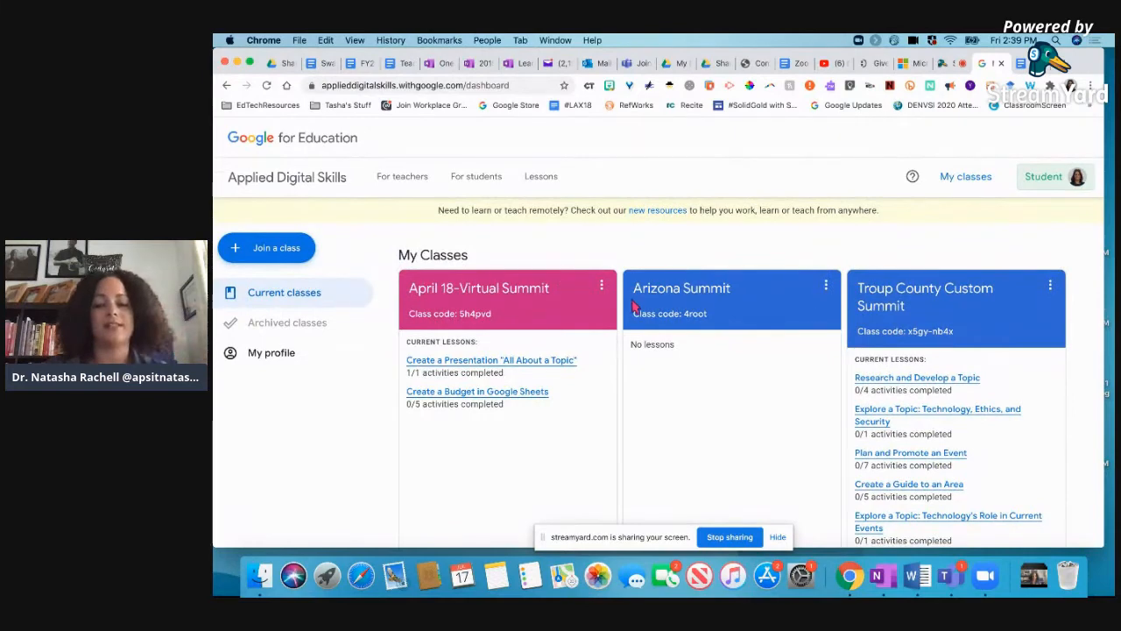
pyautogui.moveTo(769, 347)
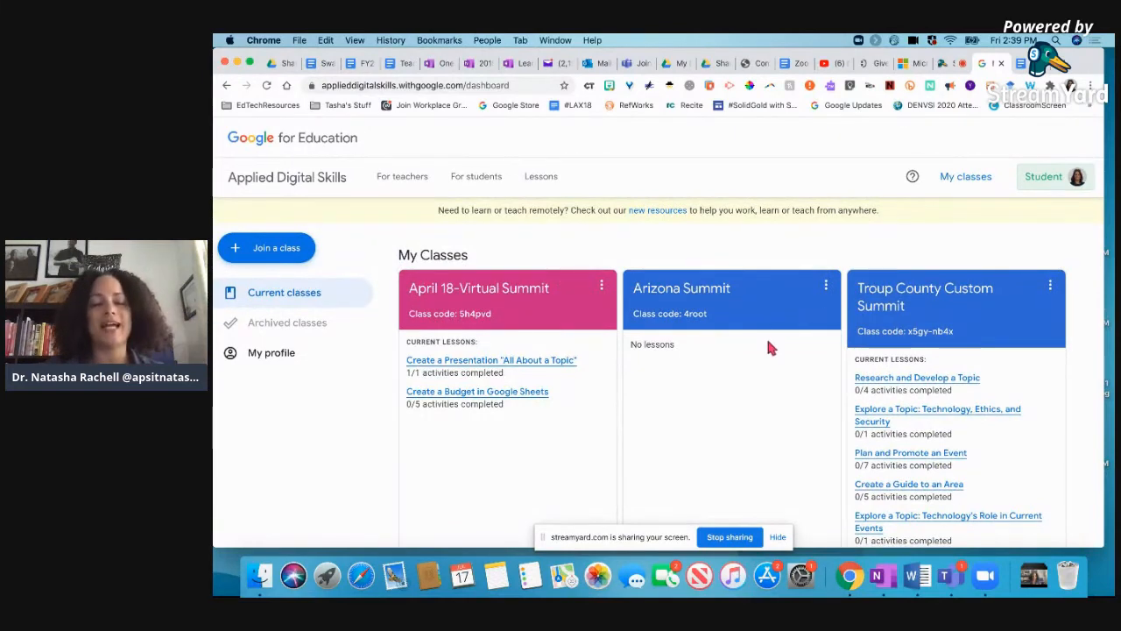
pyautogui.scroll(-3)
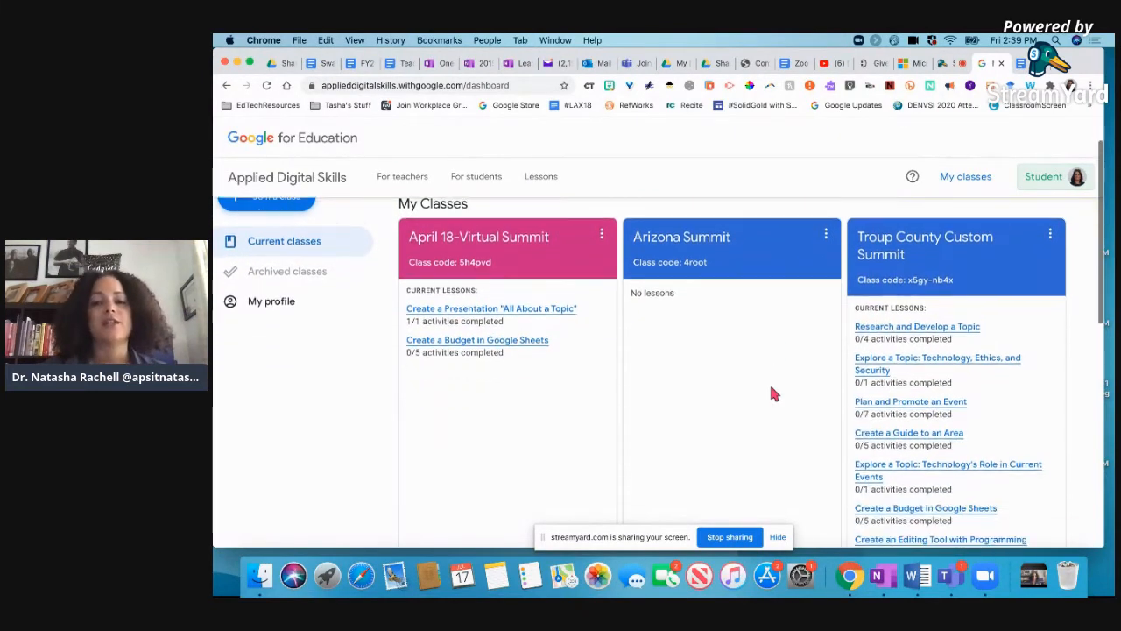
pyautogui.scroll(-3)
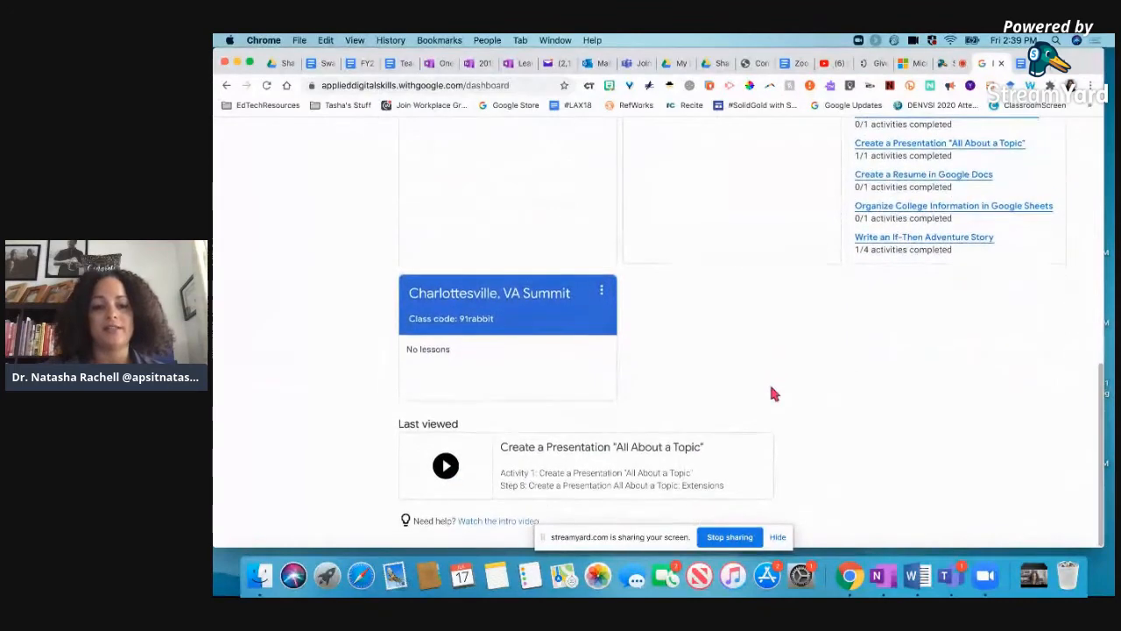
pyautogui.scroll(3)
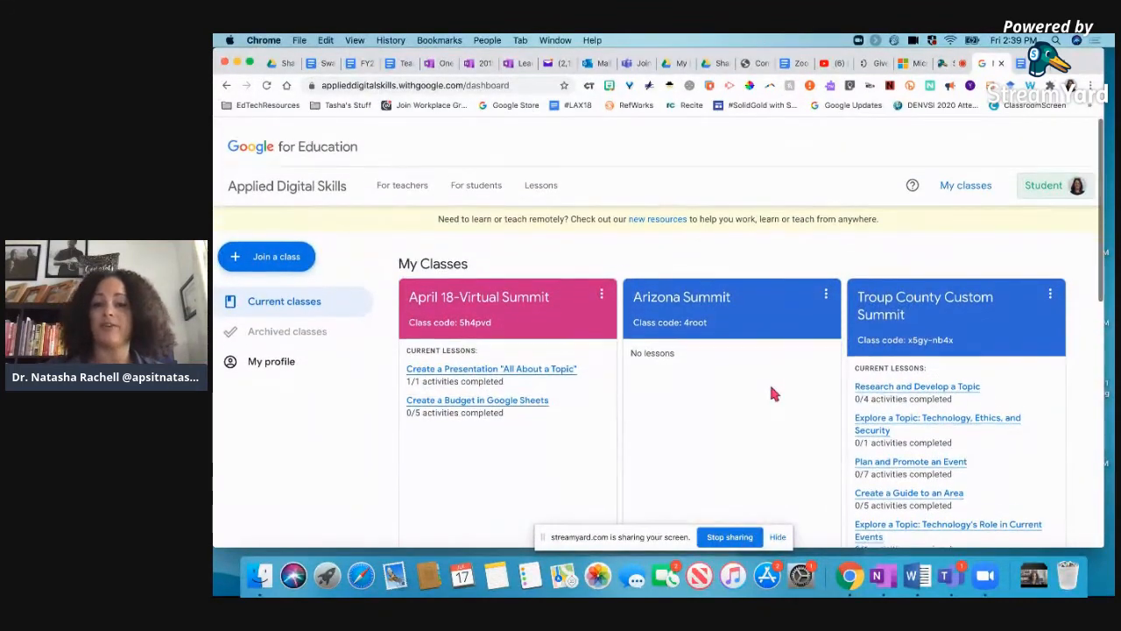
pyautogui.scroll(3)
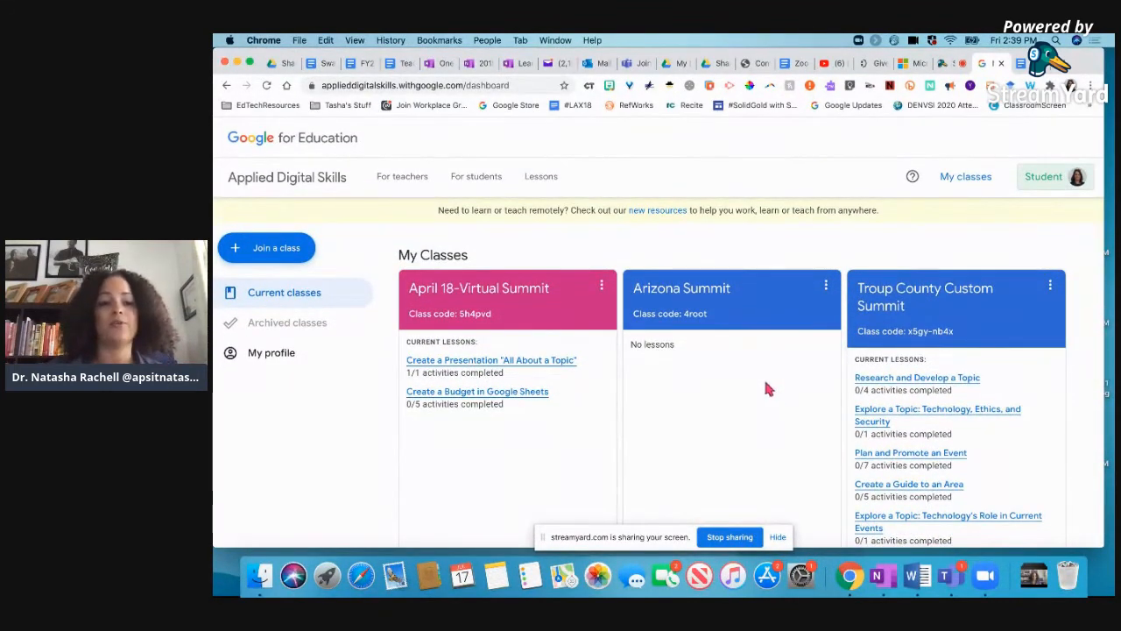
pyautogui.moveTo(395, 385)
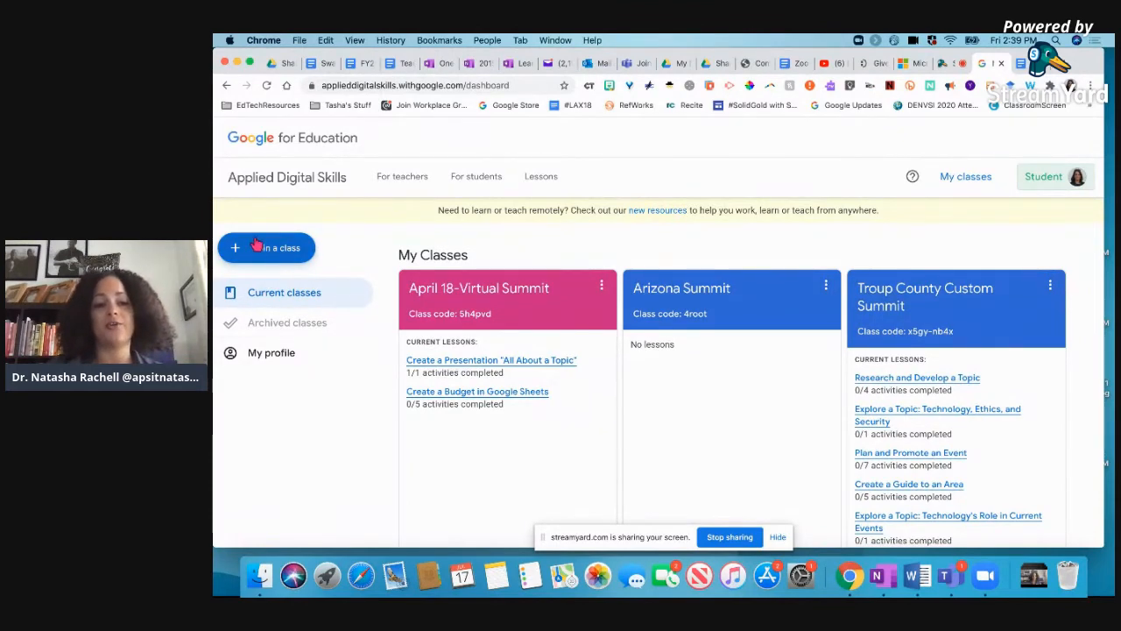
# Preview the '+ Join a class' code form and dismiss it without joining
pyautogui.click(266, 247)
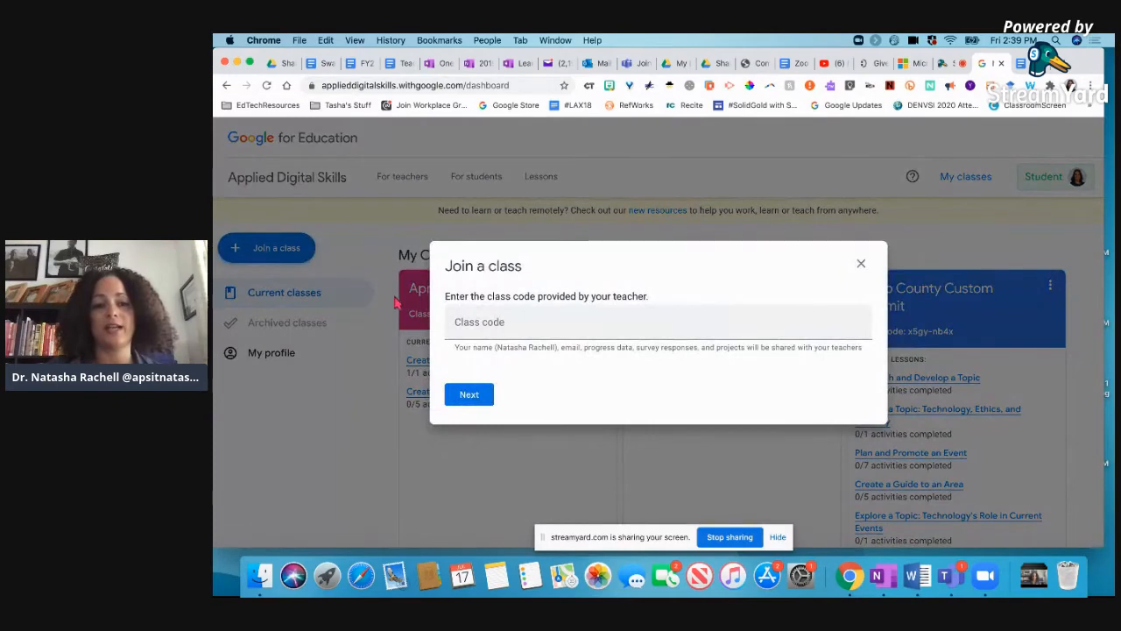
pyautogui.moveTo(848, 282)
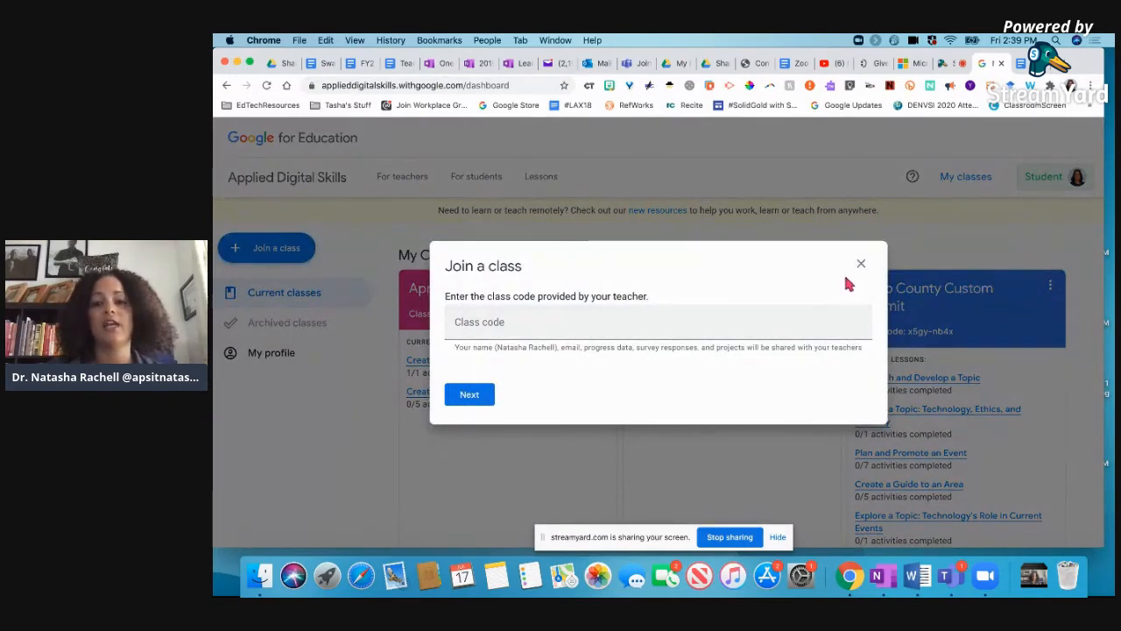
pyautogui.click(859, 263)
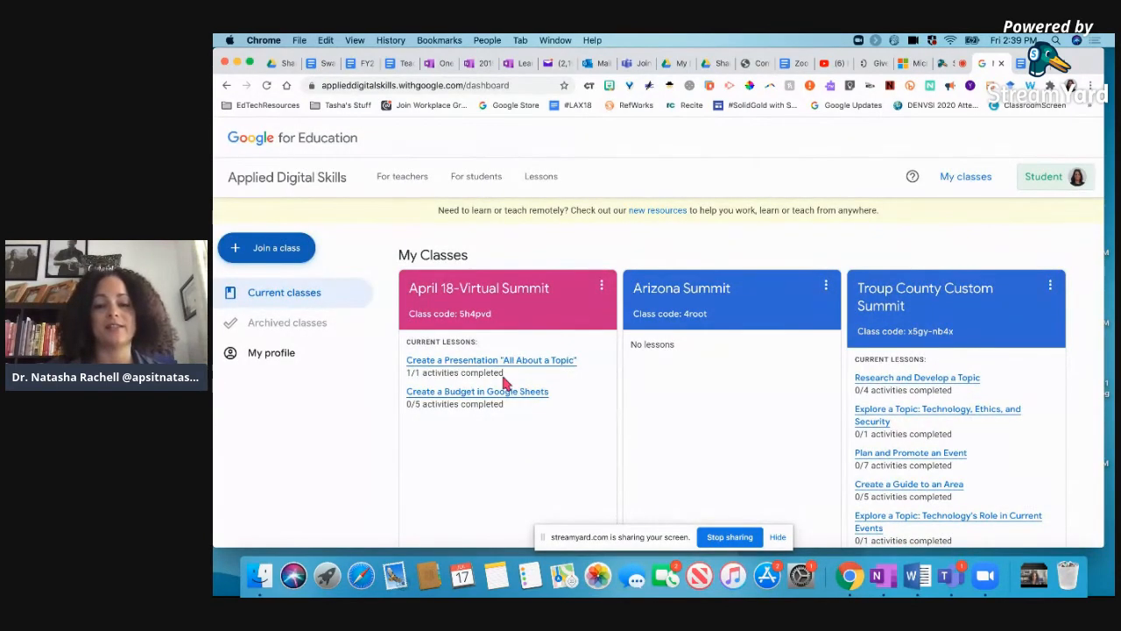
pyautogui.moveTo(464, 350)
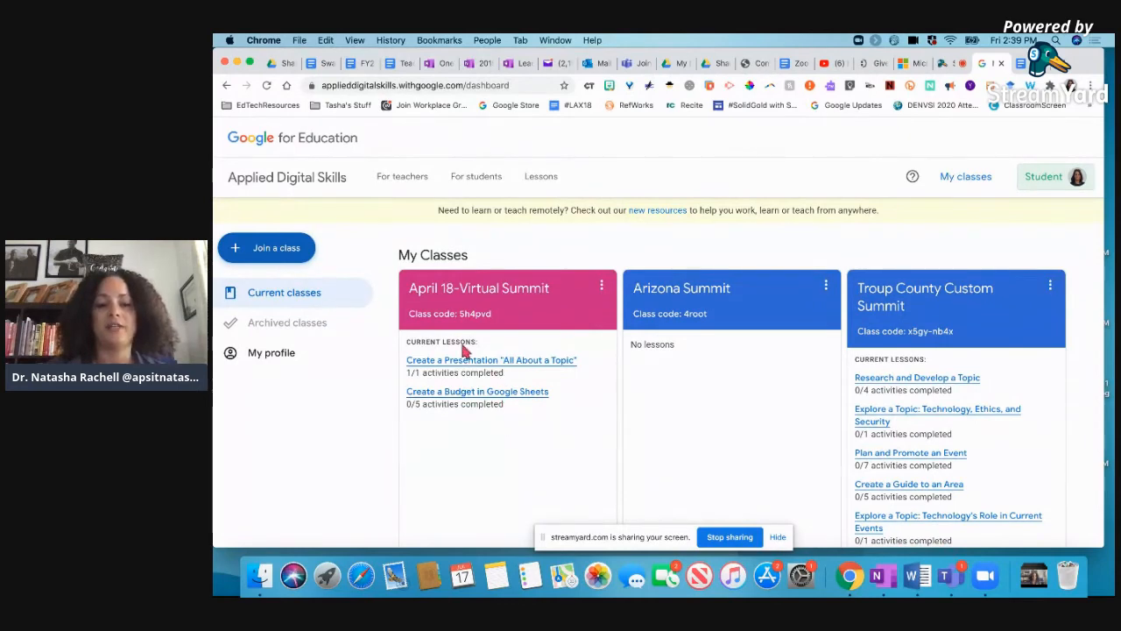
pyautogui.moveTo(480, 295)
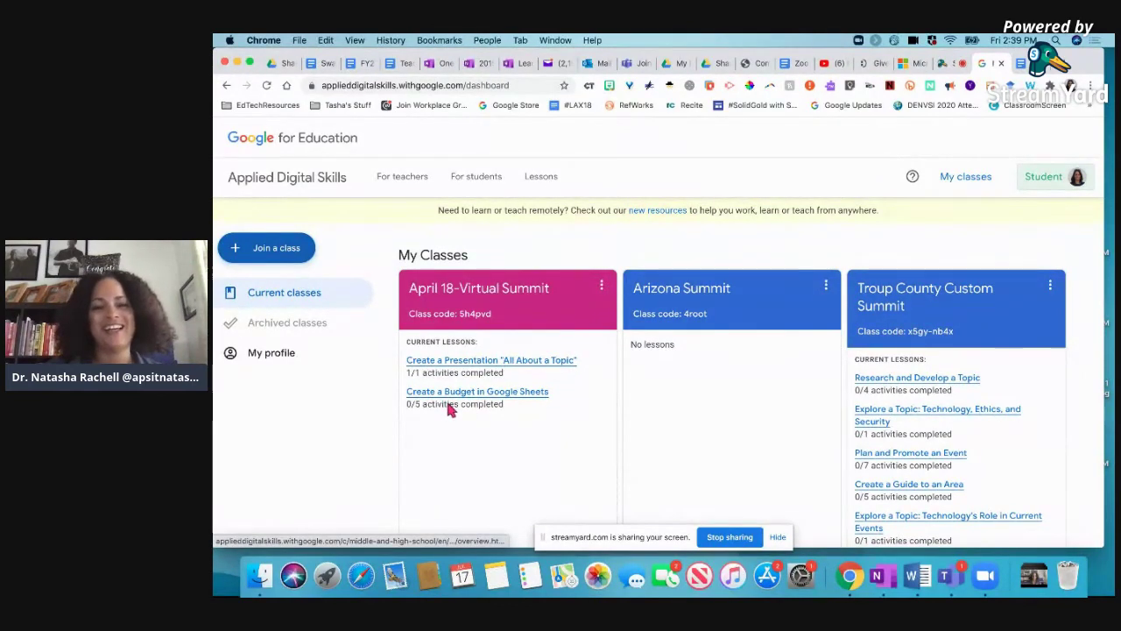
pyautogui.moveTo(473, 361)
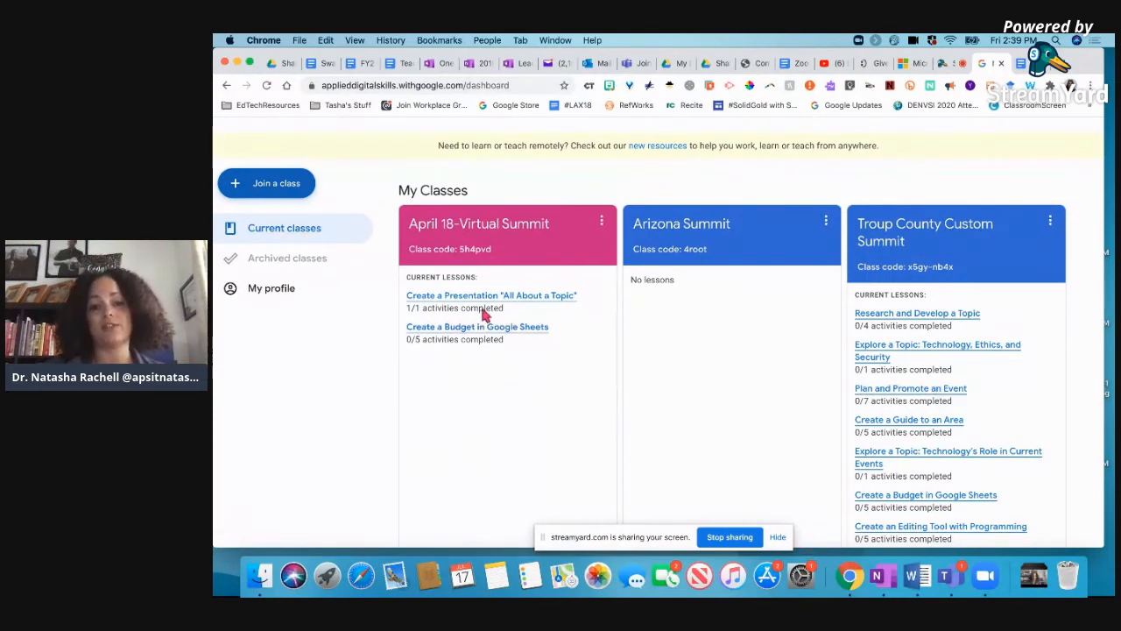
pyautogui.scroll(3)
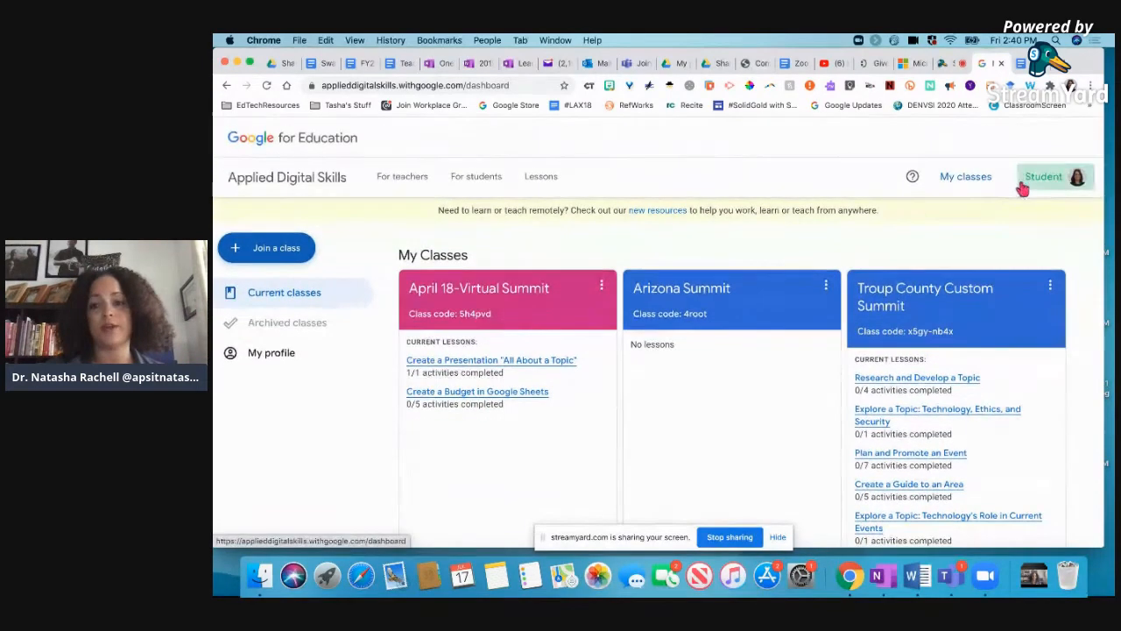
# Reach My profile from the Student account badge menu
pyautogui.click(1054, 175)
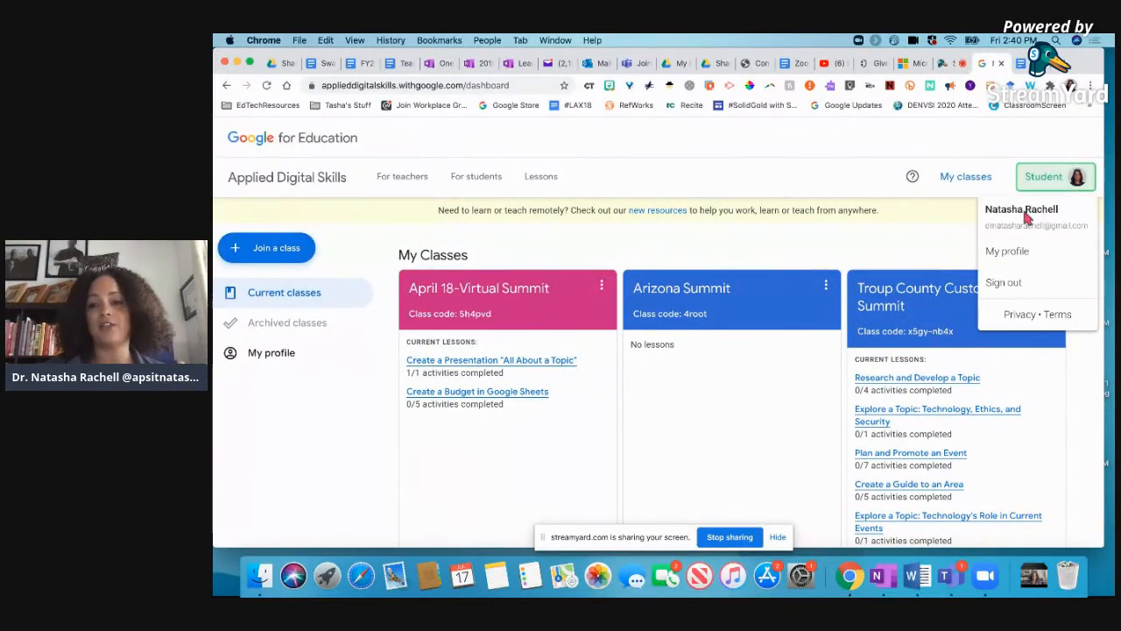
pyautogui.click(1005, 253)
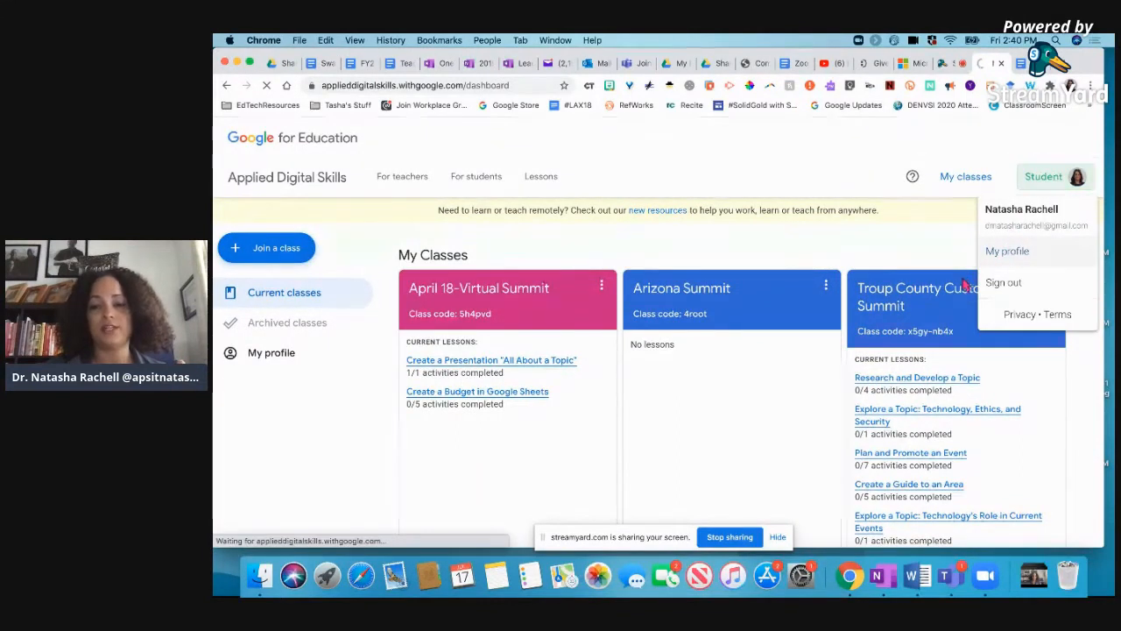
pyautogui.click(1007, 252)
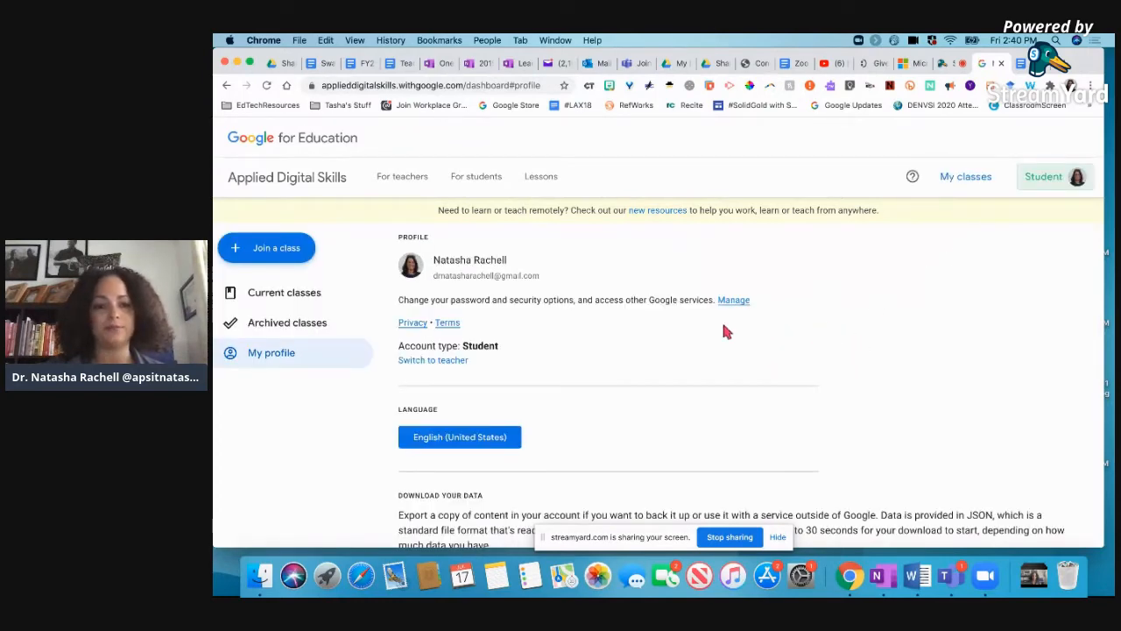
# Switch to teacher and confirm with 'Yes, change role'
pyautogui.click(432, 361)
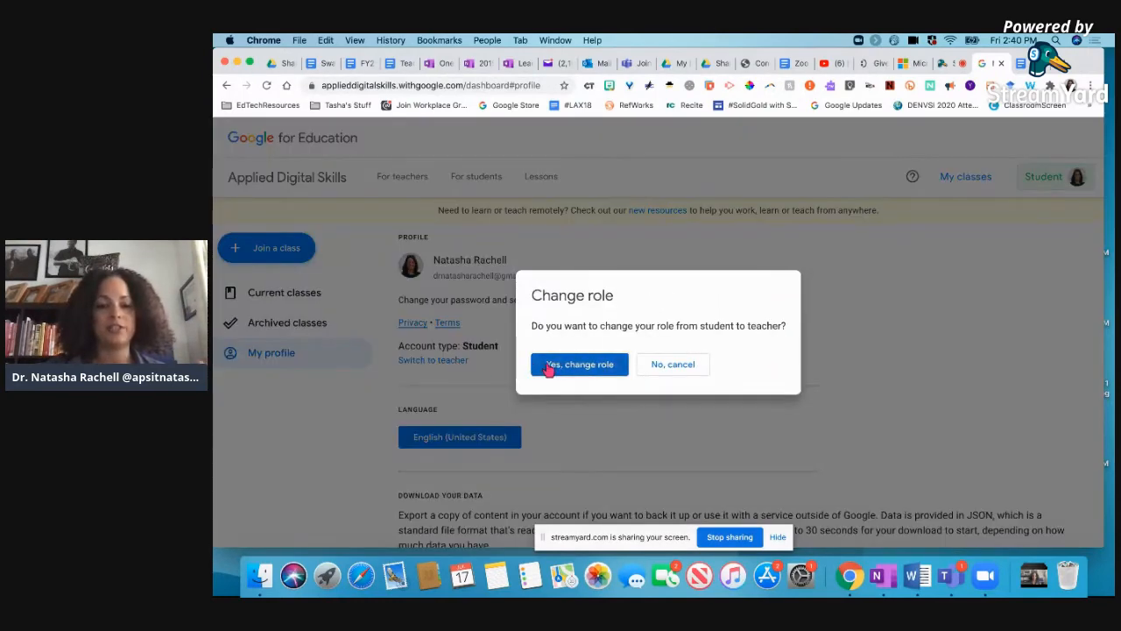
pyautogui.click(578, 363)
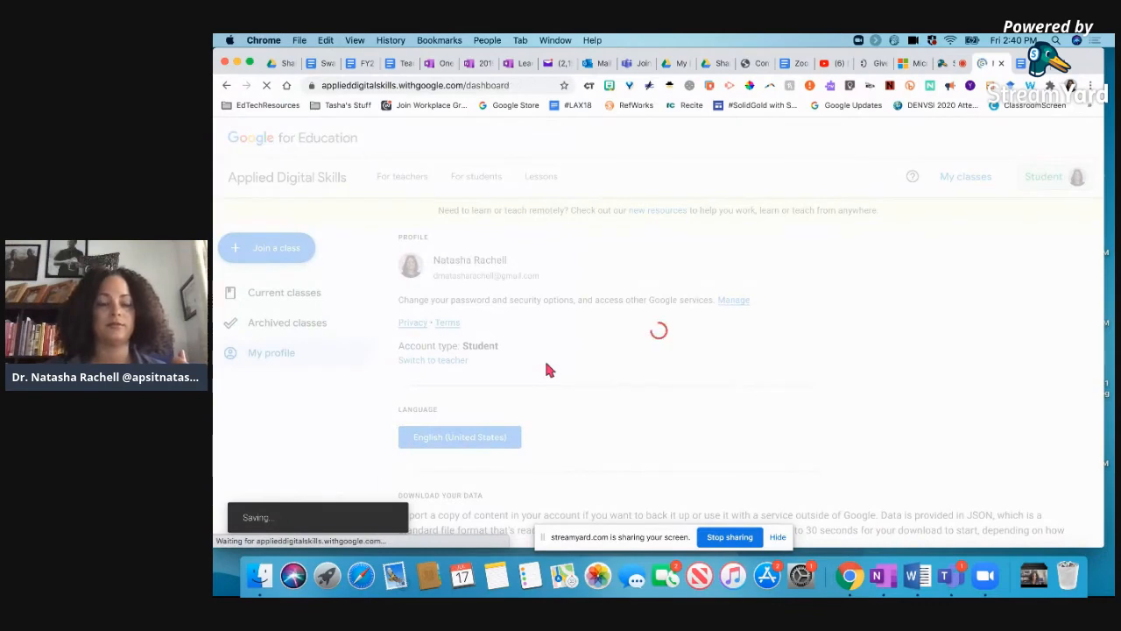
pyautogui.click(432, 361)
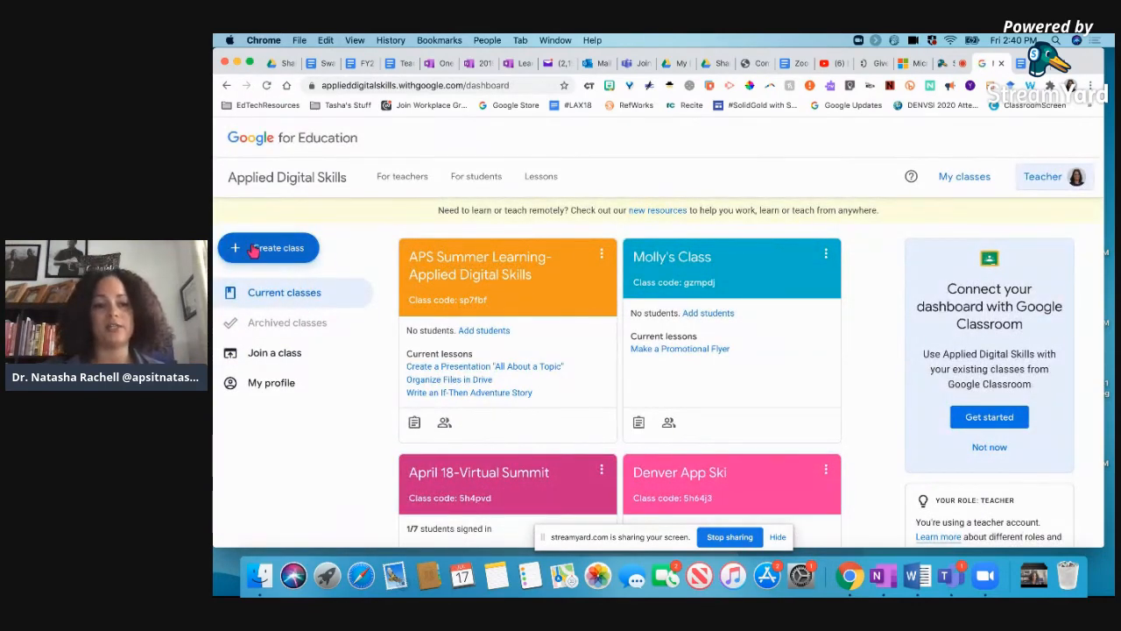
# Name the new class 'Facebook Class', mark it Middle or high school, and create it
pyautogui.click(270, 247)
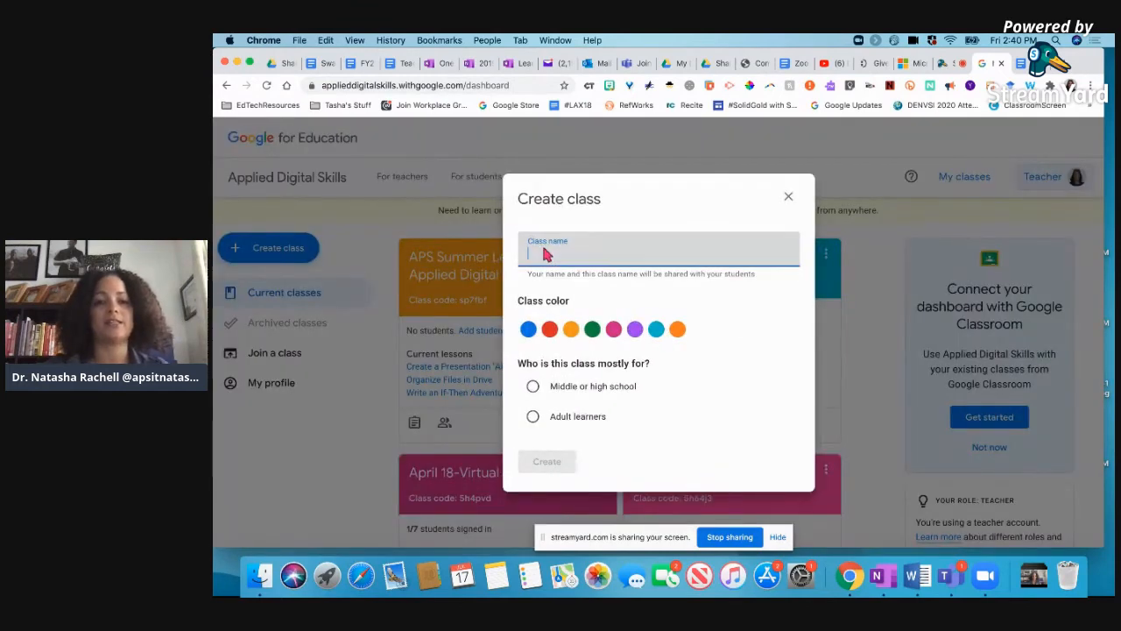
pyautogui.write('Facebook')
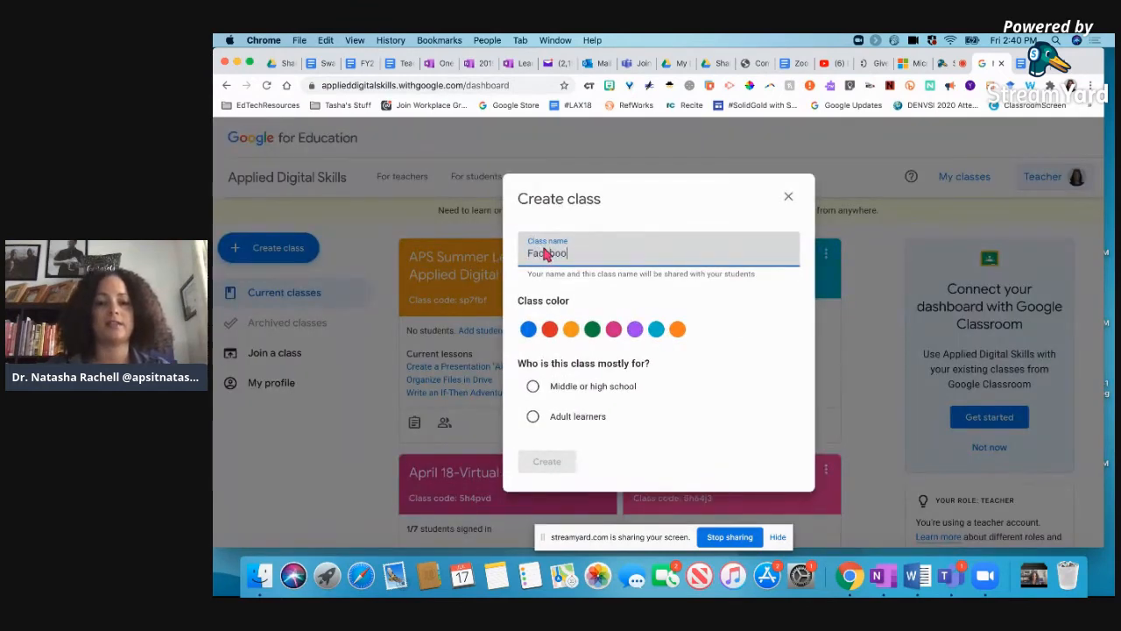
pyautogui.write('ebook Class')
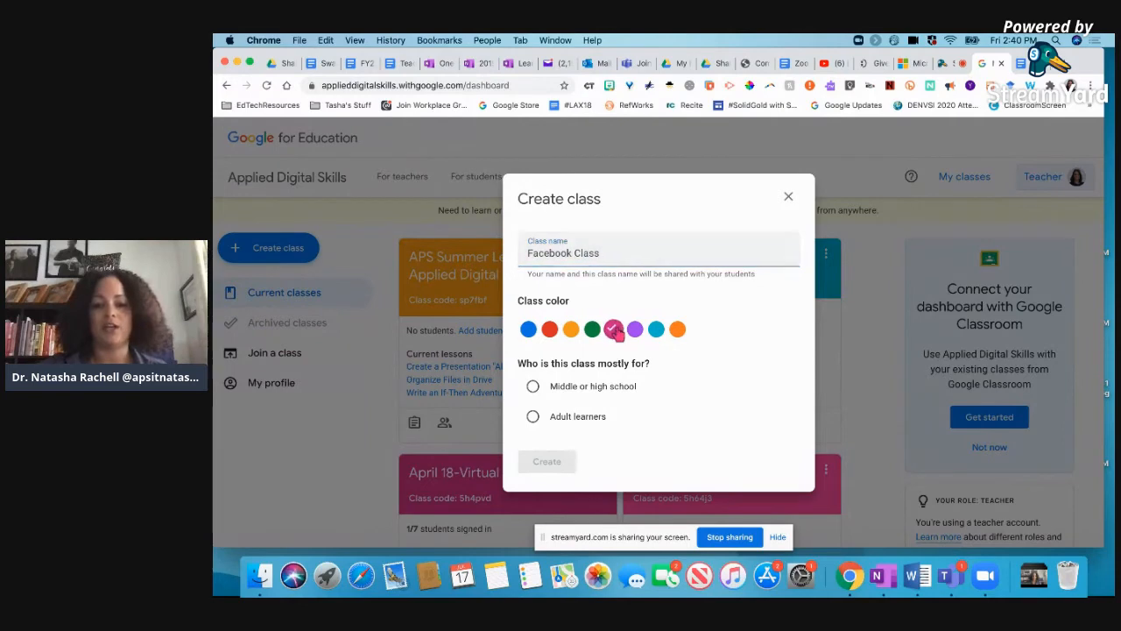
pyautogui.moveTo(536, 407)
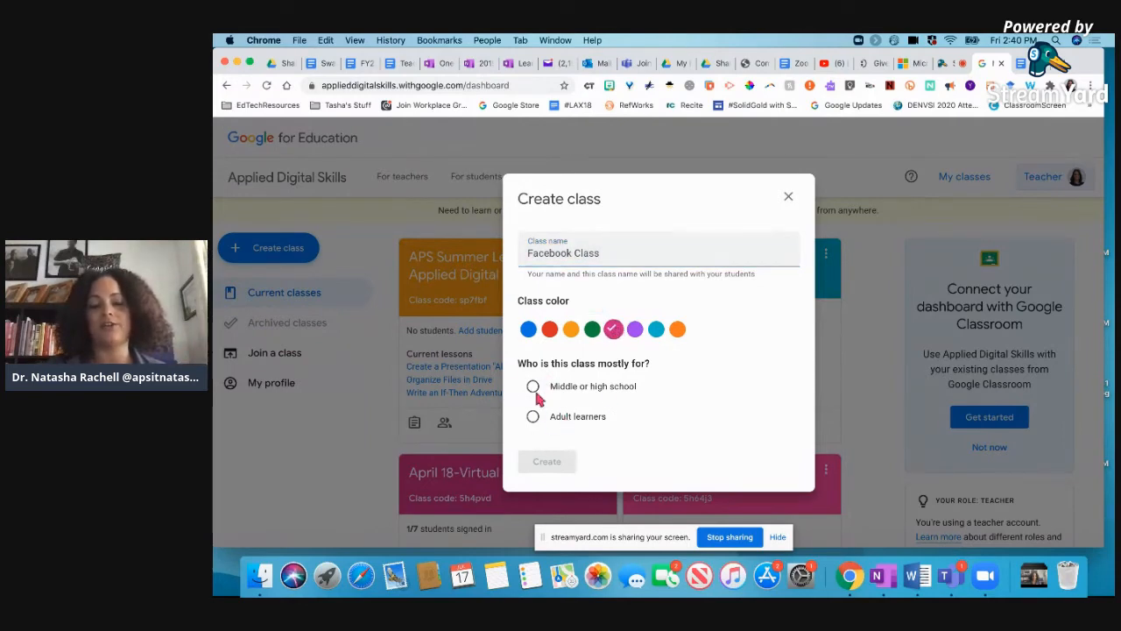
pyautogui.click(532, 387)
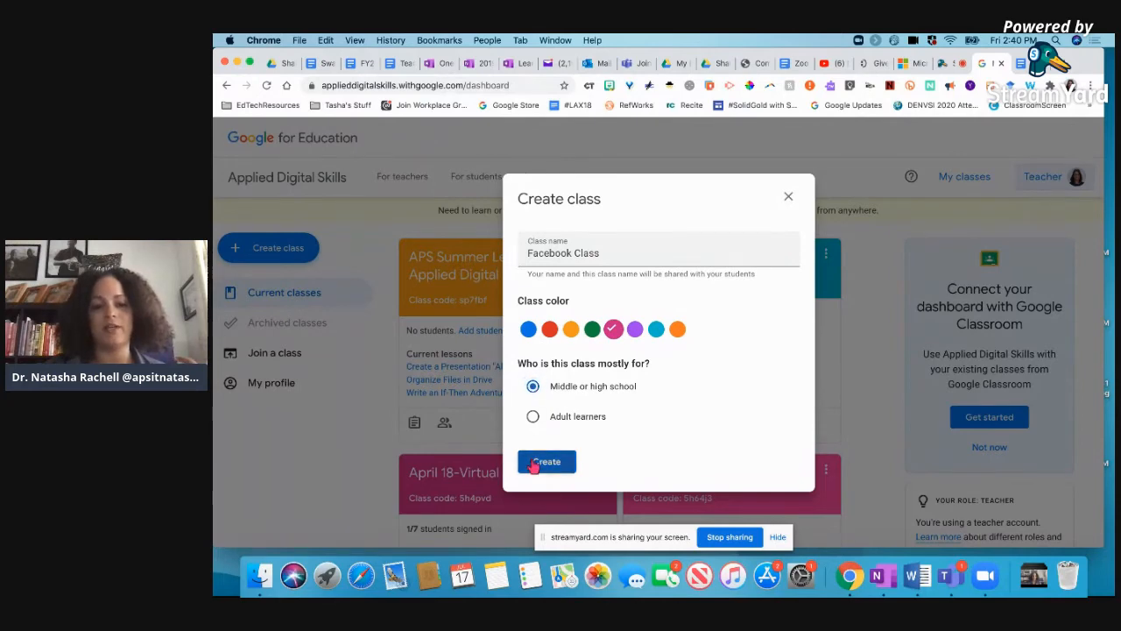
pyautogui.click(547, 462)
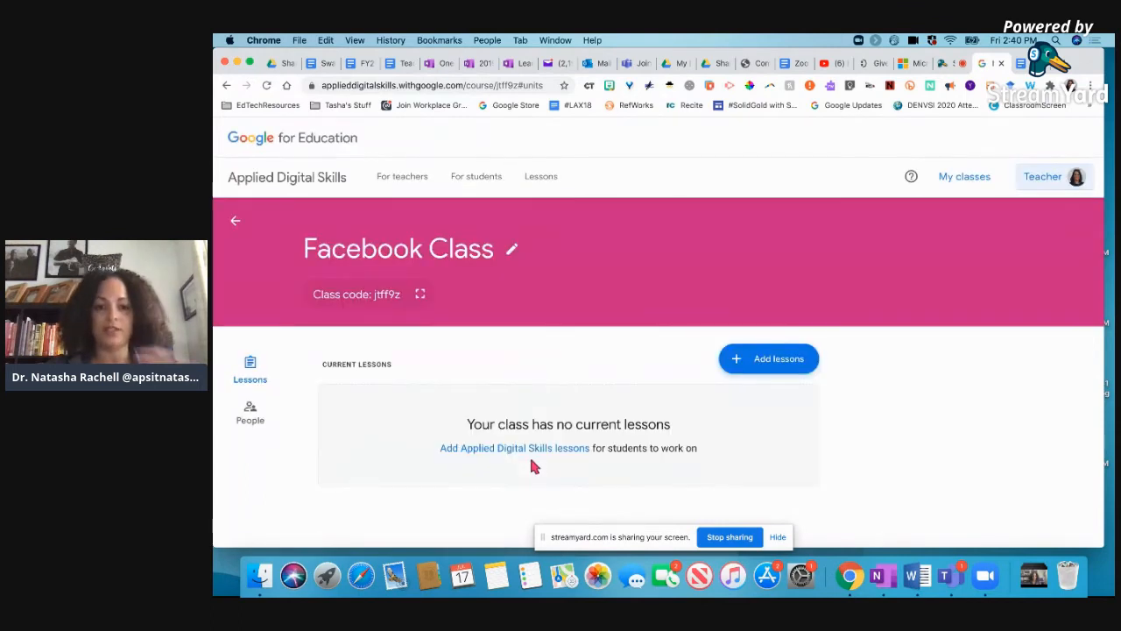
pyautogui.moveTo(725, 386)
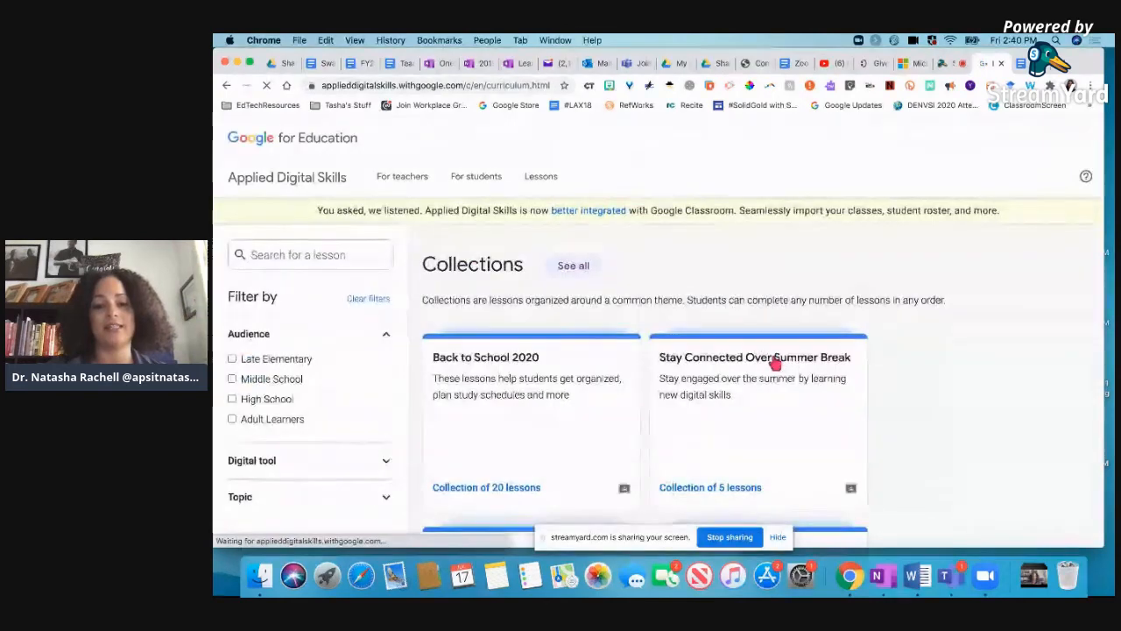
# Filter the lesson catalogue to the Digital Citizenship topic to reach Identify Cyberbullying
pyautogui.scroll(-3)
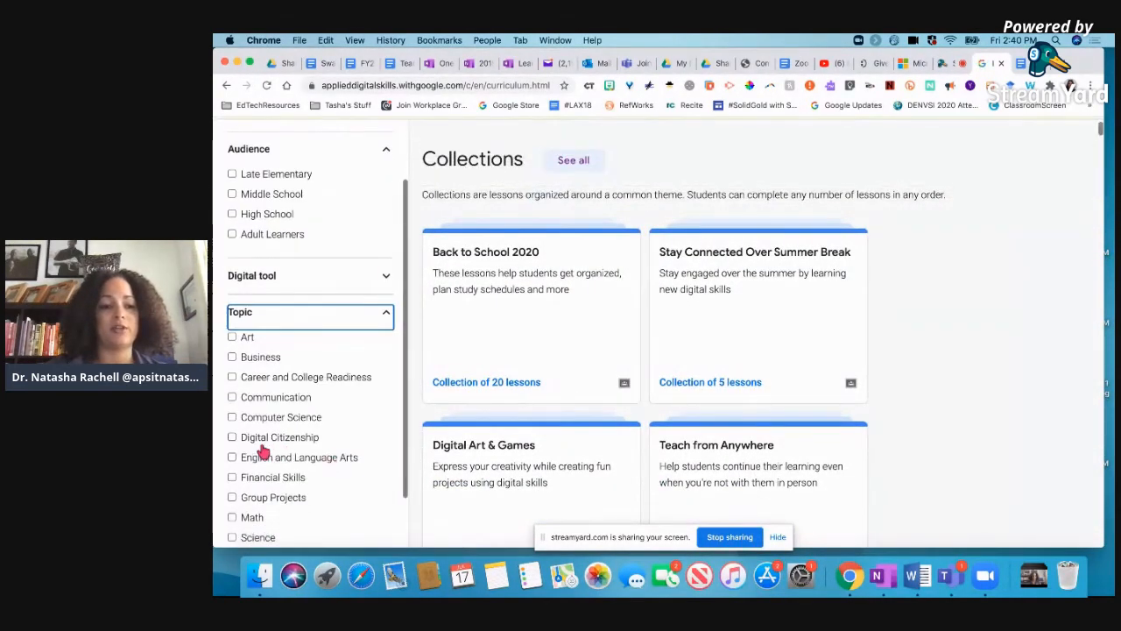
pyautogui.click(231, 436)
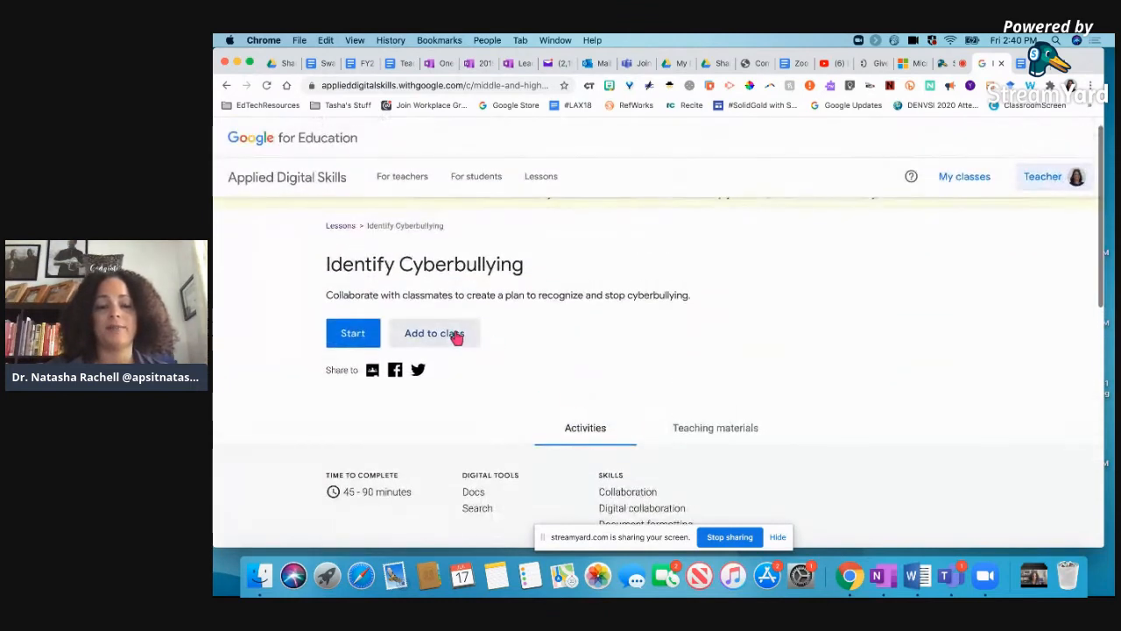
# Add Identify Cyberbullying to Facebook Class via the Add to class dialog
pyautogui.click(435, 333)
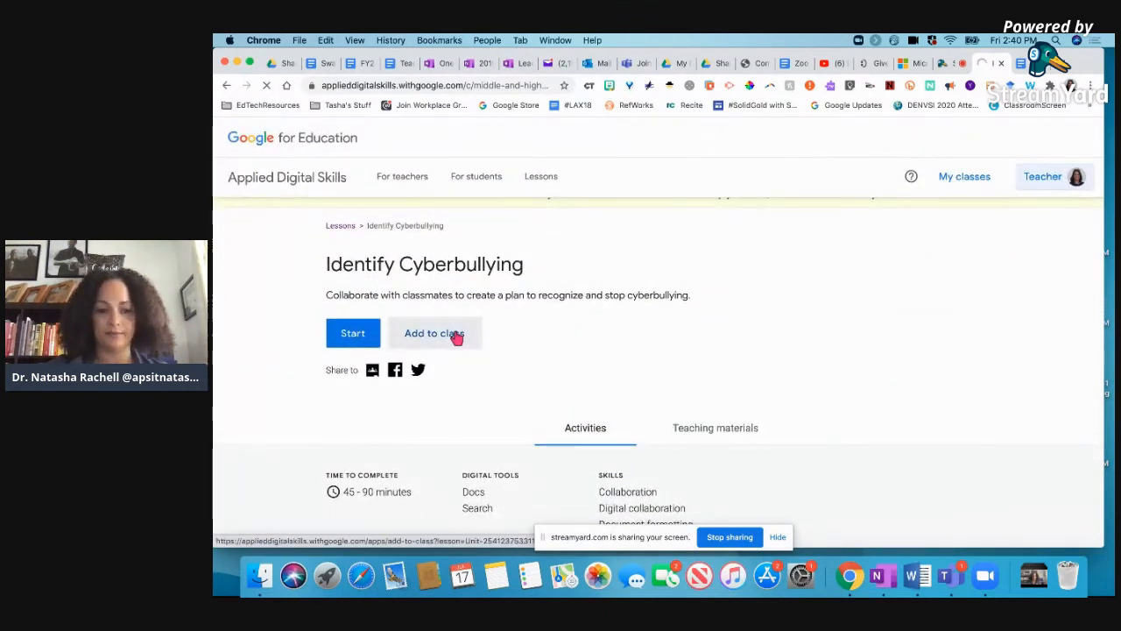
pyautogui.click(434, 333)
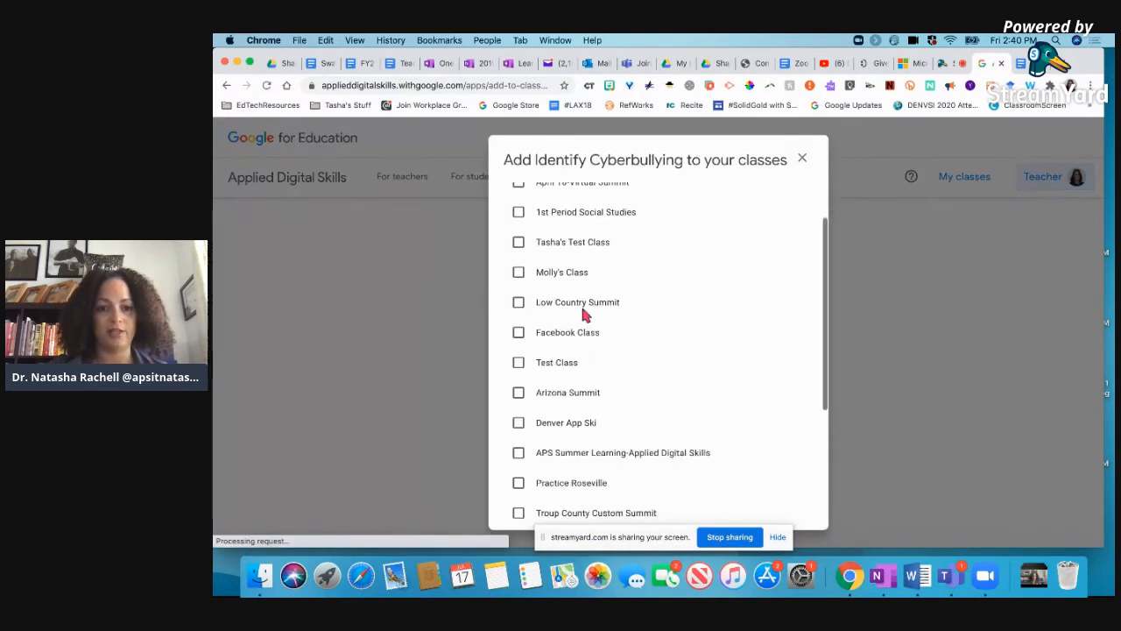
pyautogui.click(518, 318)
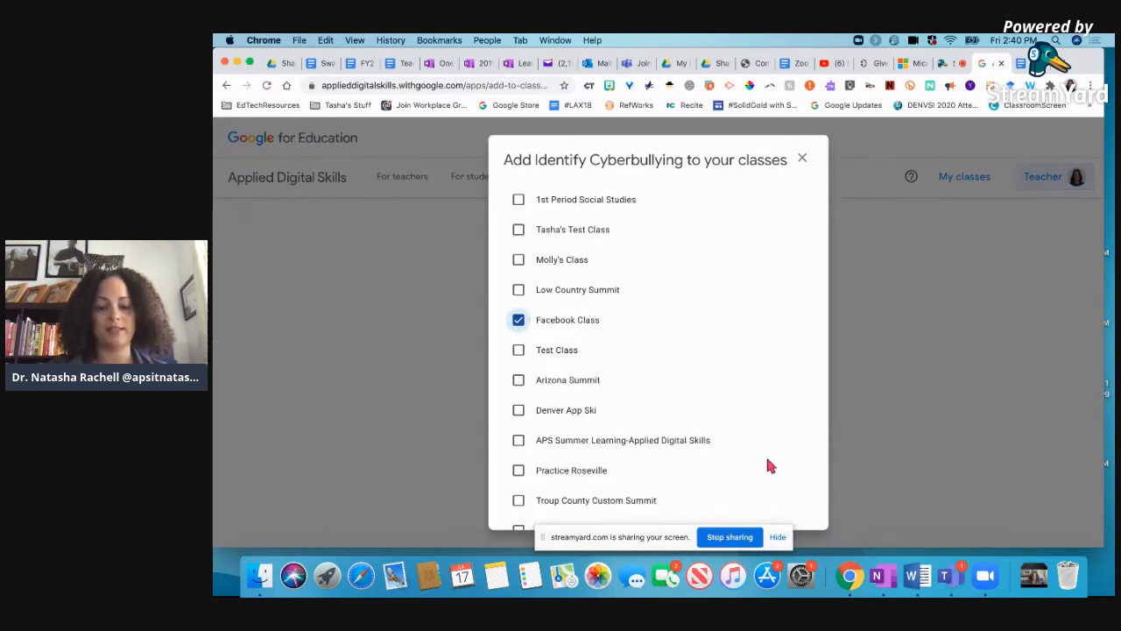
pyautogui.scroll(-3)
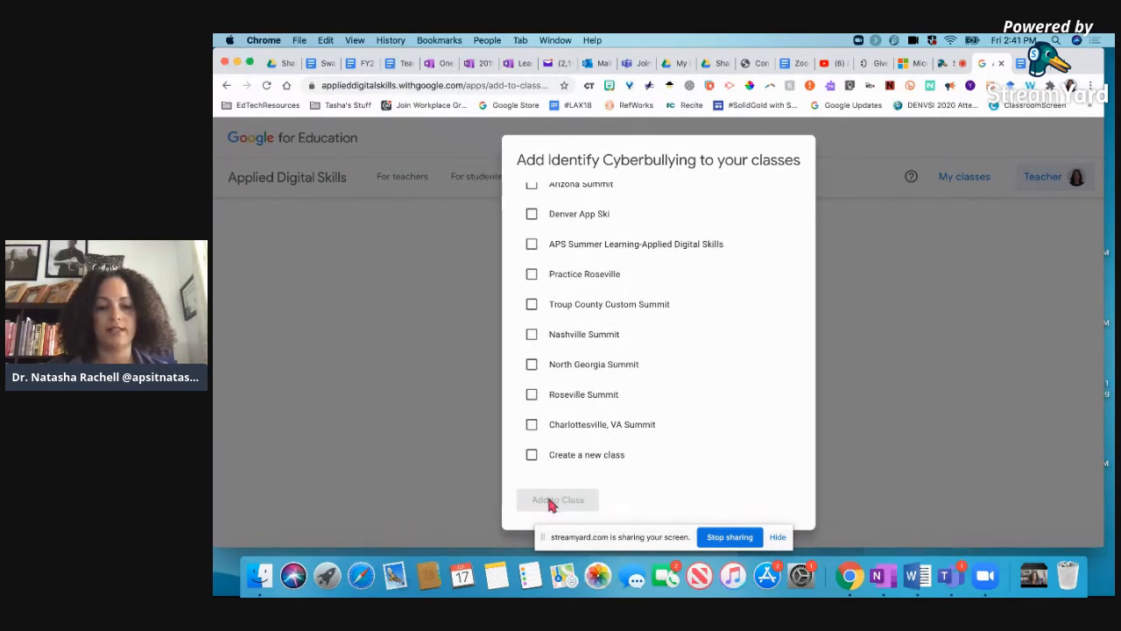
pyautogui.click(557, 499)
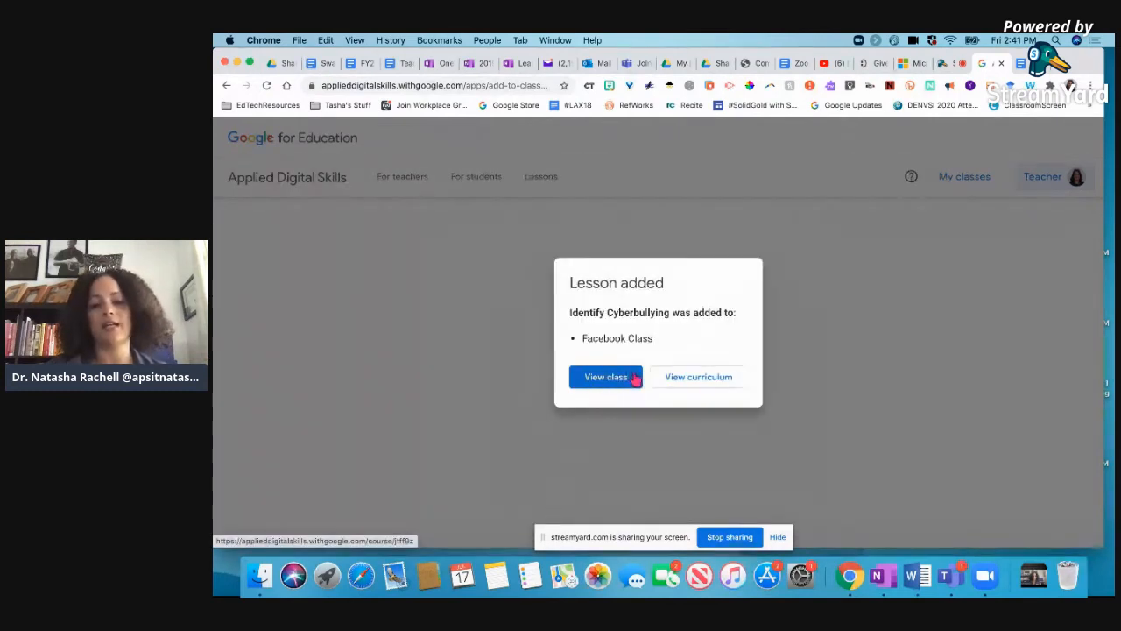
# View the Facebook Class page, then go to the teacher resources page
pyautogui.click(606, 377)
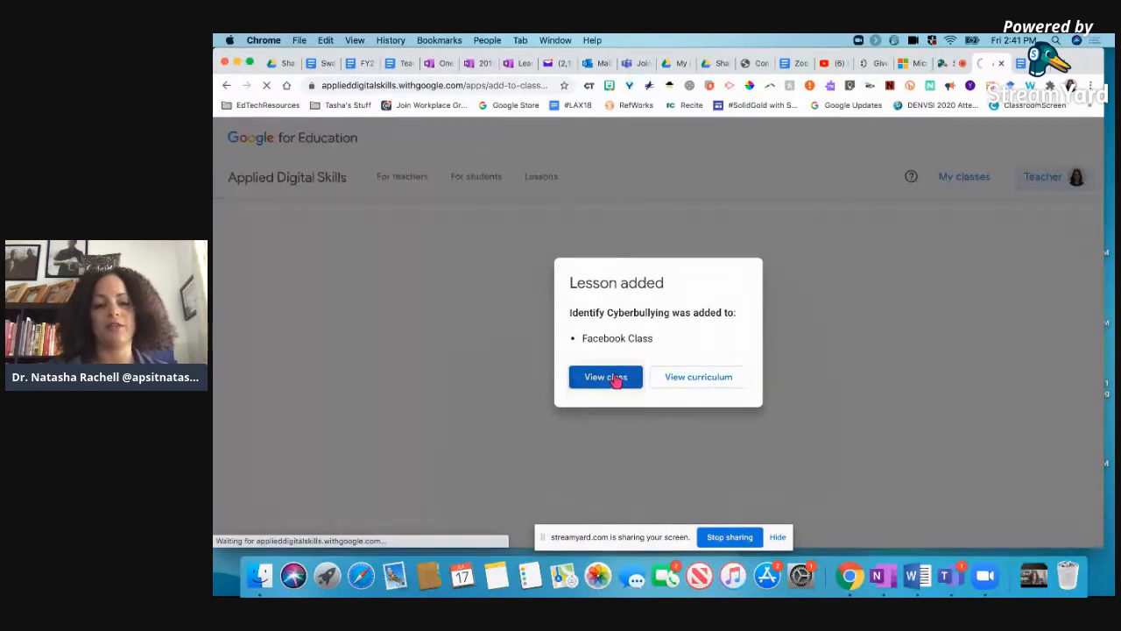
pyautogui.click(606, 377)
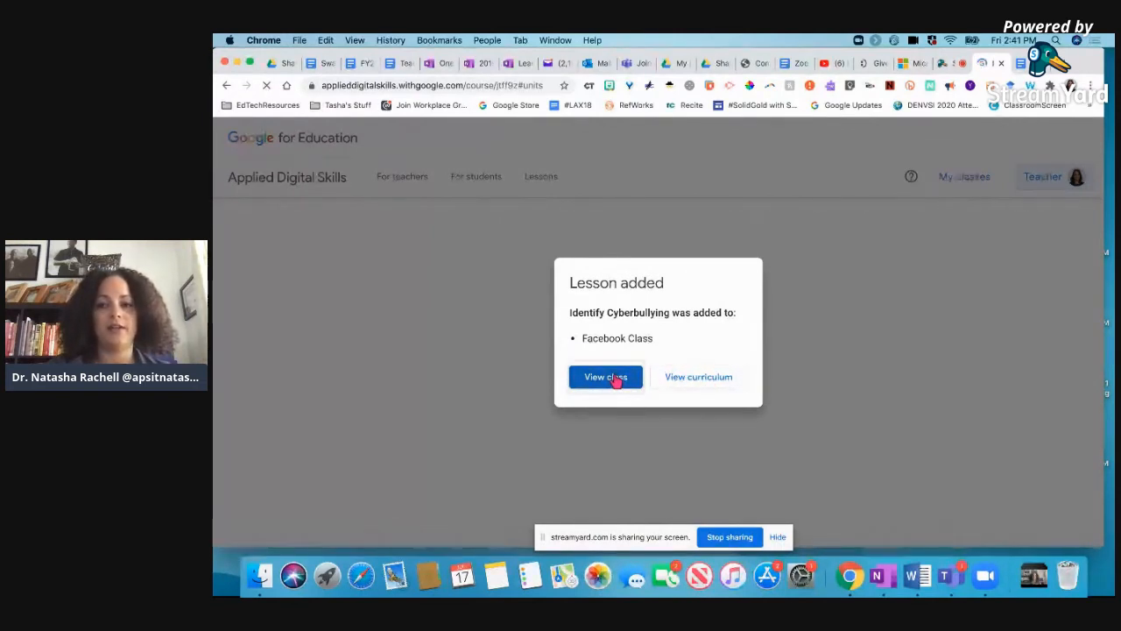
pyautogui.click(606, 377)
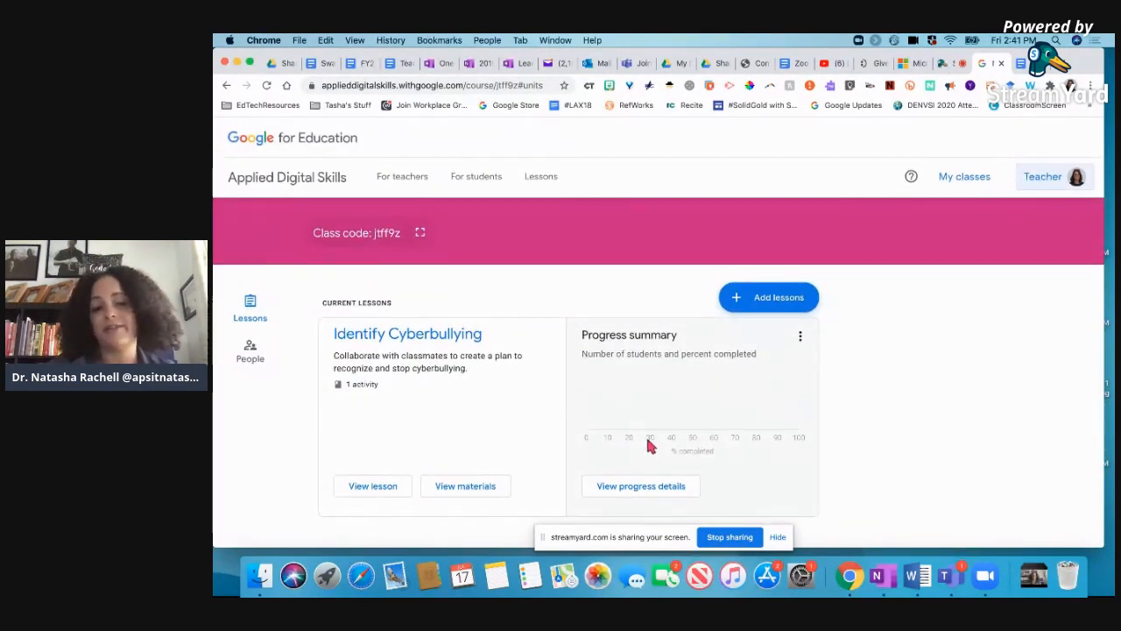
pyautogui.moveTo(613, 317)
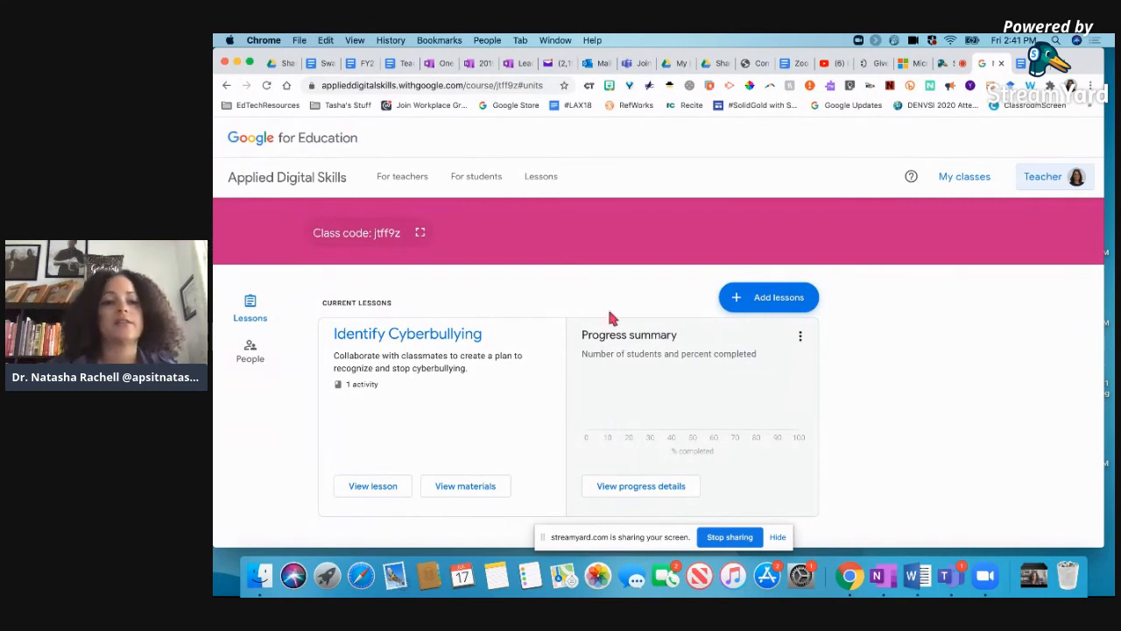
pyautogui.moveTo(410, 176)
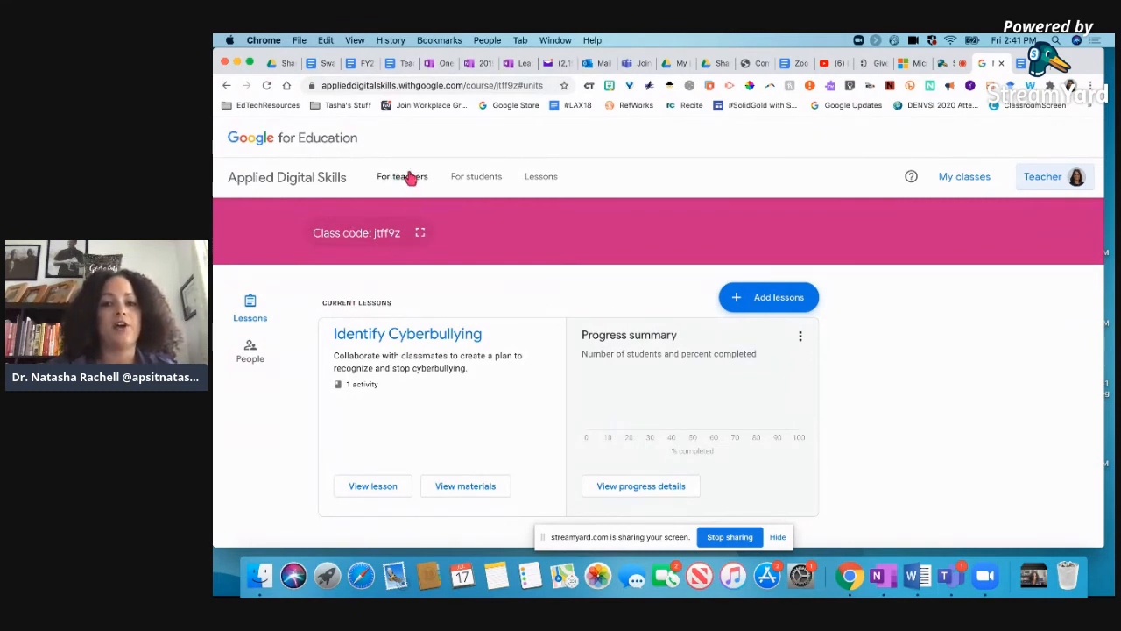
pyautogui.click(402, 176)
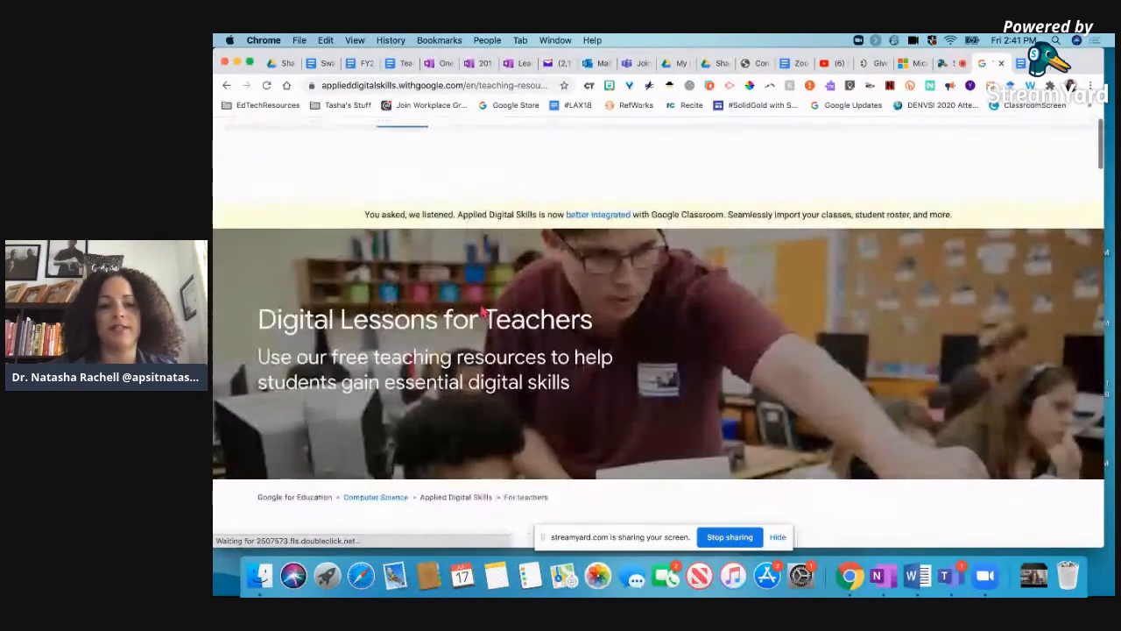
# Open the Create a Resume in Google Docs lesson from the featured lesson cards
pyautogui.scroll(-3)
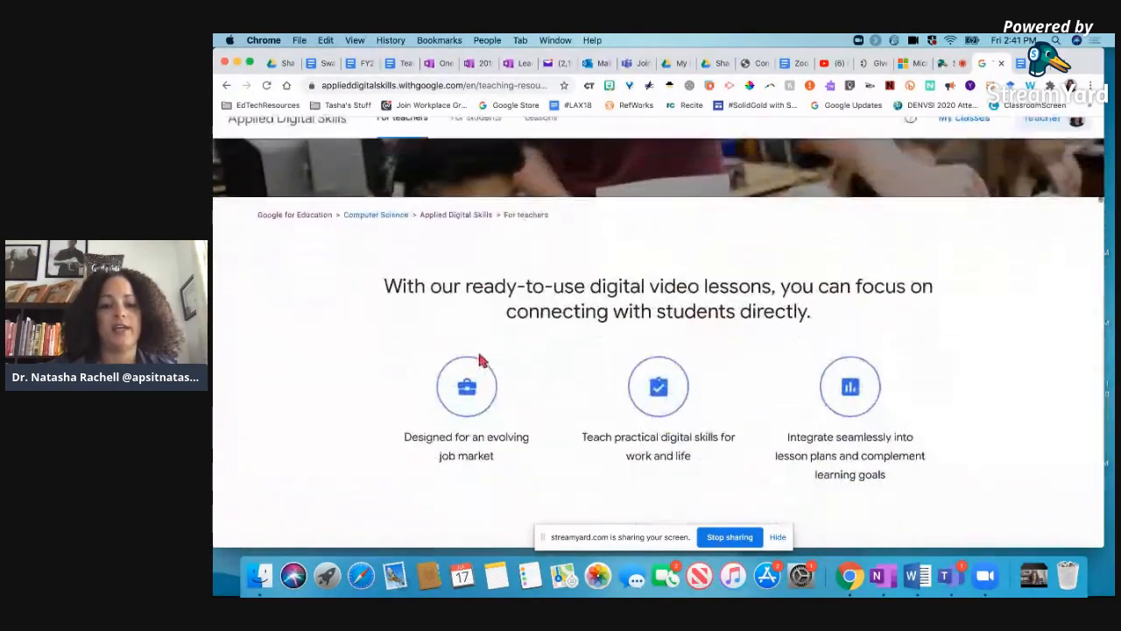
pyautogui.scroll(-3)
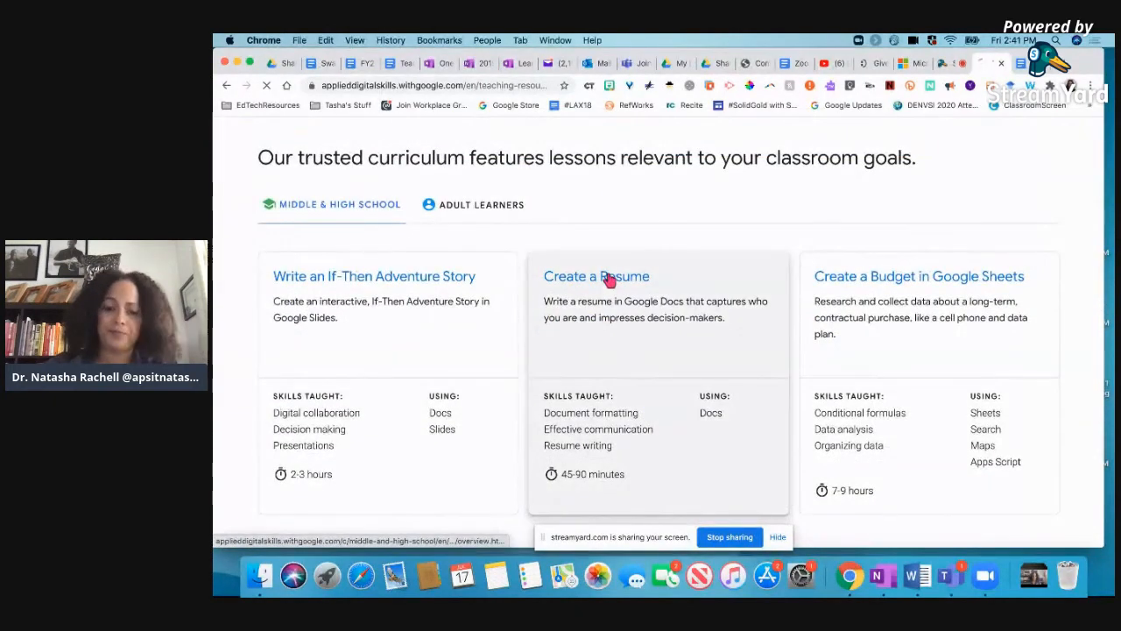
pyautogui.click(596, 277)
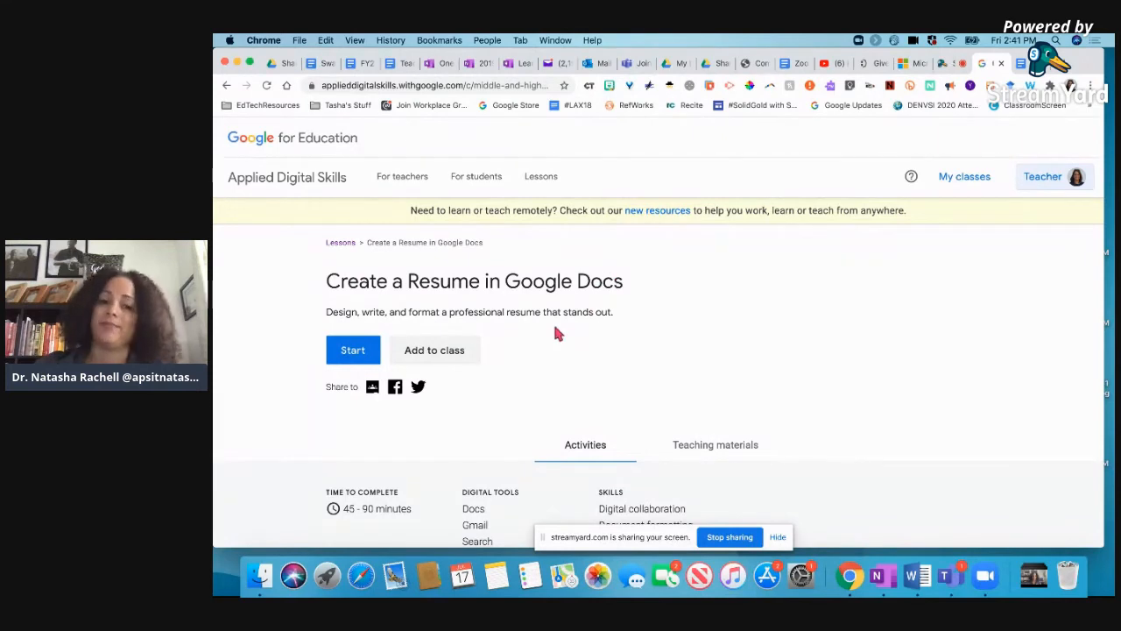
pyautogui.moveTo(532, 359)
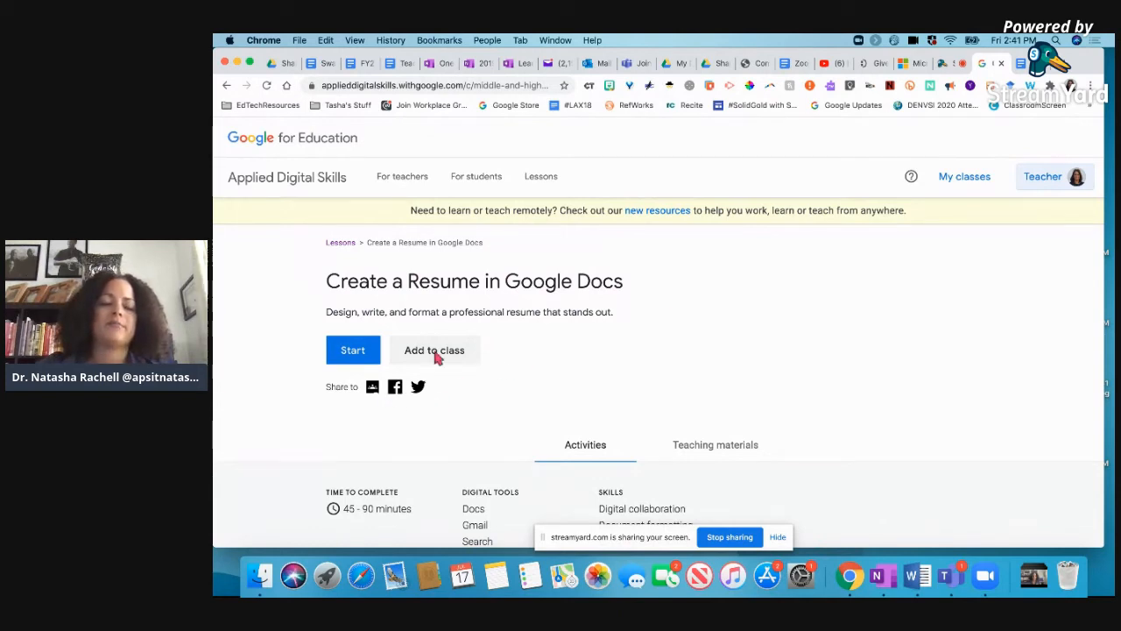
pyautogui.moveTo(713, 304)
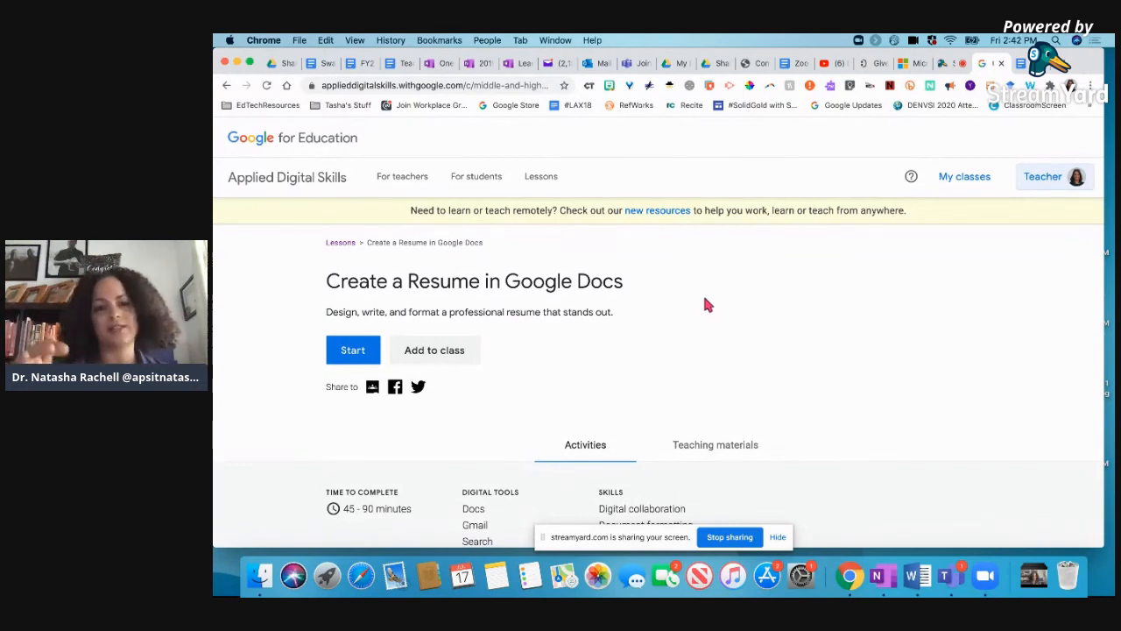
pyautogui.moveTo(659, 312)
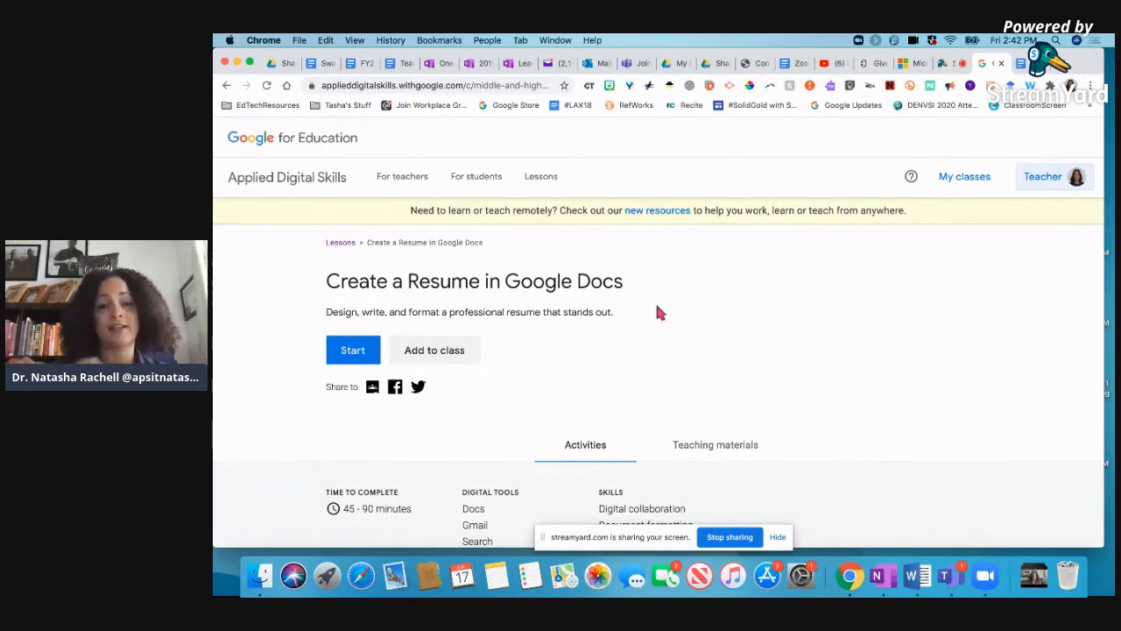
pyautogui.moveTo(546, 319)
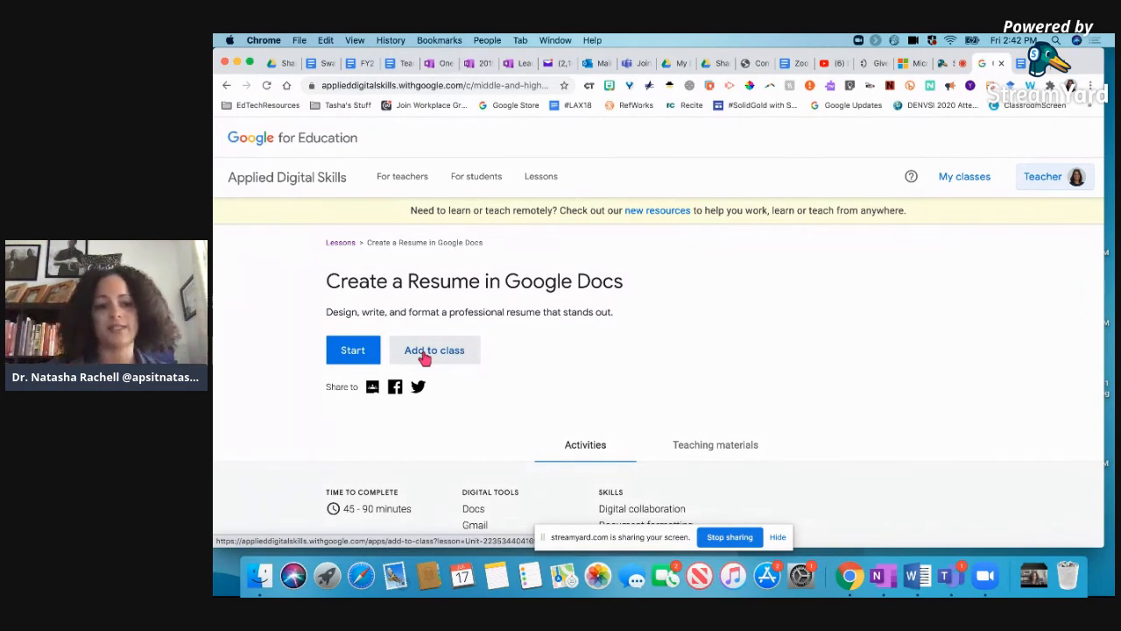
pyautogui.moveTo(372, 387)
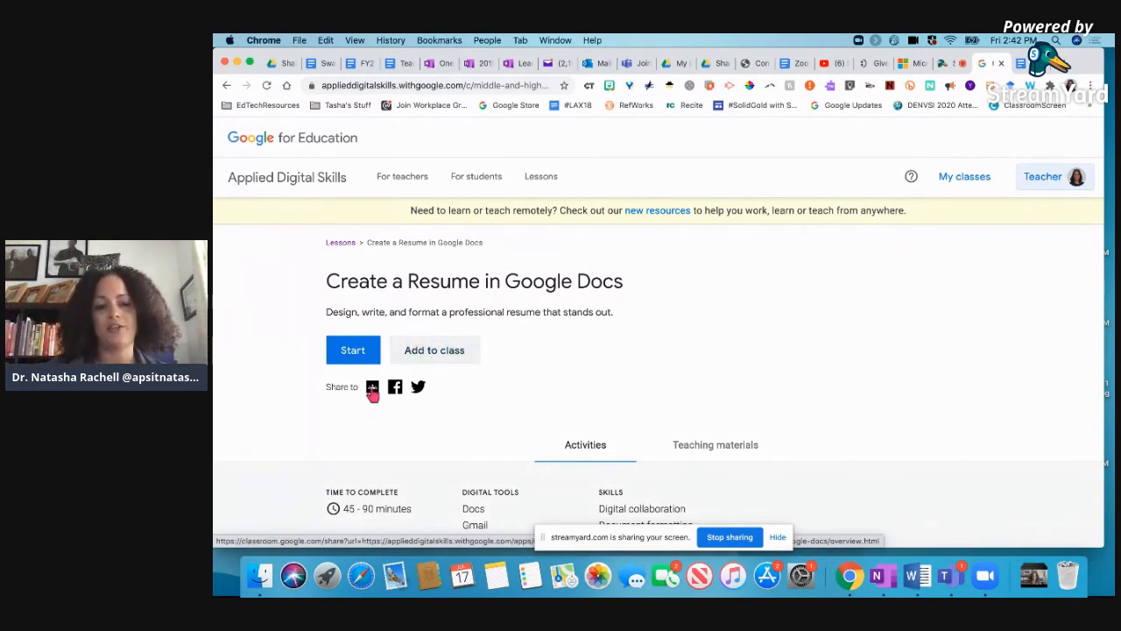
pyautogui.moveTo(622, 389)
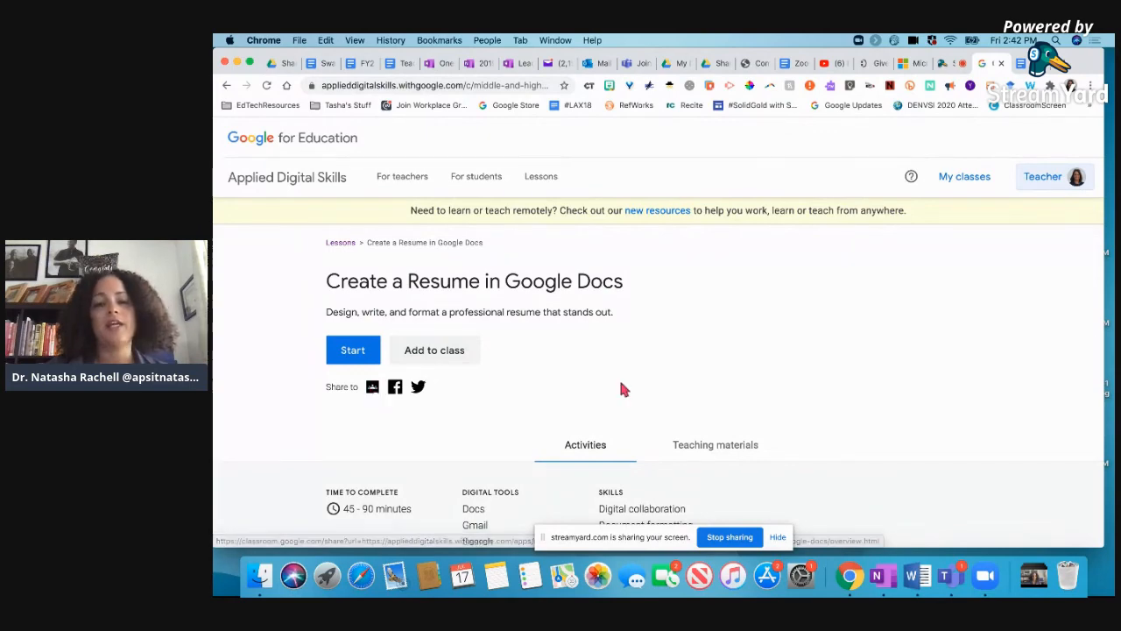